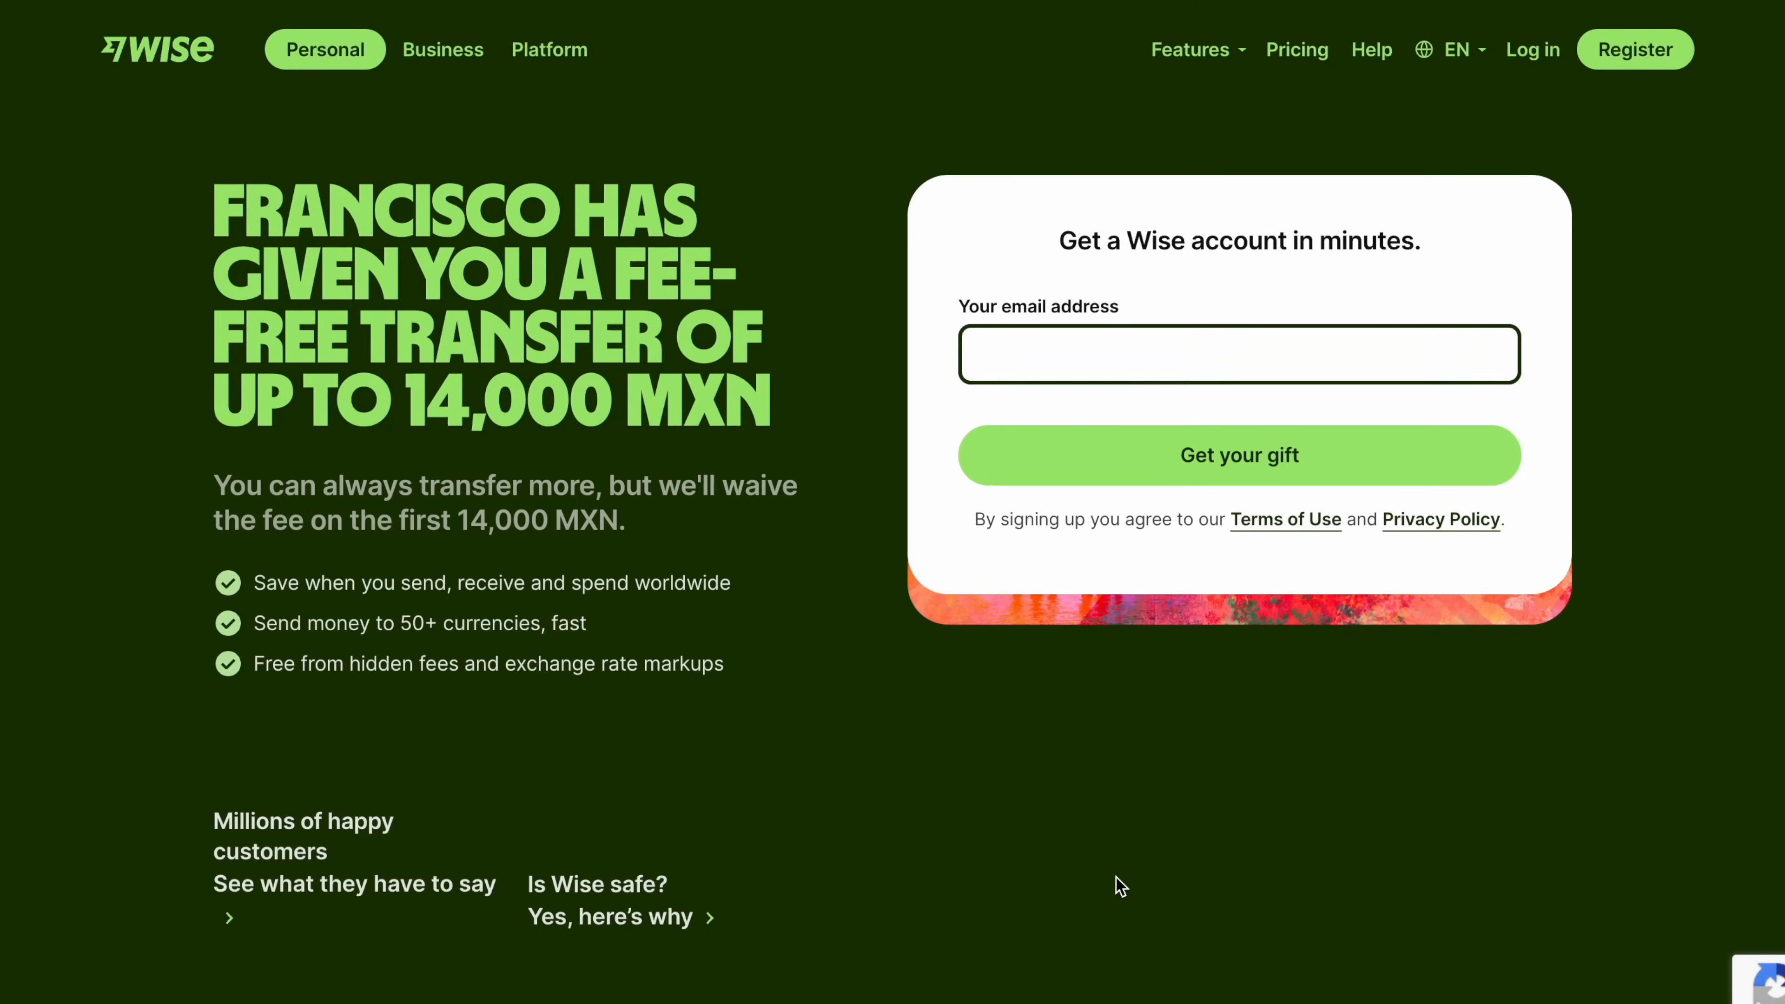
mouse_move(156, 265)
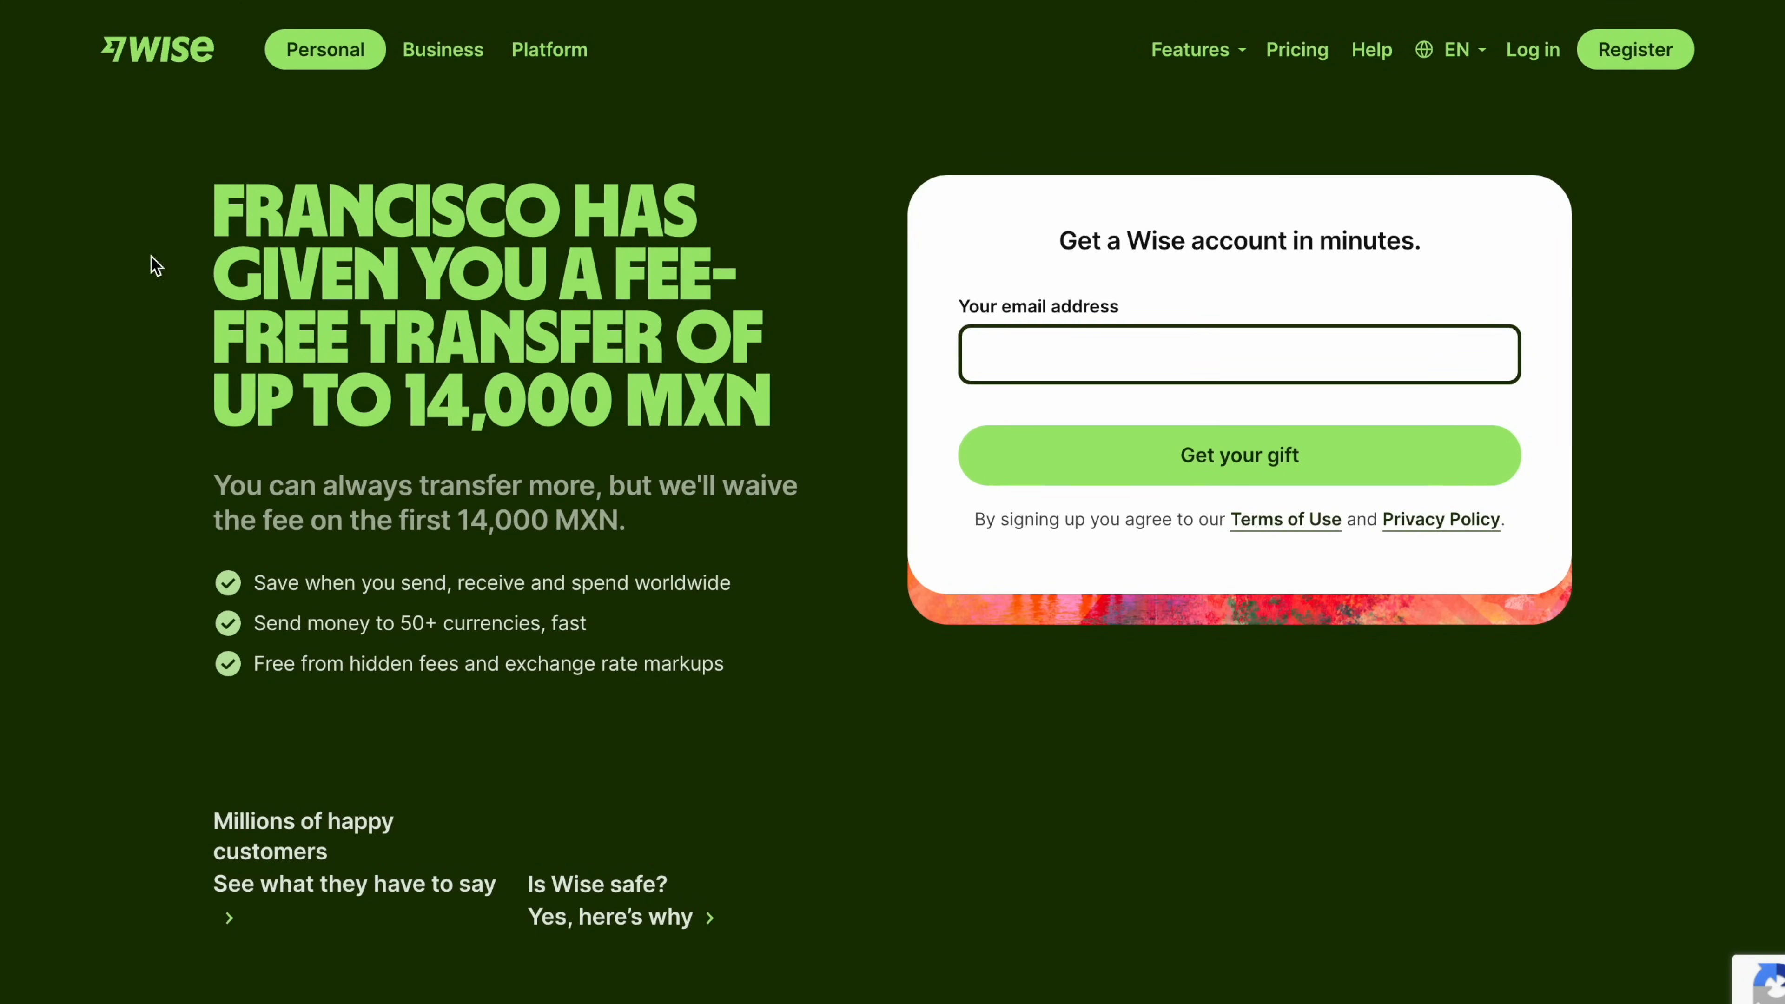
mouse_move(793, 514)
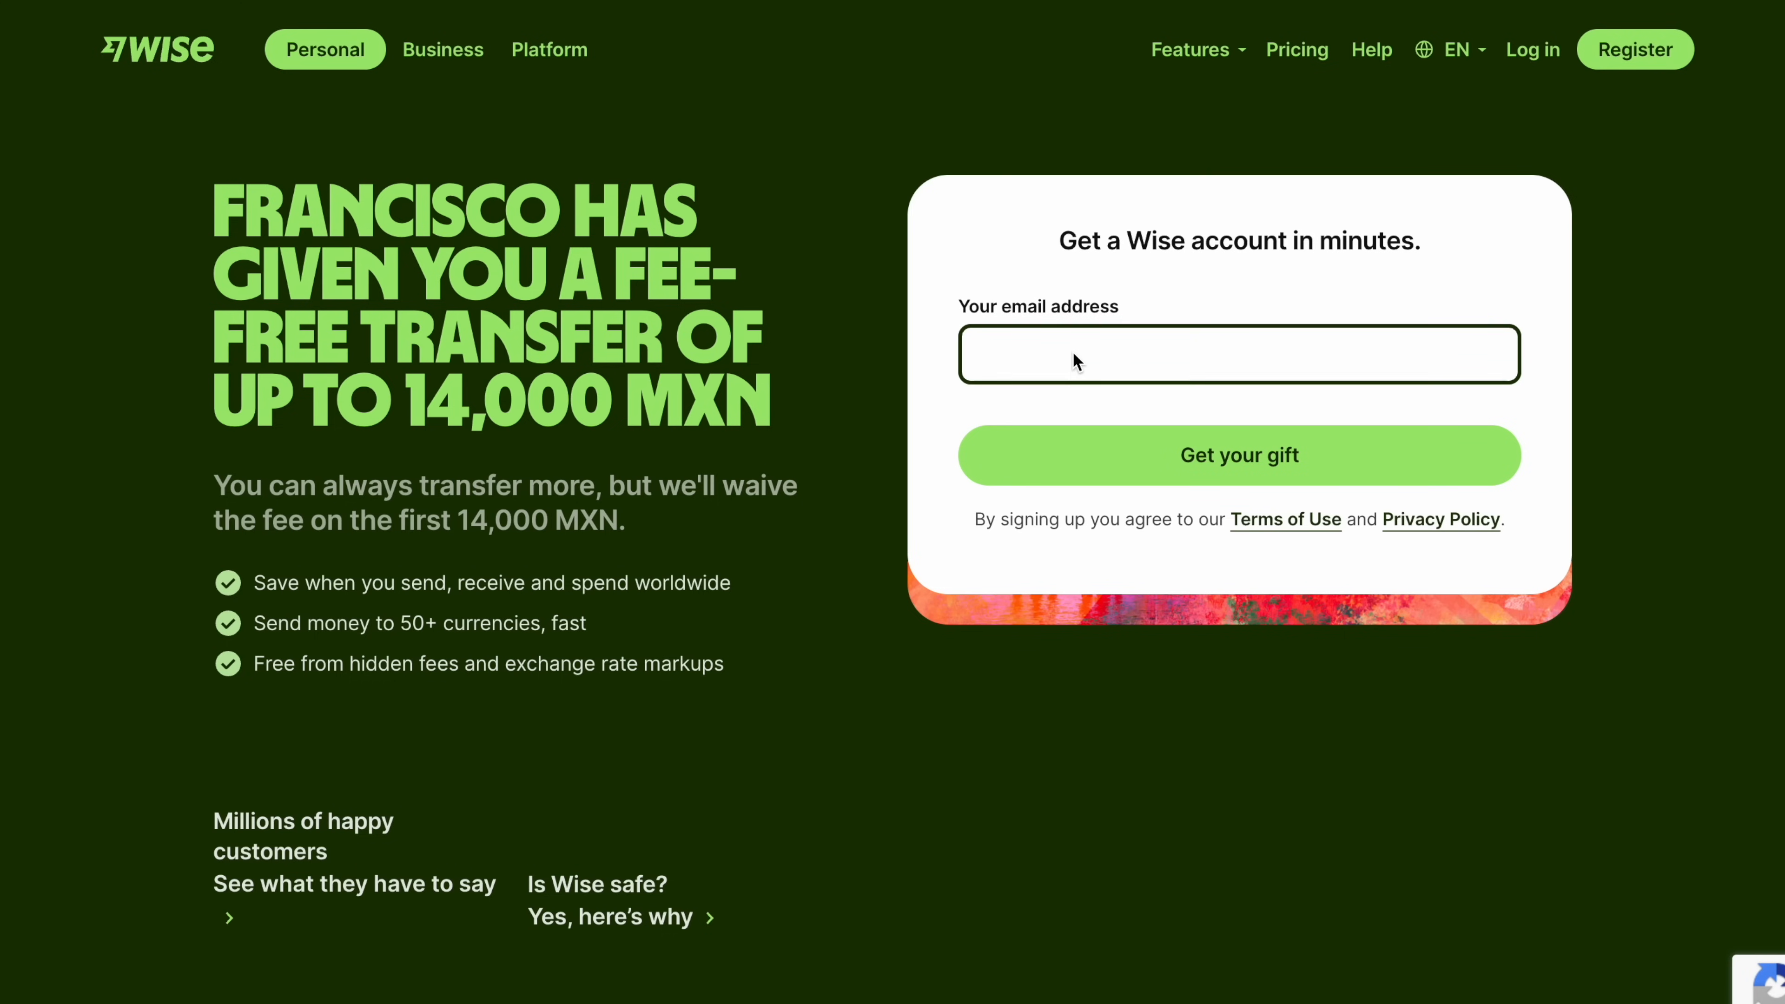
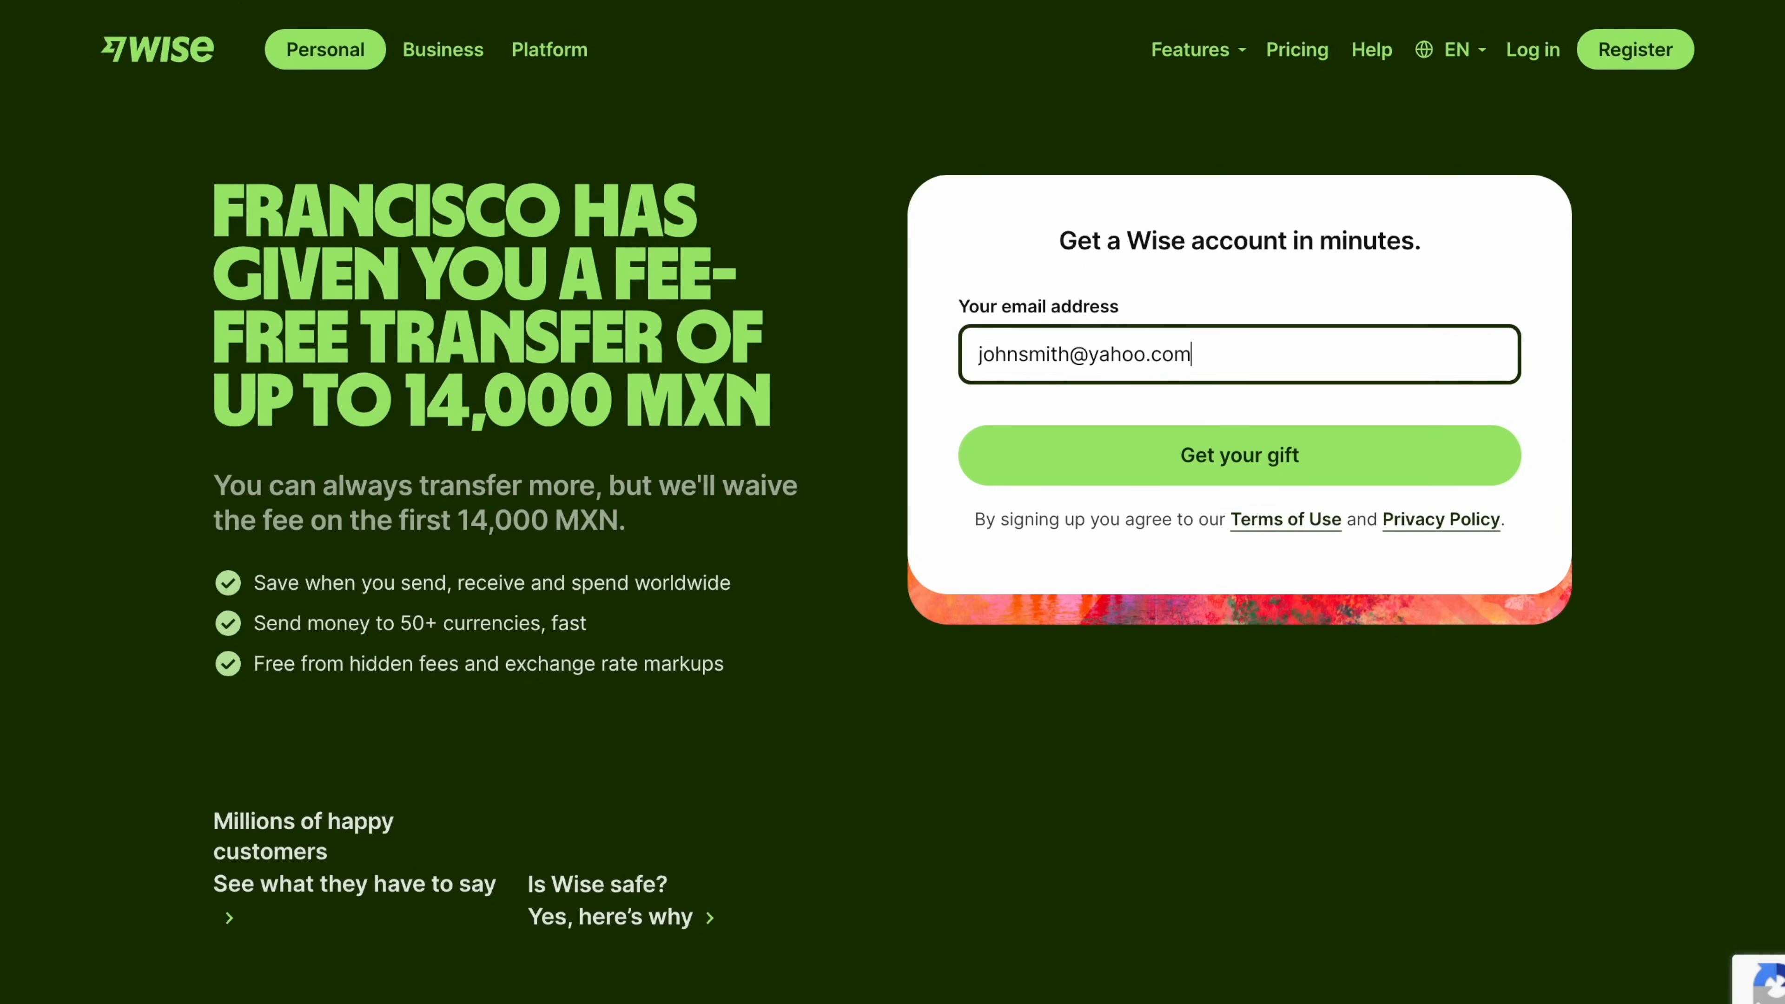
- Enter the email address in the referral sign-up form and submit it to start an account
left_click(1238, 454)
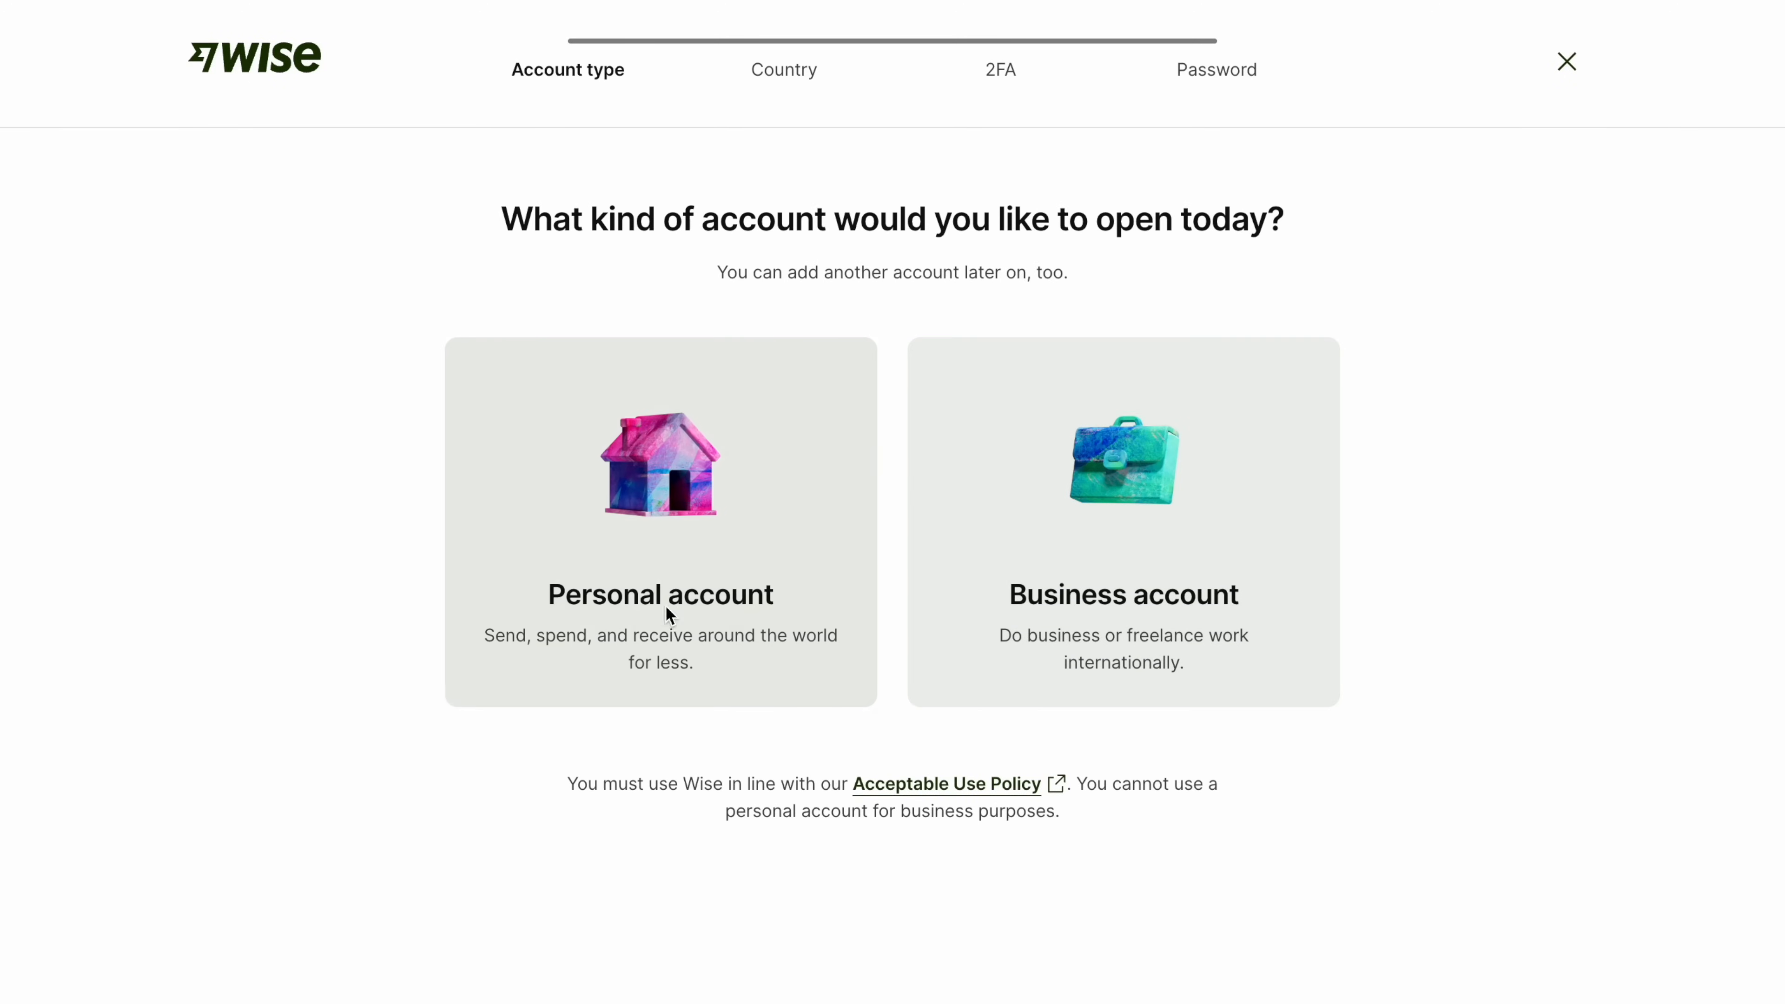
- Choose a personal account residing in United States, Texas and review the US features overview
left_click(659, 522)
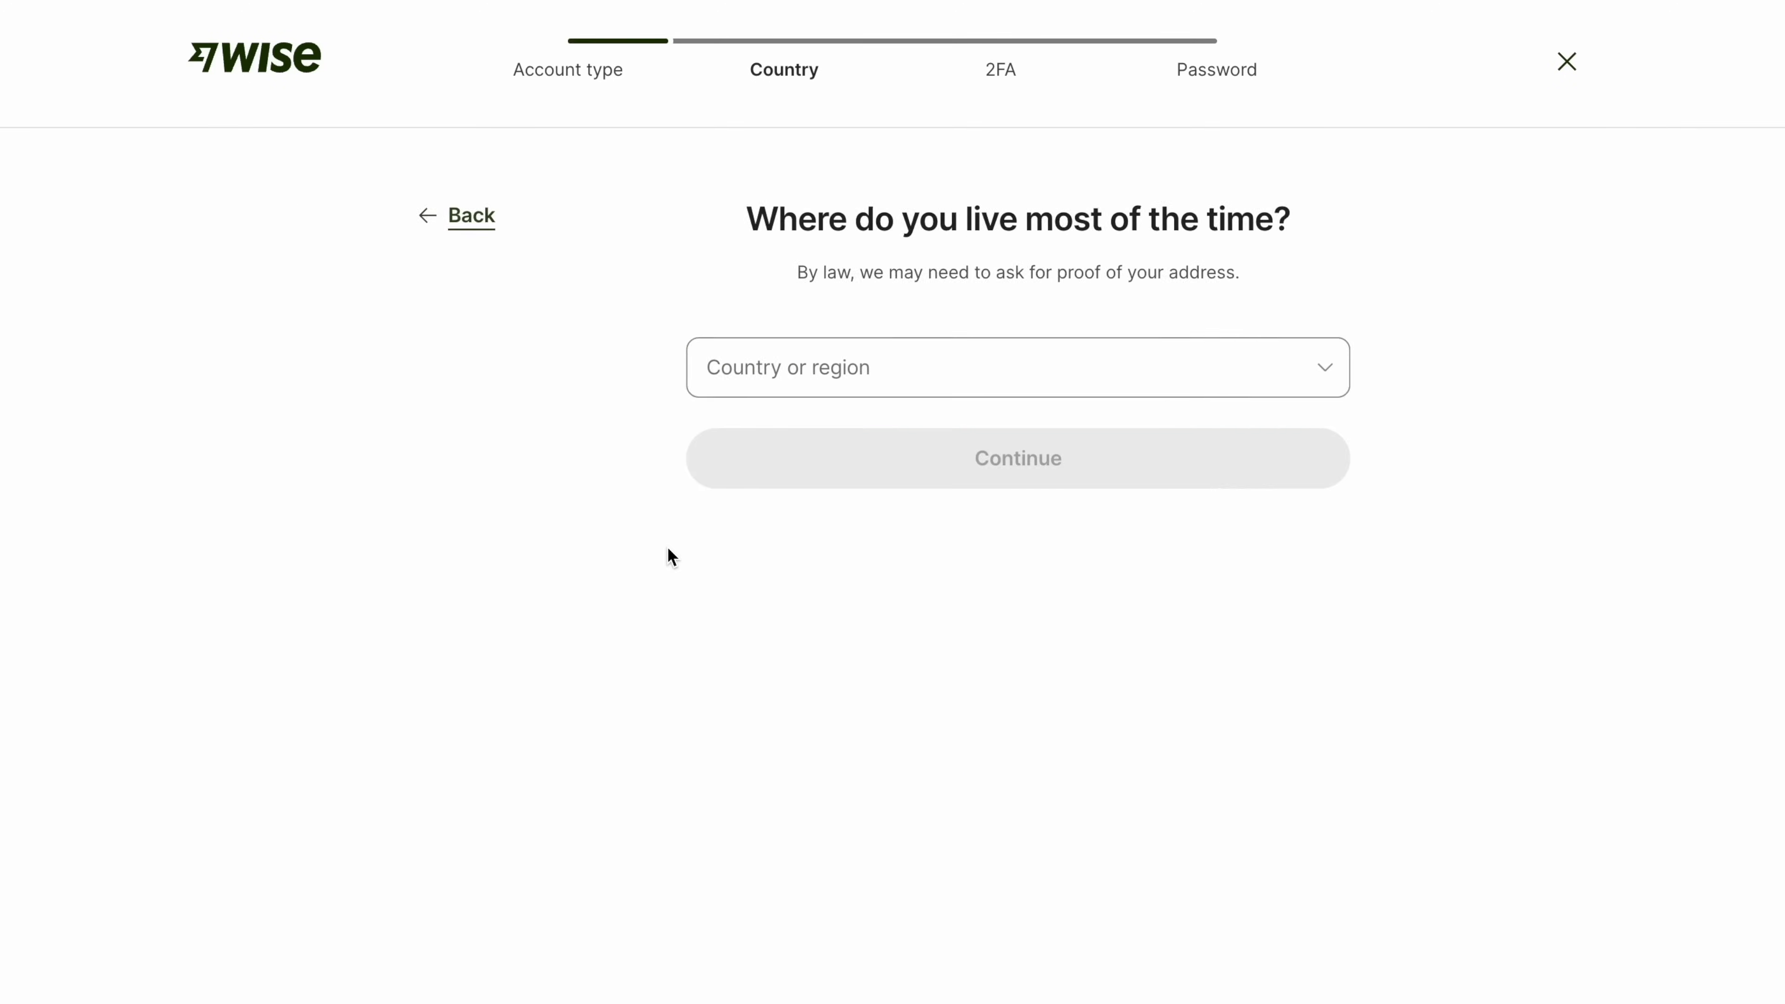
left_click(891, 458)
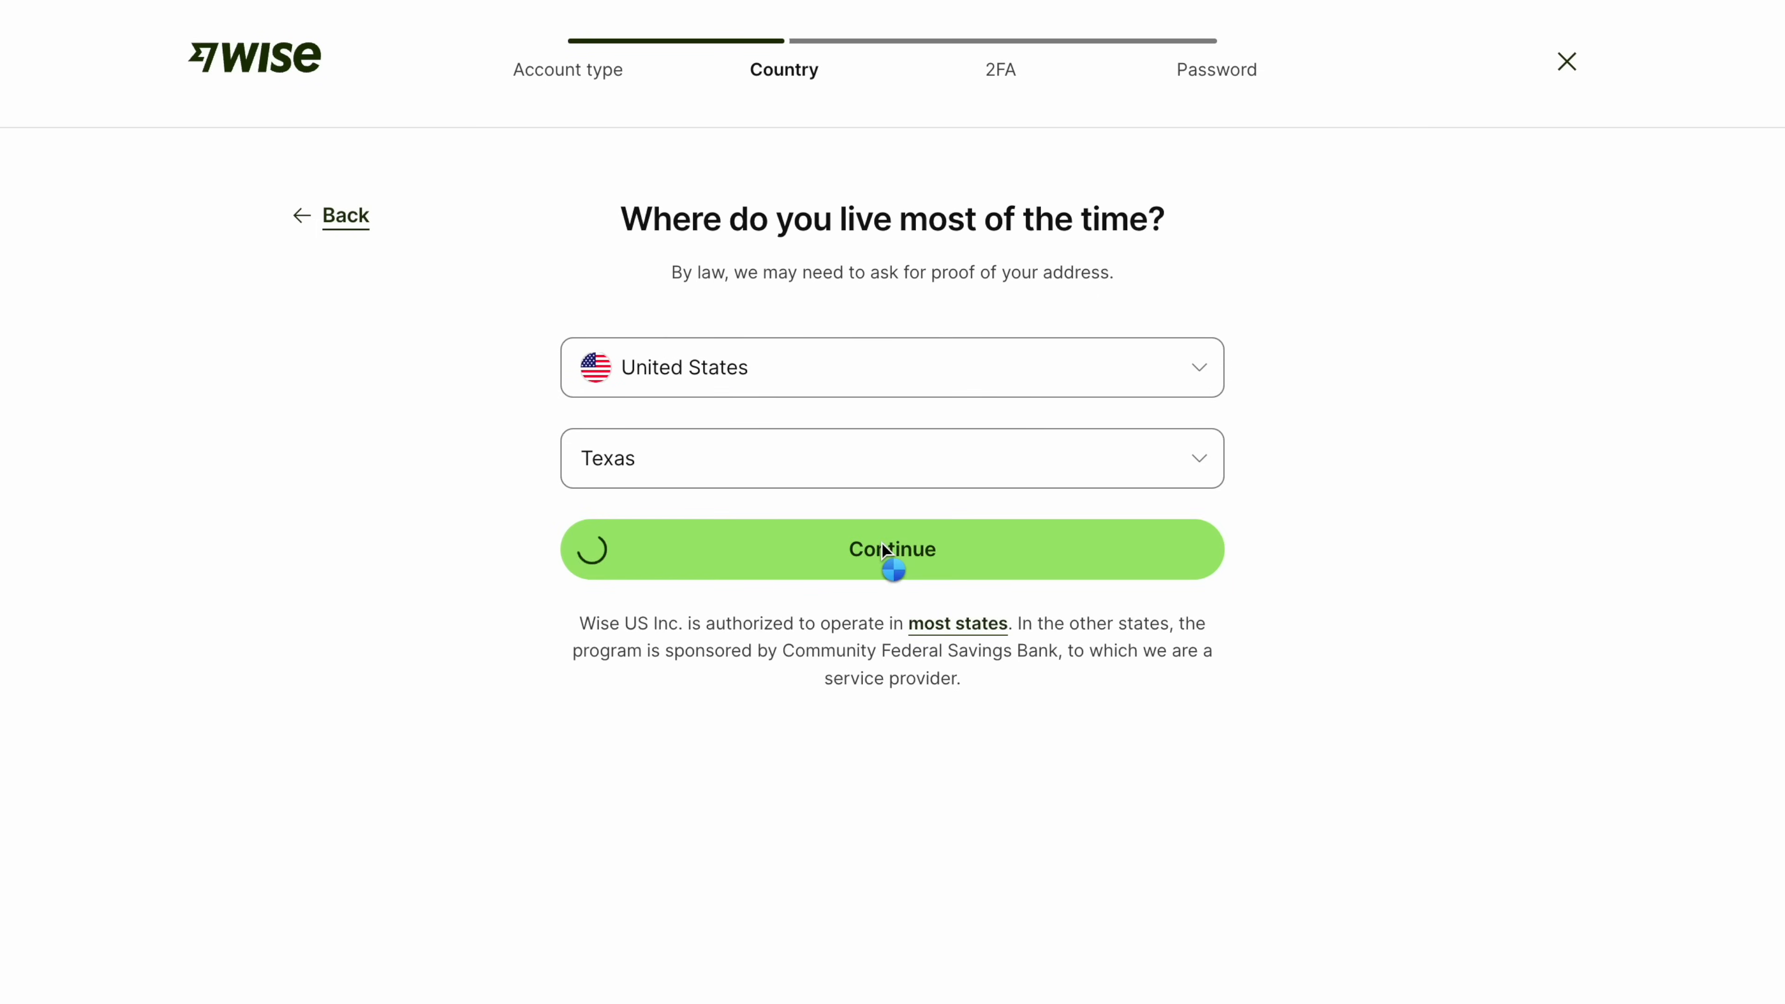
left_click(892, 548)
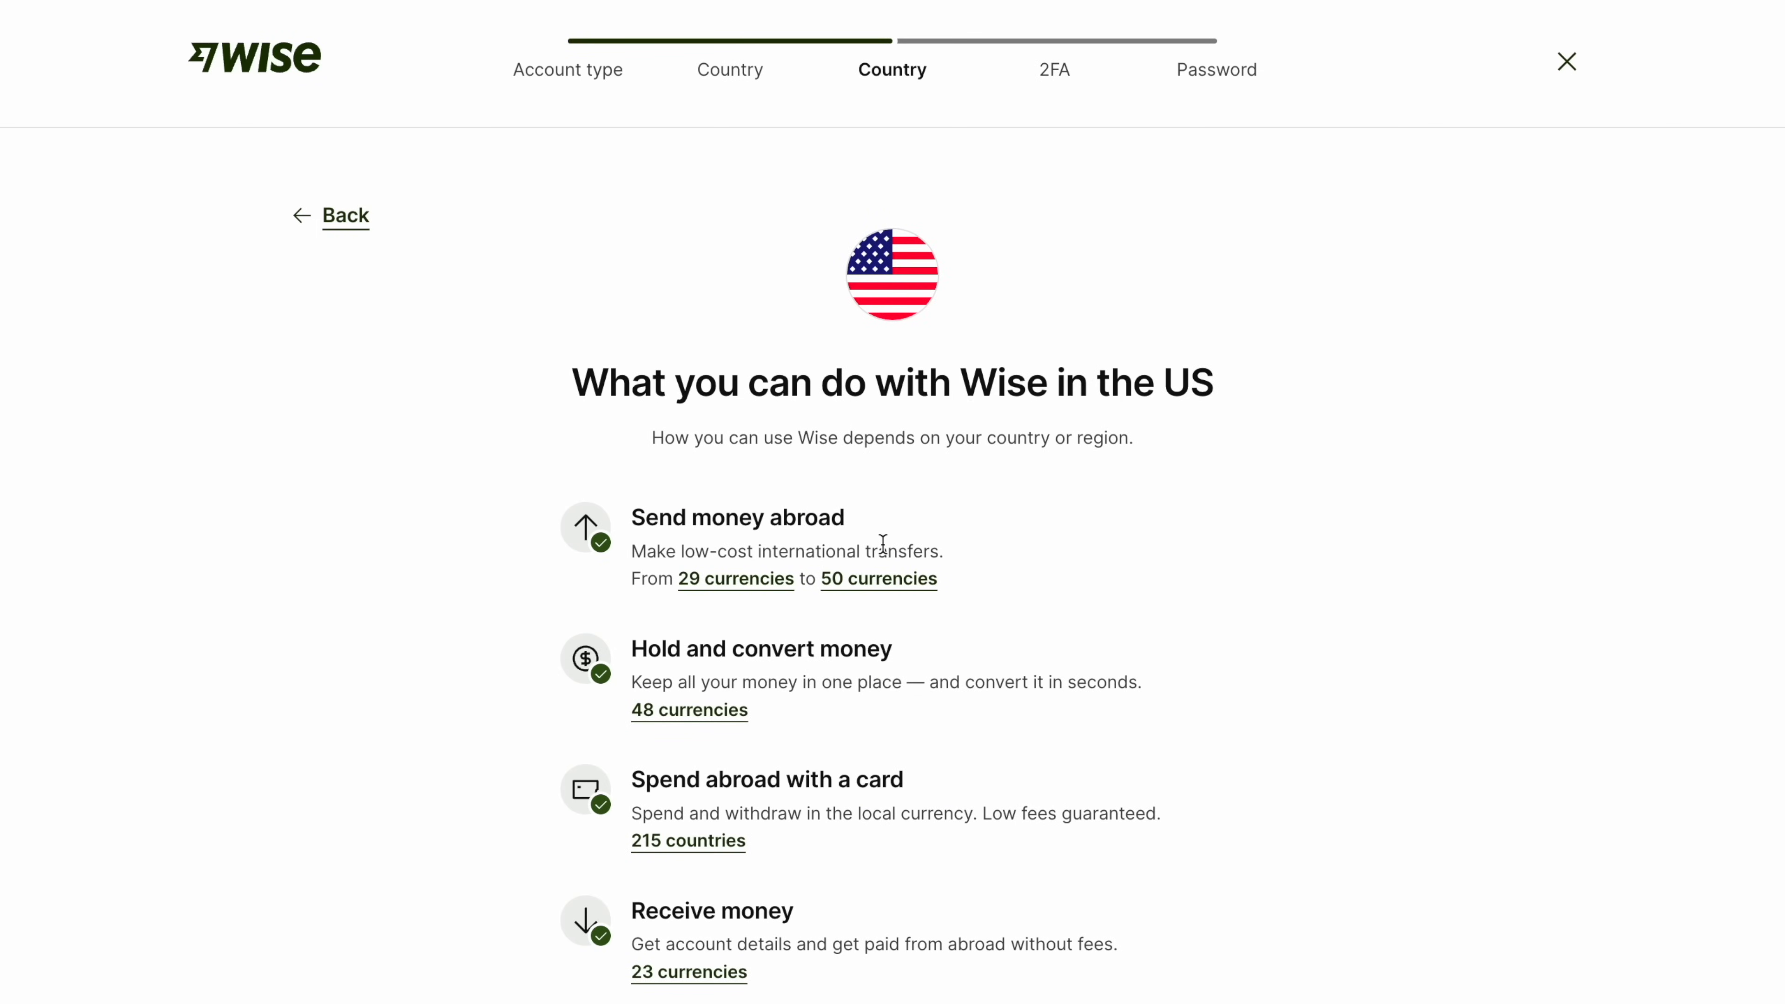
mouse_move(477, 567)
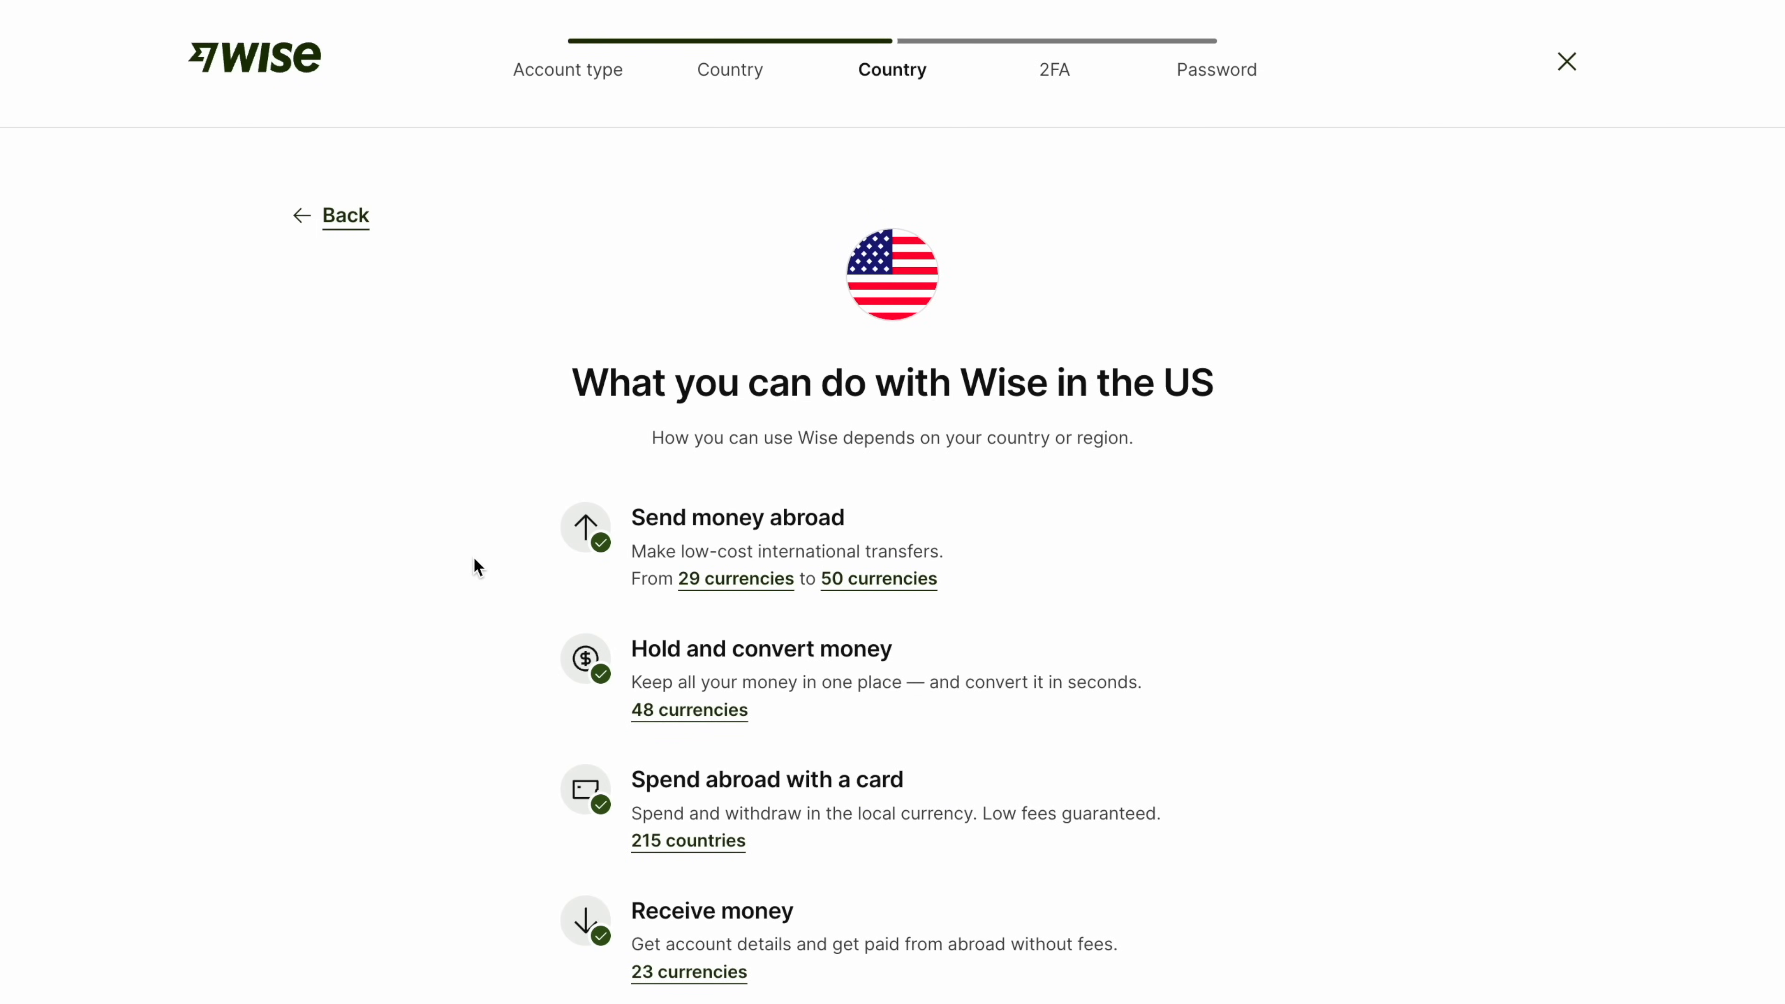
scroll("down", 3)
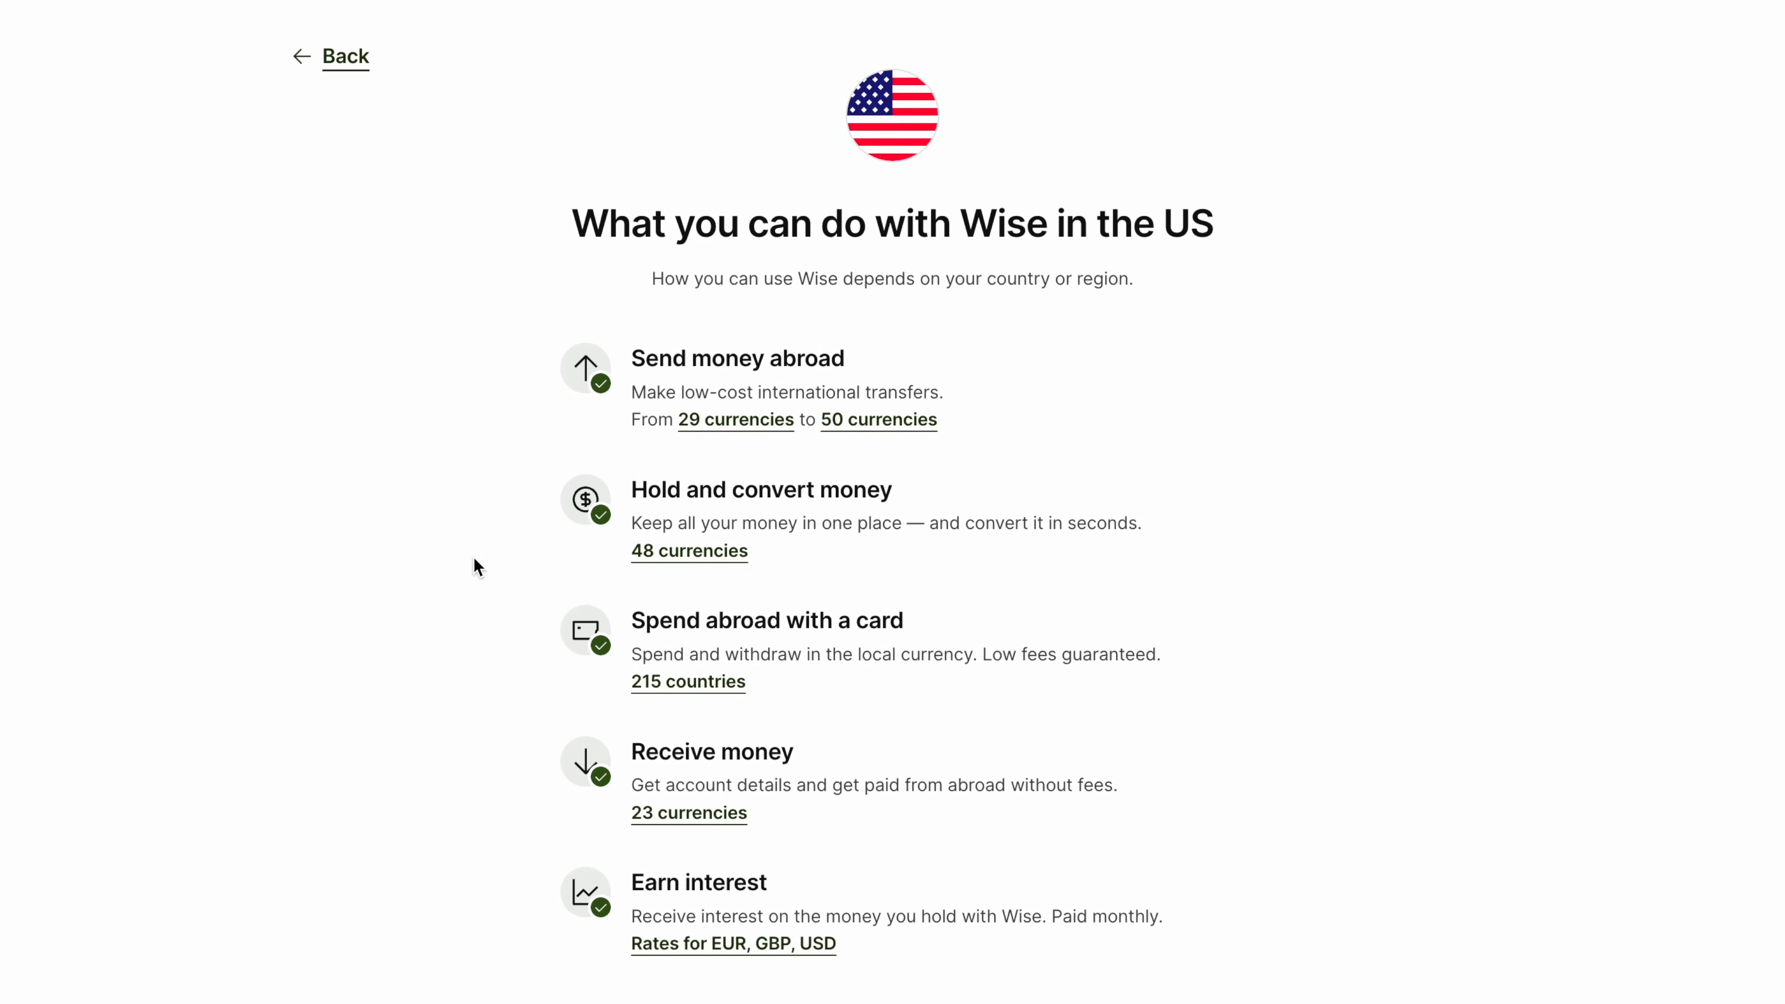
scroll("down", 3)
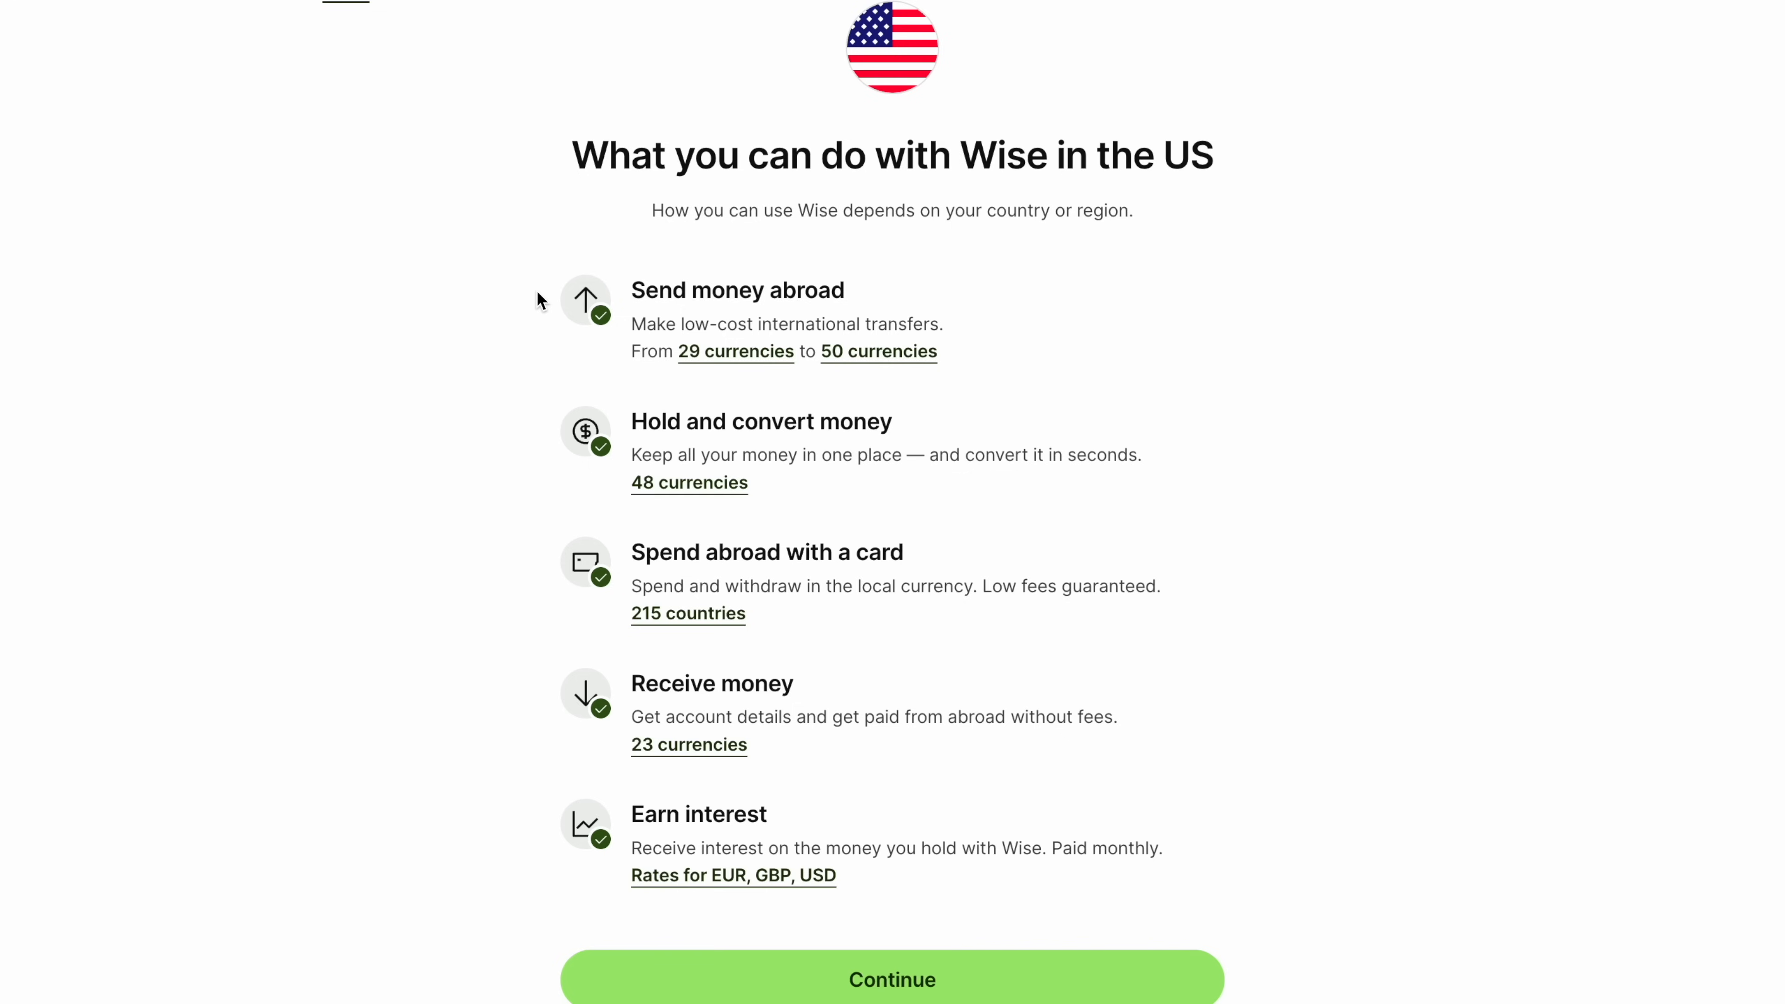
mouse_move(552, 421)
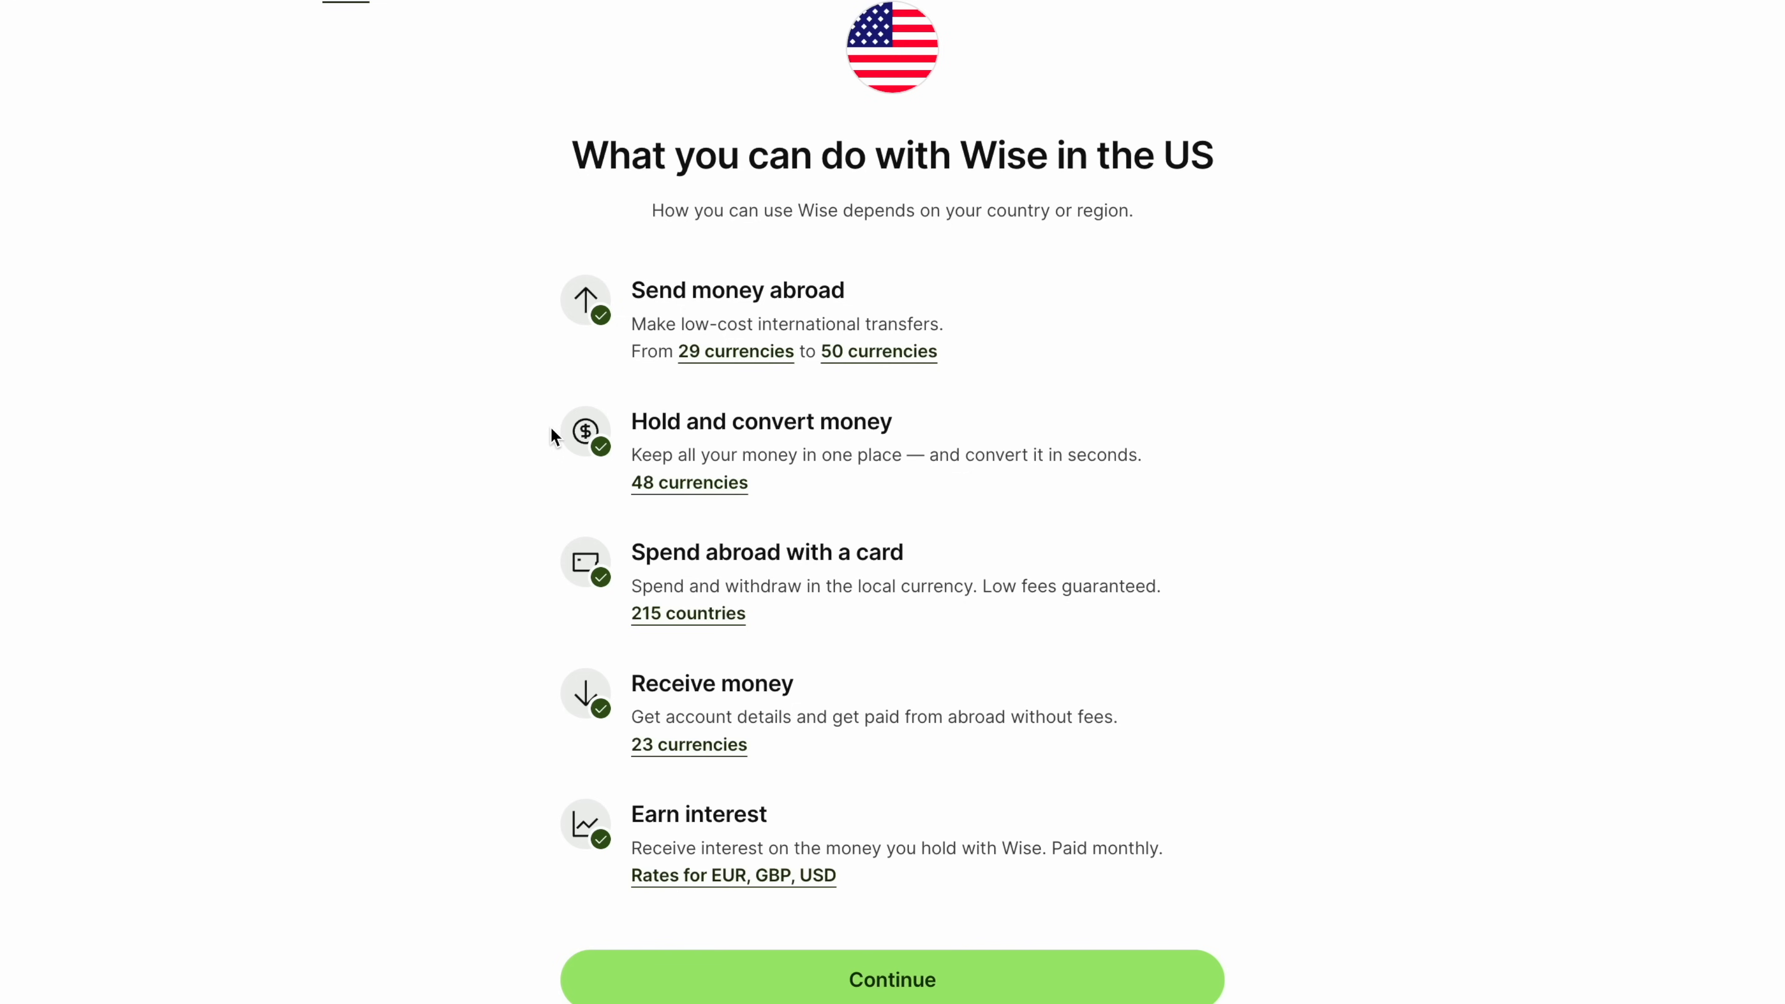
mouse_move(566, 568)
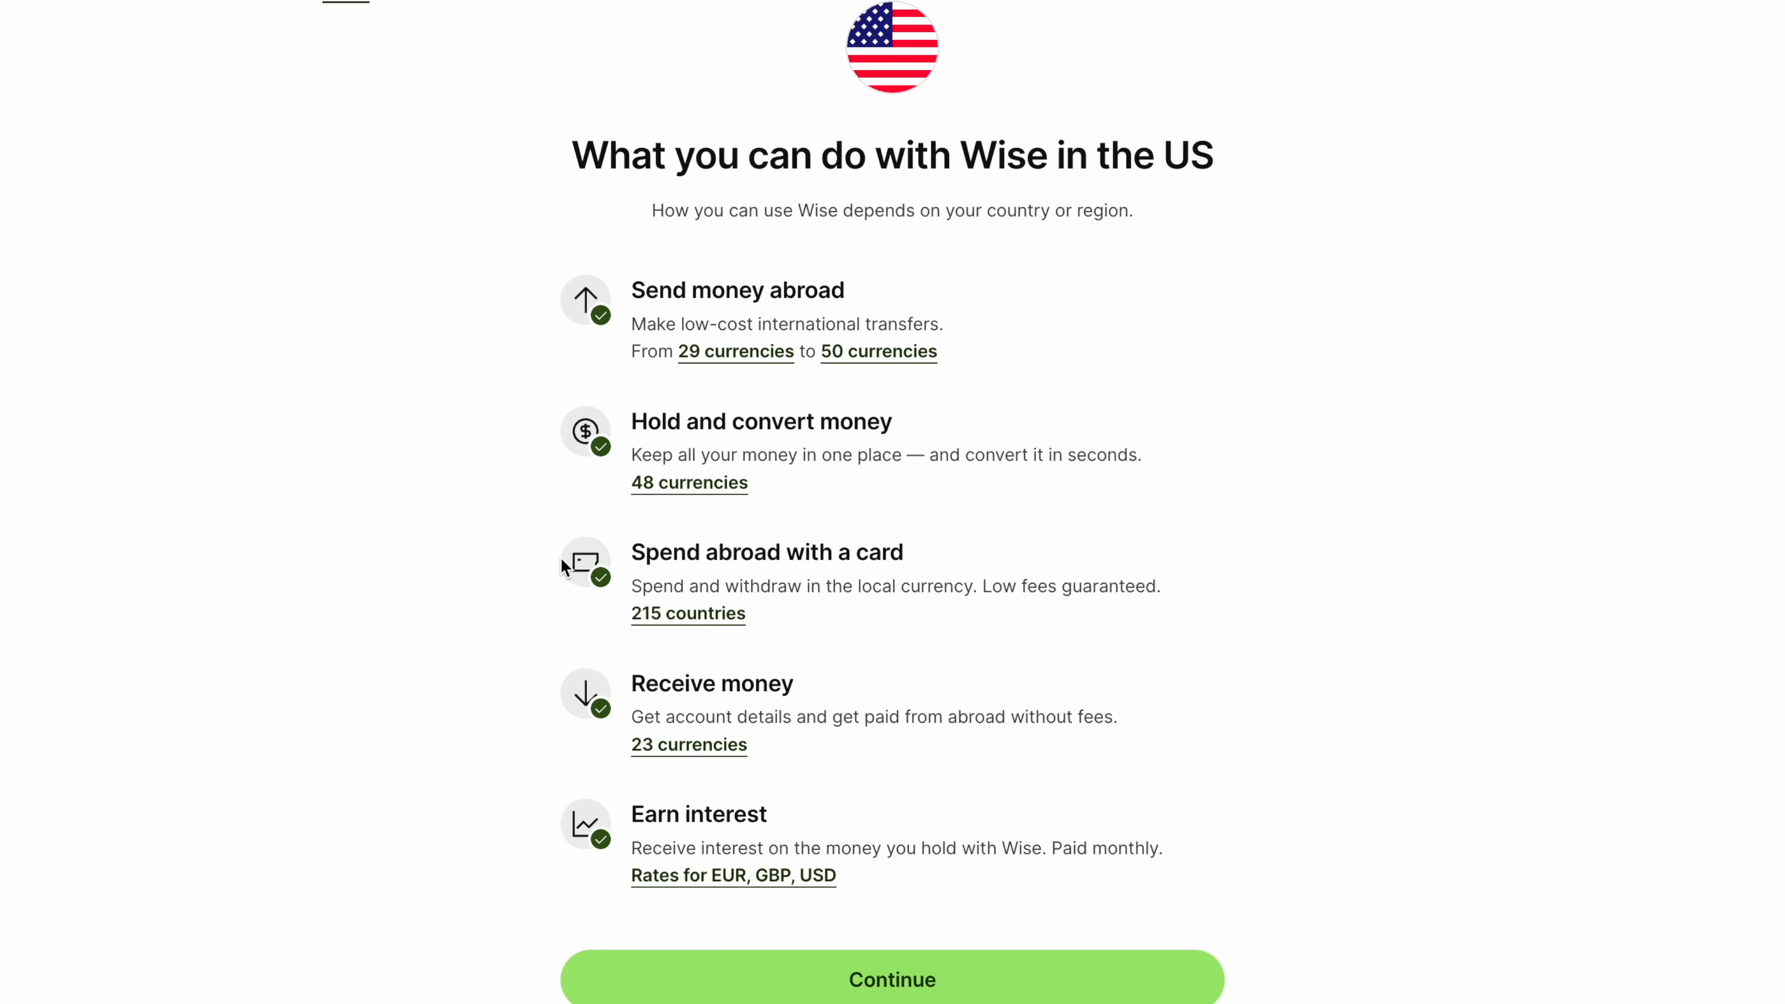
mouse_move(558, 703)
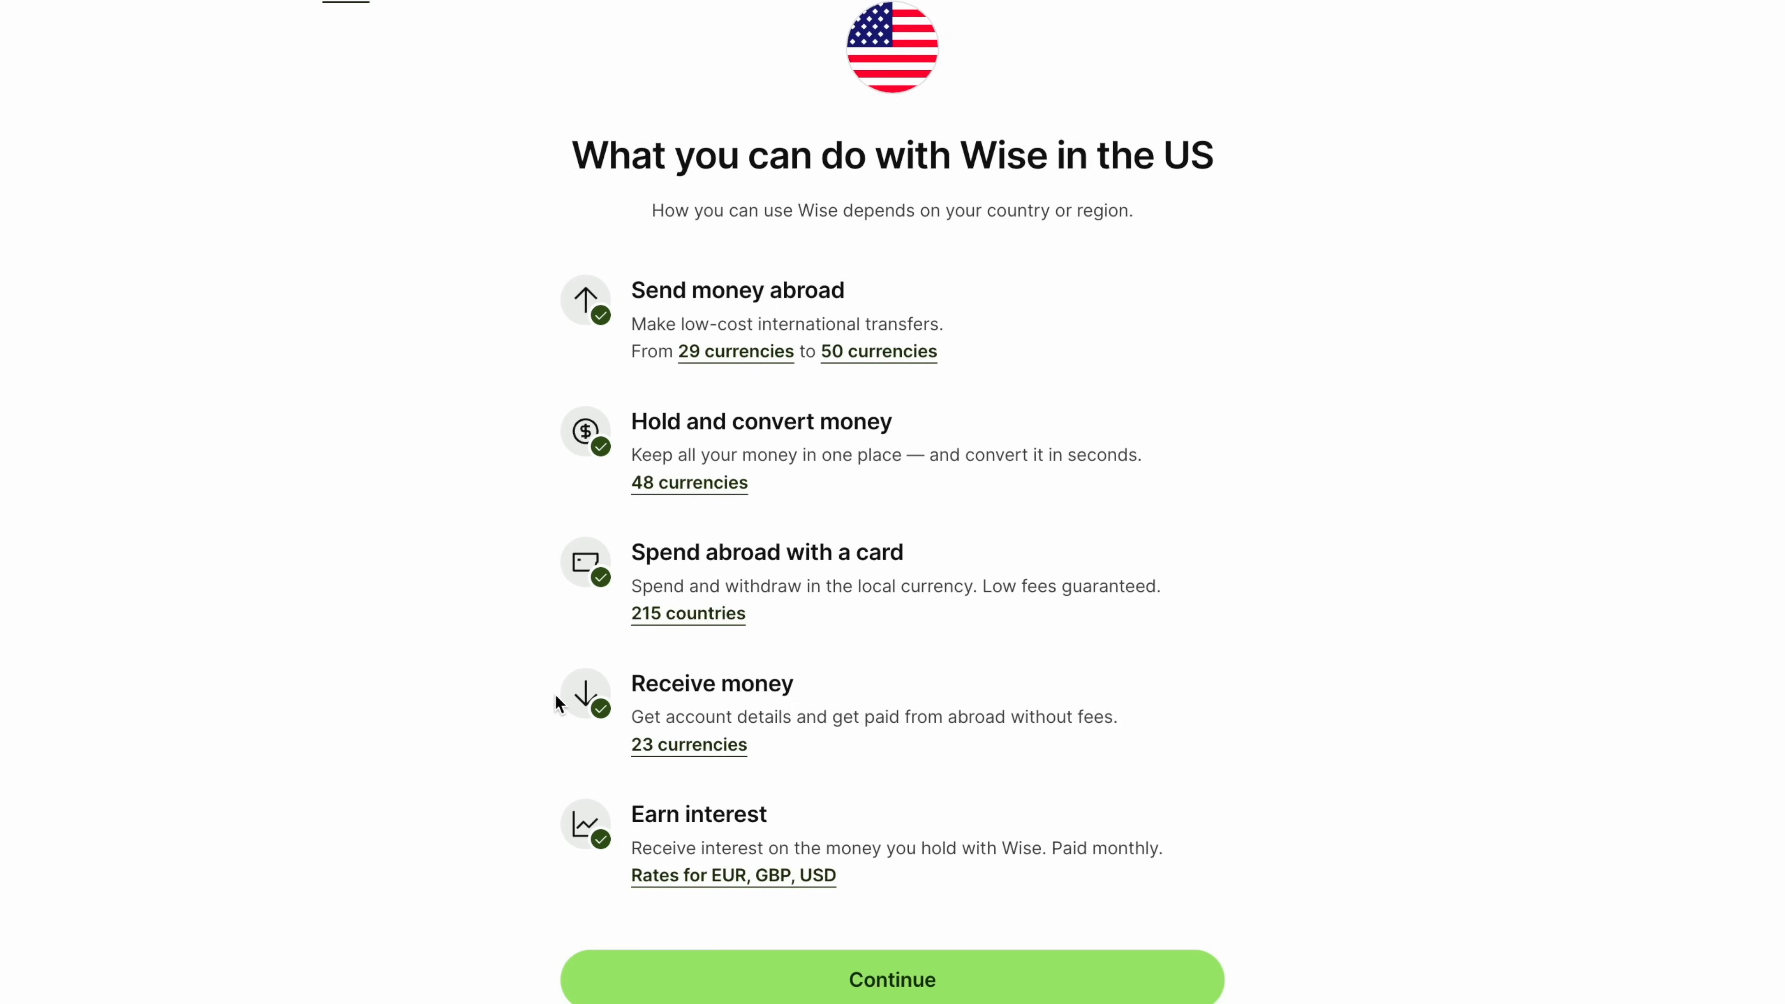
mouse_move(549, 816)
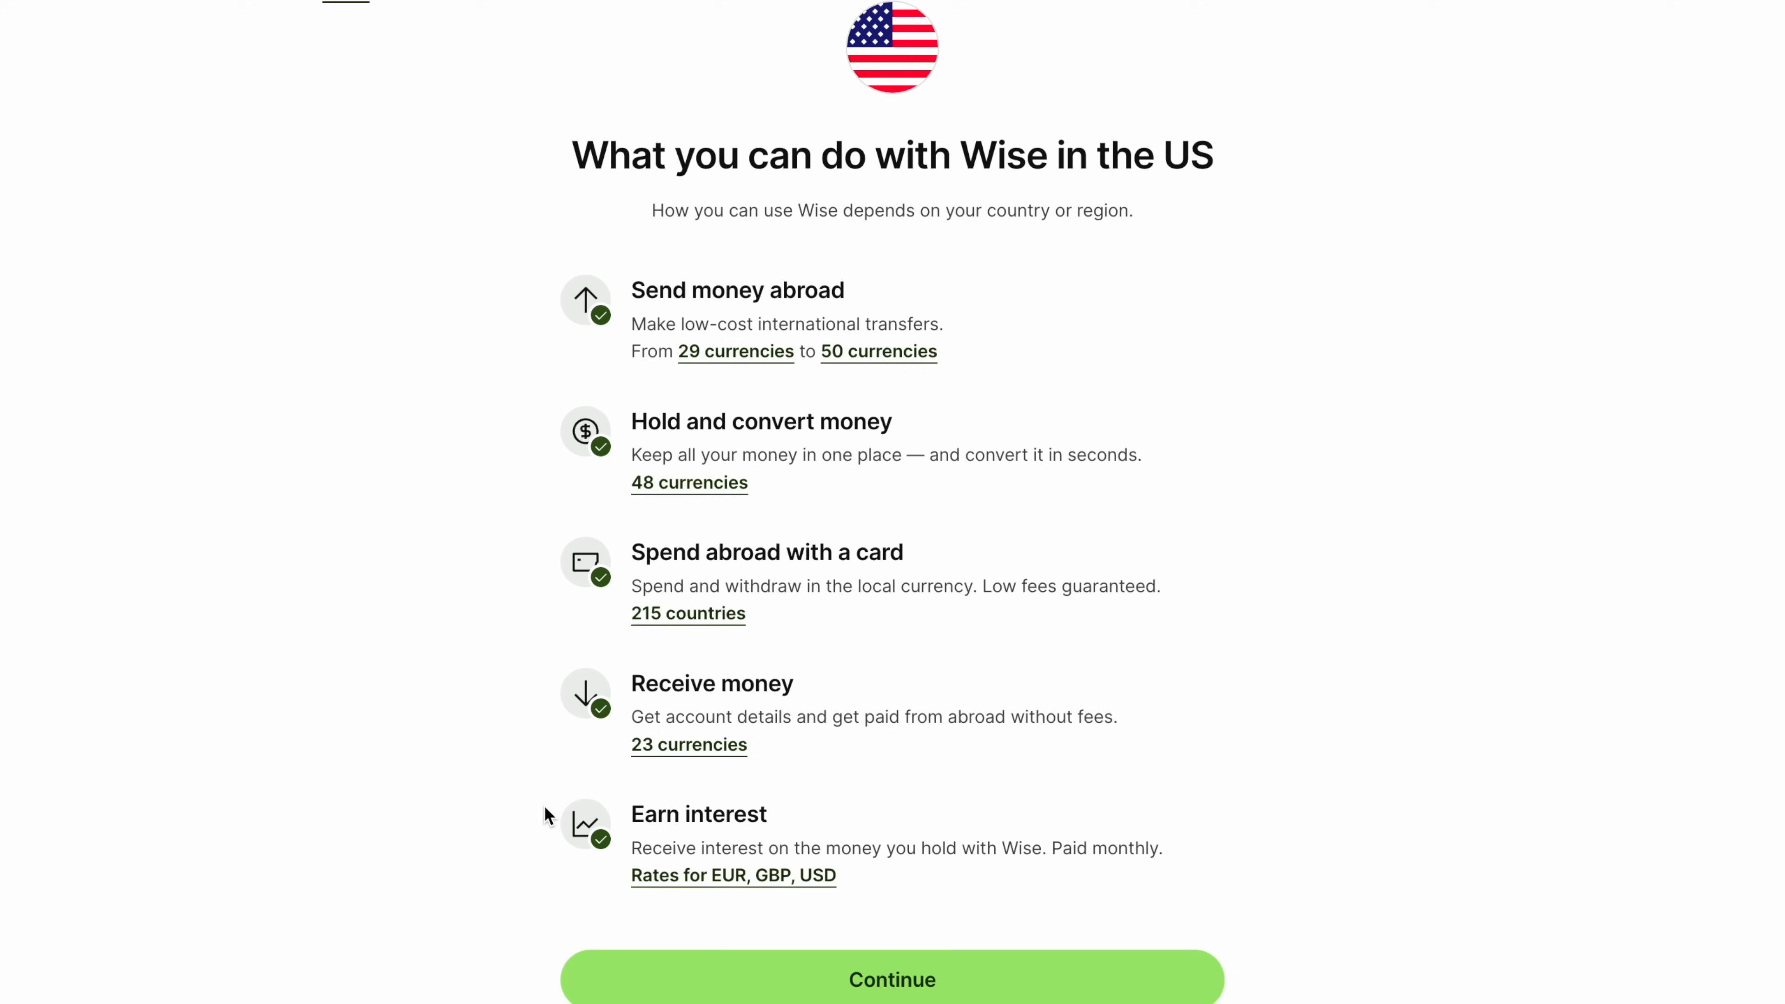
mouse_move(548, 828)
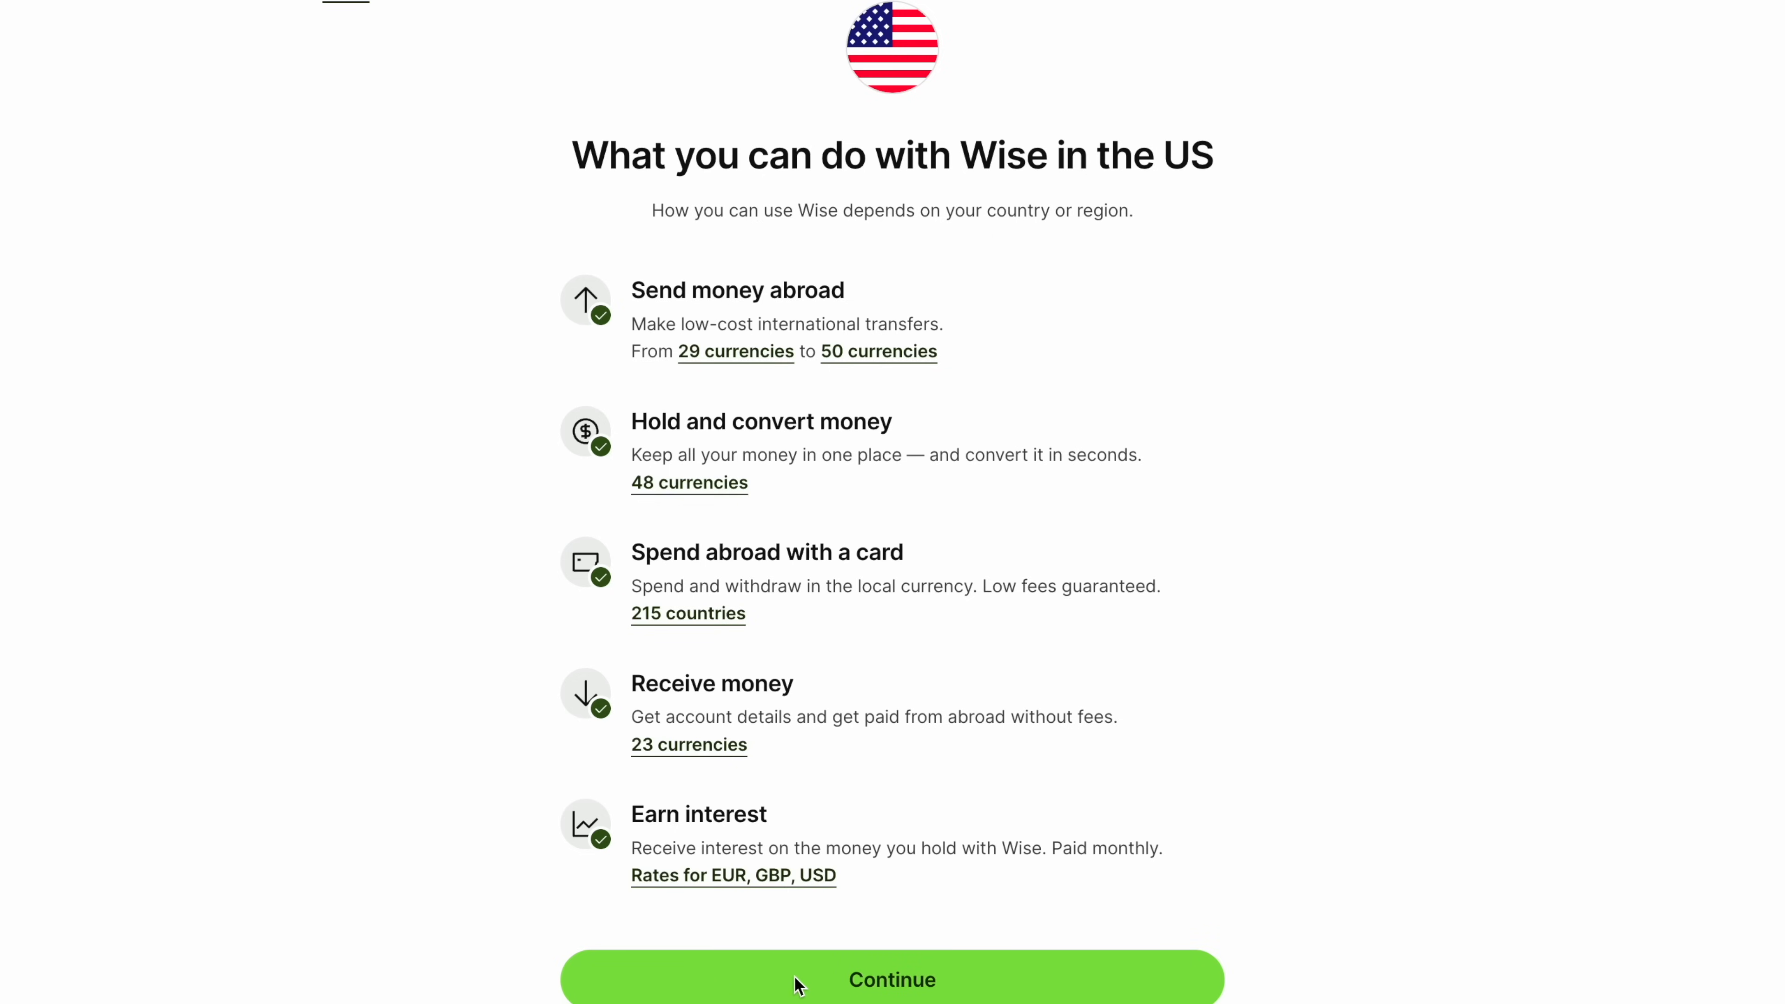
- Enter a +52 Mexico phone number and request an SMS verification code
left_click(891, 980)
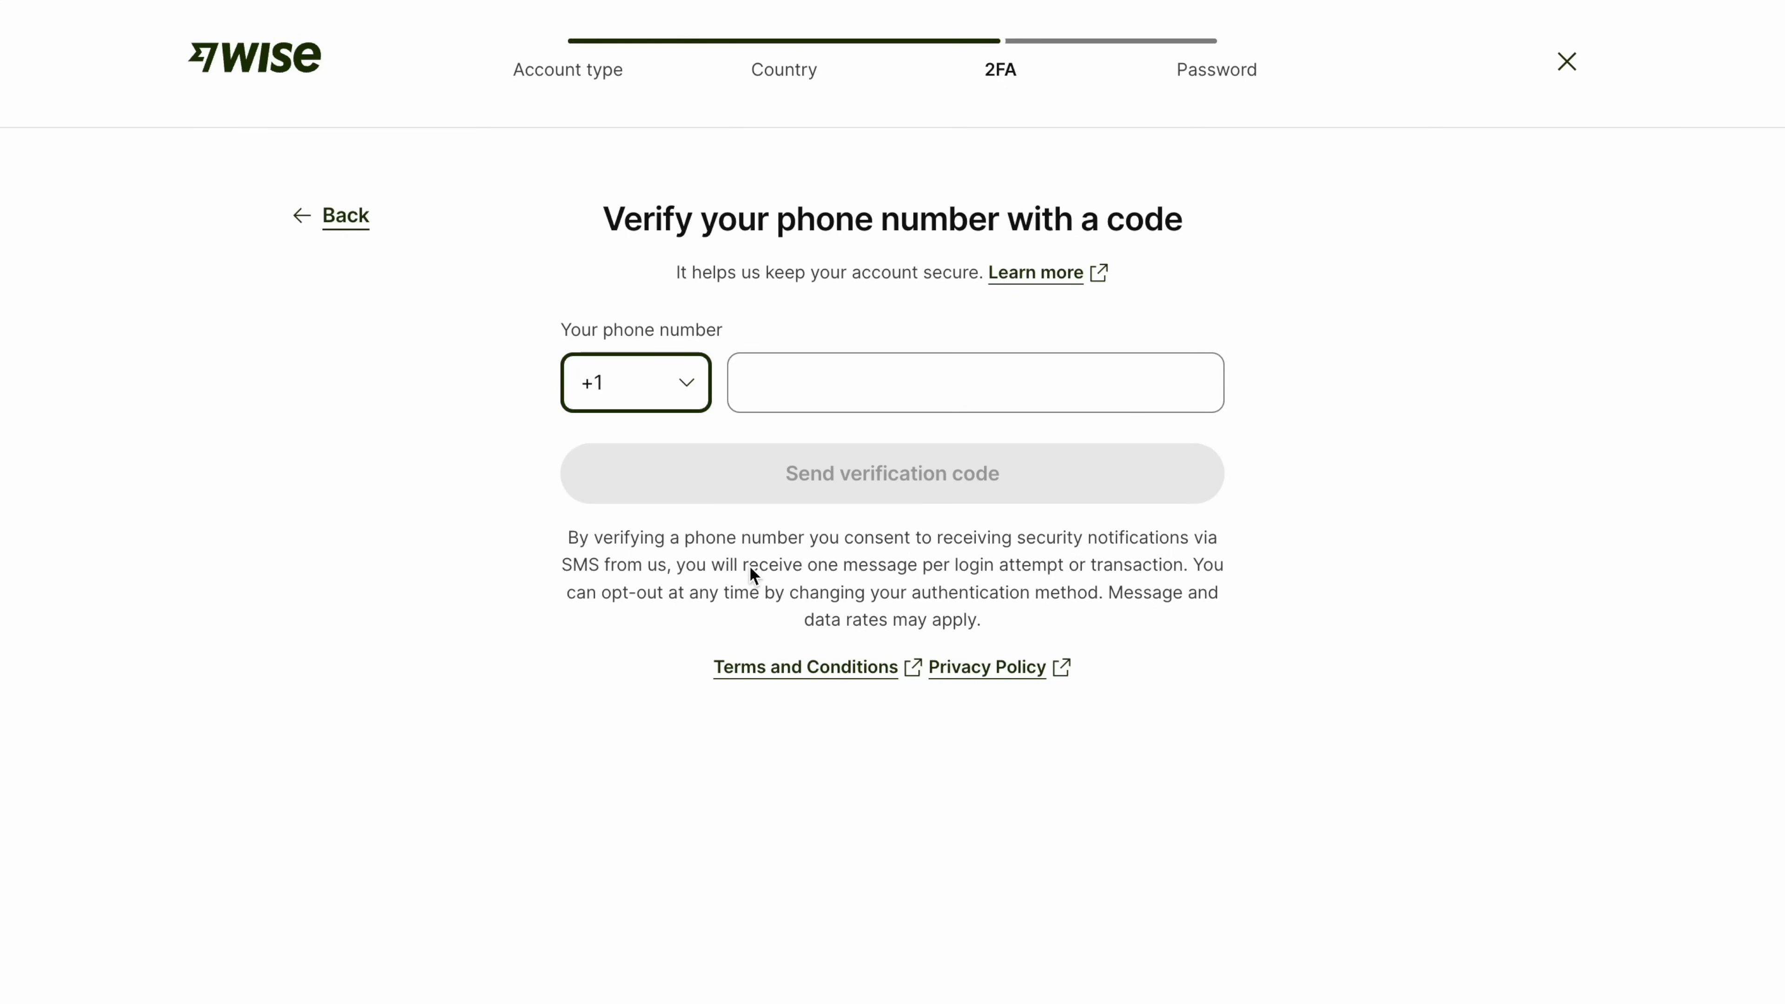
left_click(634, 382)
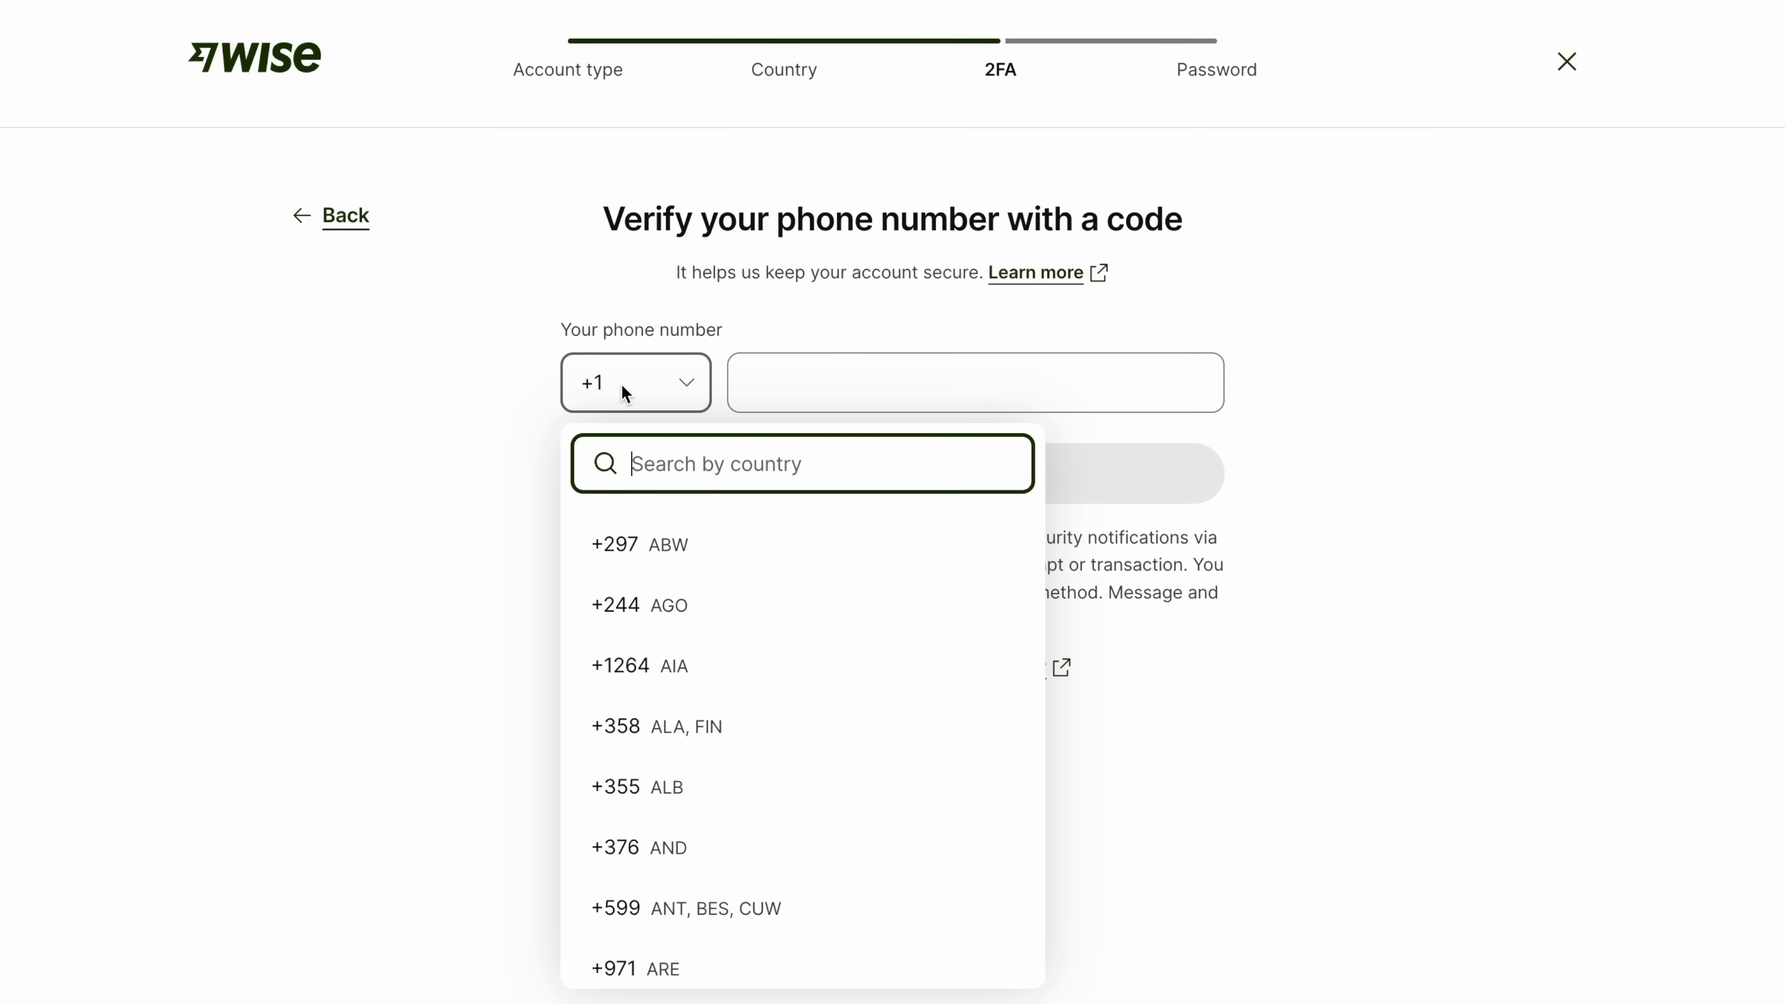
type("mex")
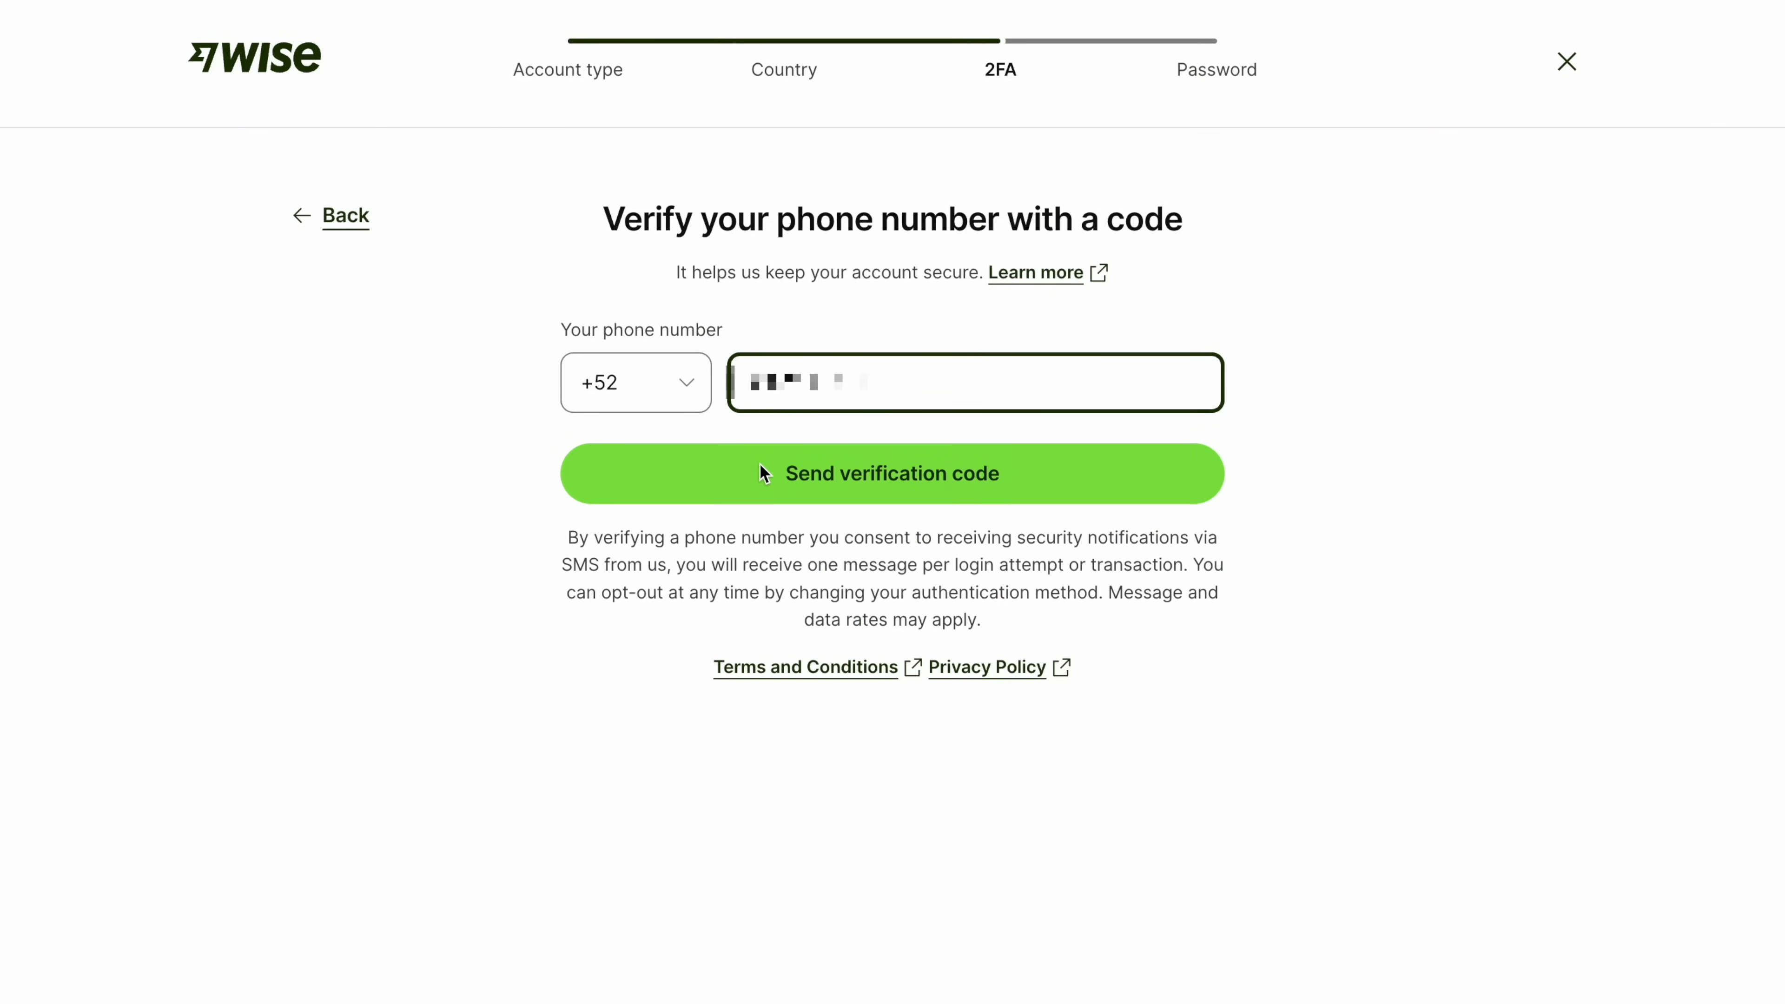
left_click(893, 473)
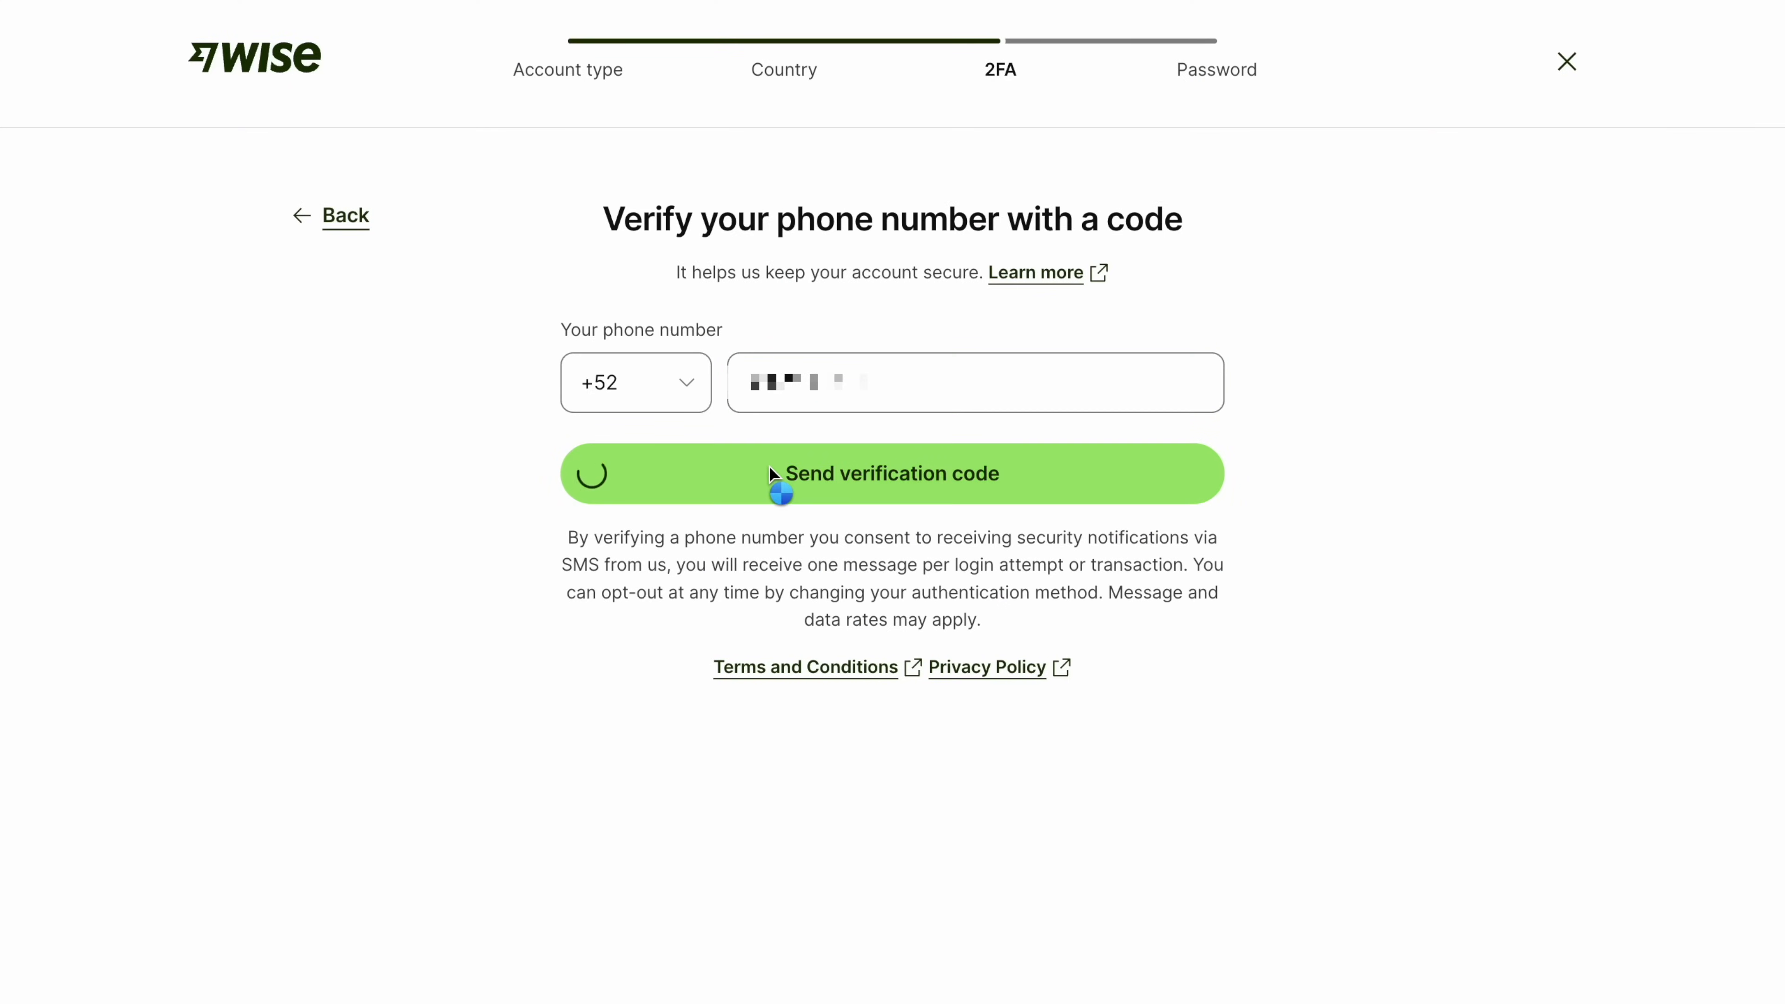
left_click(892, 473)
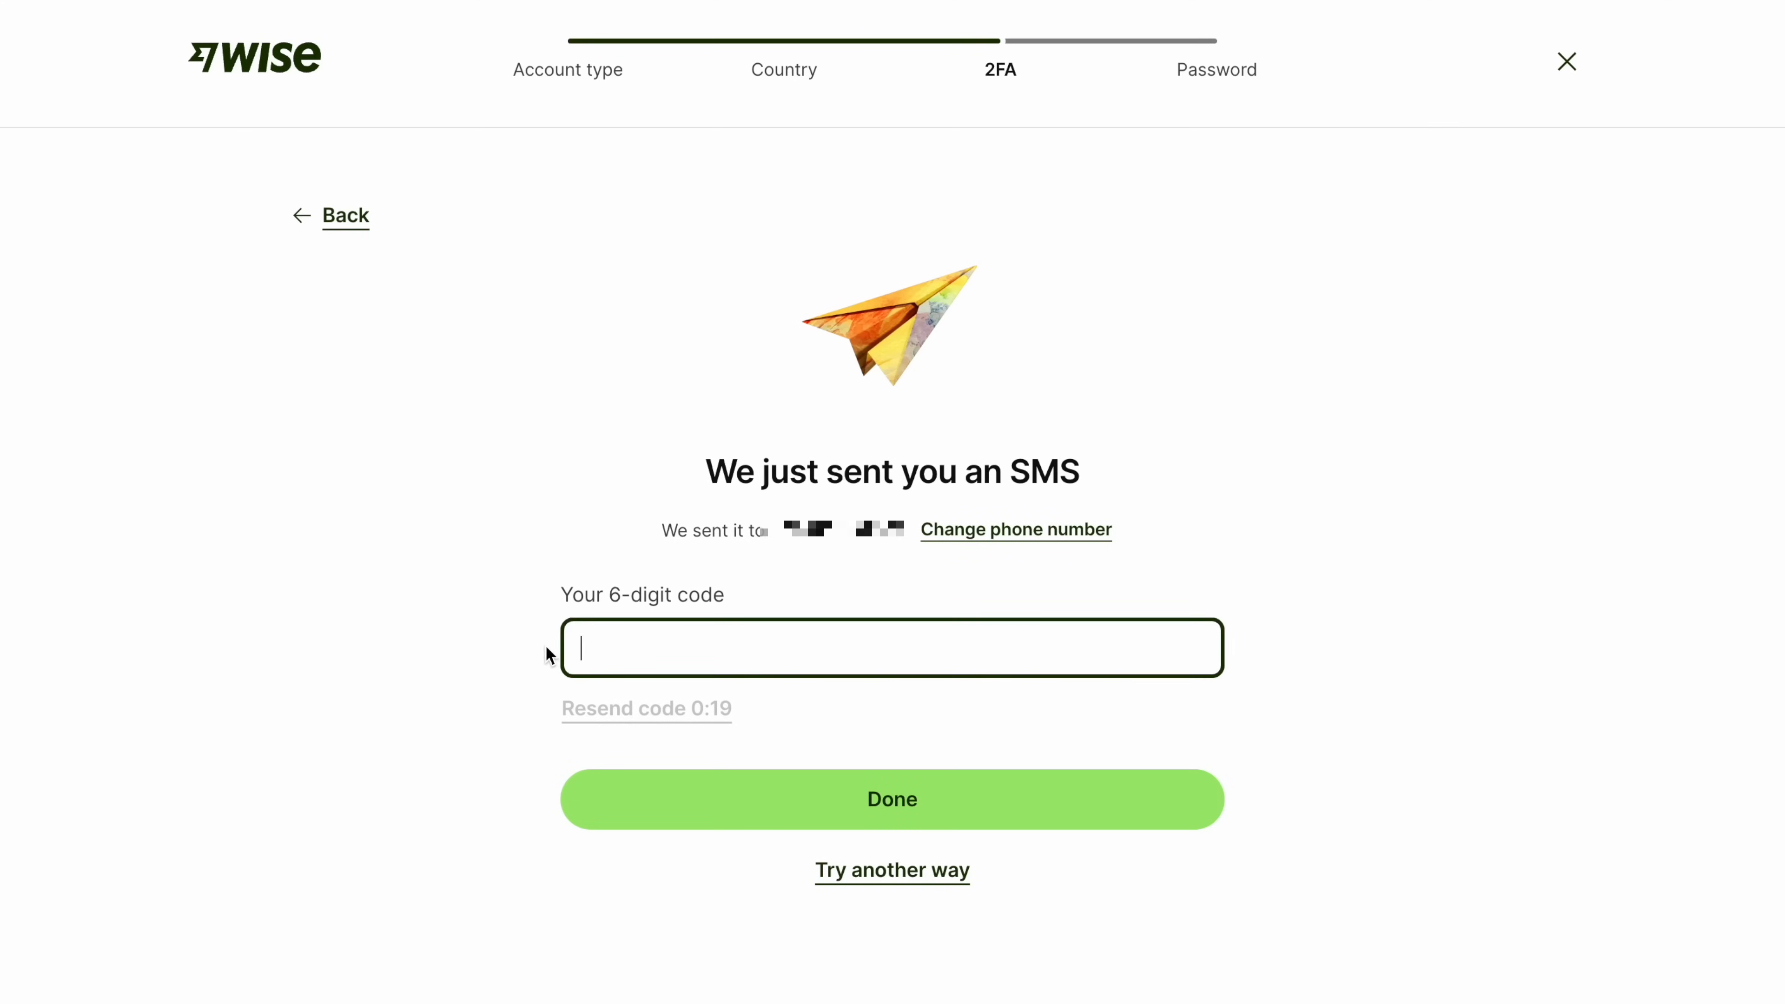
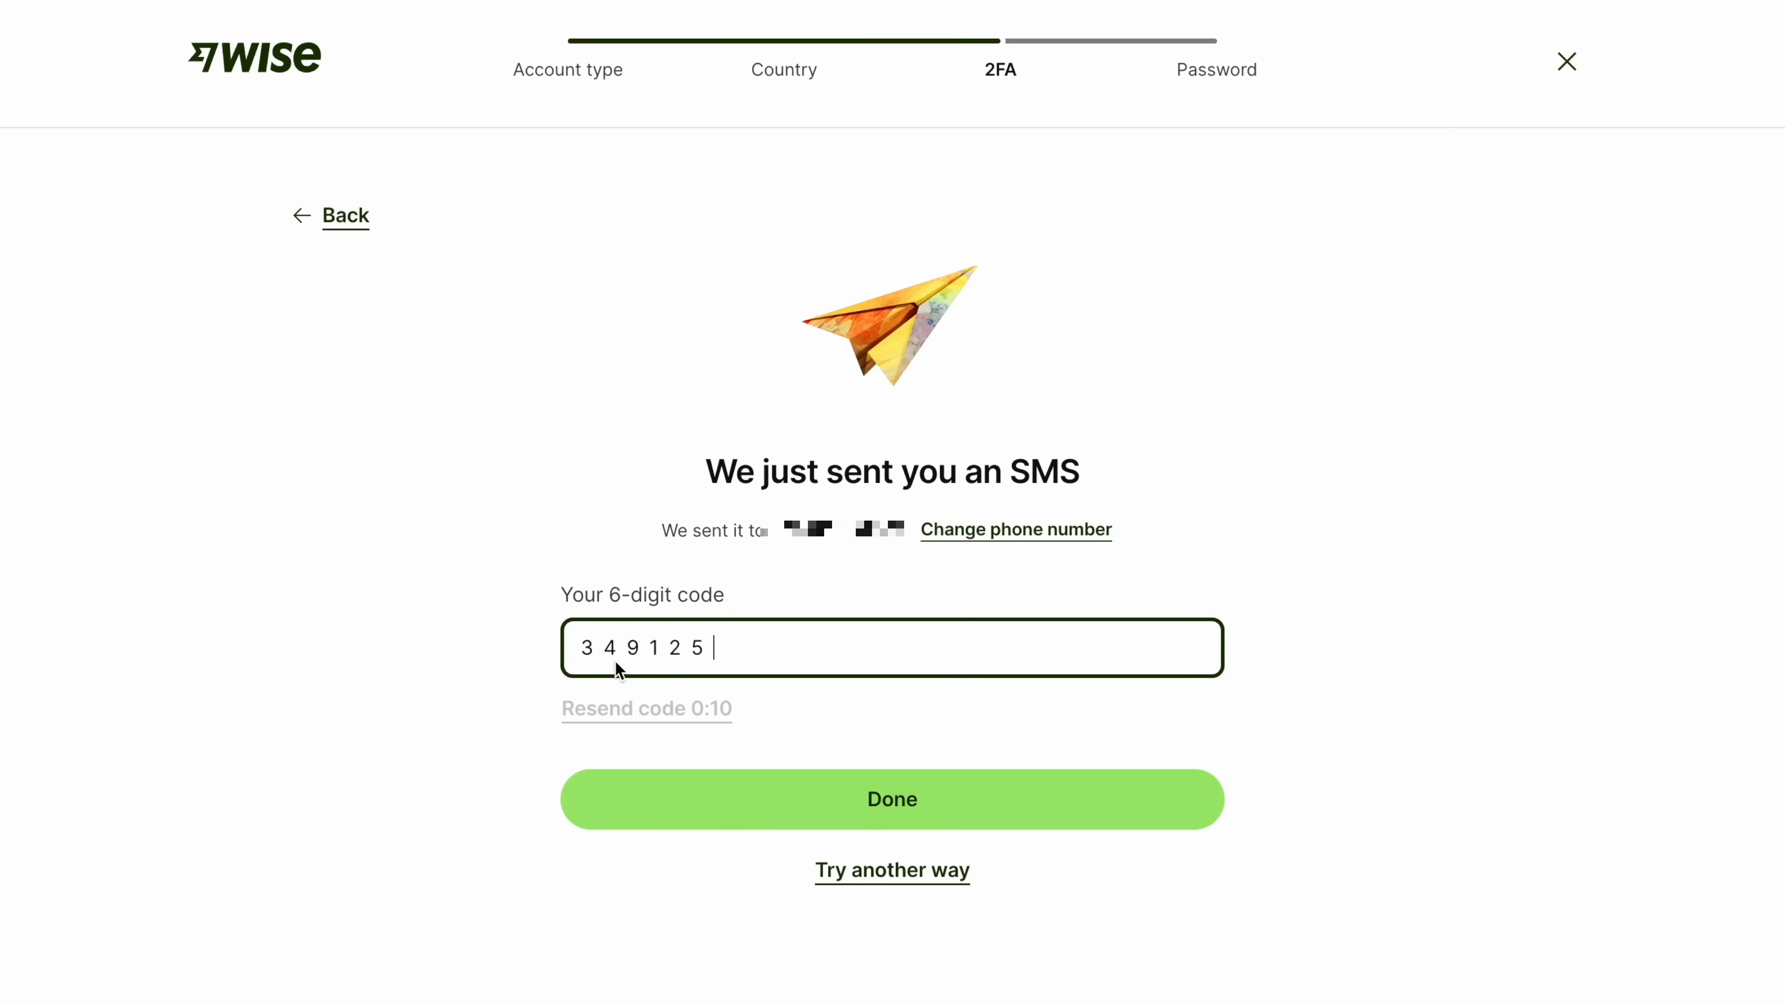
left_click(892, 798)
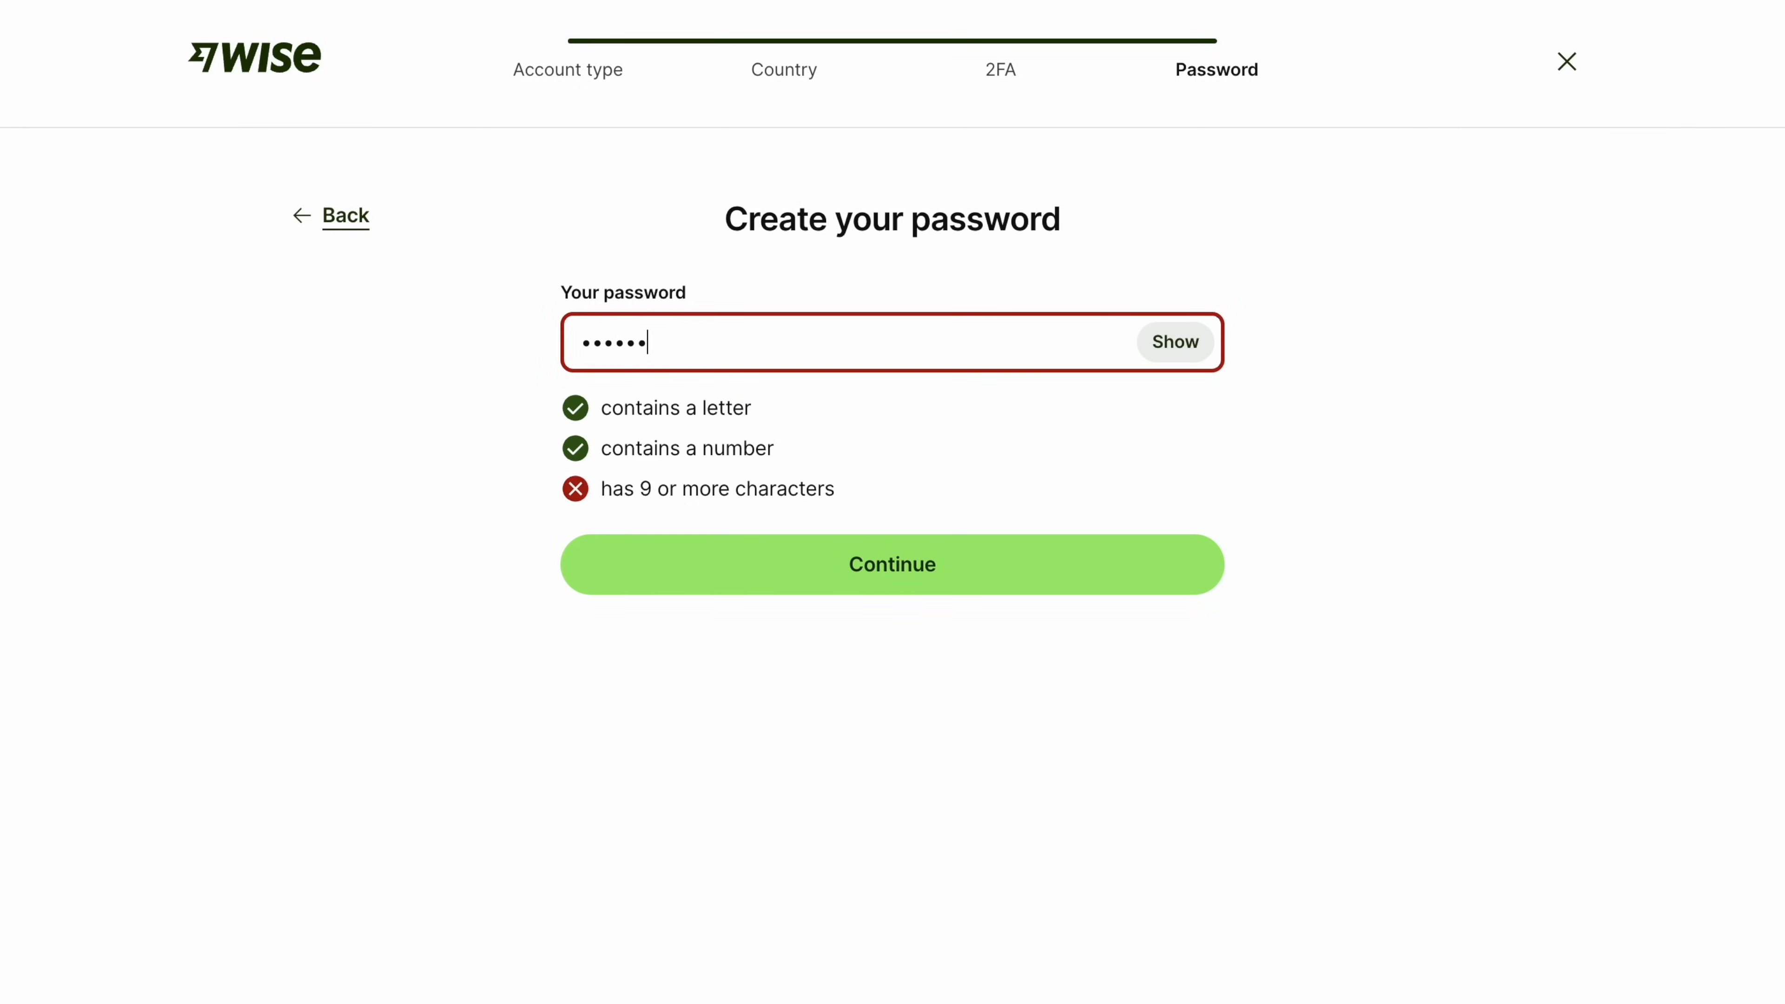
- Submit the password, personal details and a manually entered home address
left_click(892, 563)
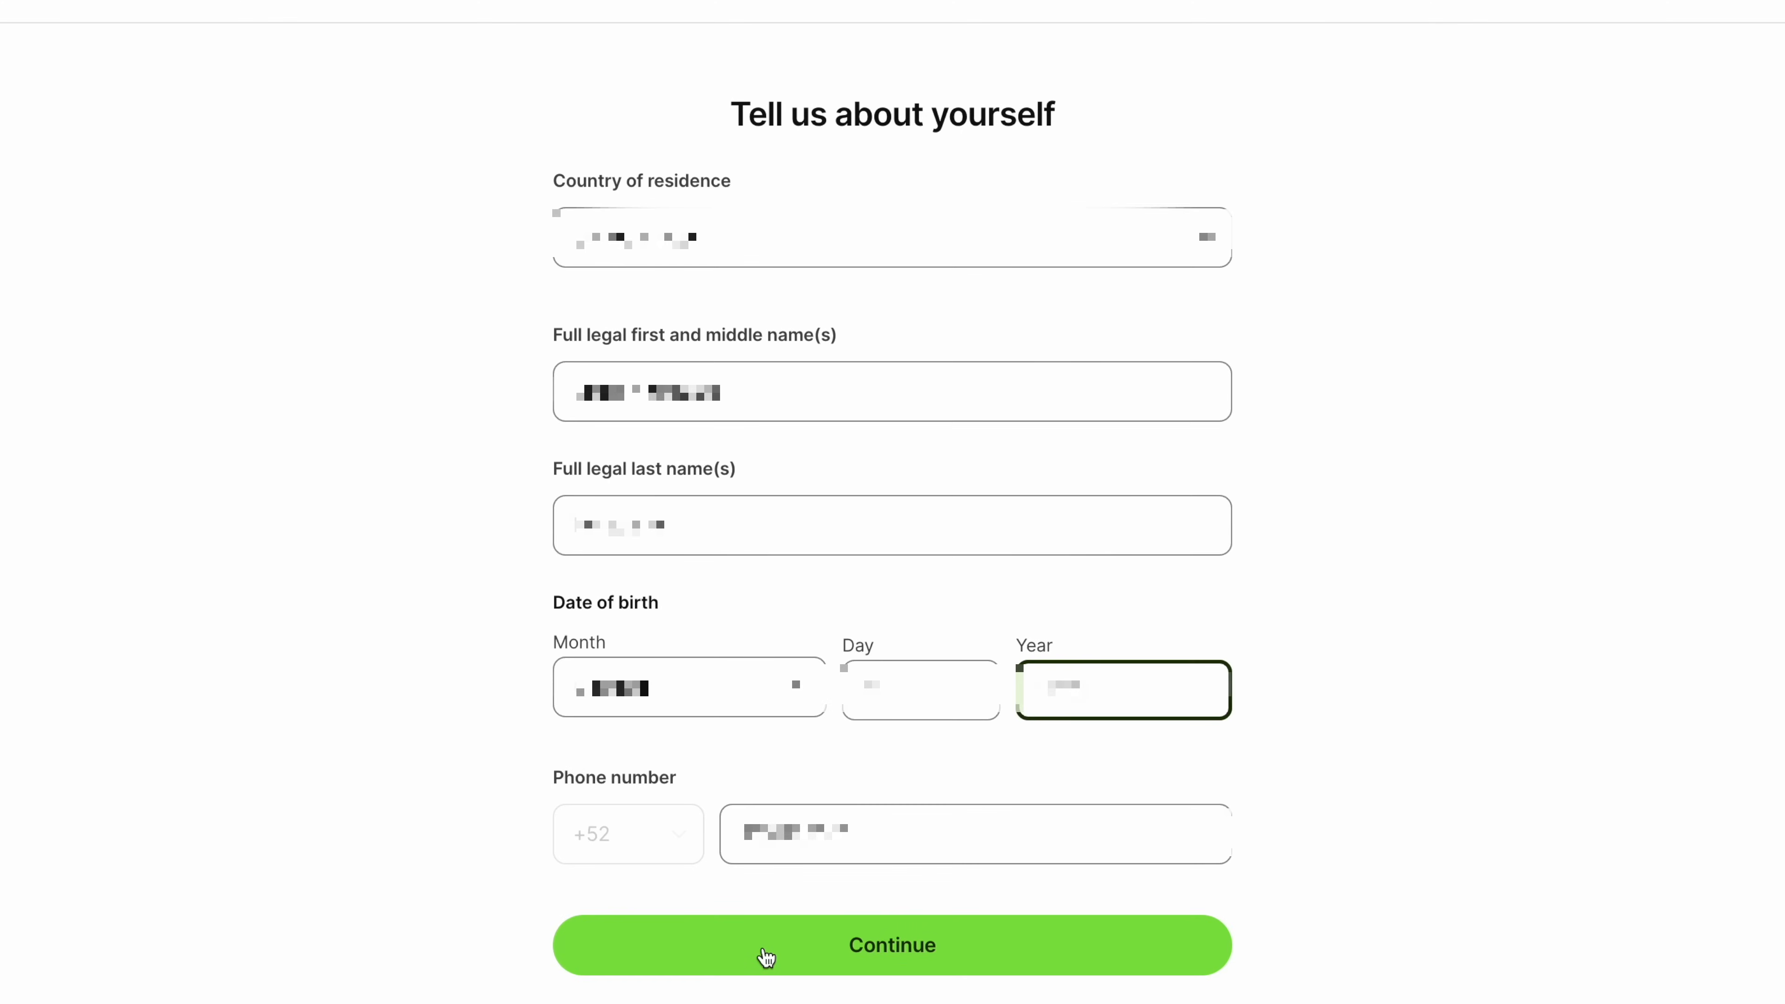
left_click(892, 944)
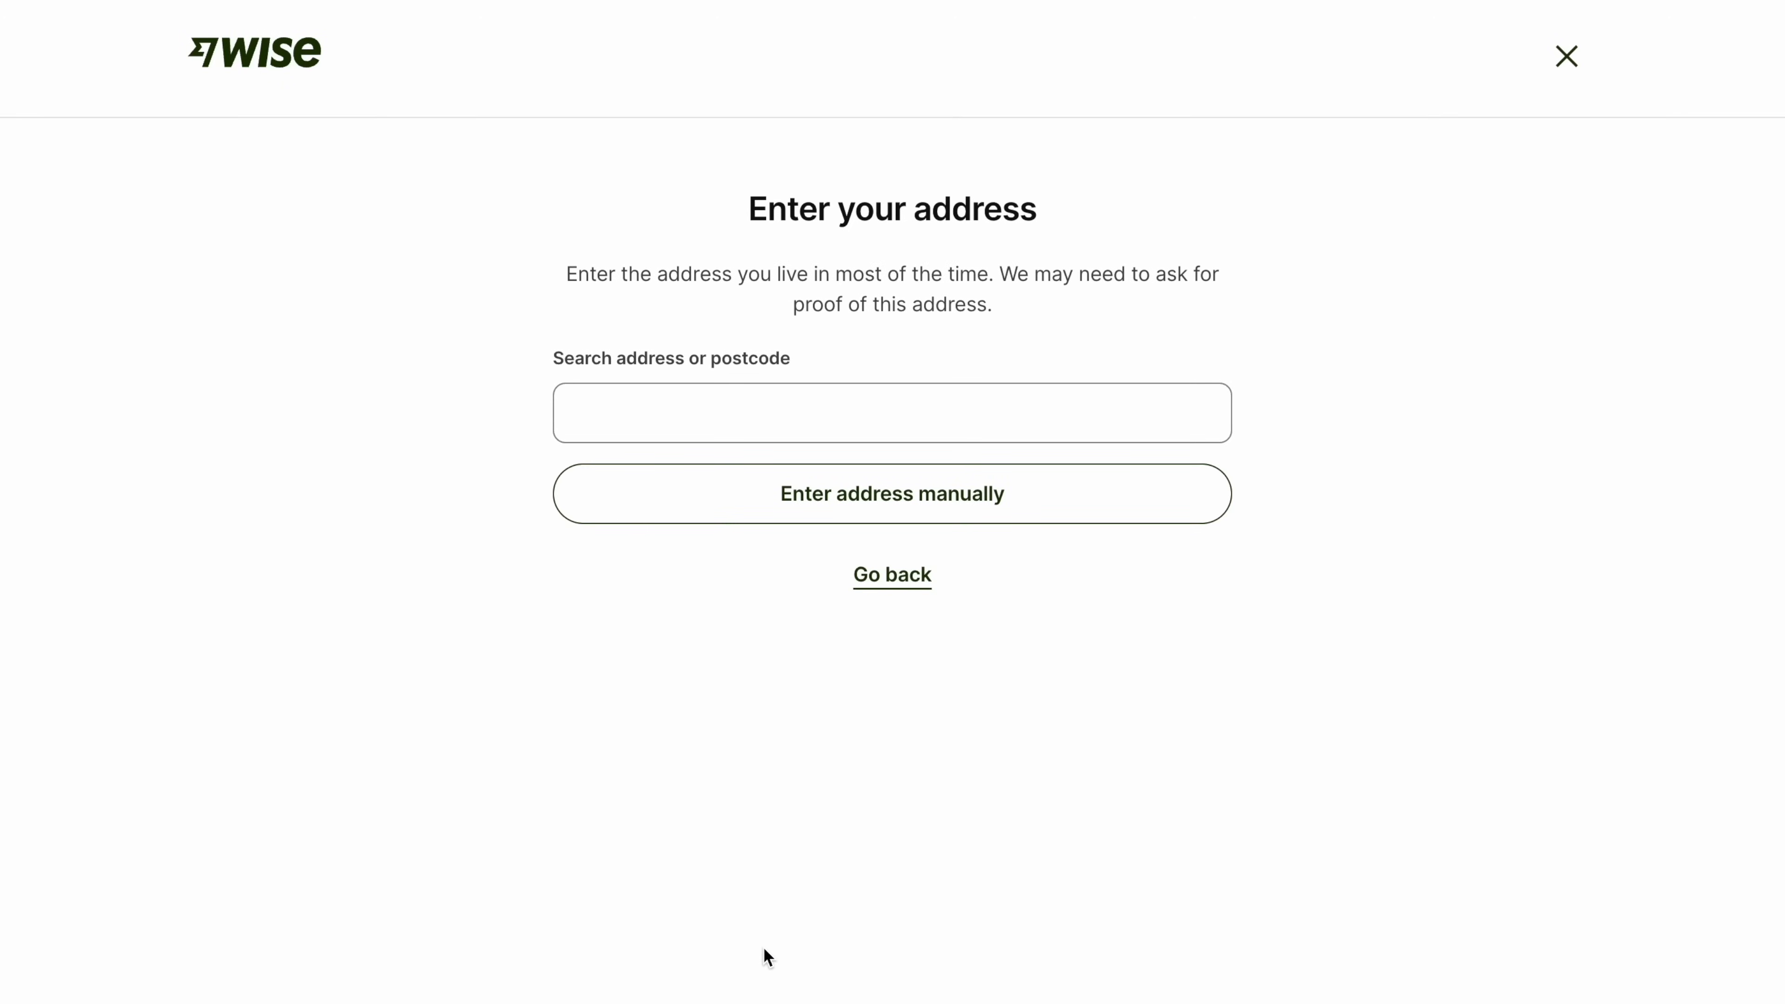
mouse_move(717, 816)
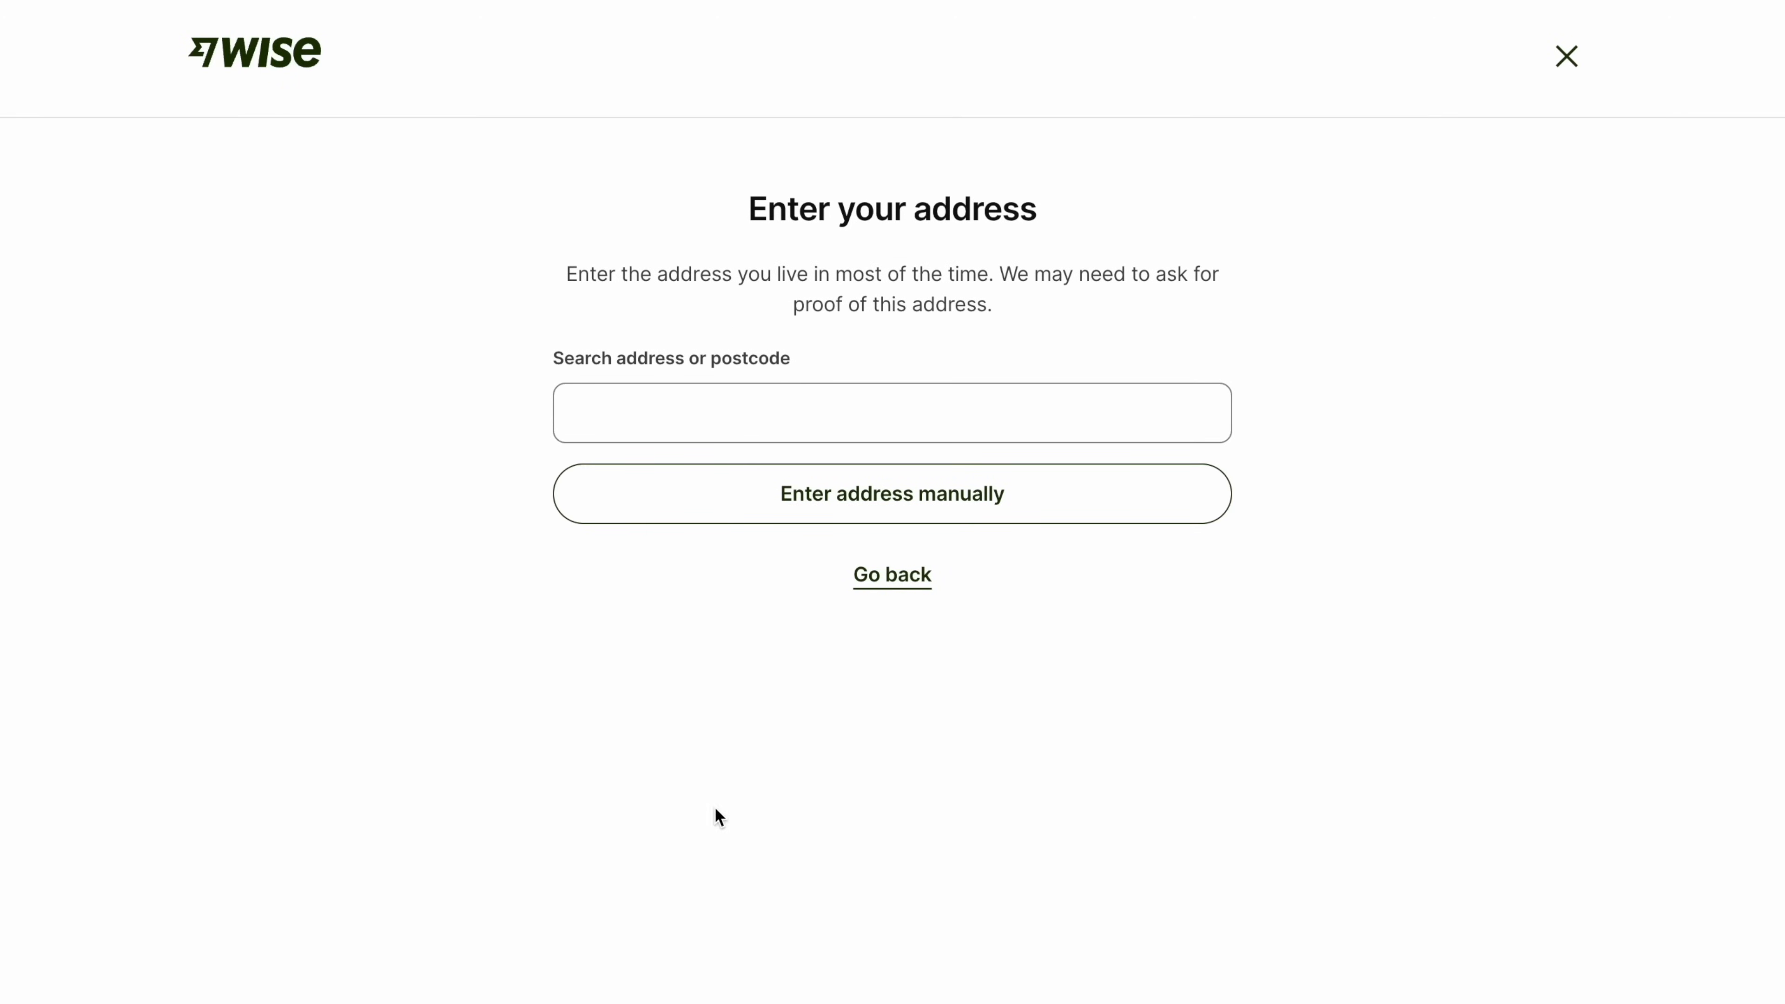
left_click(892, 412)
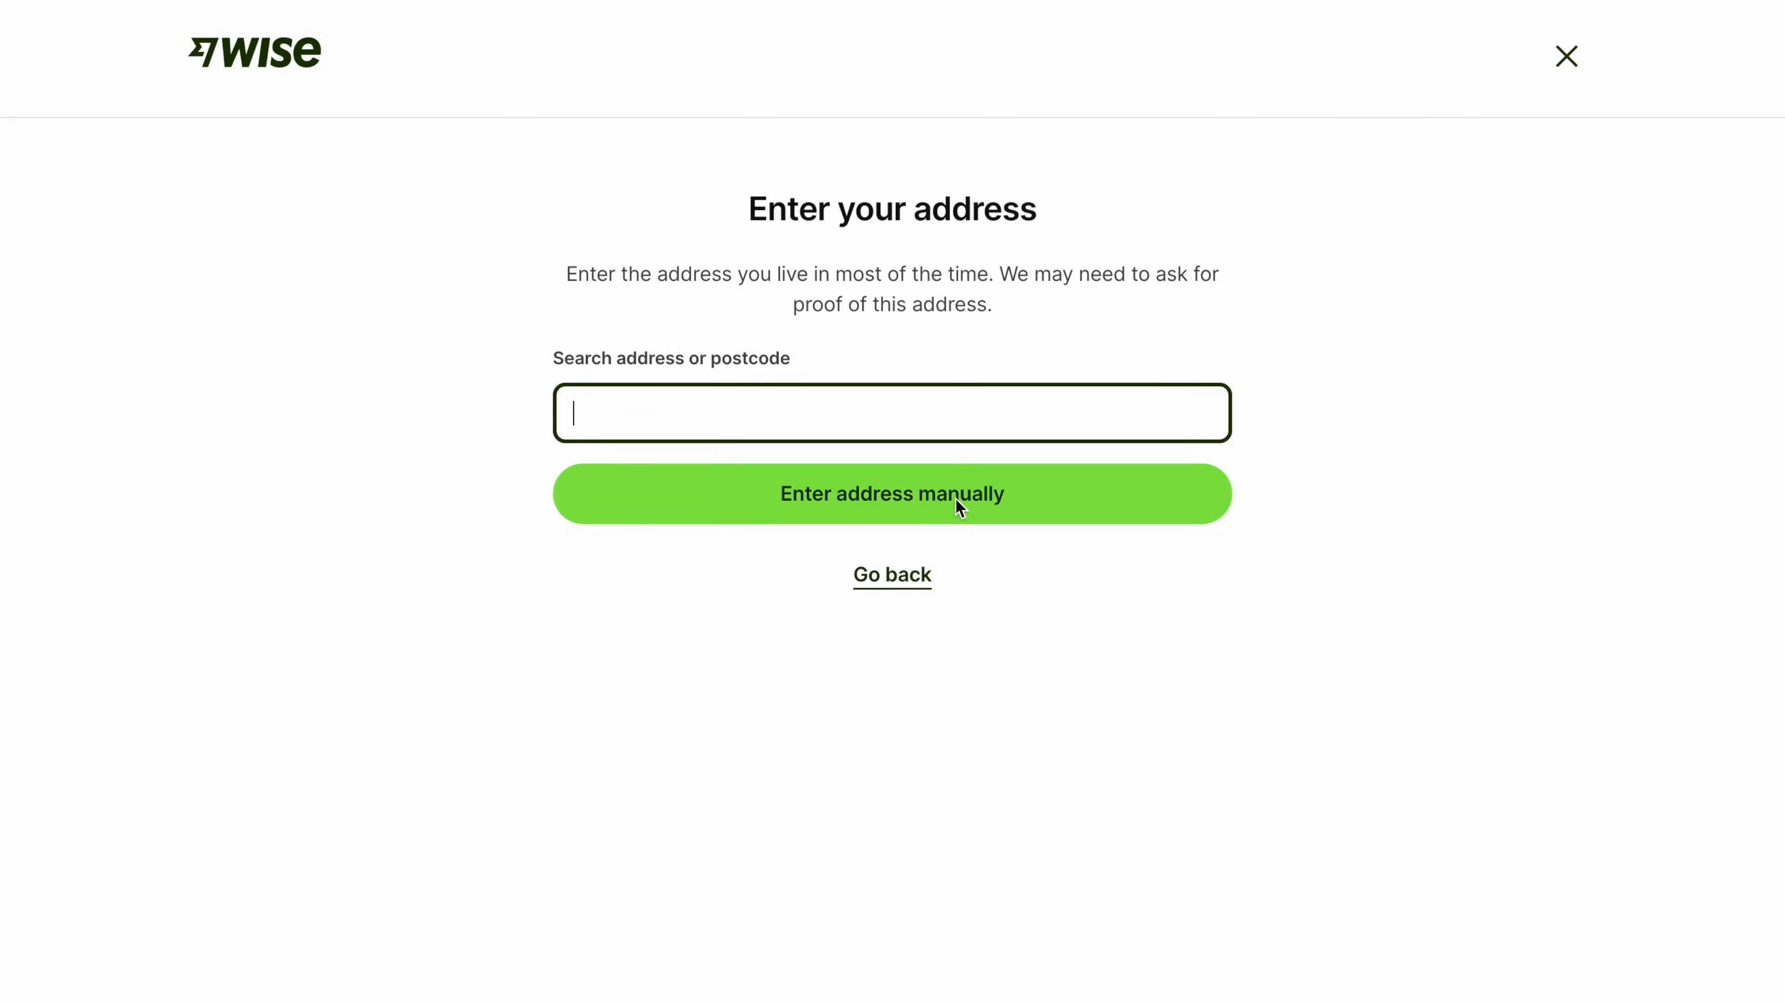
left_click(892, 493)
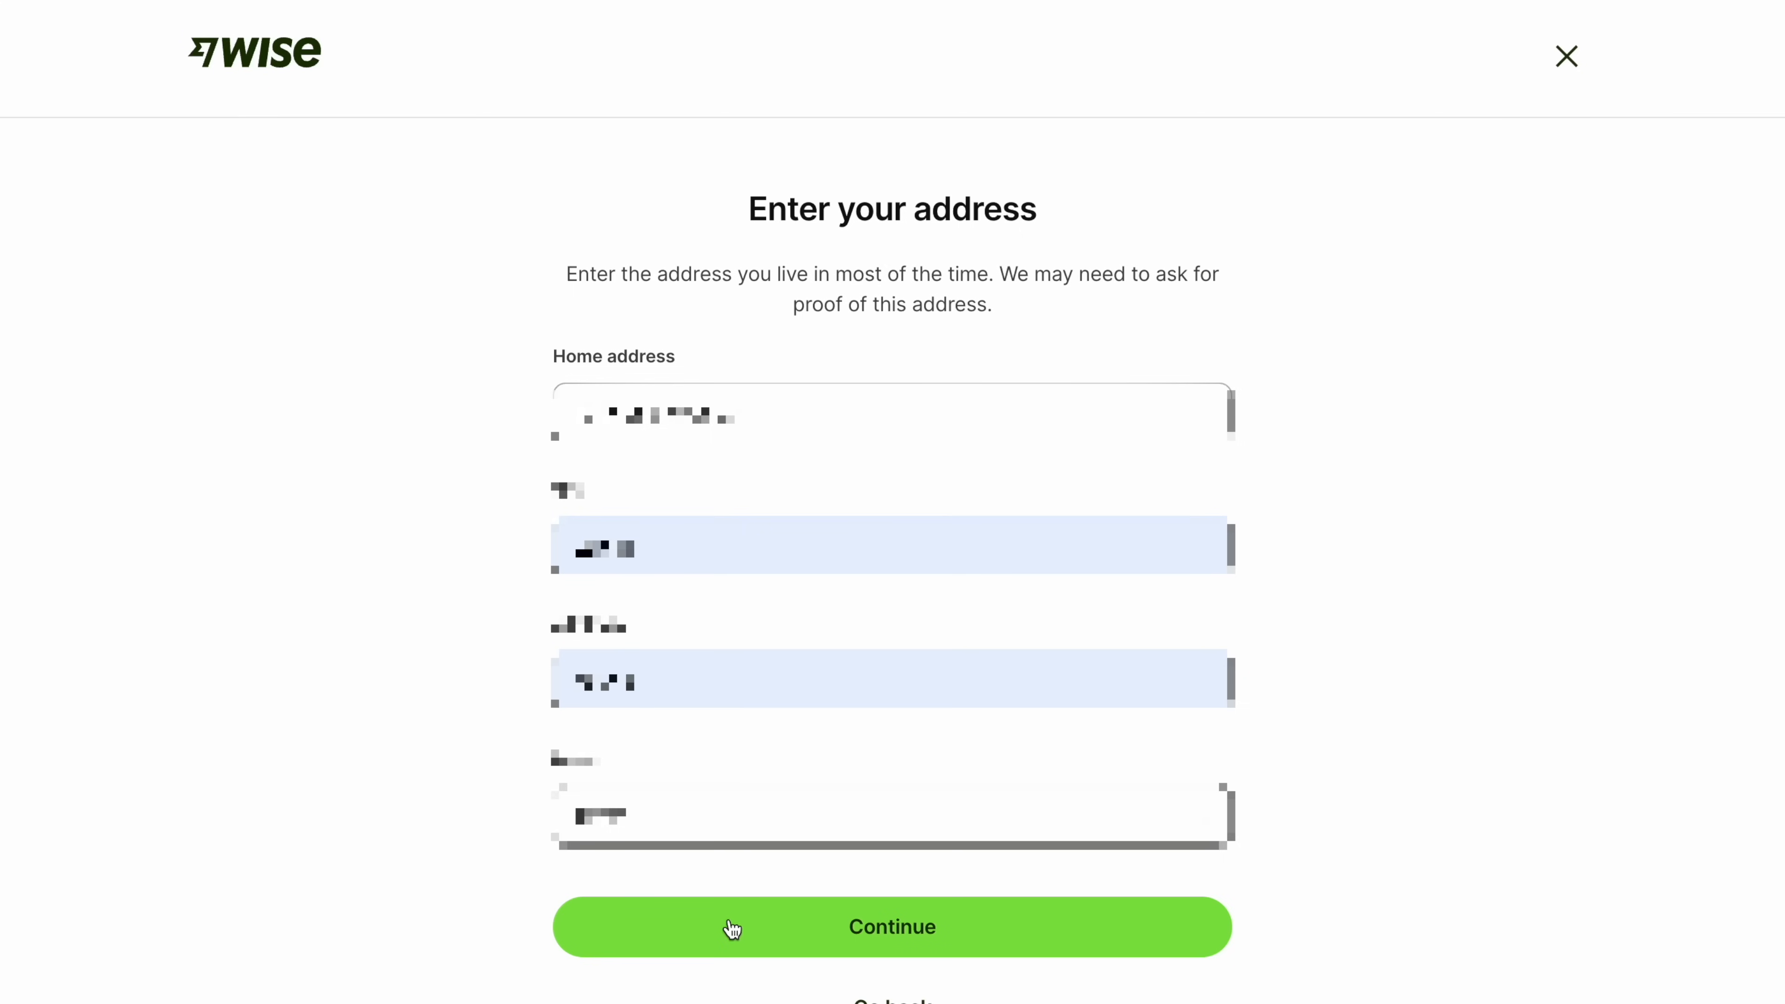
left_click(892, 927)
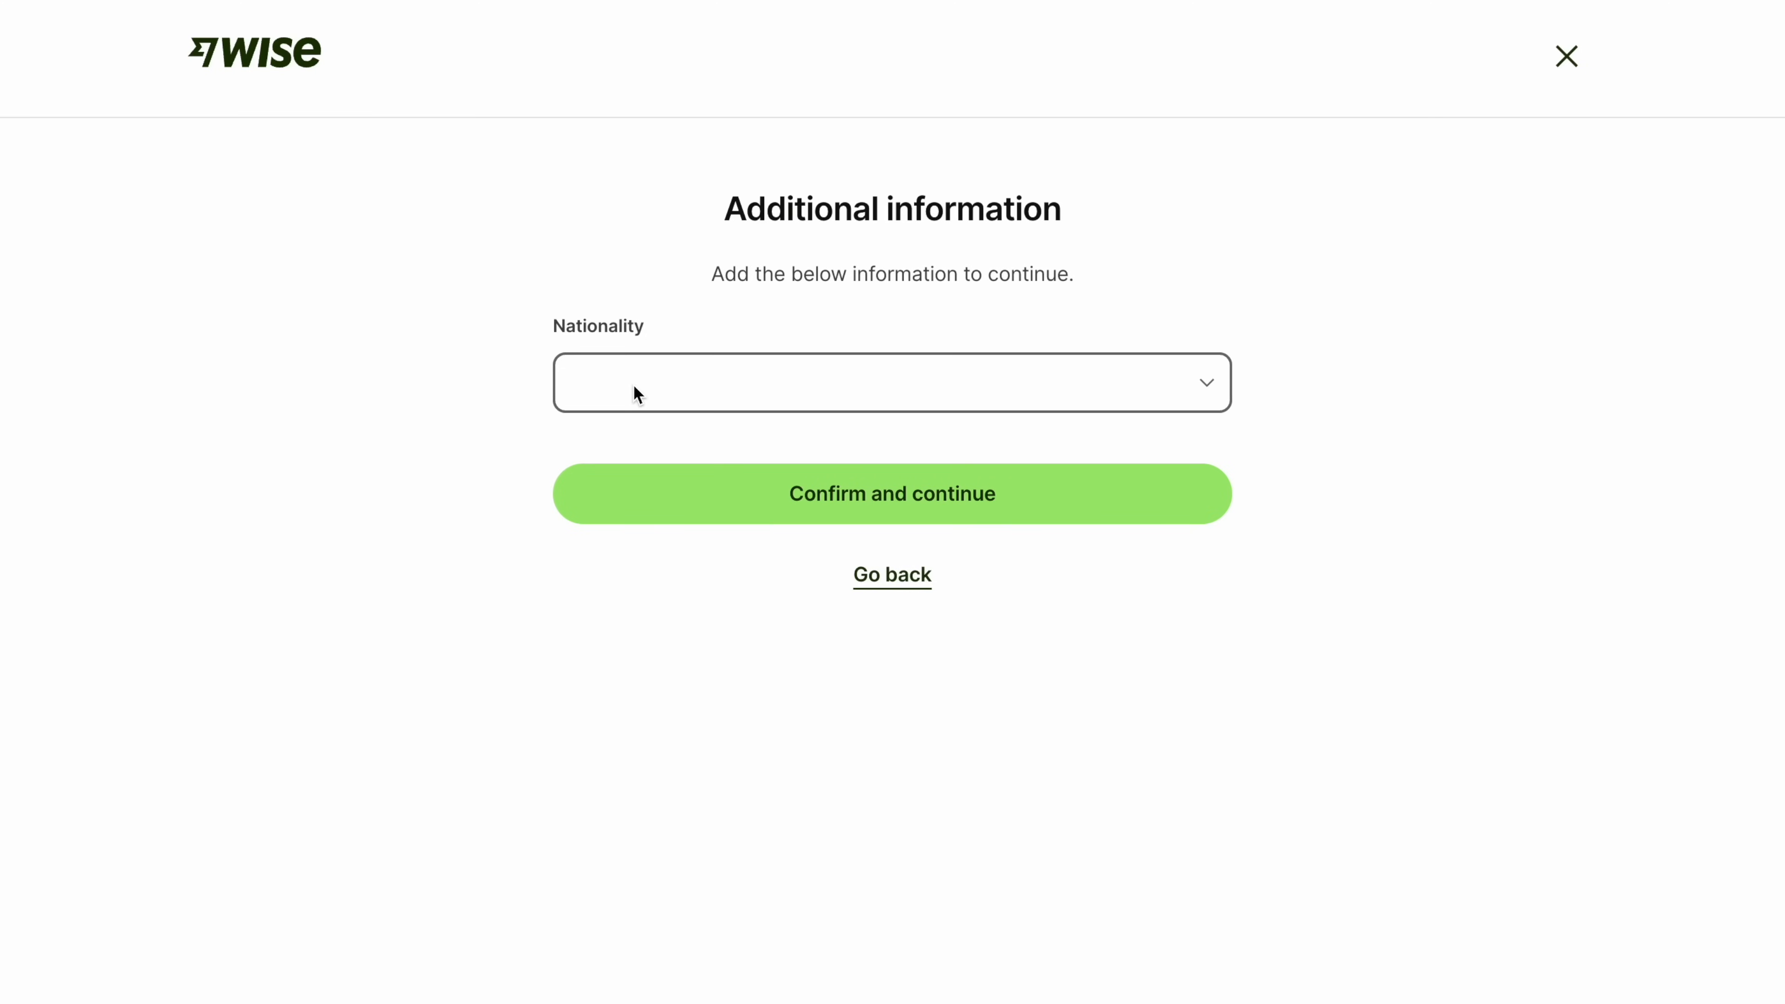
- Confirm United States as nationality and continue
type("united s")
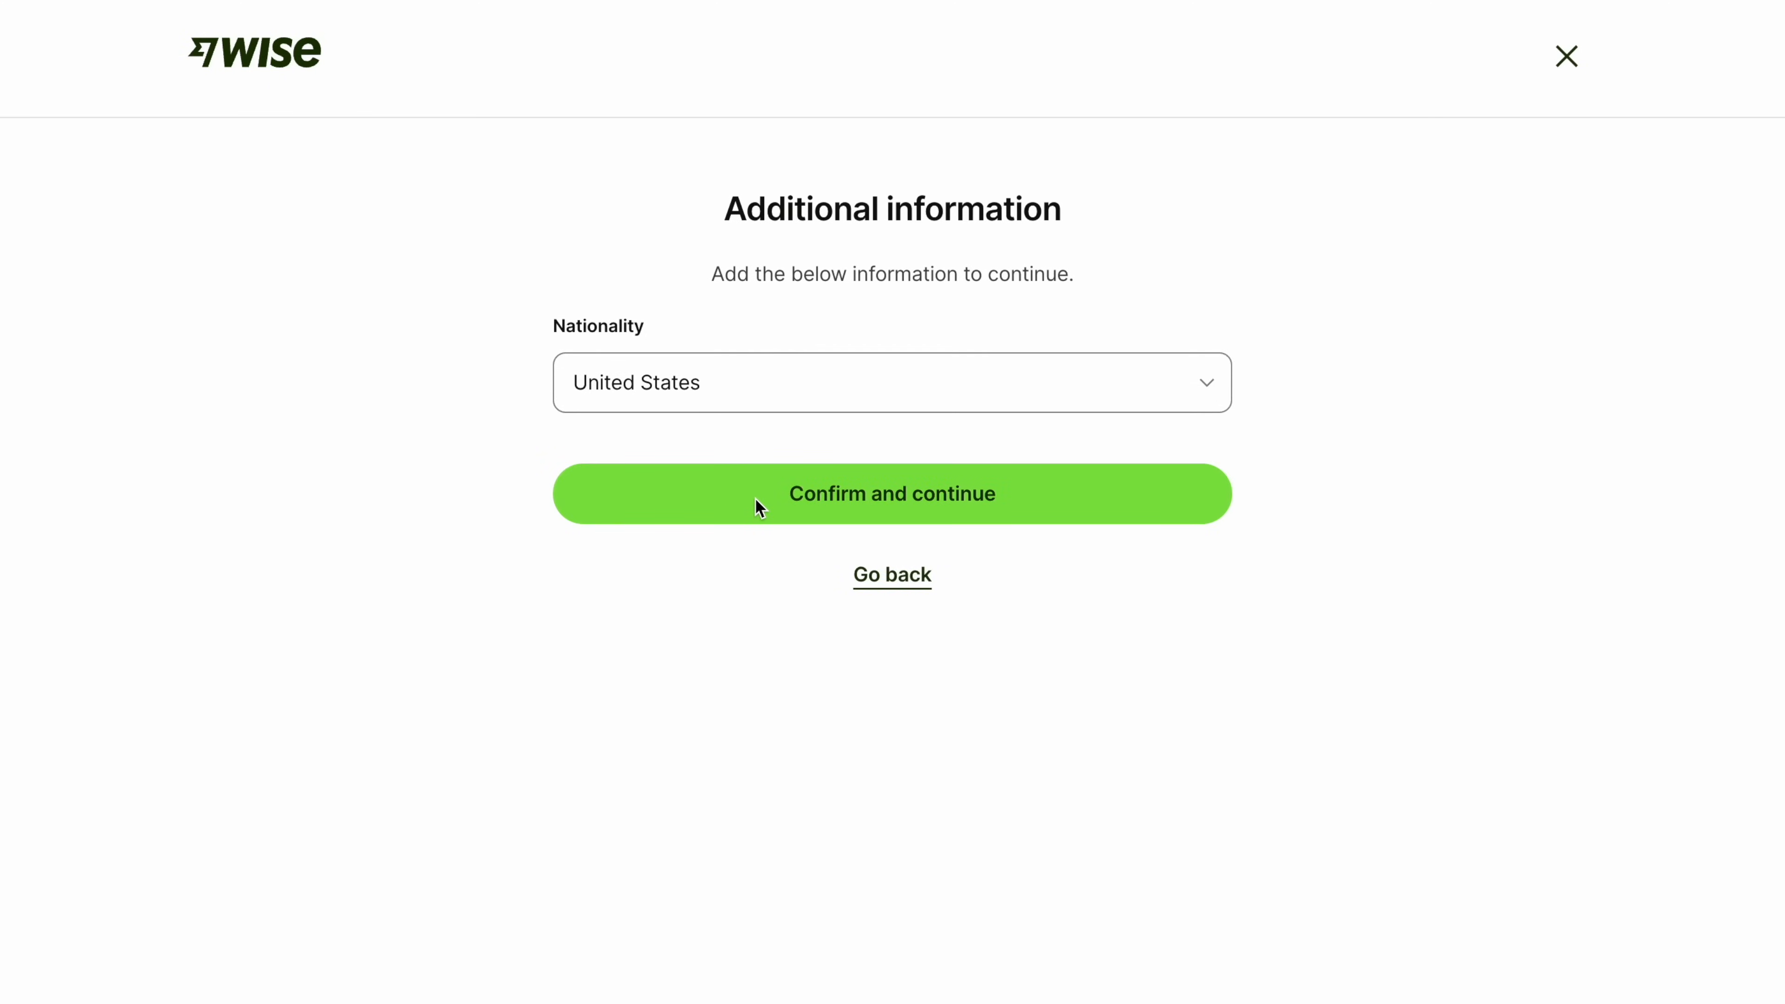
left_click(892, 492)
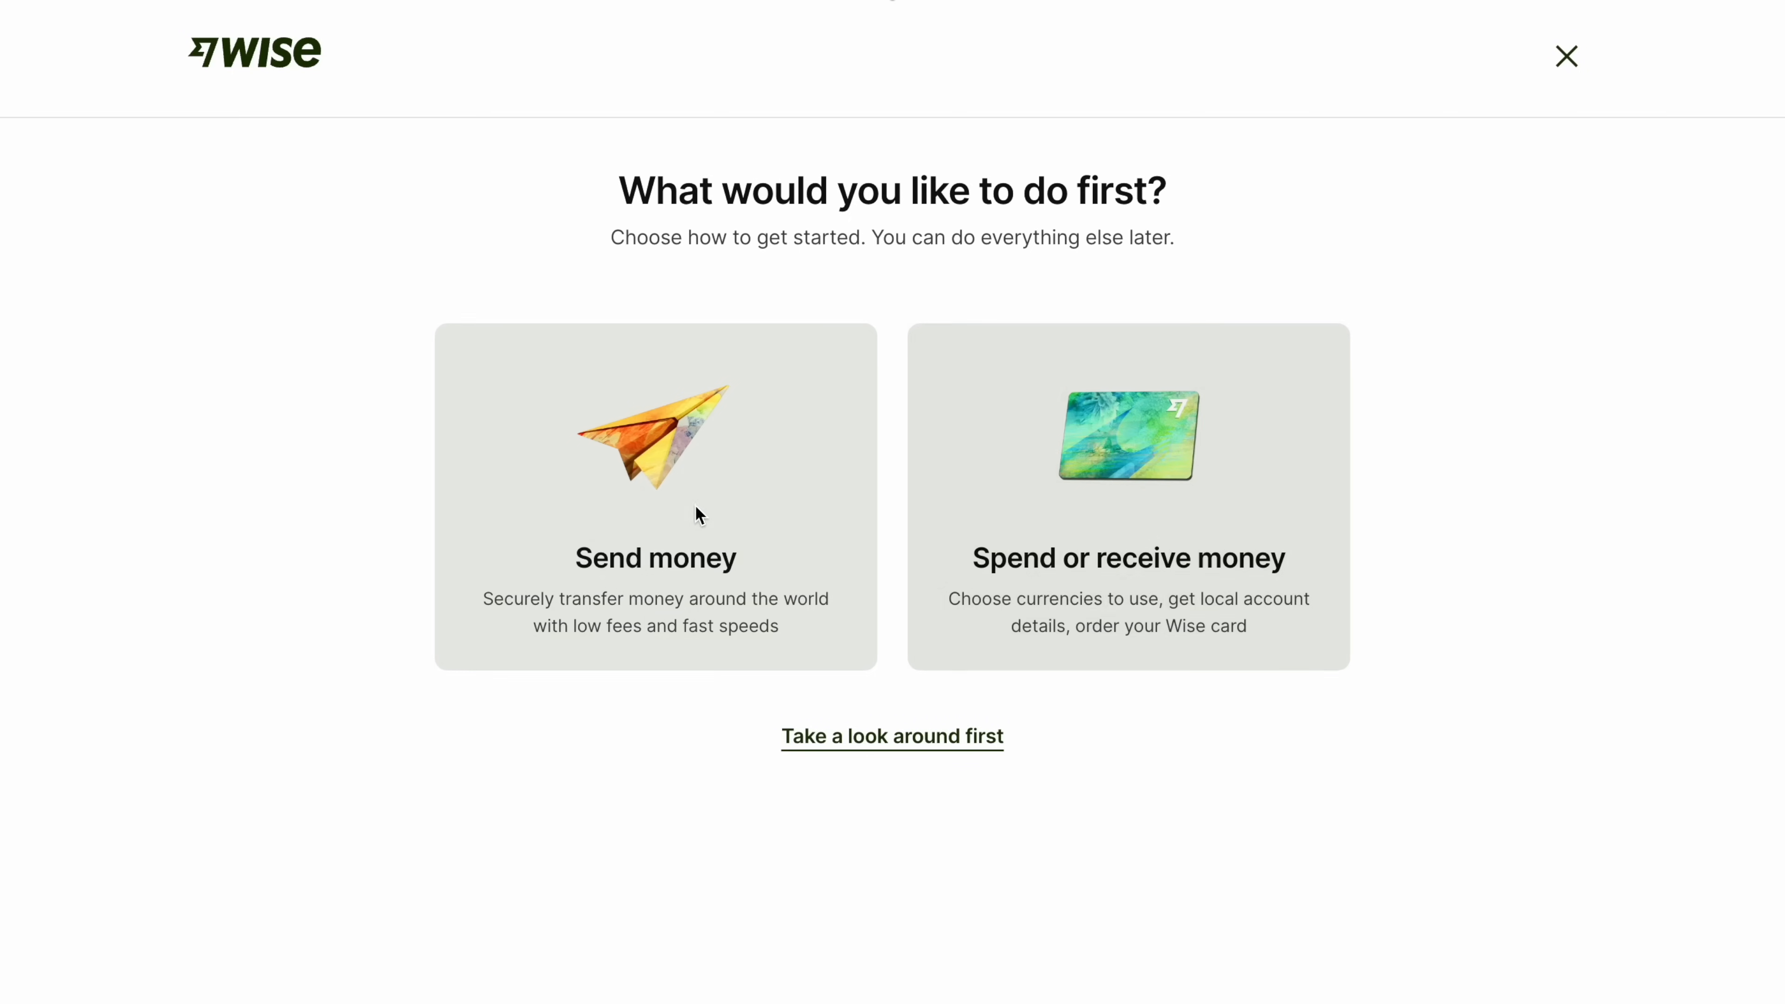
- Start a transfer with the recipient receiving Mexican pesos (MXN)
left_click(654, 497)
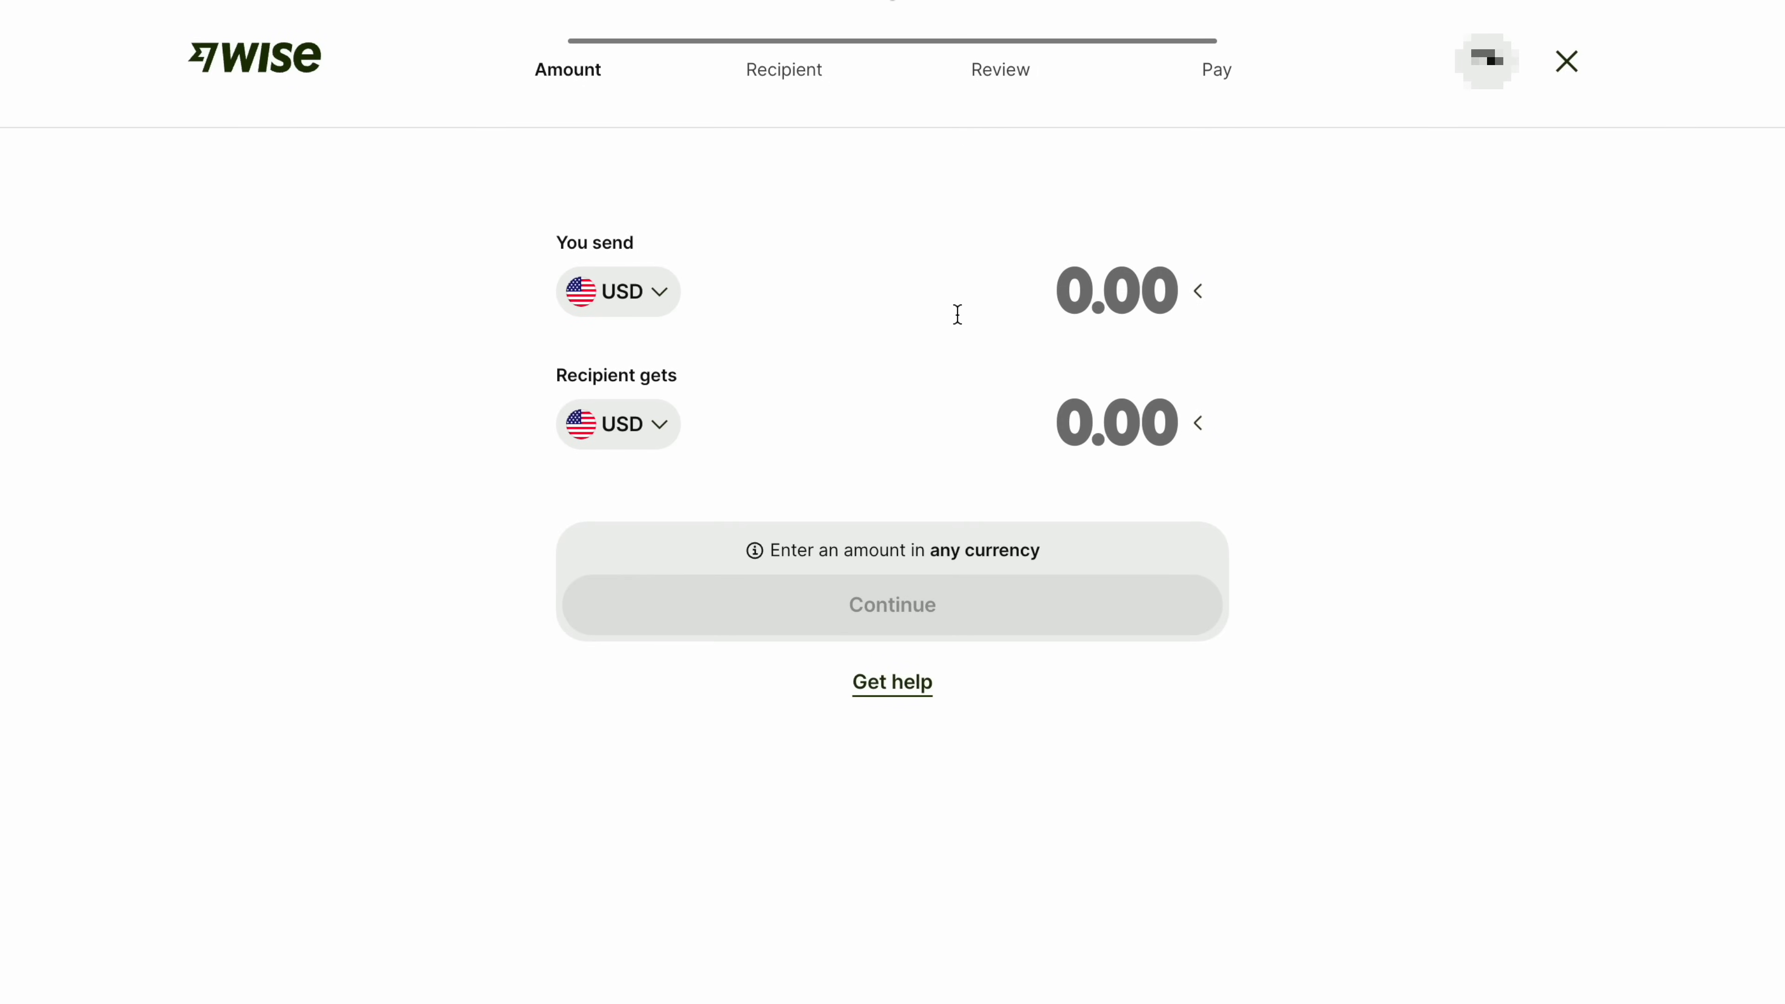
left_click(617, 424)
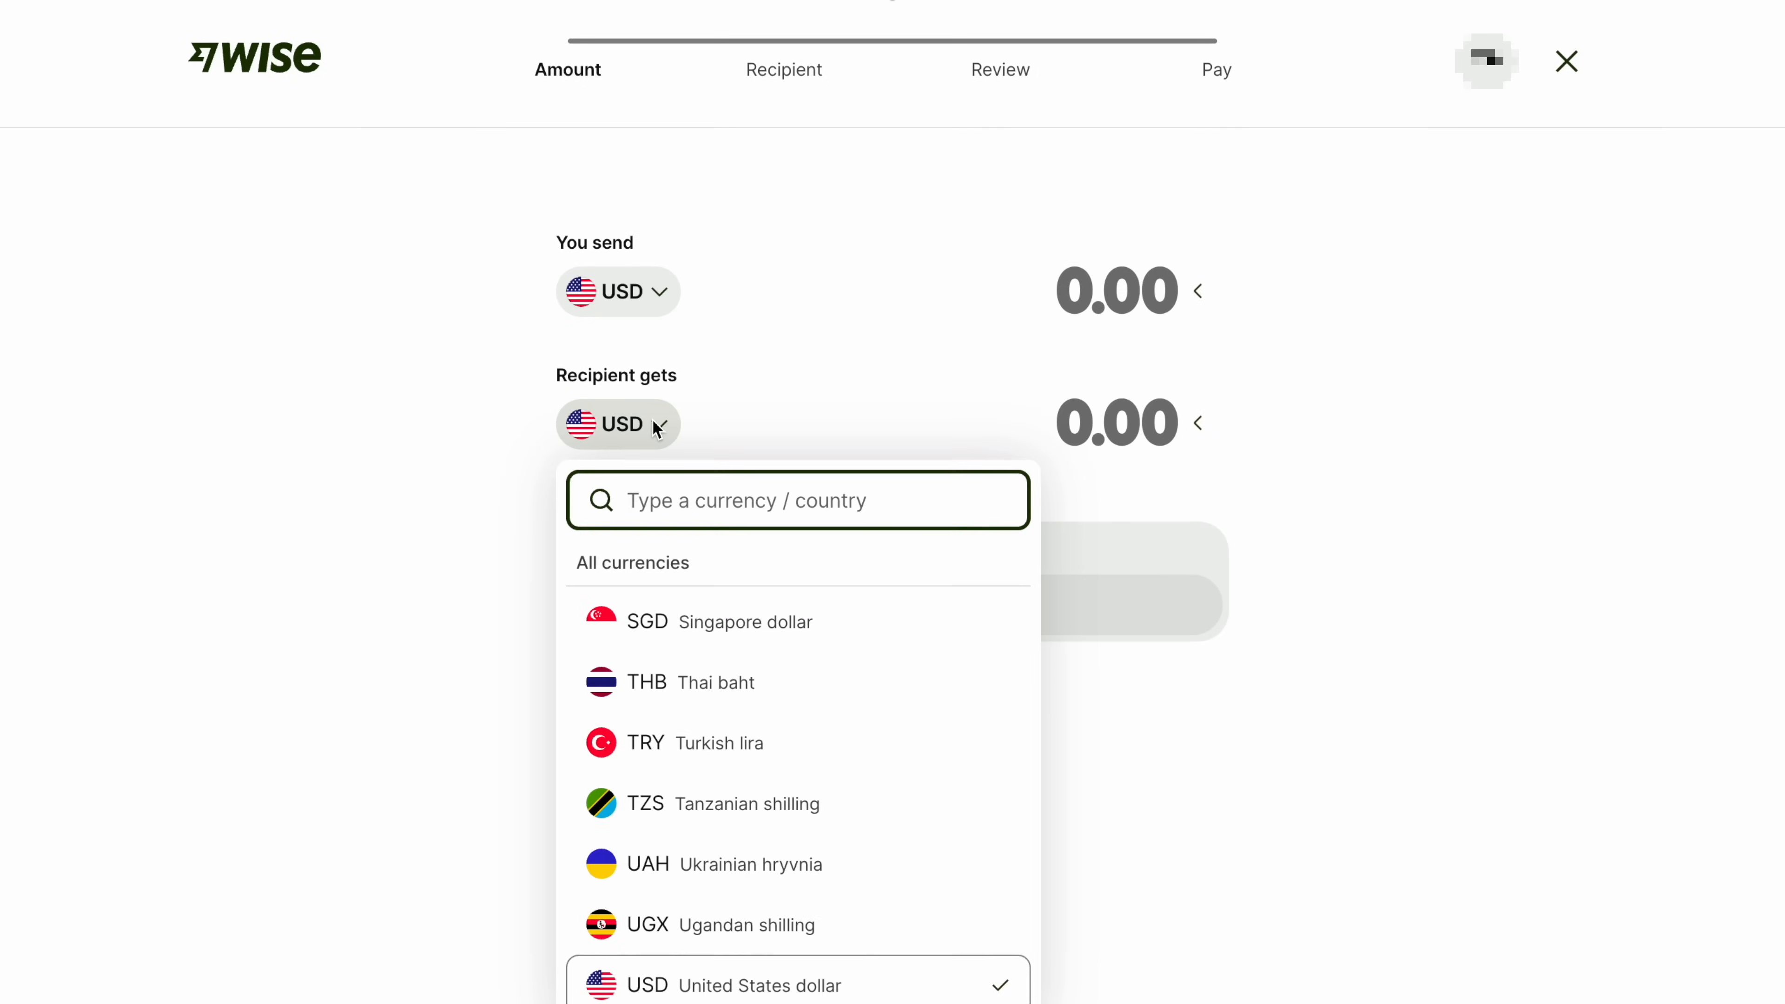
type("mex")
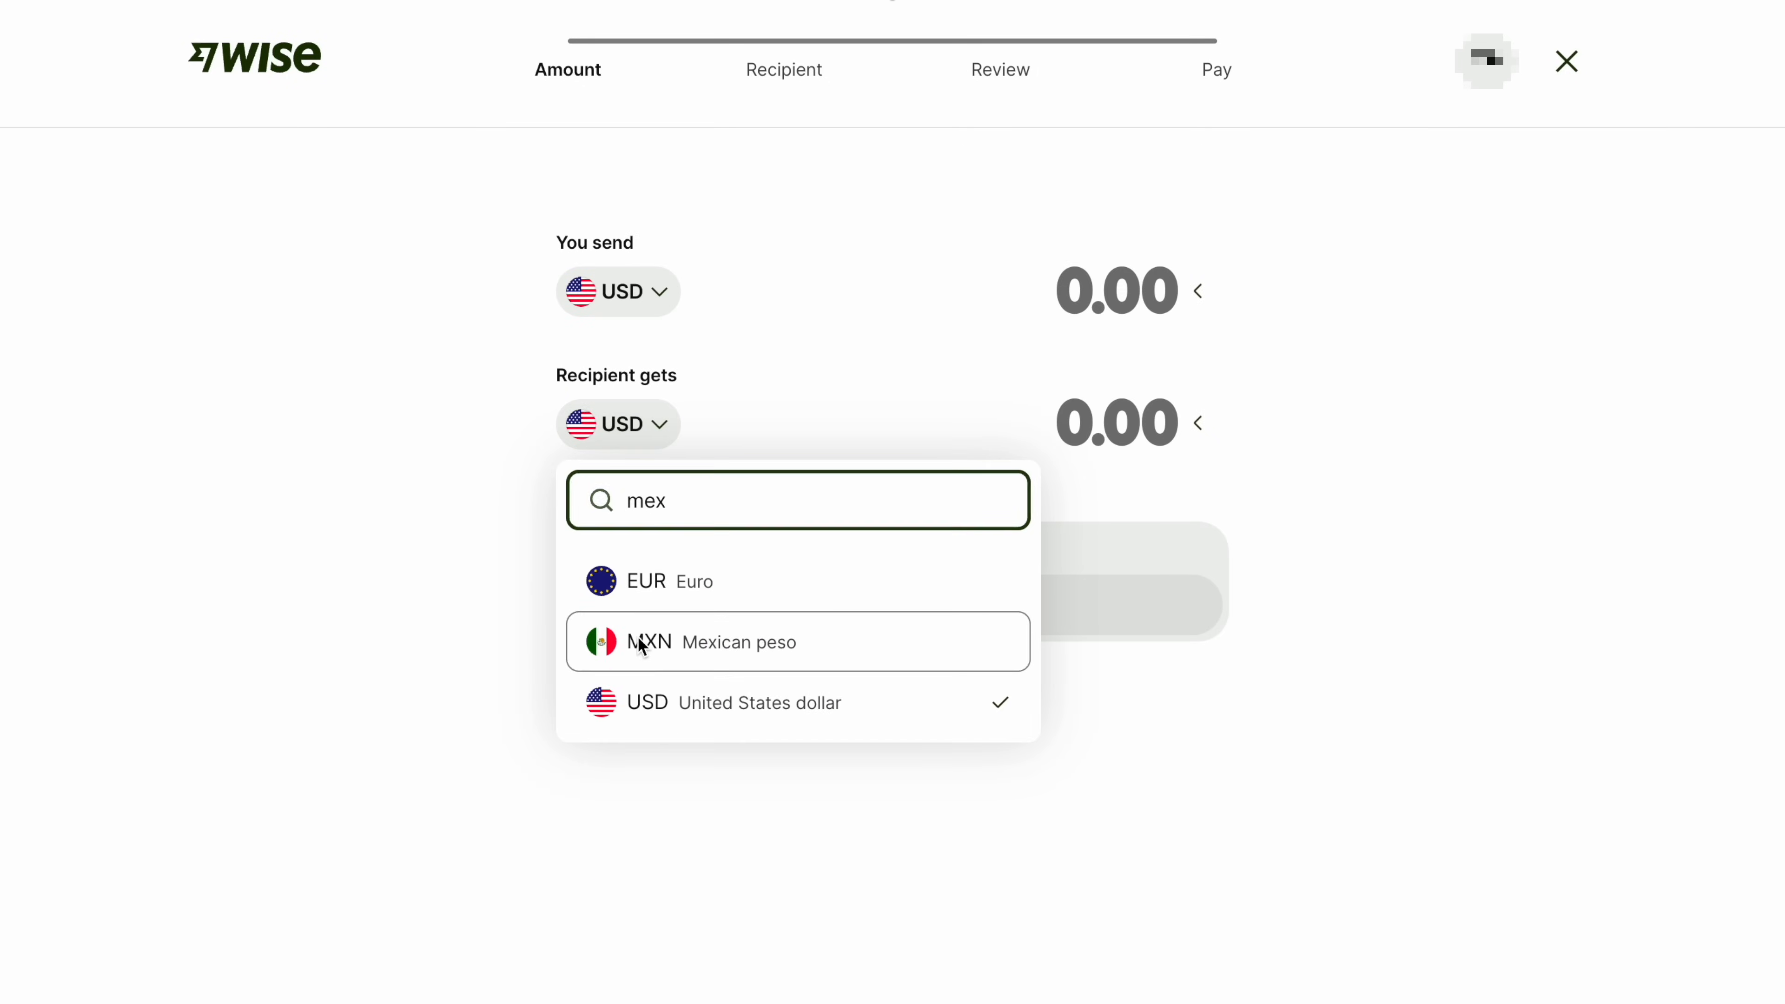
left_click(737, 641)
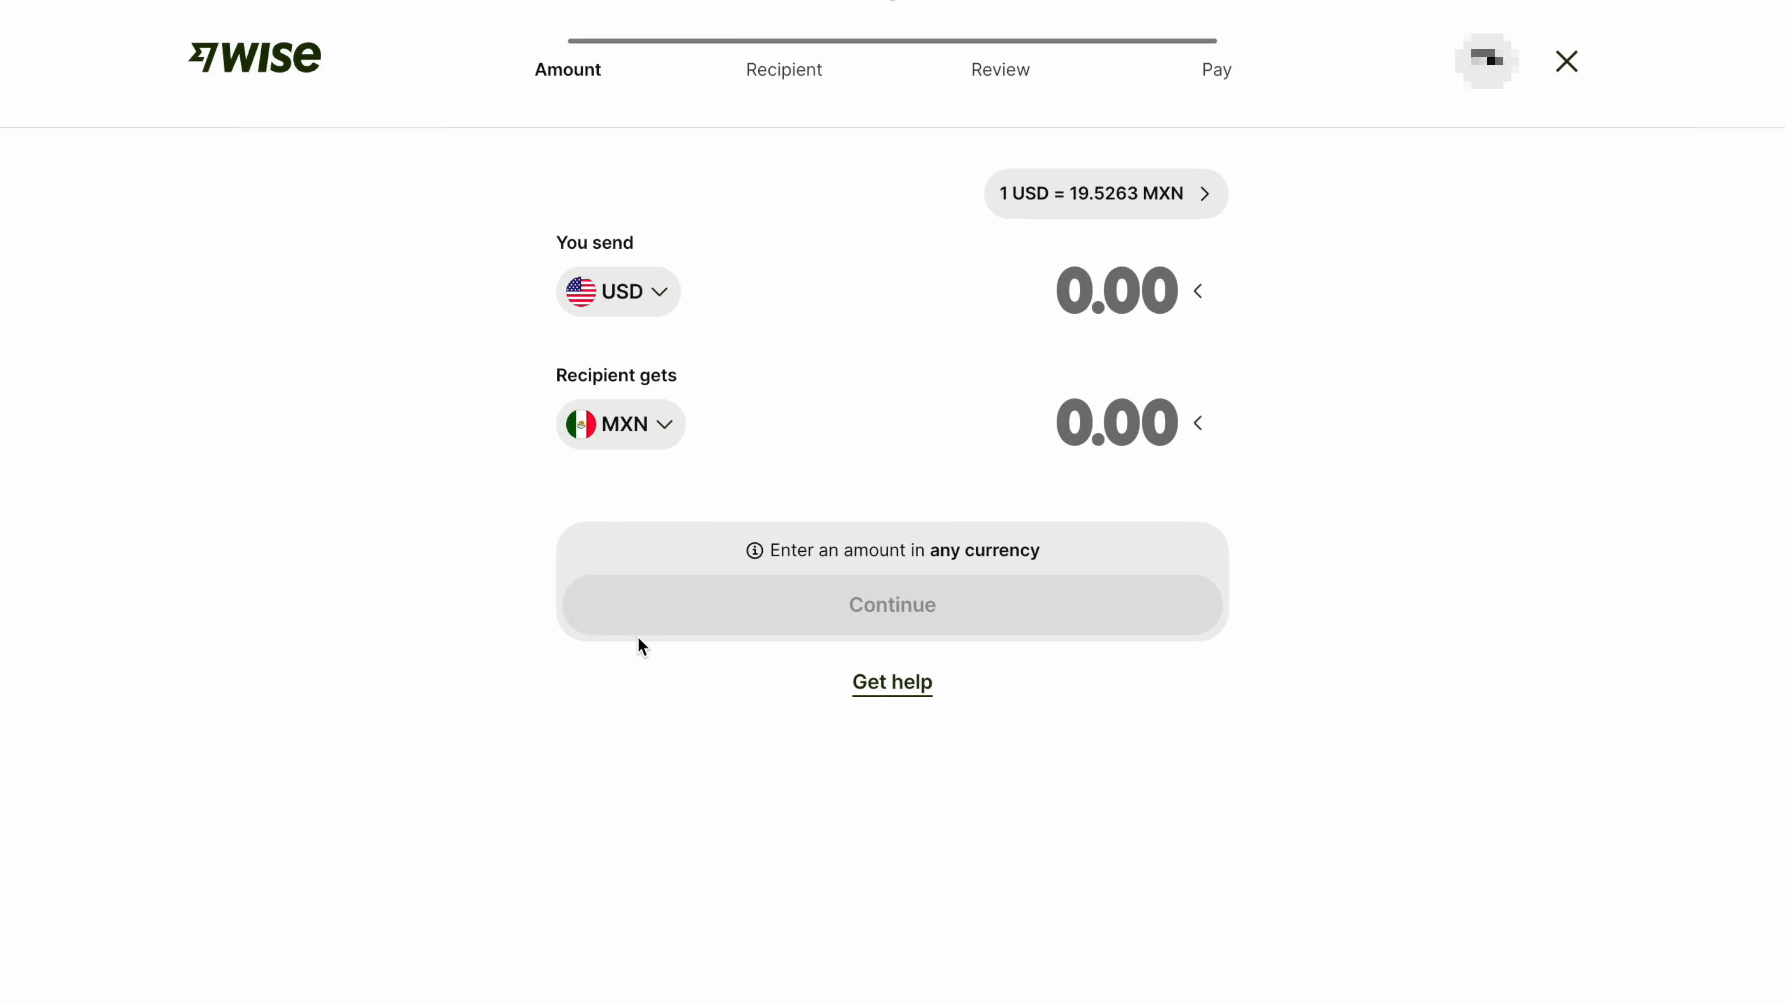
mouse_move(1129, 334)
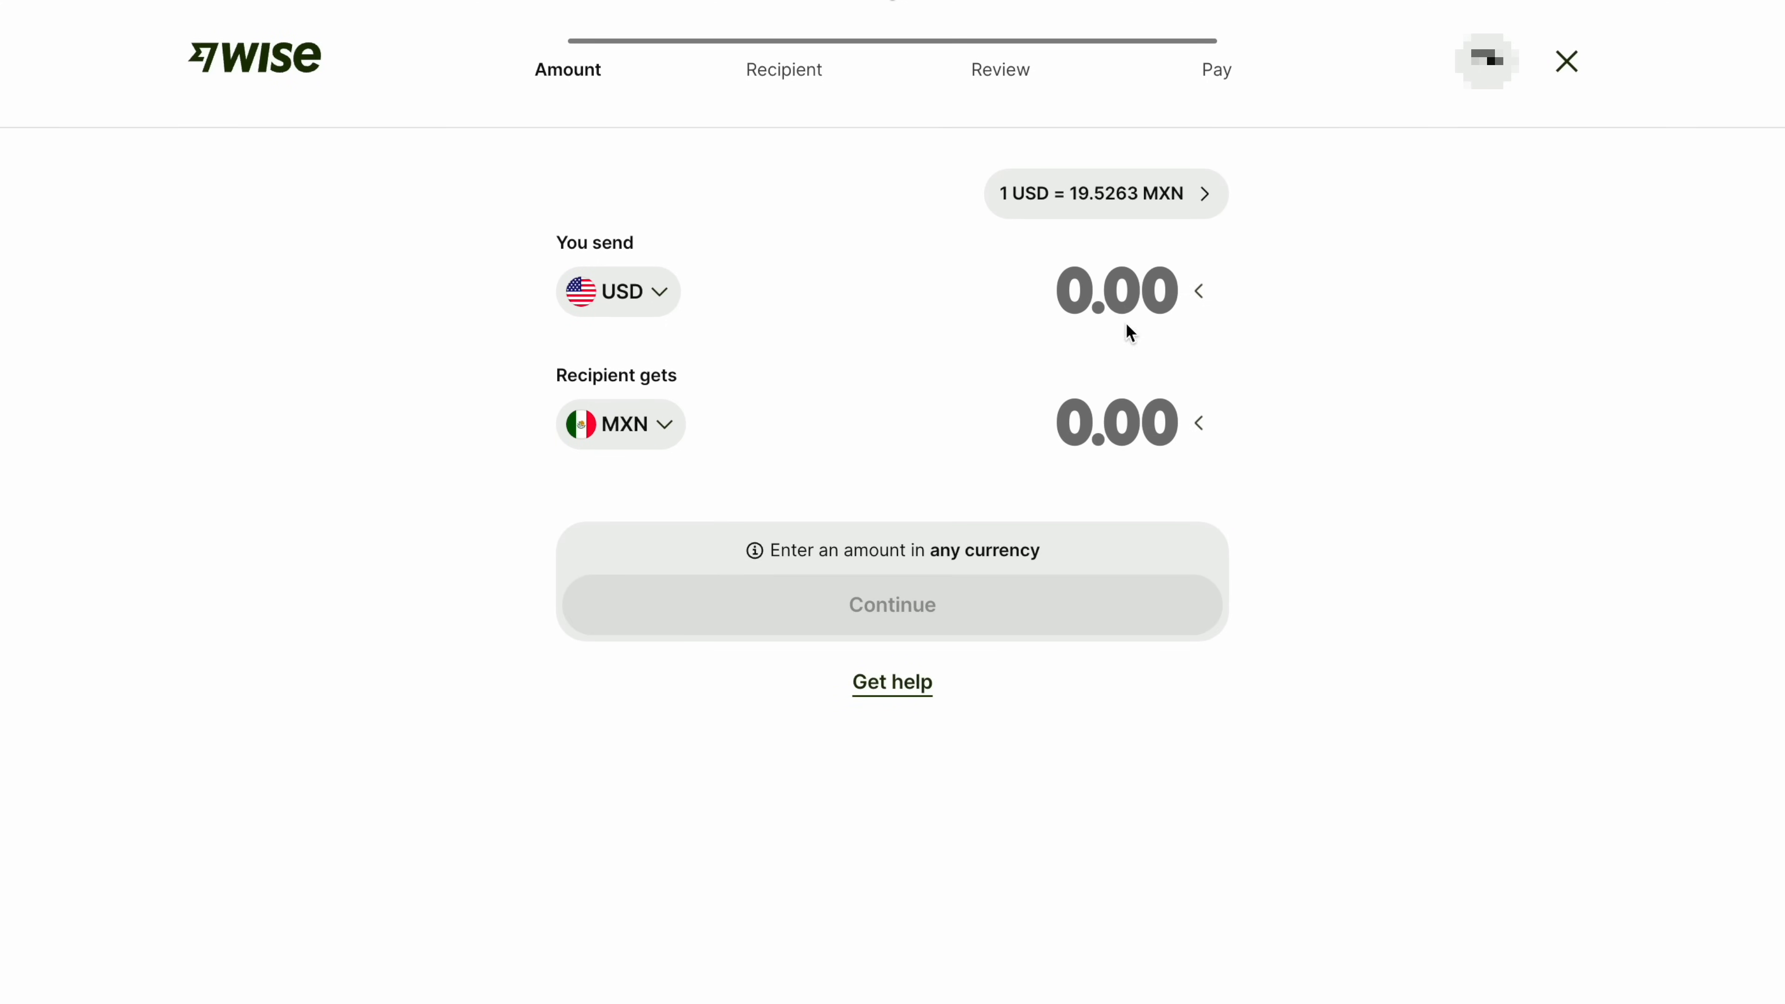
- Set the send amount to exactly 10 USD, giving 195.26 MXN
left_click(1116, 291)
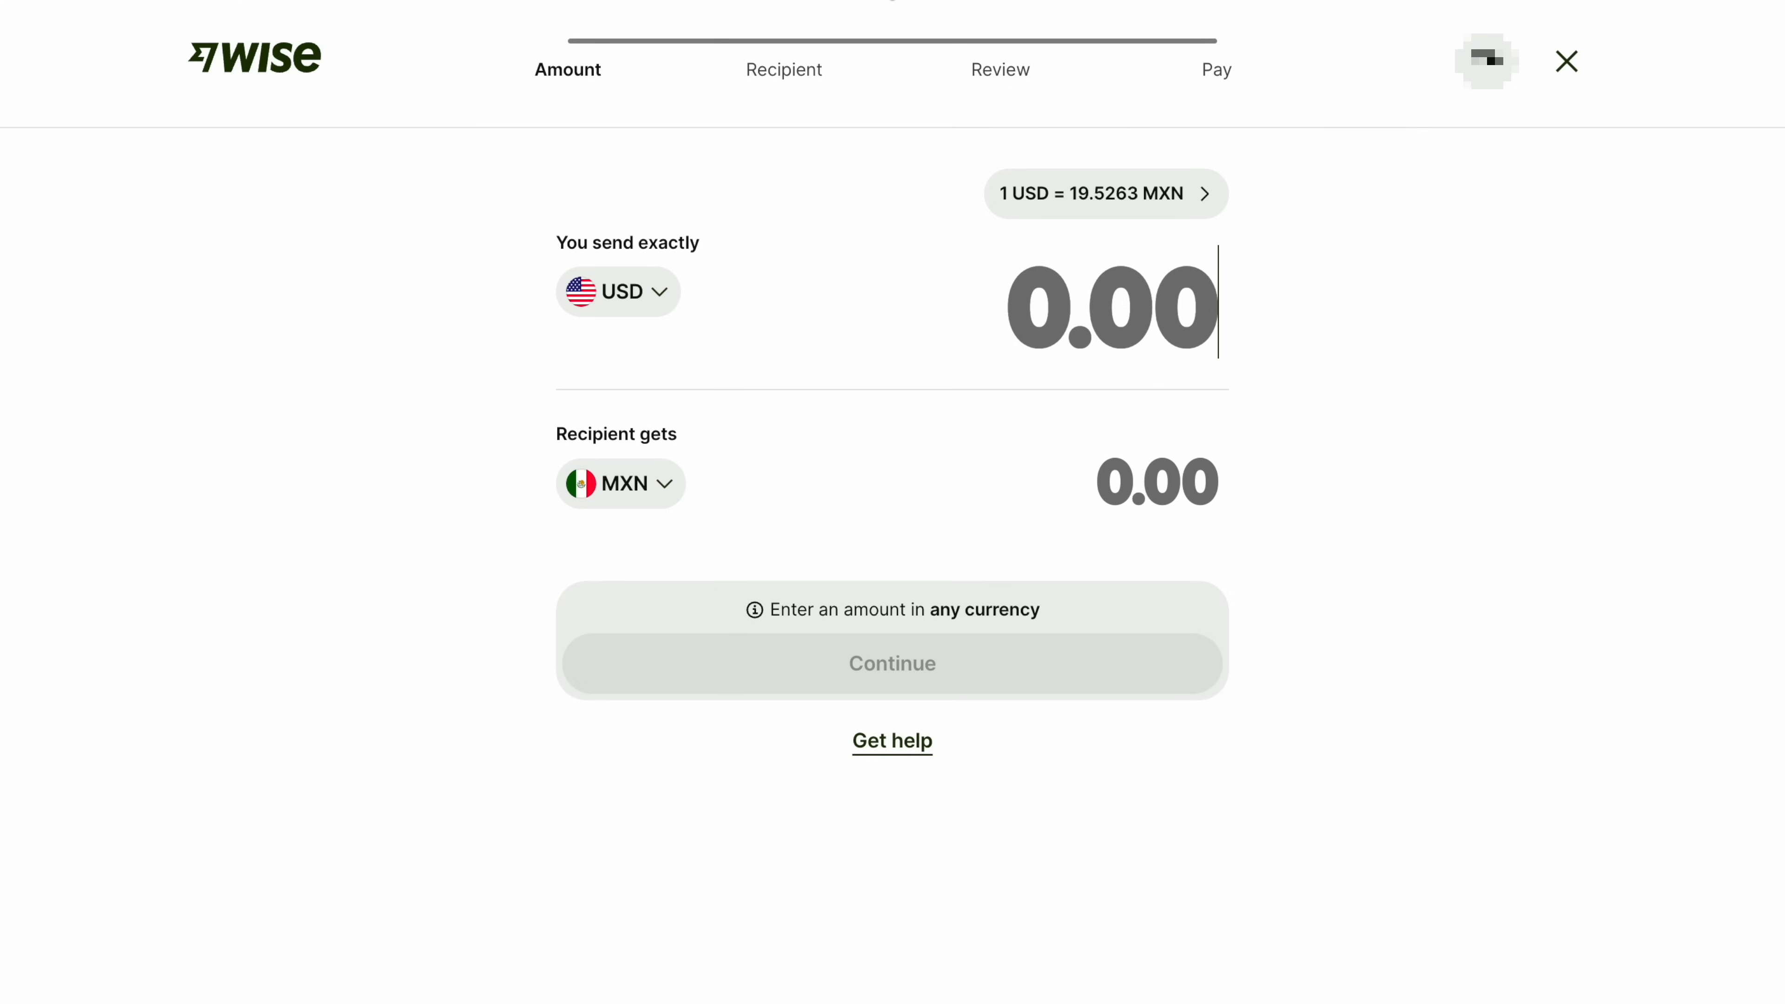
type("10")
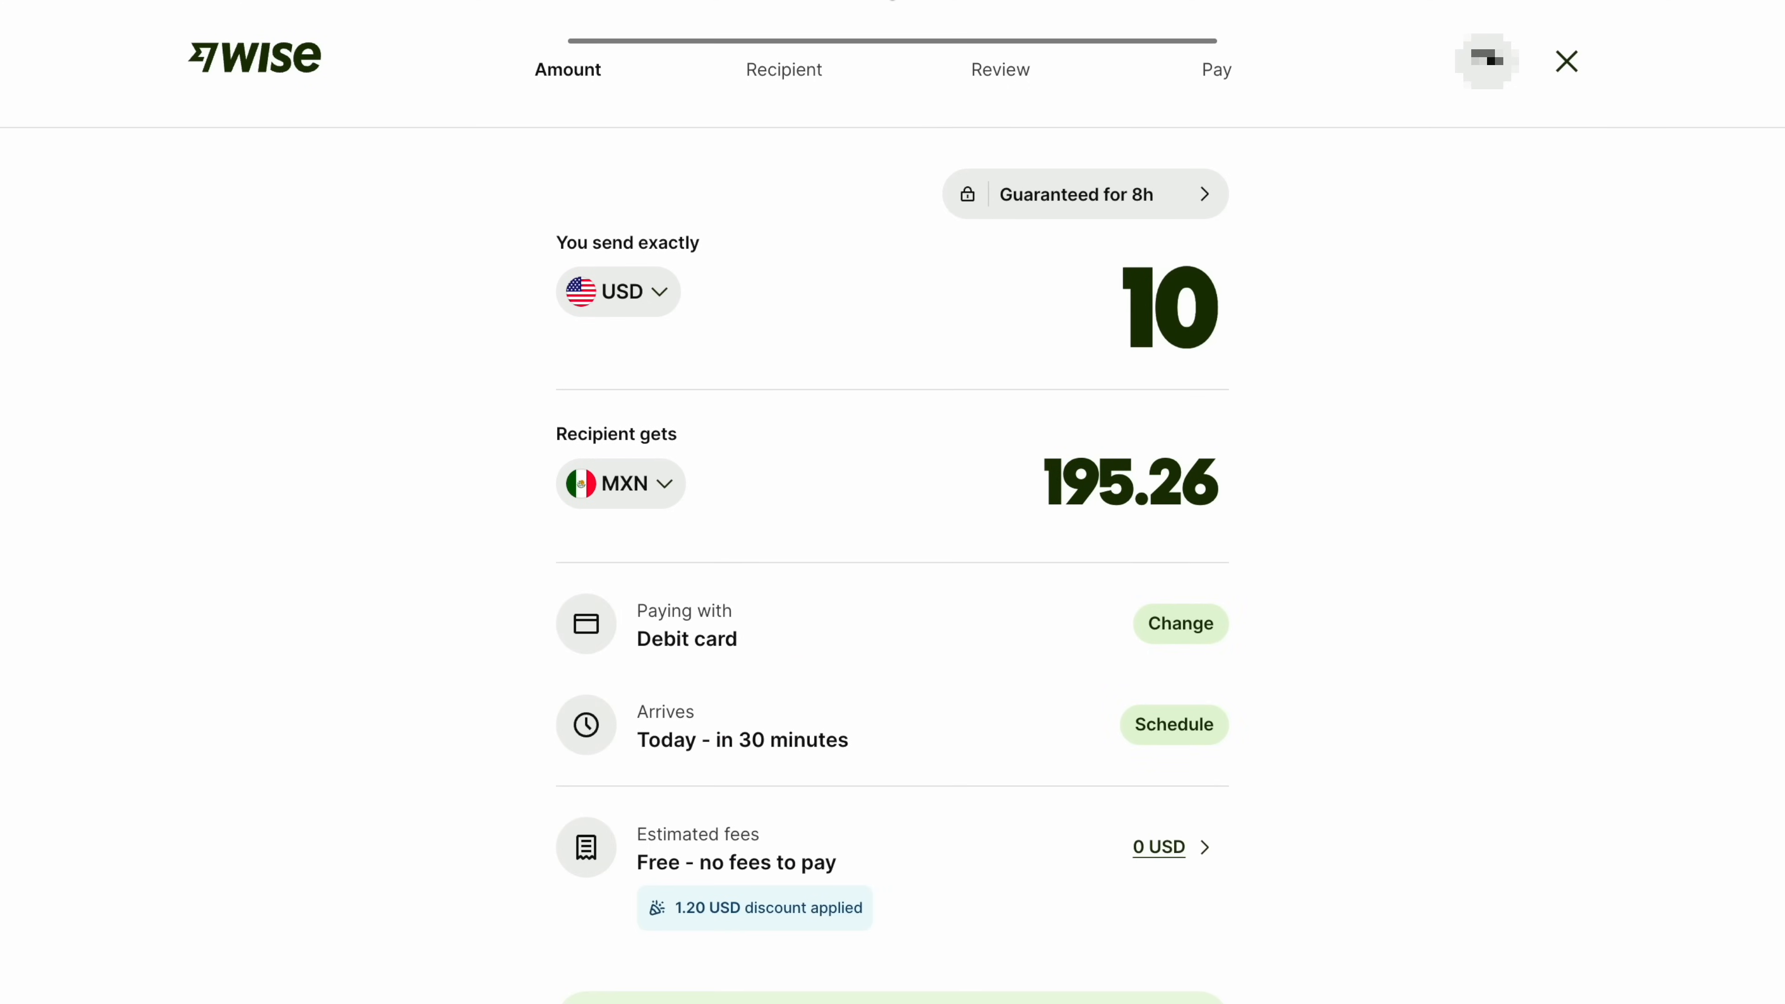
left_click(1083, 193)
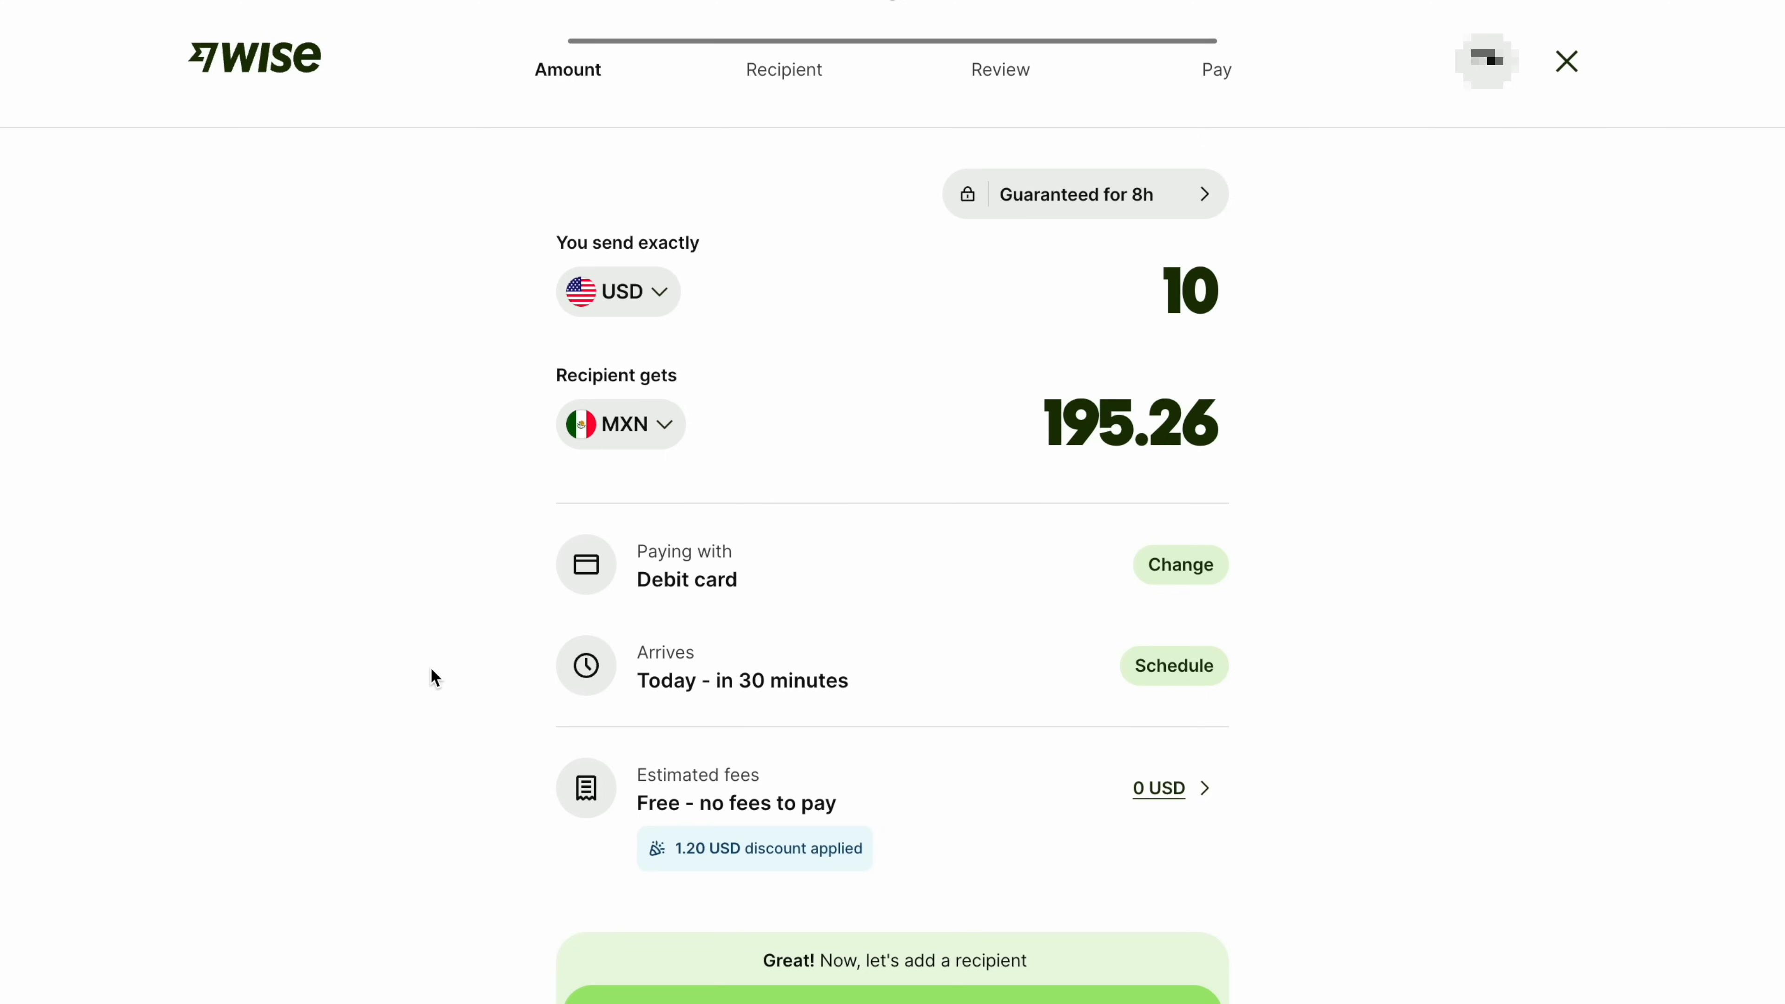
mouse_move(643, 604)
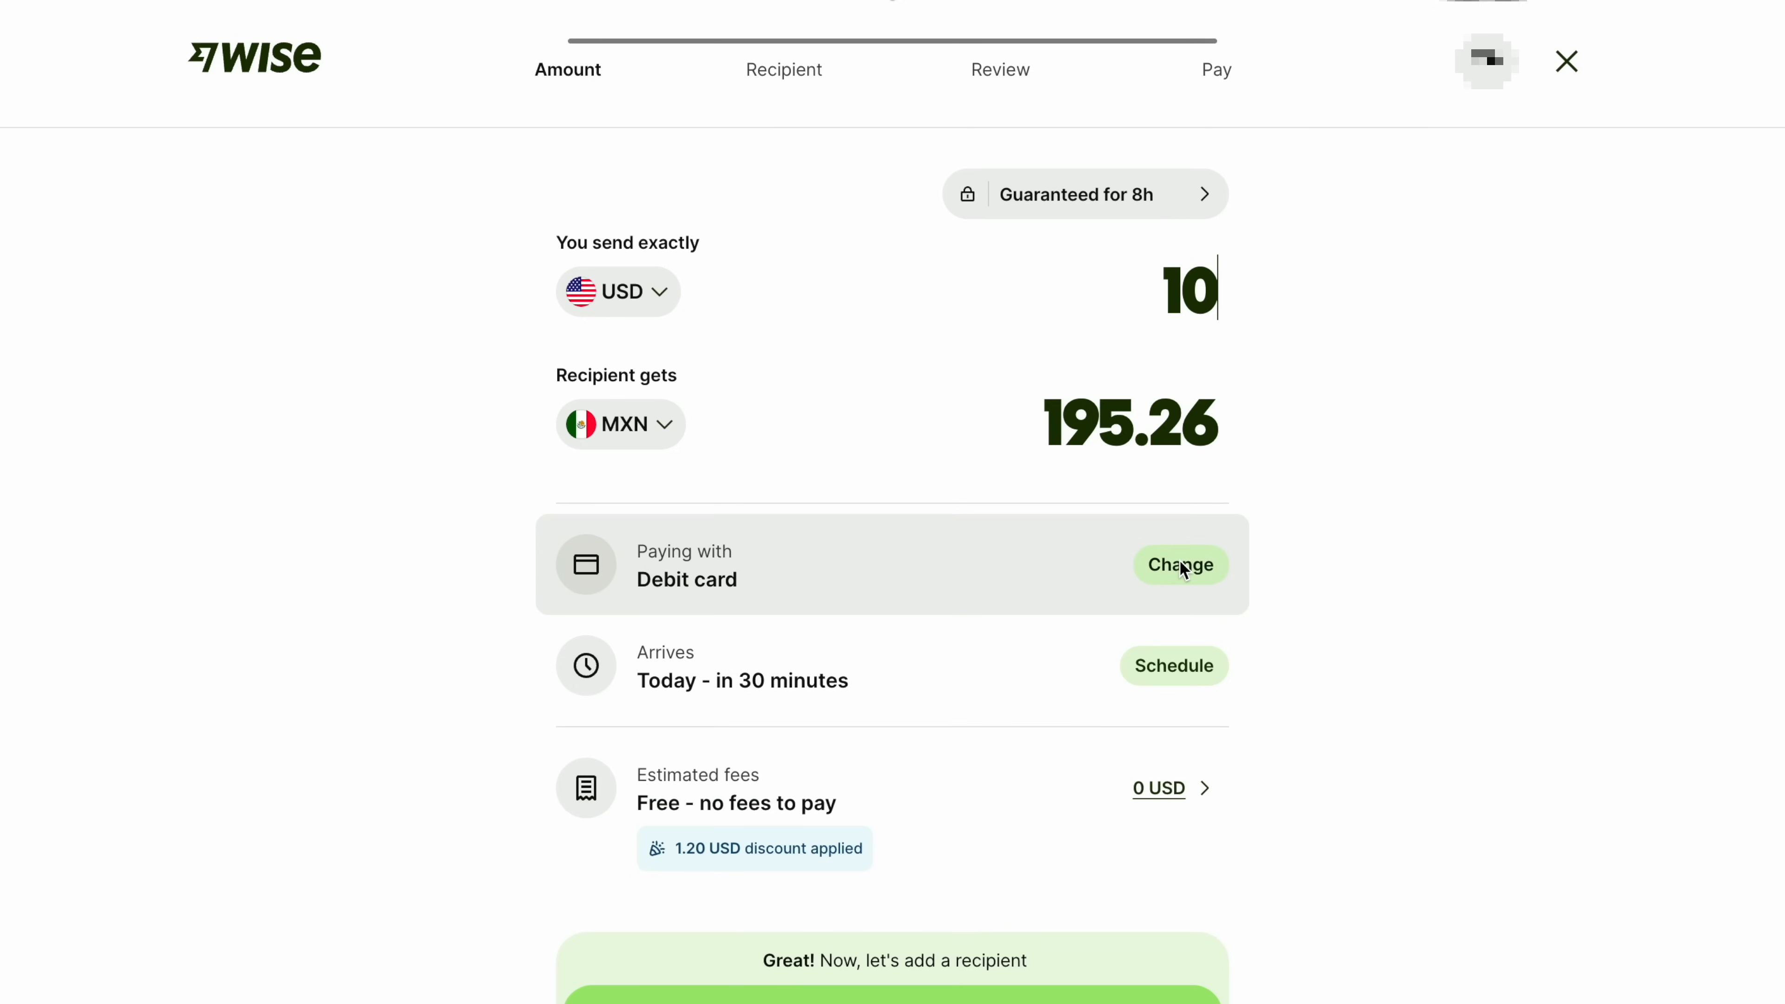
- Switch the payment method to a connected US bank account (ACH)
left_click(1180, 566)
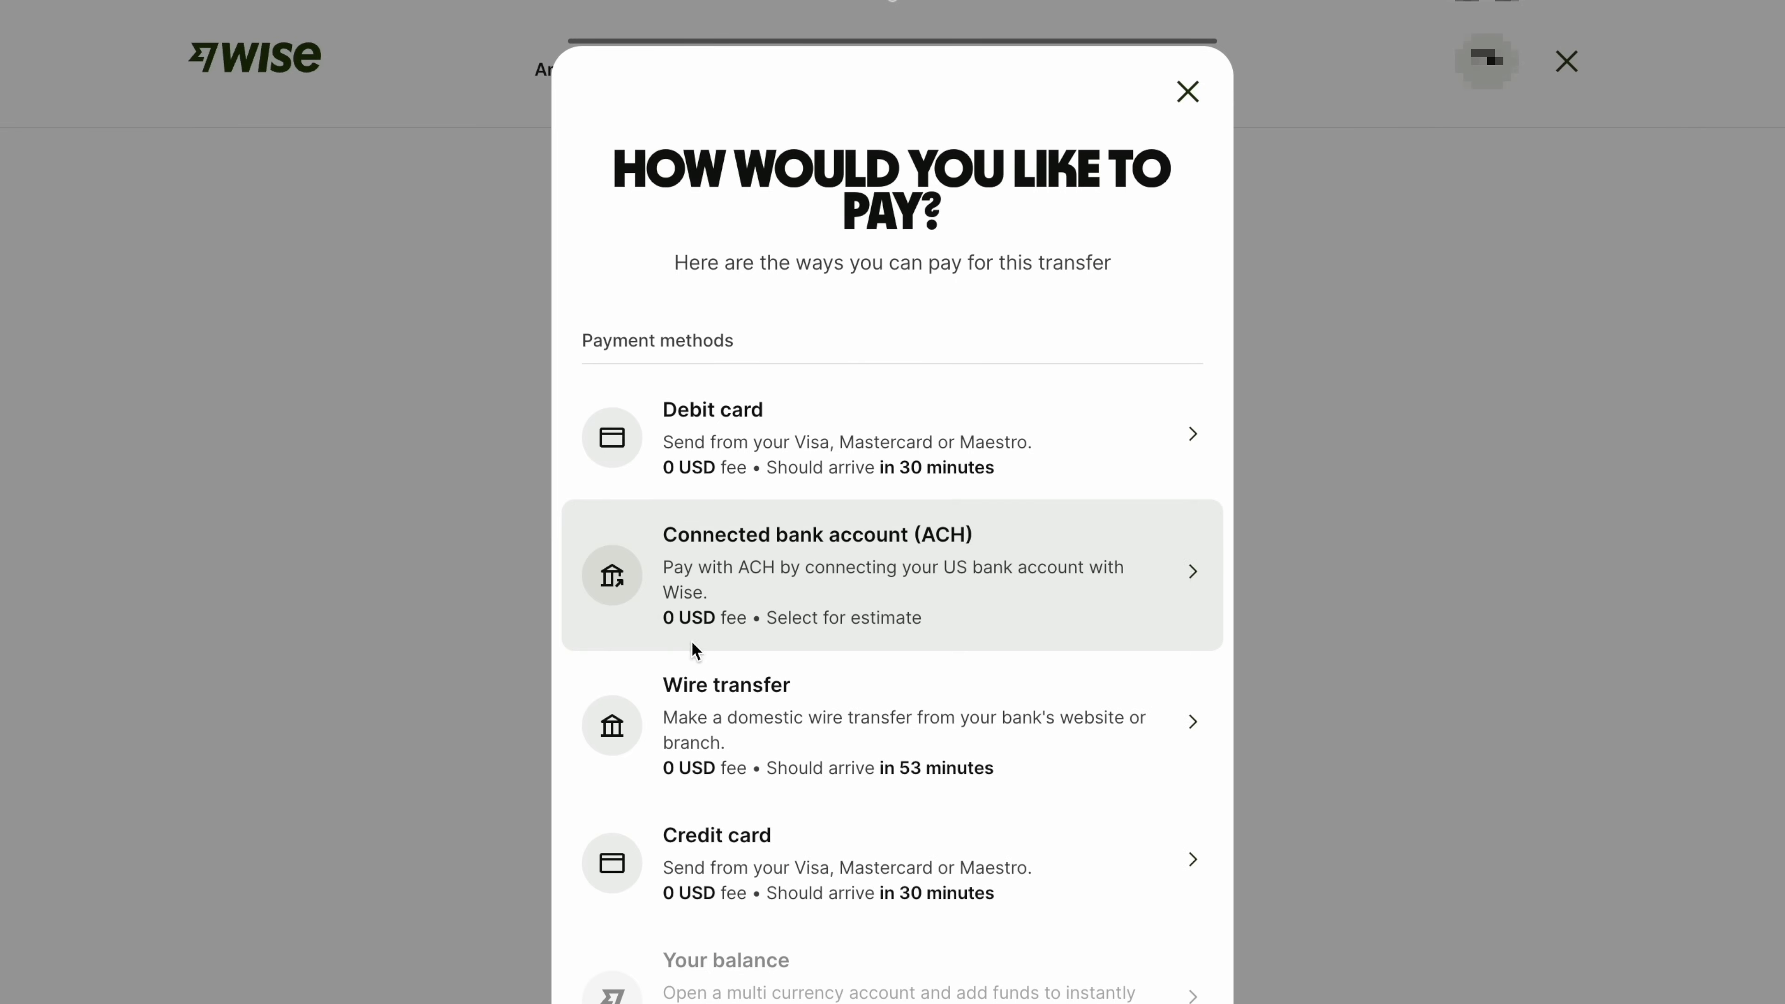
mouse_move(655, 639)
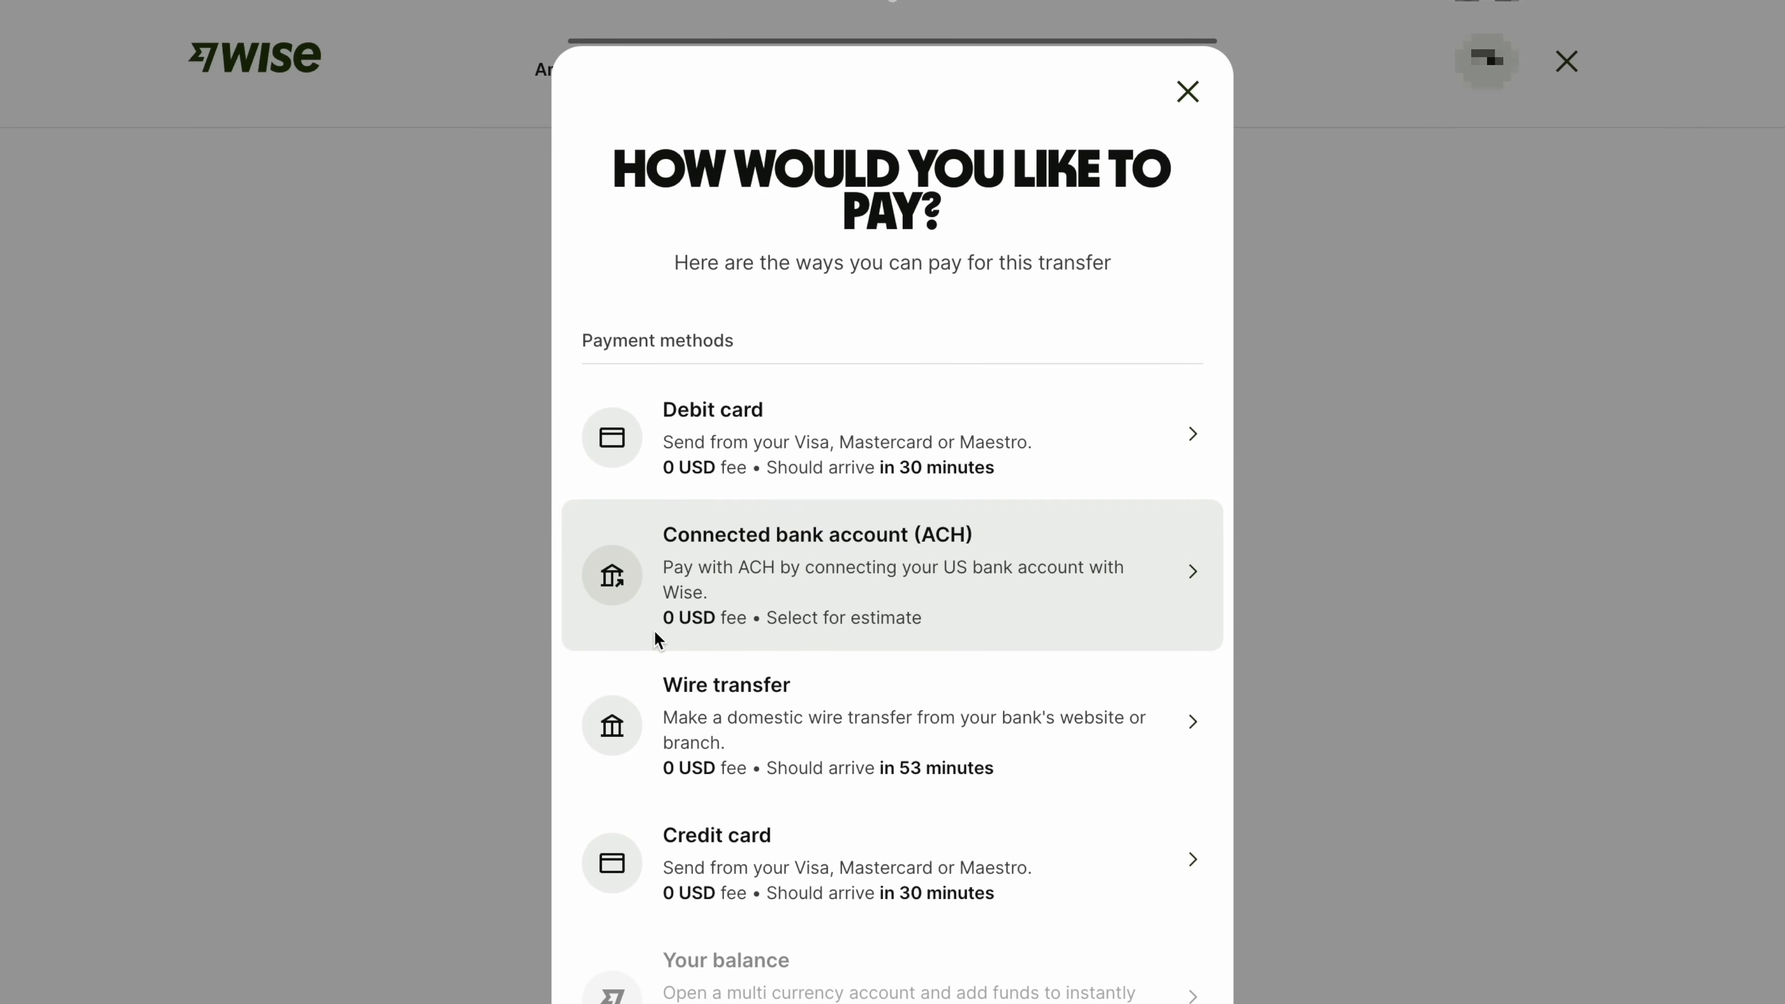
mouse_move(659, 772)
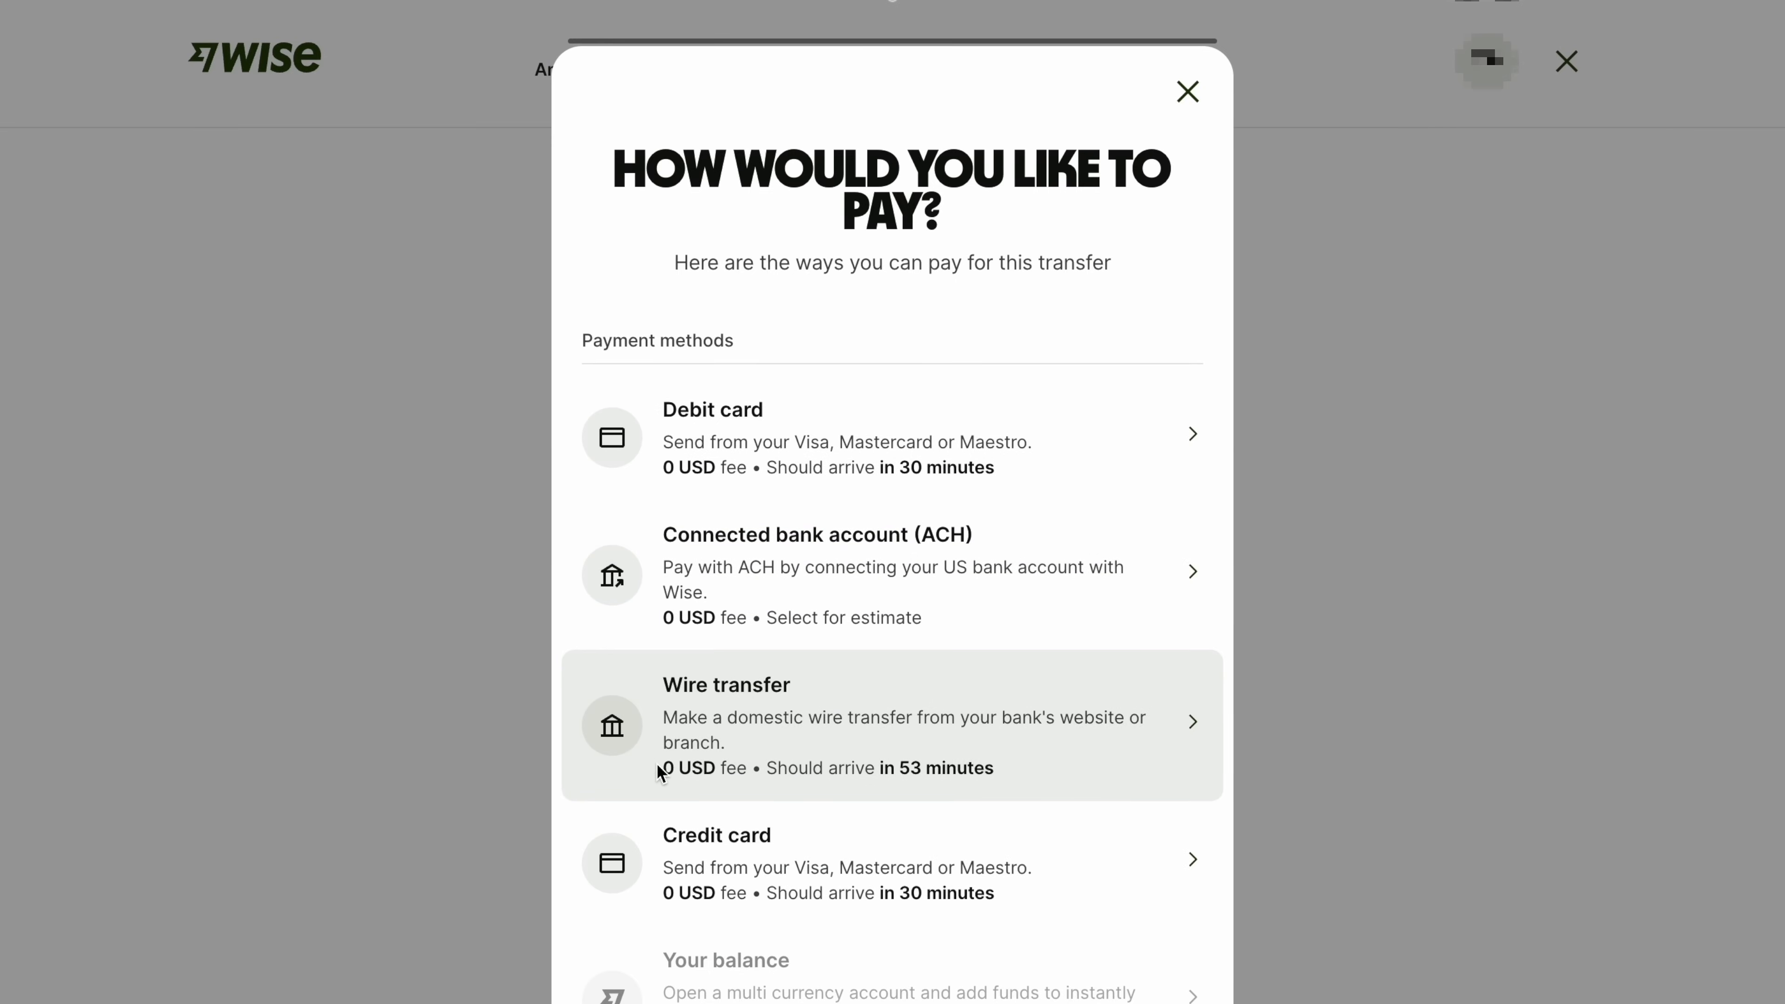
scroll("down", 3)
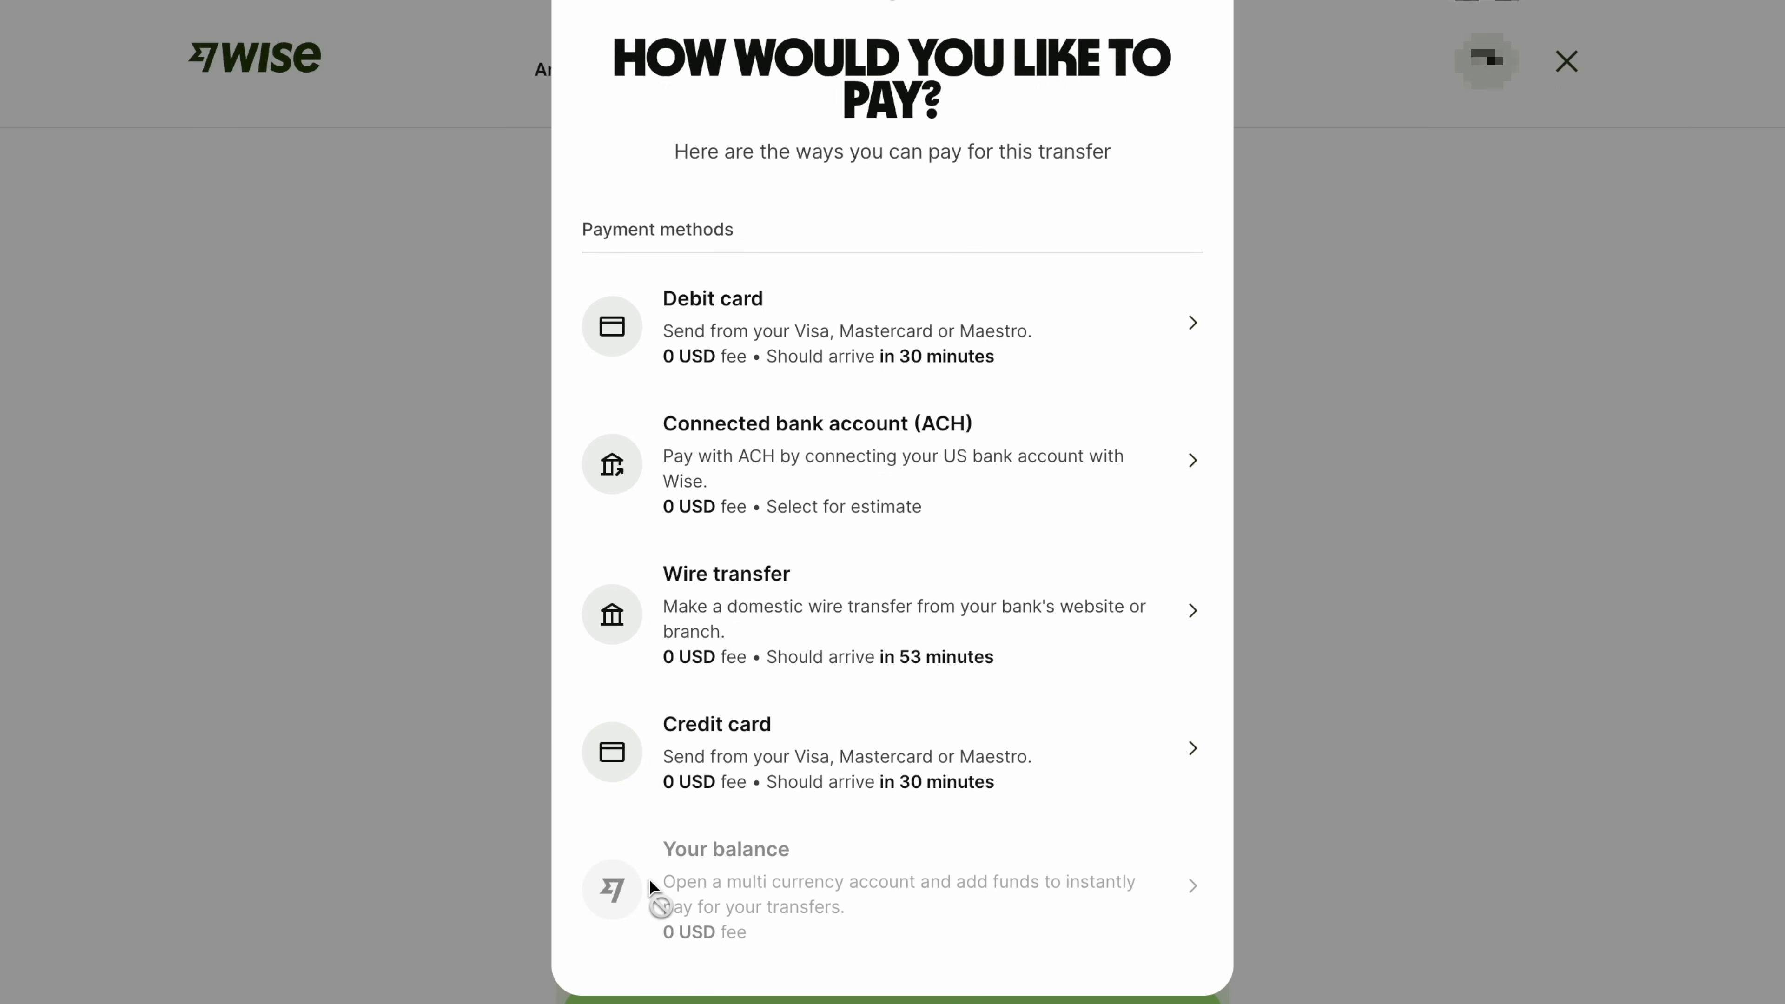
mouse_move(635, 553)
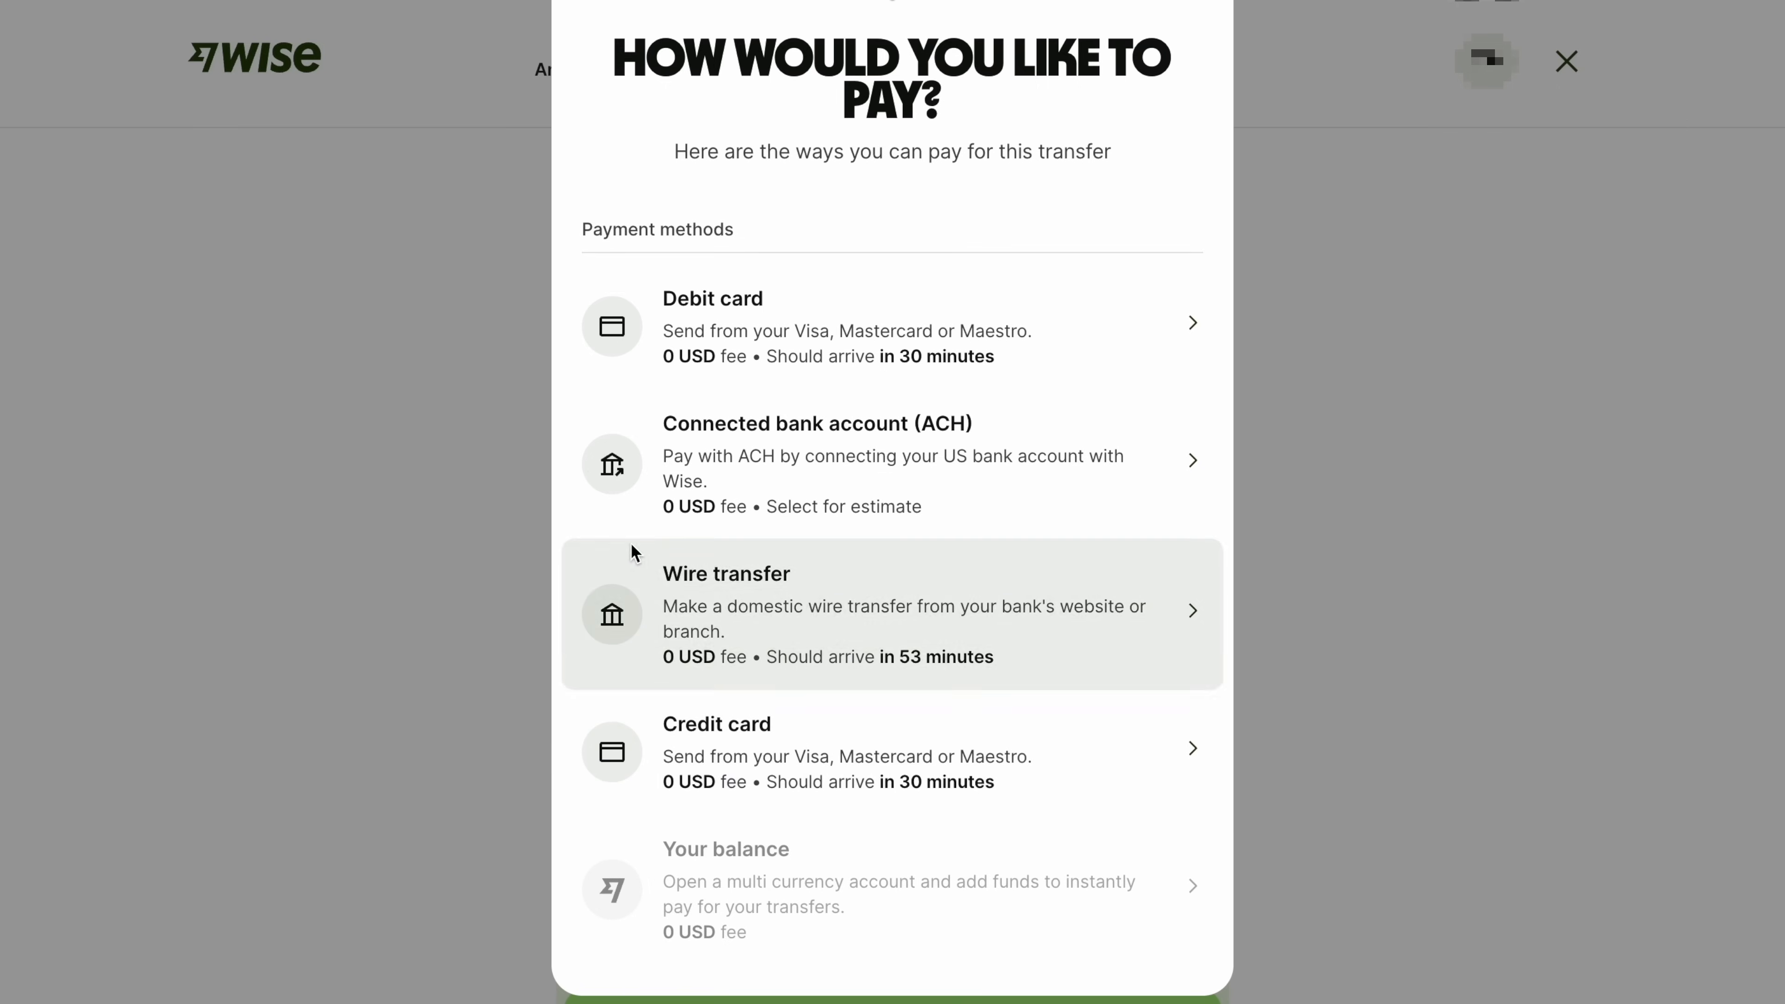
mouse_move(866, 483)
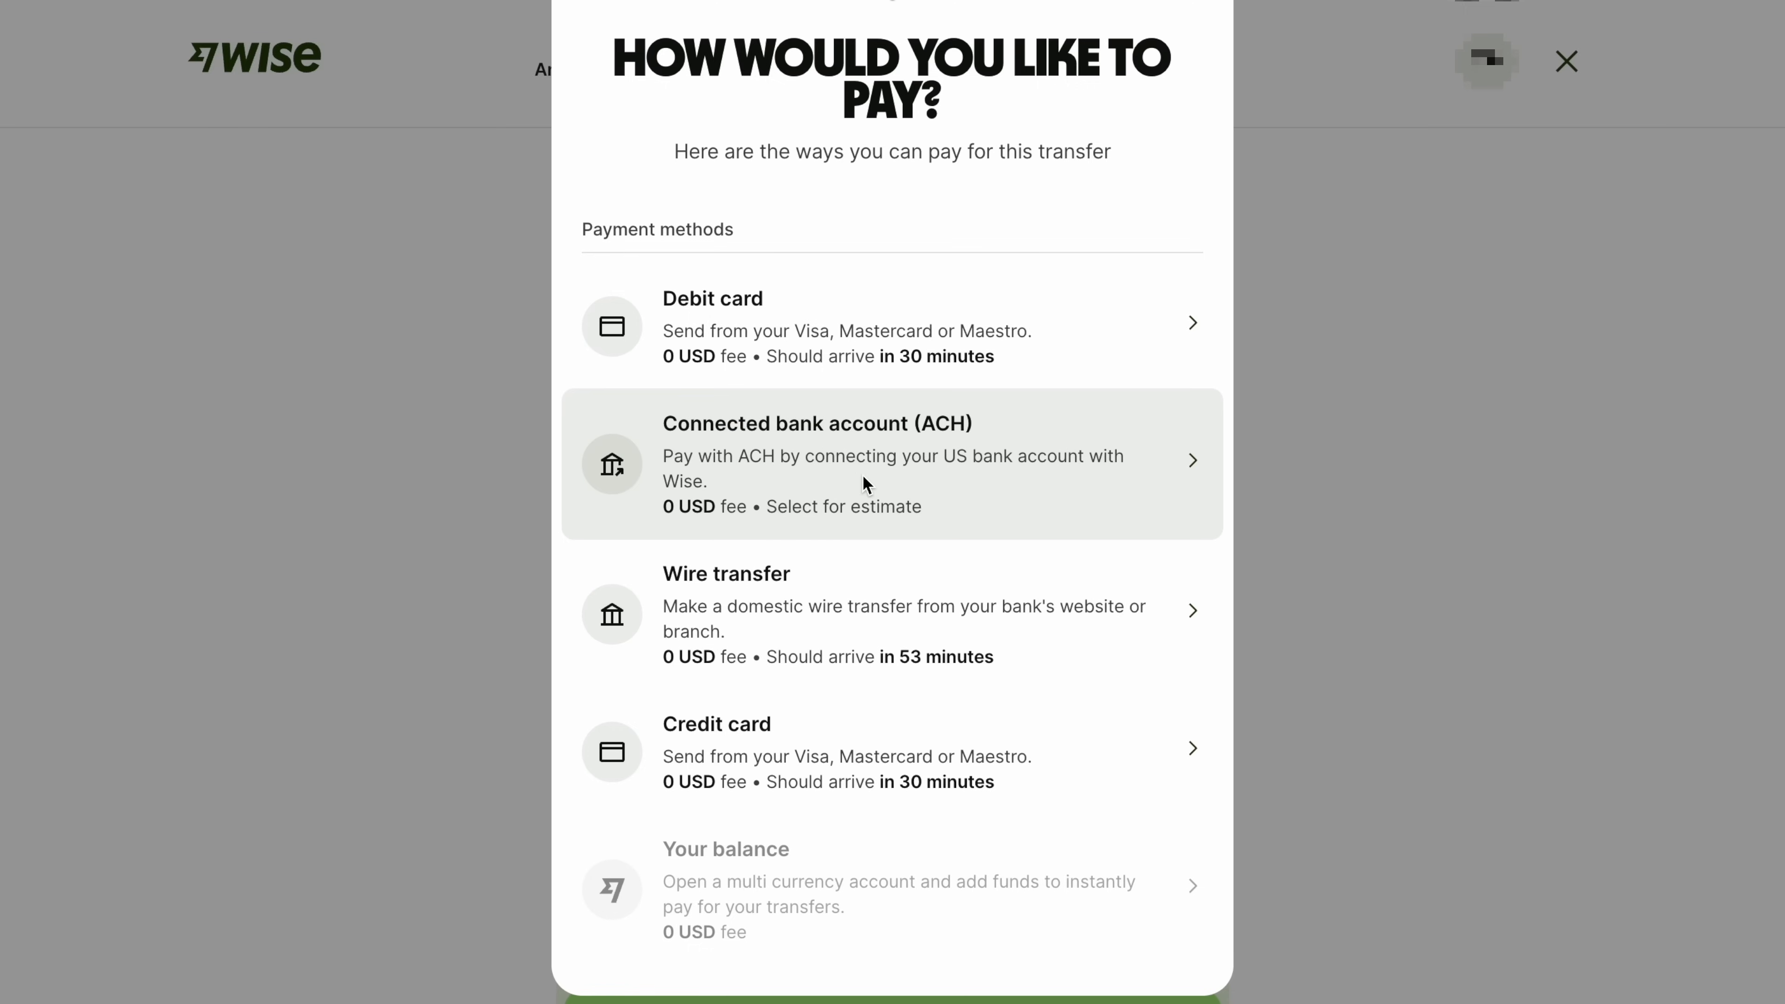
mouse_move(866, 477)
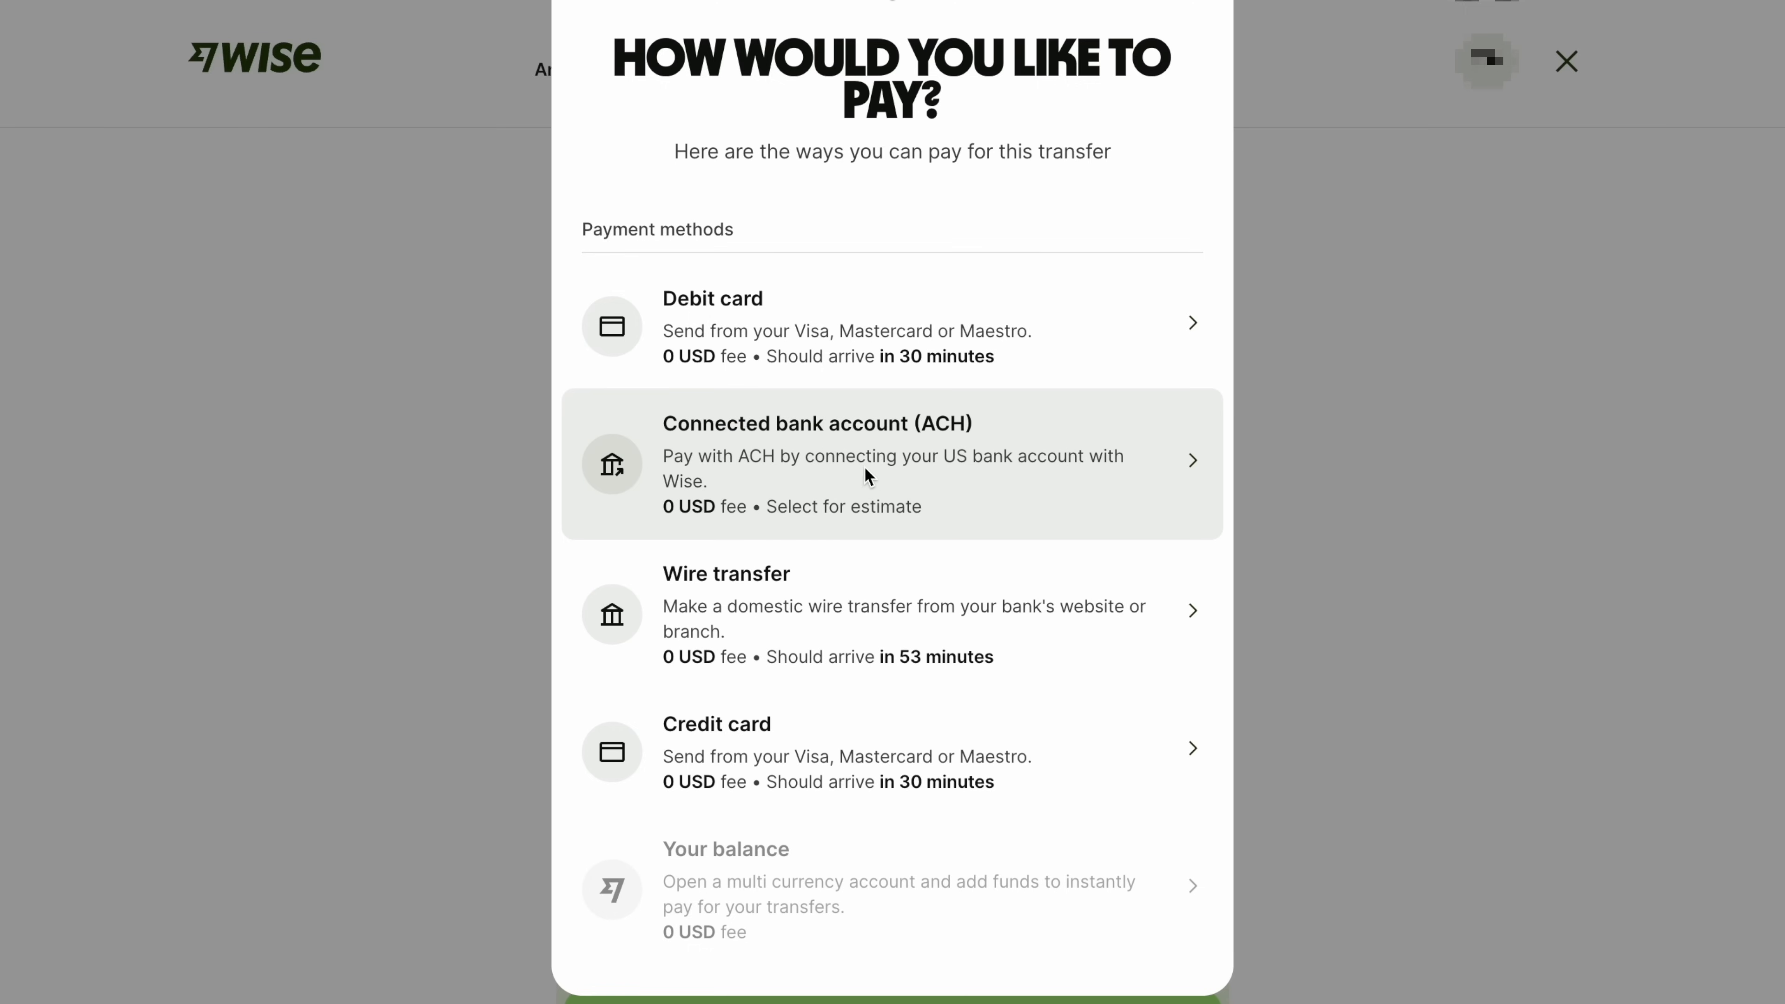
left_click(891, 463)
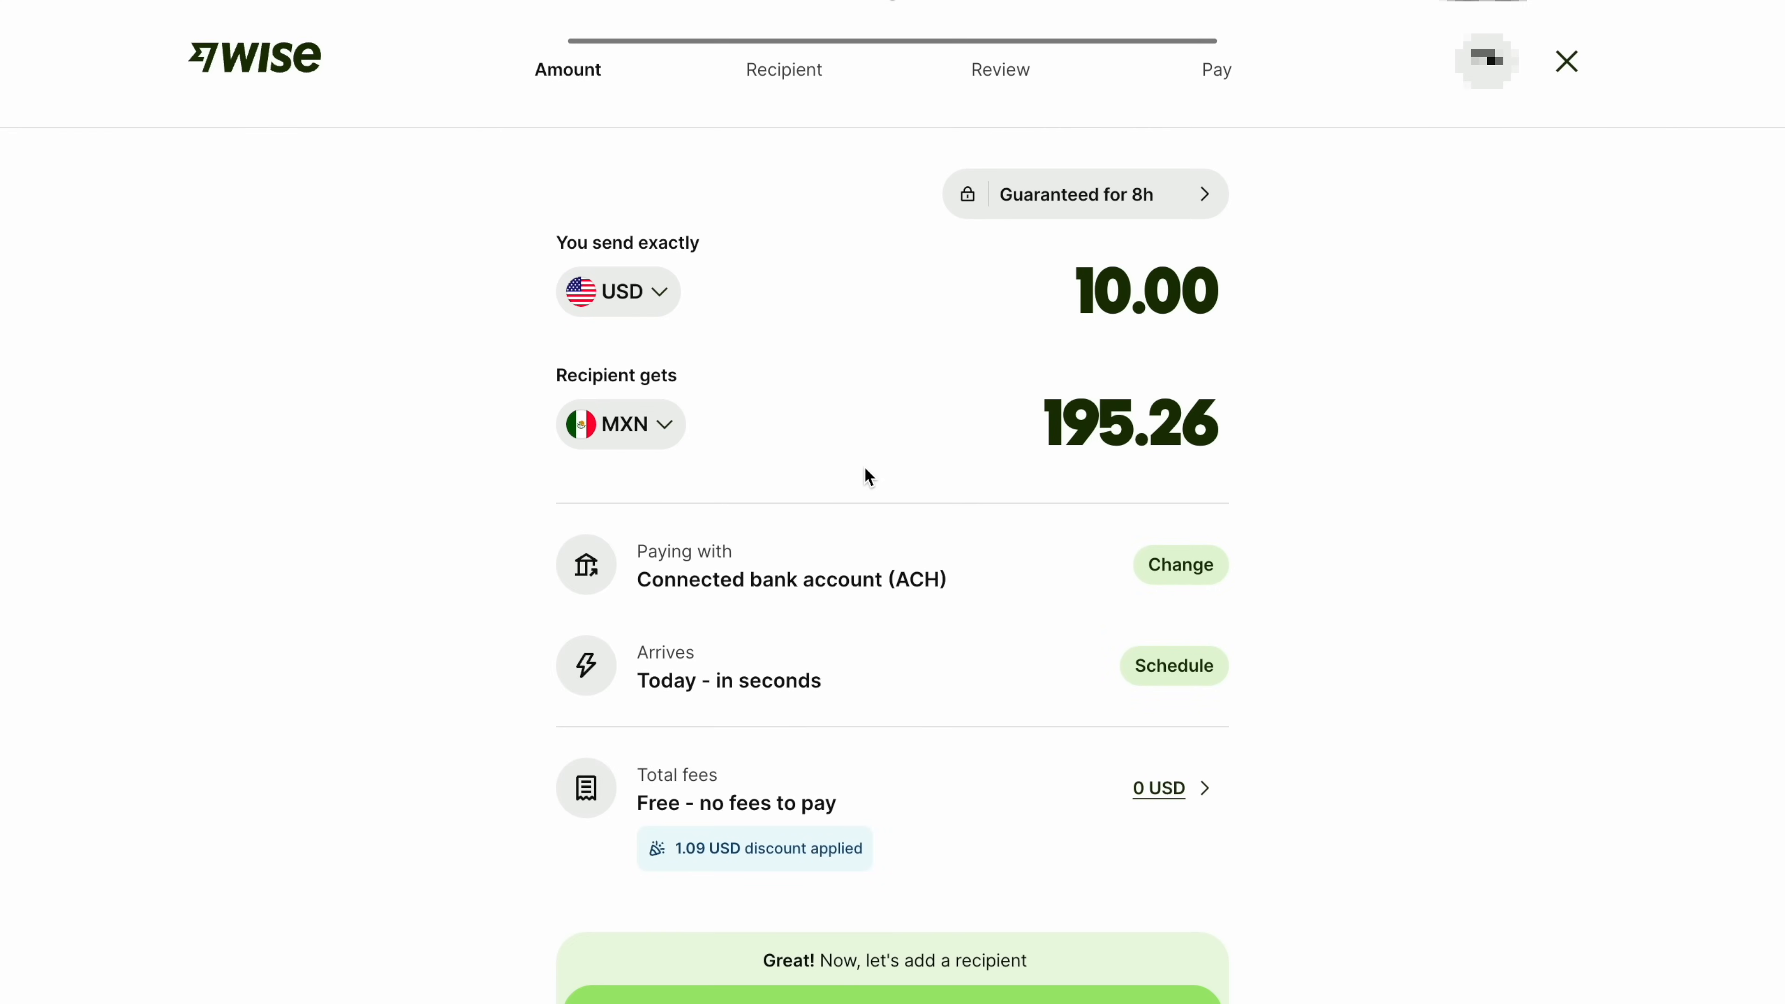
mouse_move(740, 689)
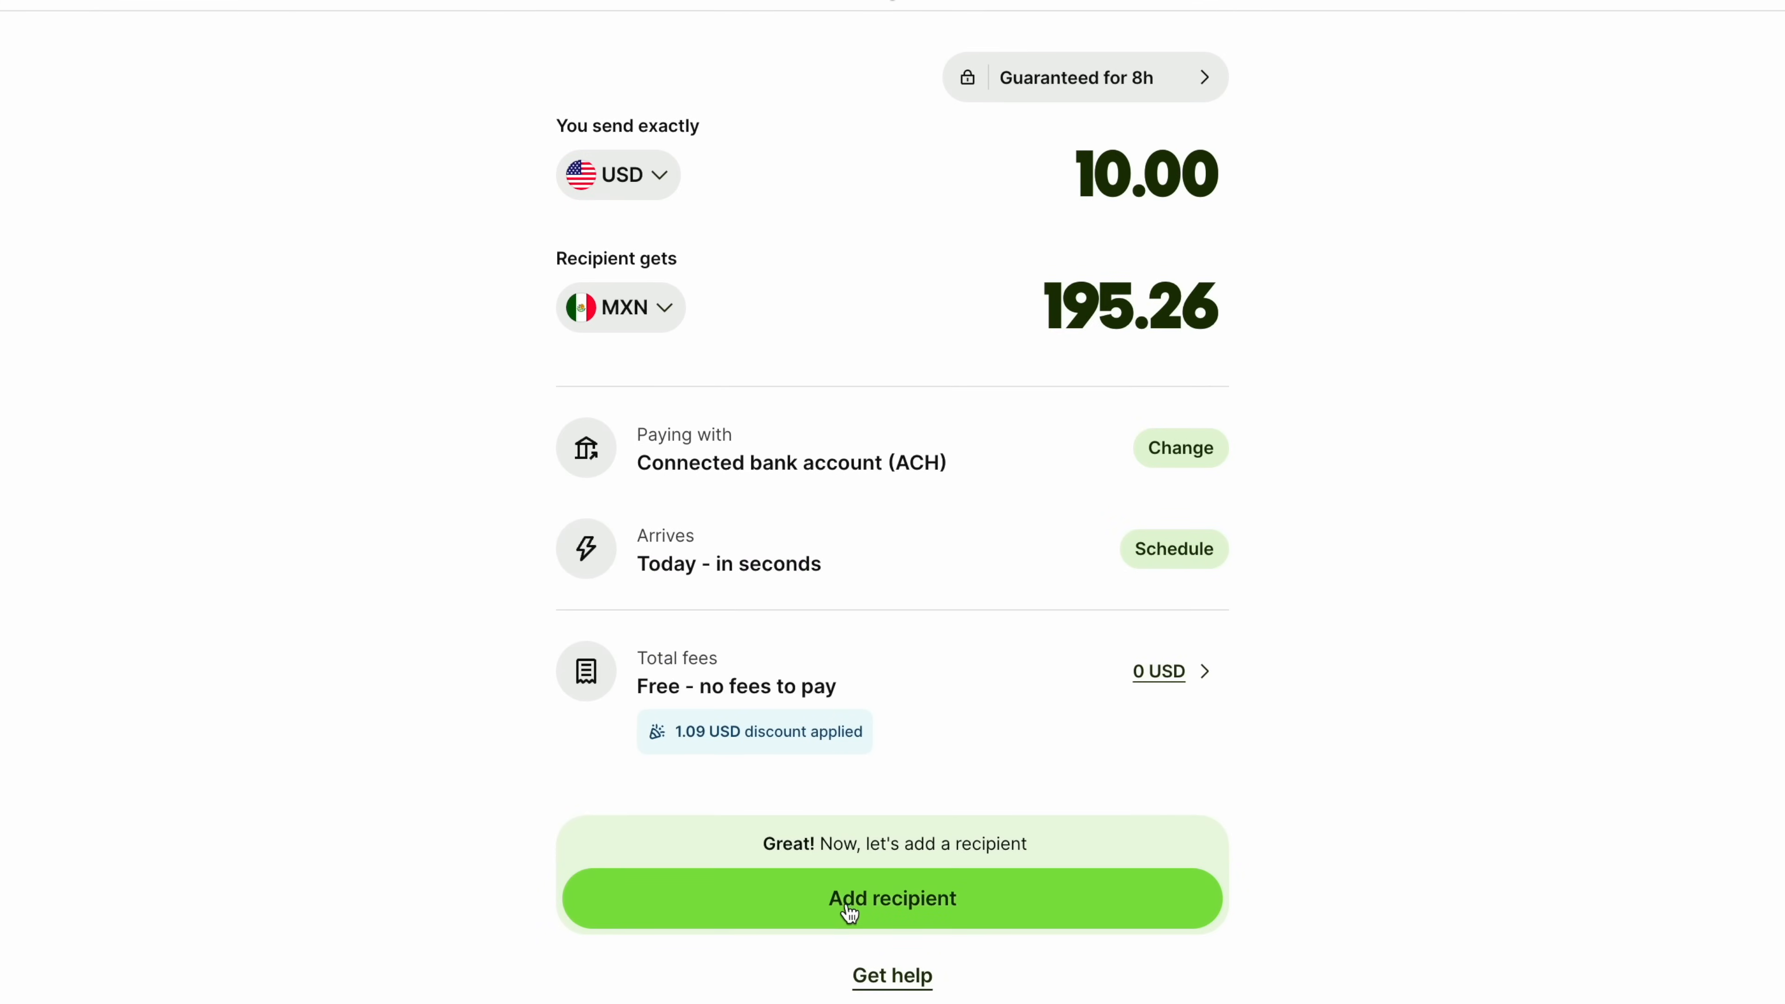
- Add the recipient by finding them among existing Wise users and reach the review
left_click(892, 899)
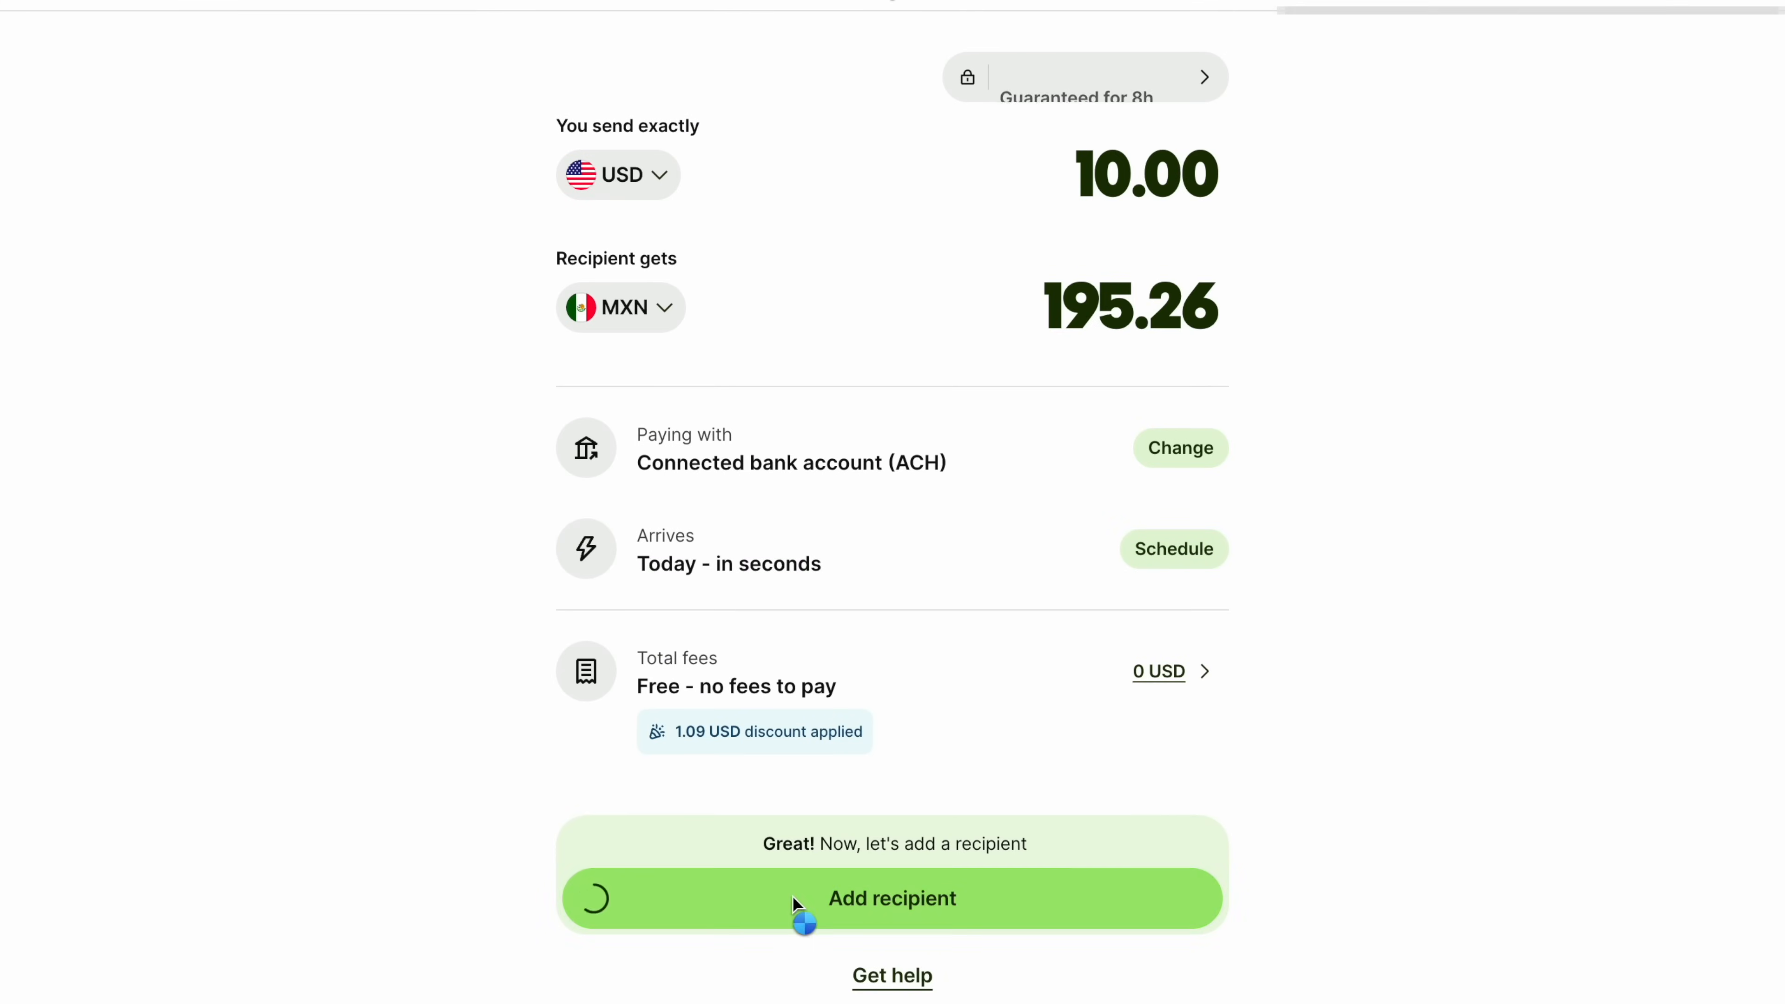
left_click(892, 898)
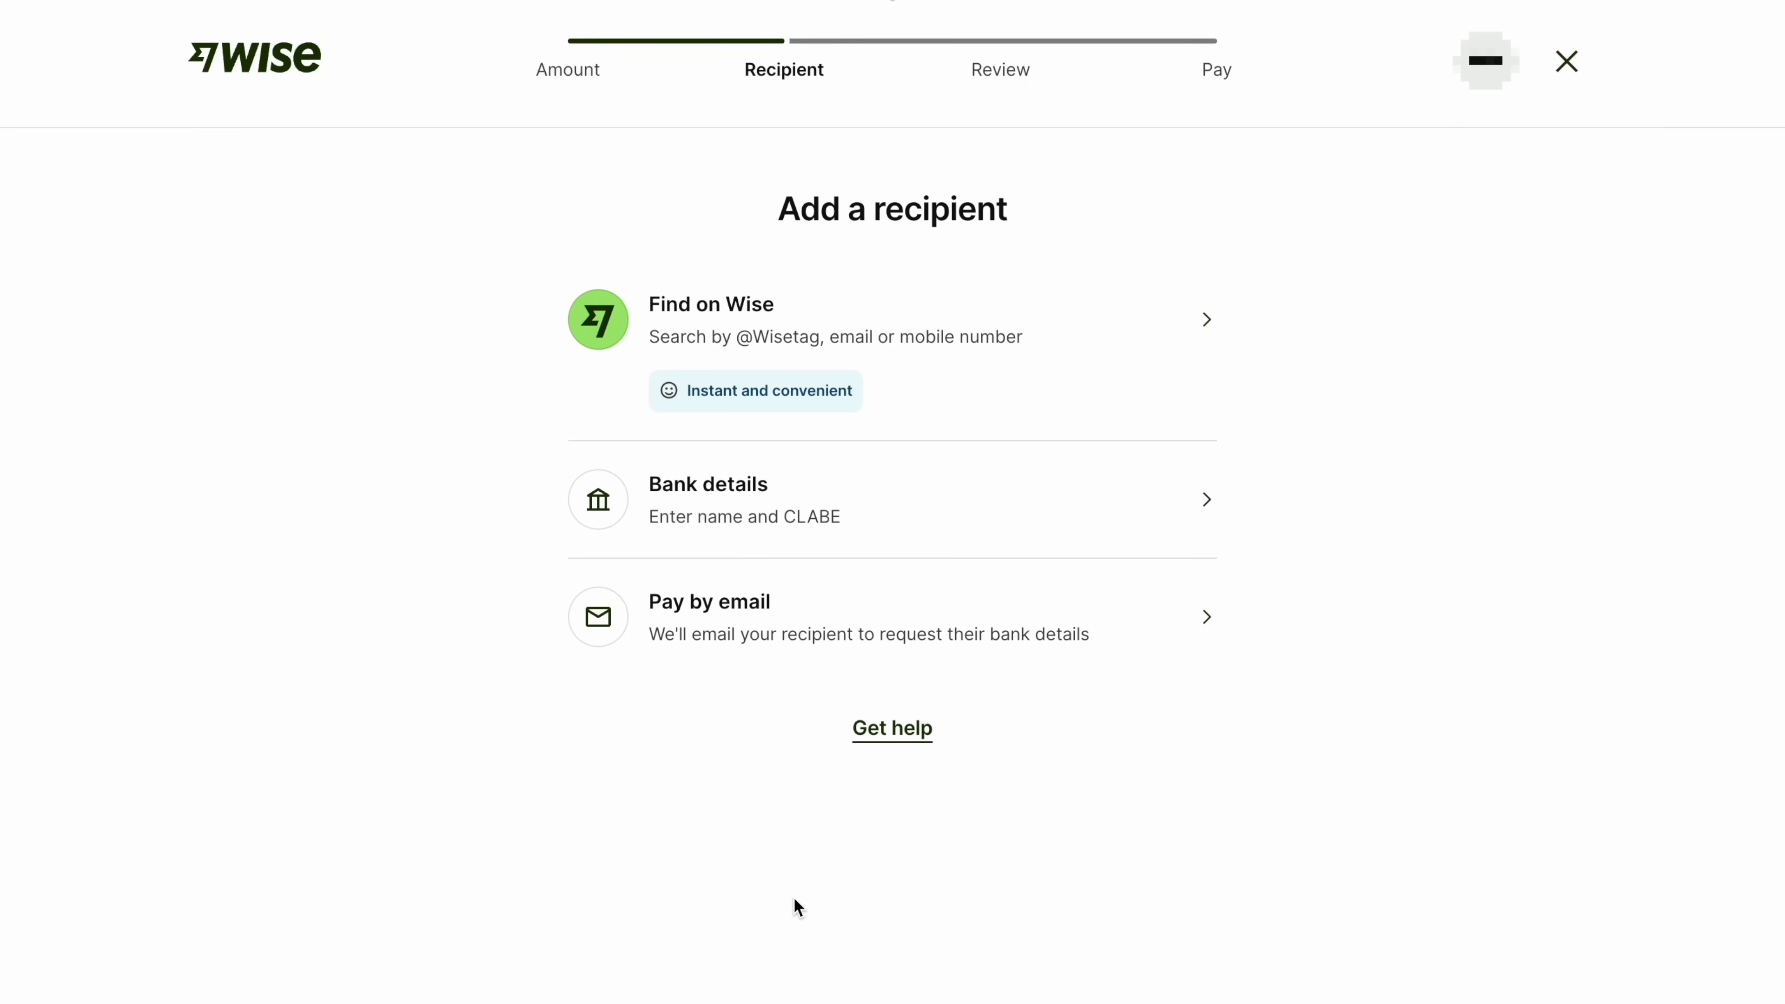
mouse_move(494, 455)
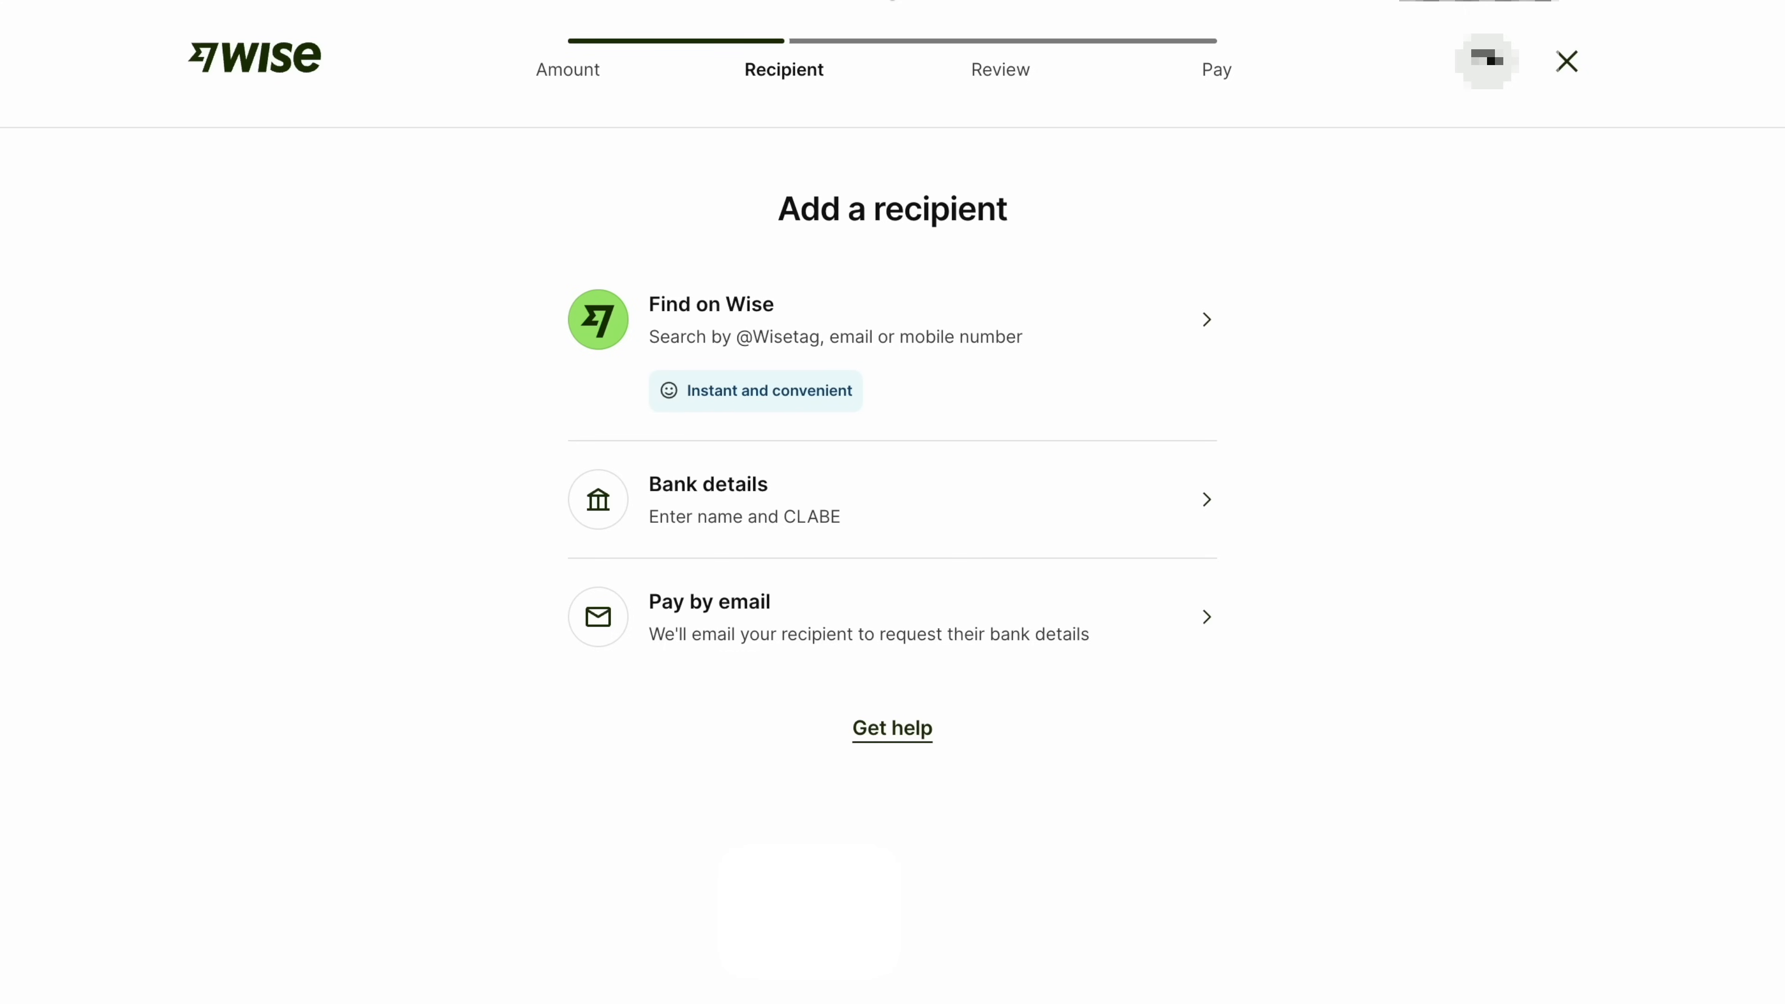
mouse_move(820, 638)
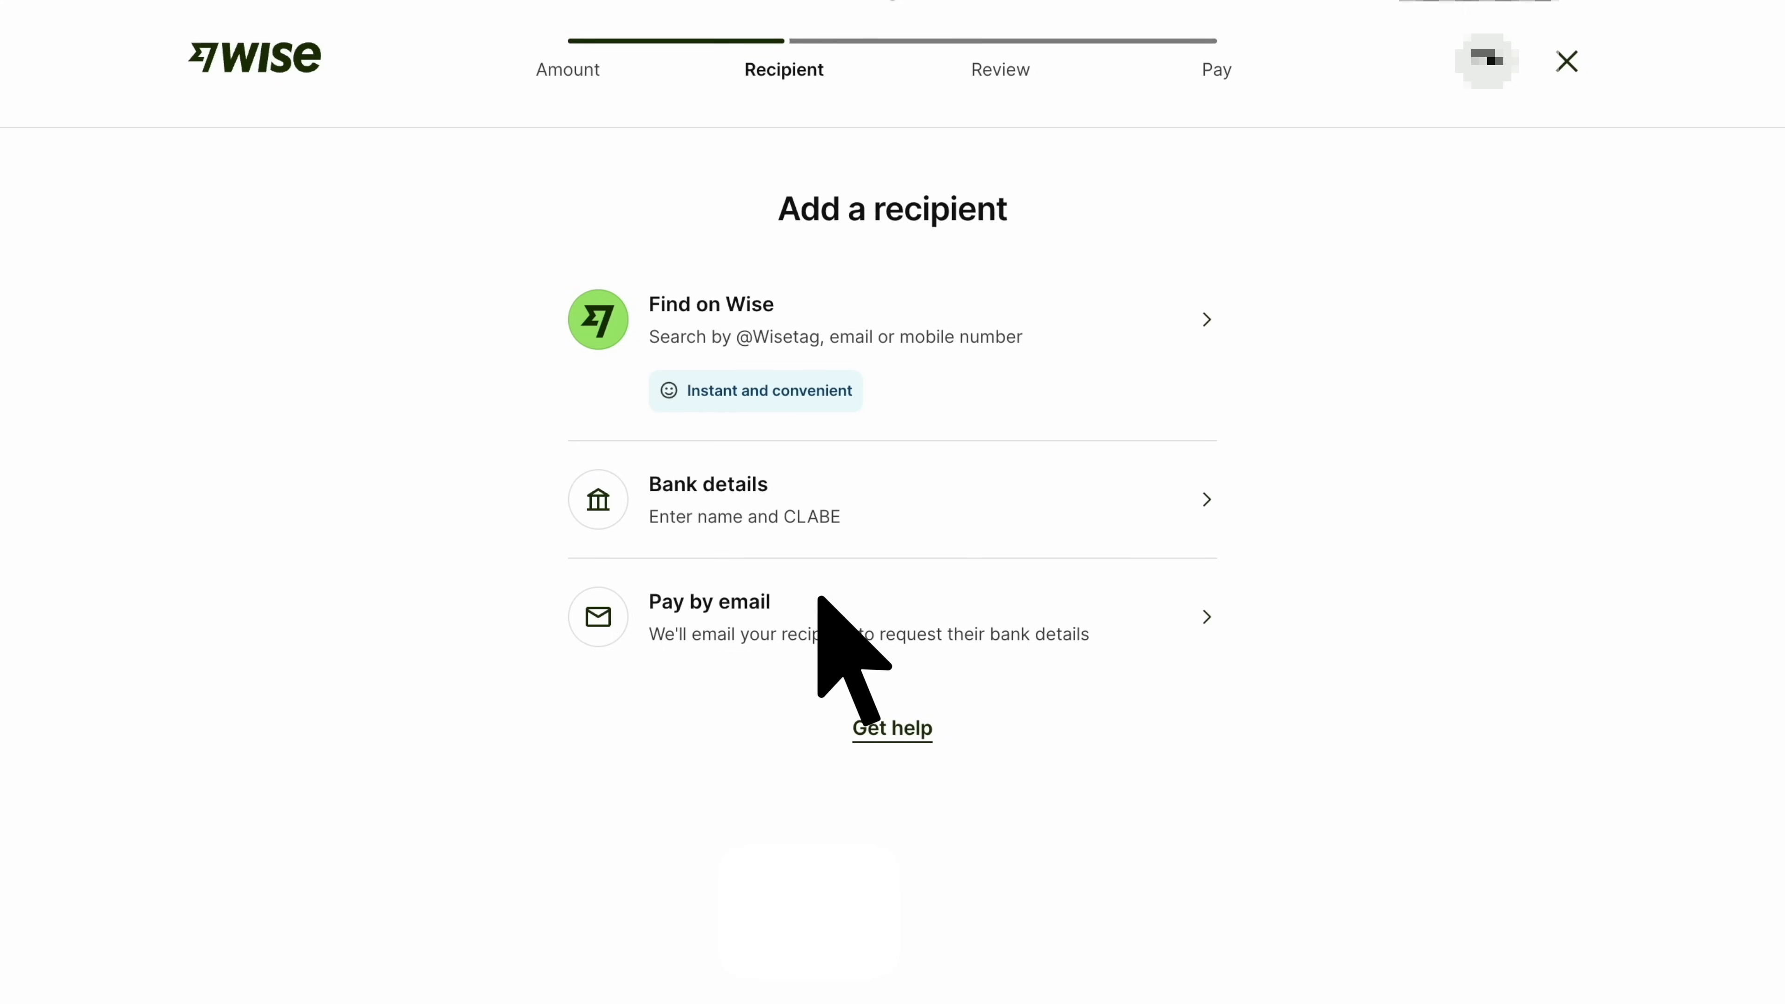
mouse_move(593, 643)
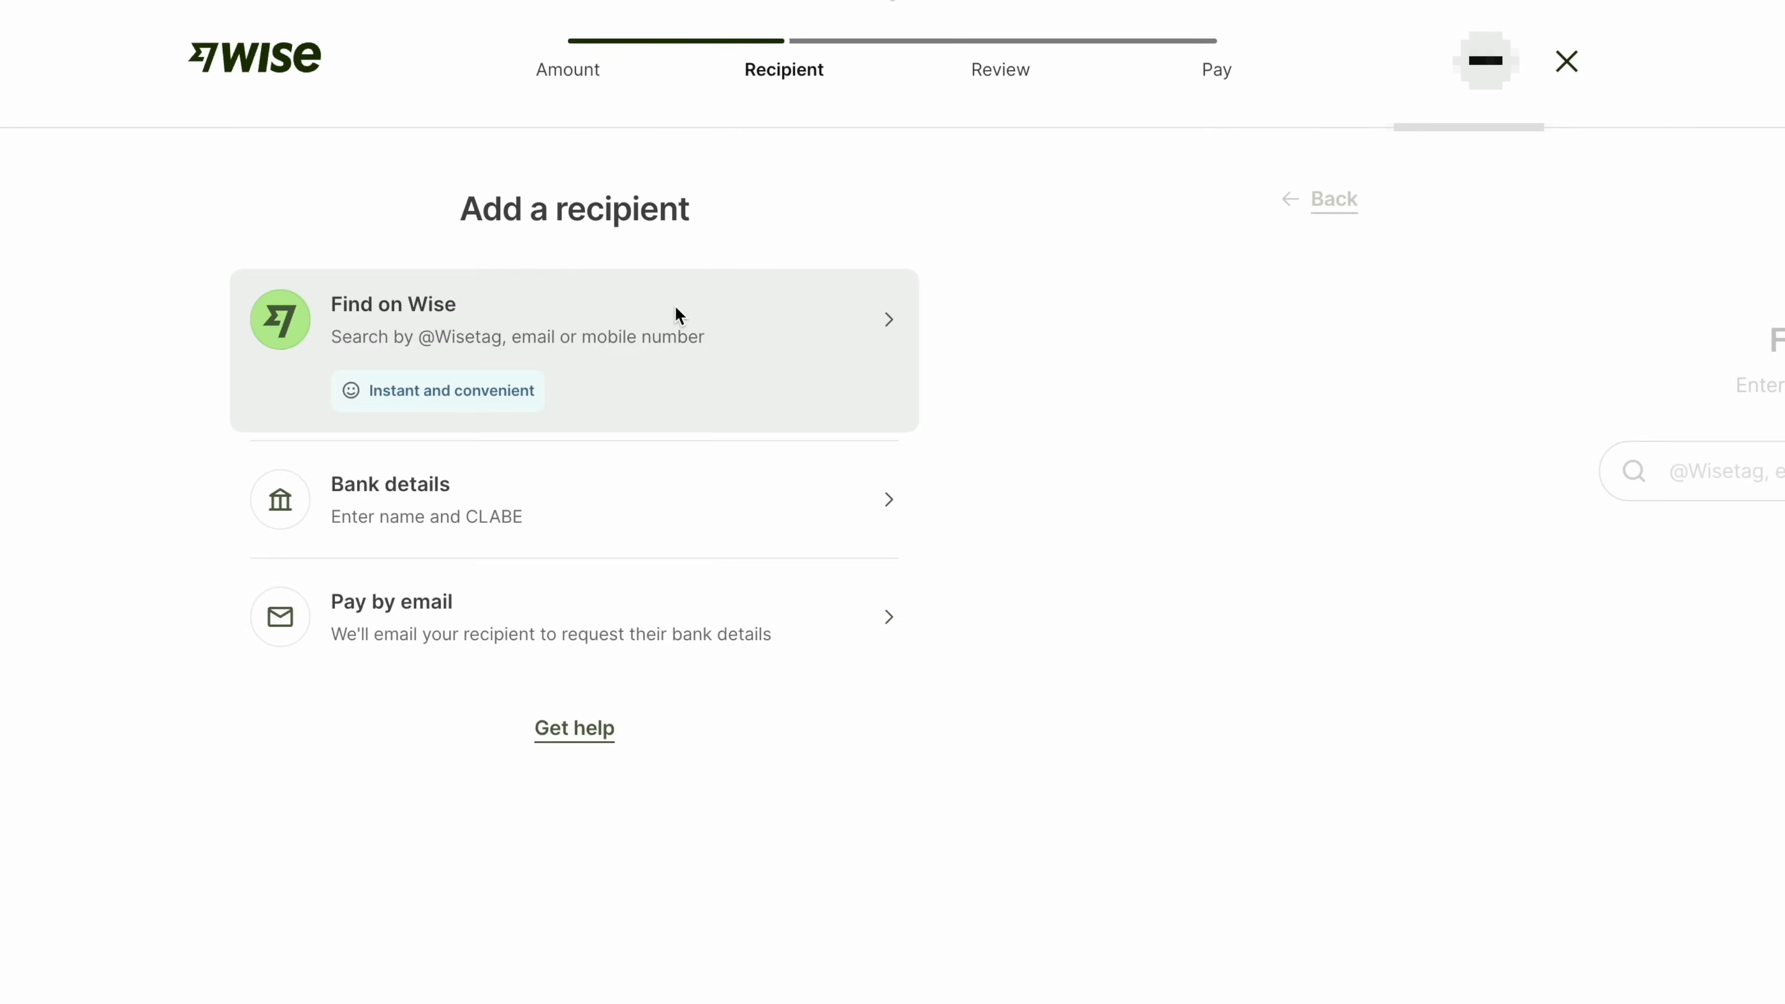
left_click(573, 319)
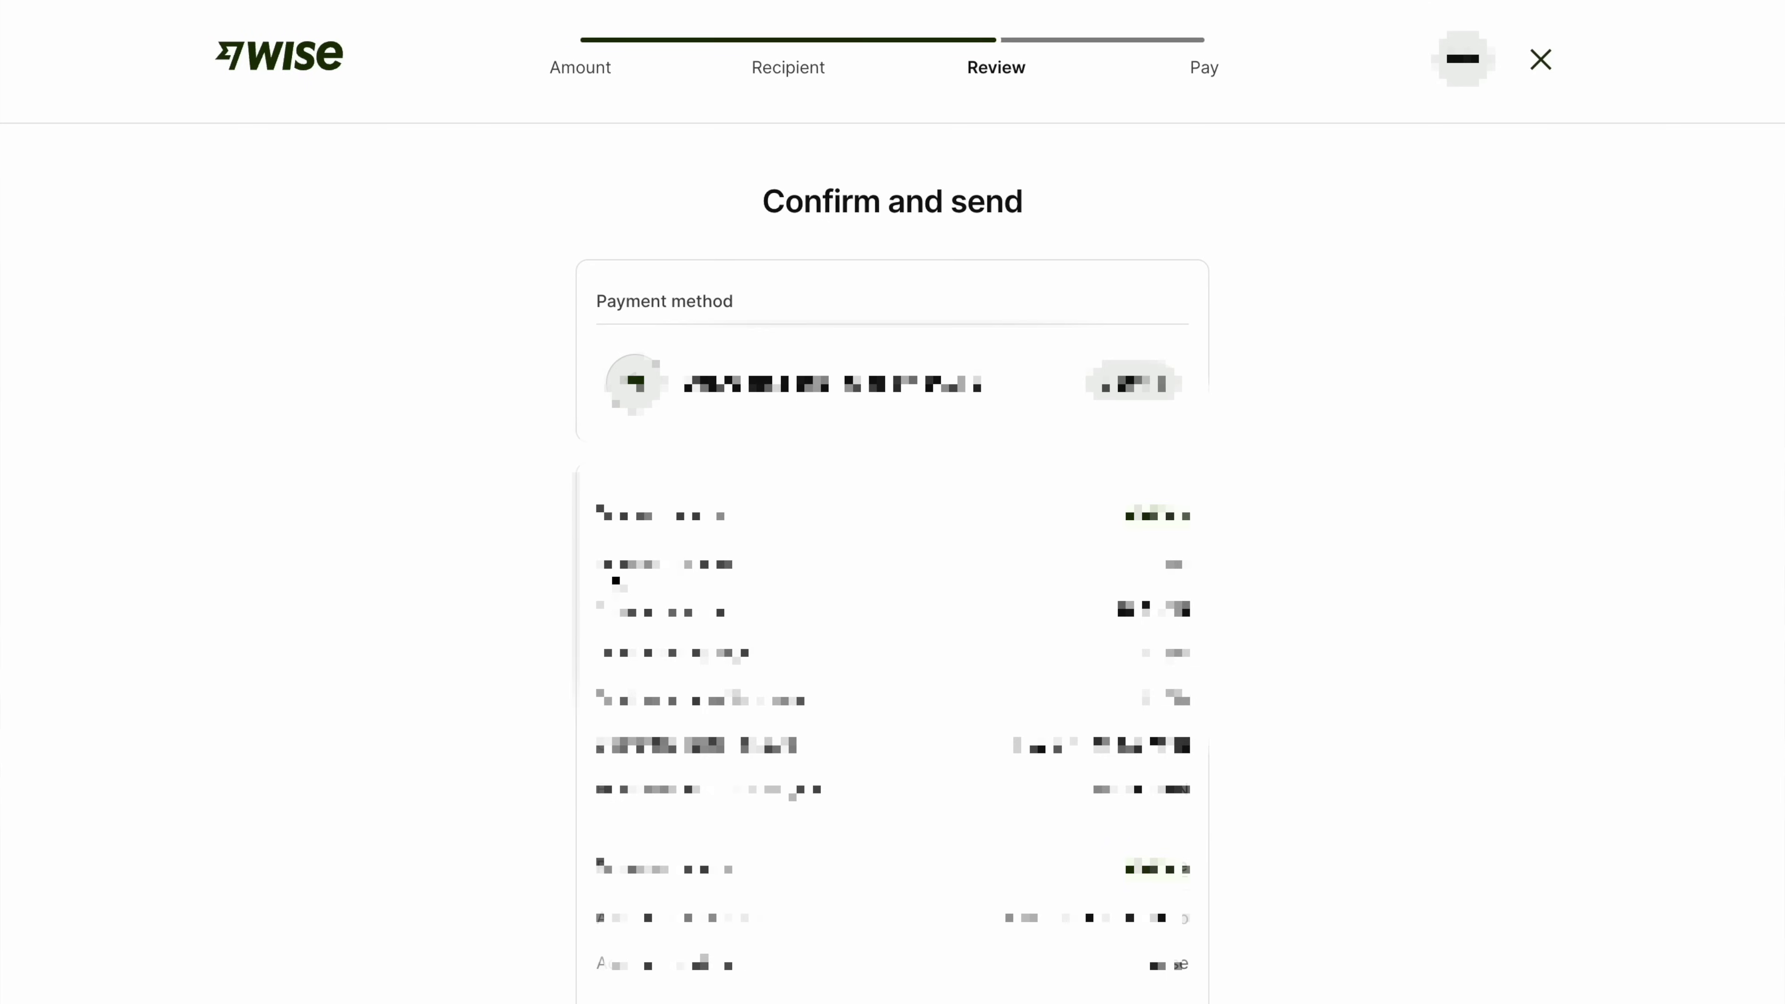
- Review the 10 USD transfer details and agree to the Terms of Use
scroll("down", 3)
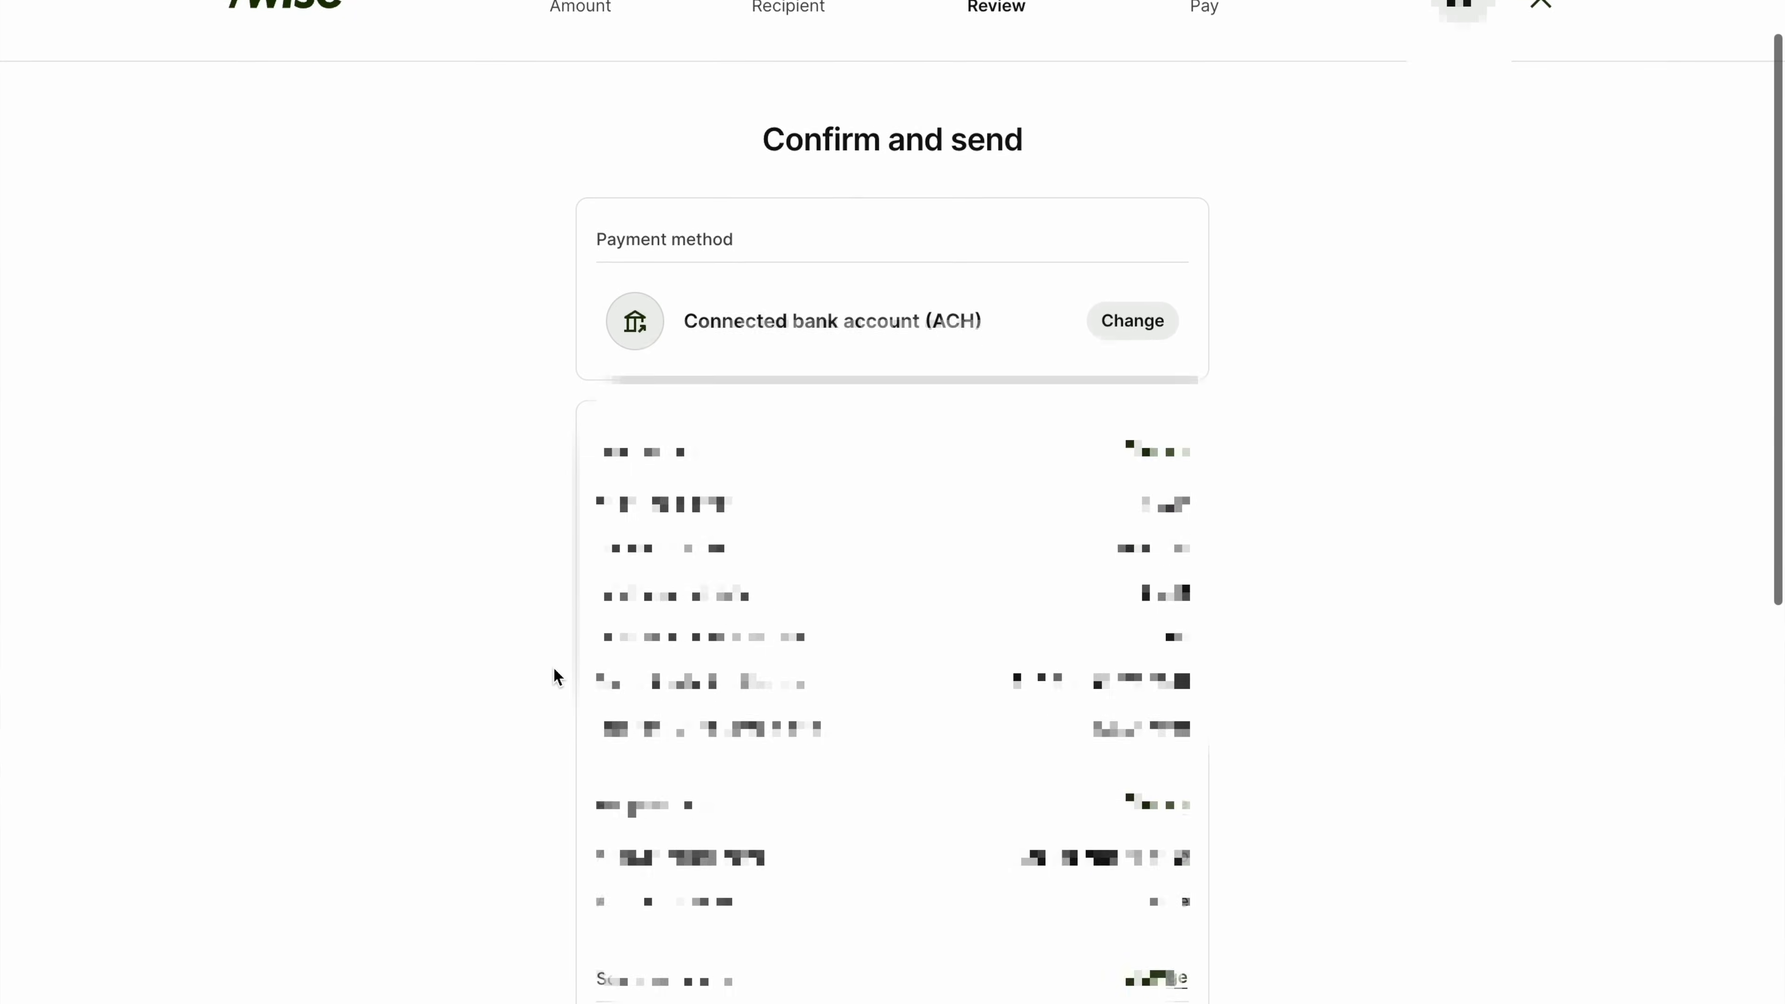
scroll("down", 3)
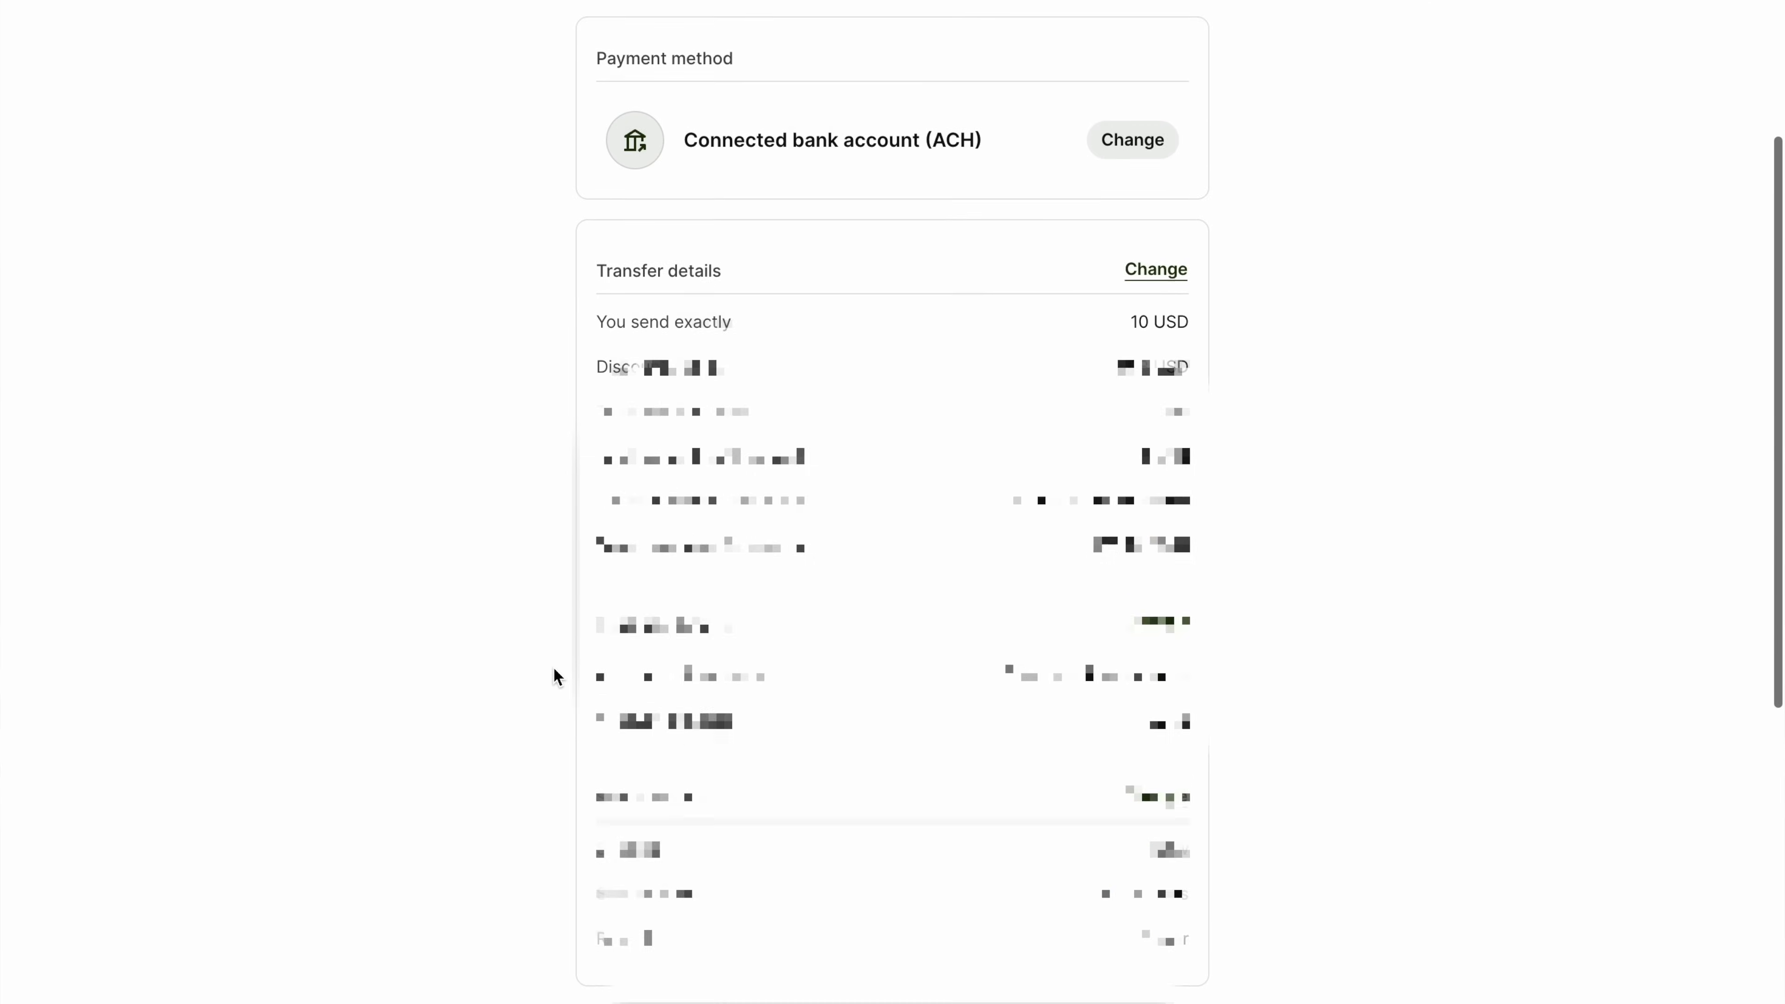
scroll("down", 3)
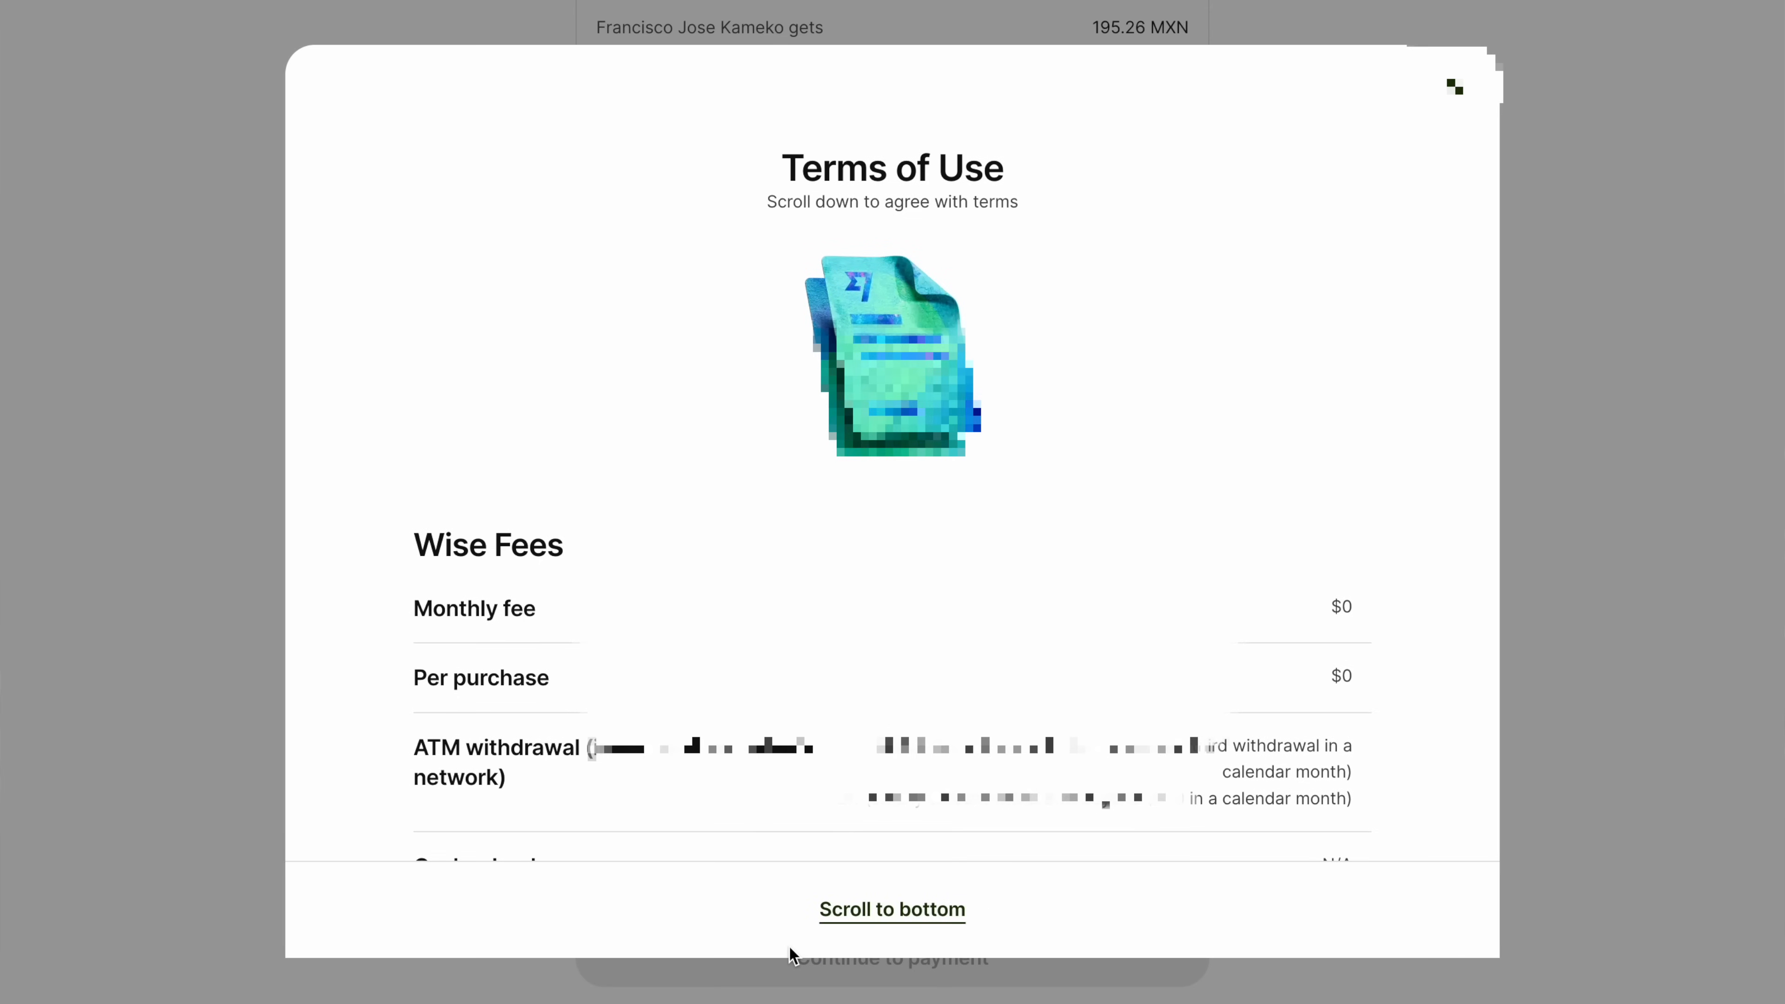
scroll("down", 3)
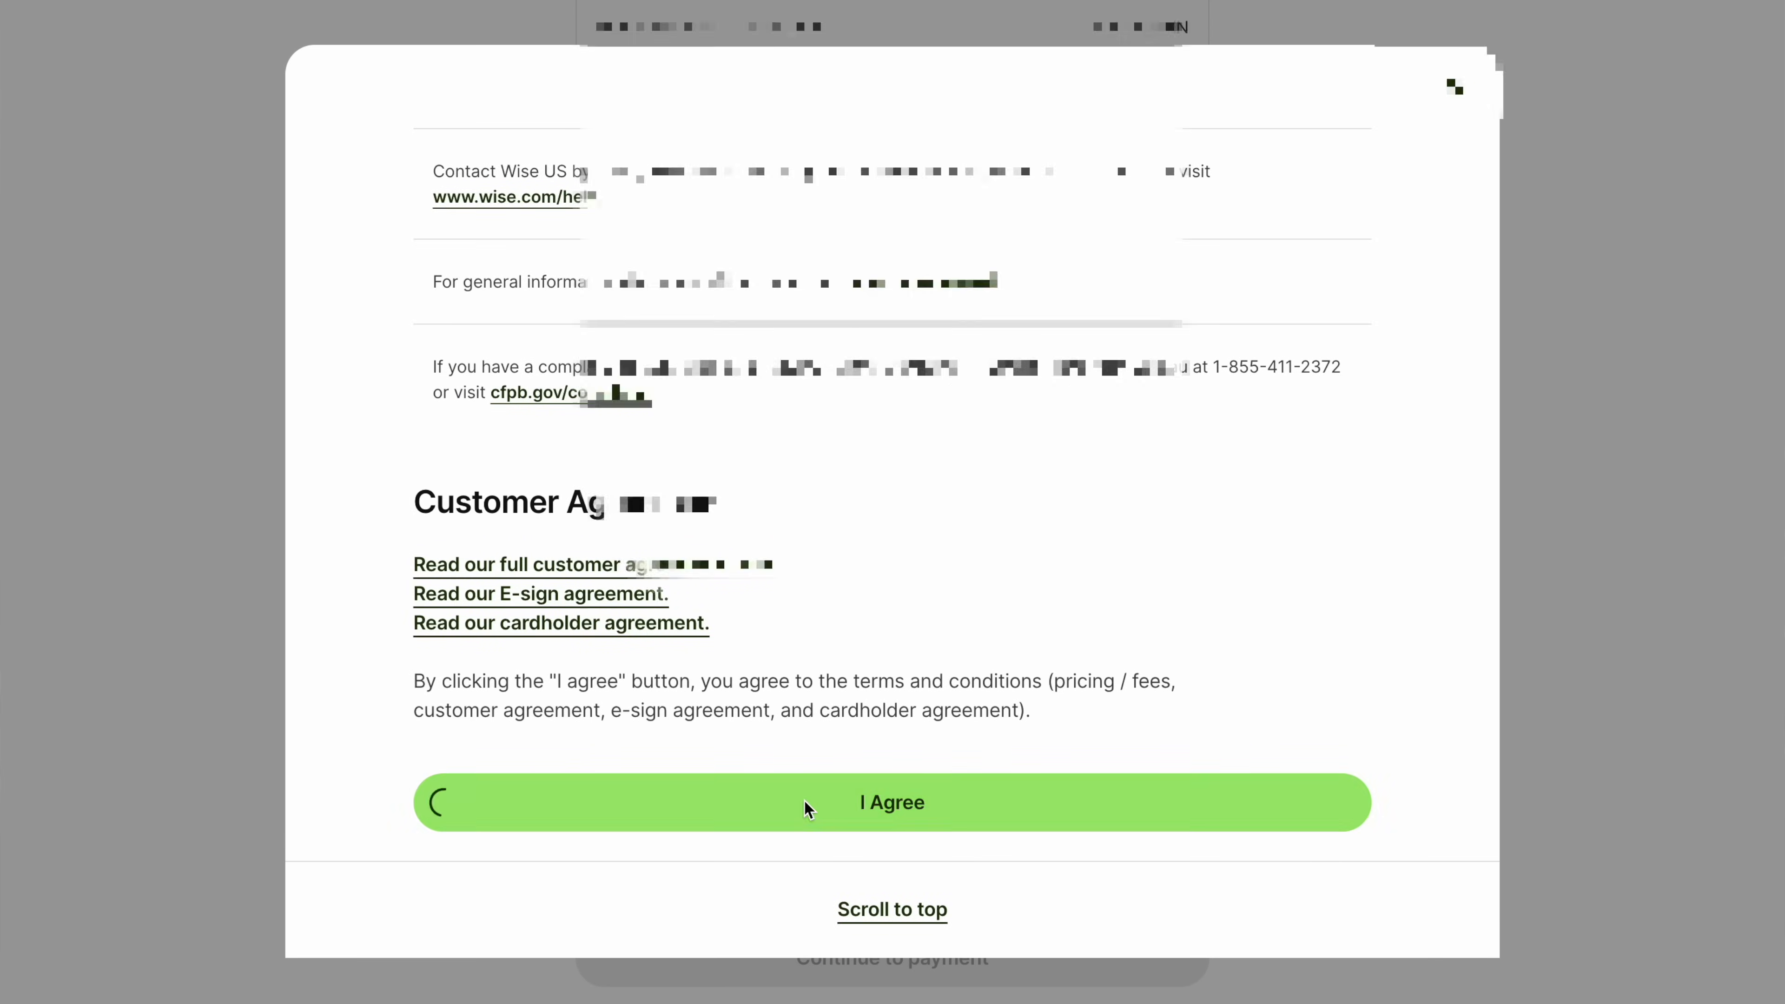
left_click(892, 801)
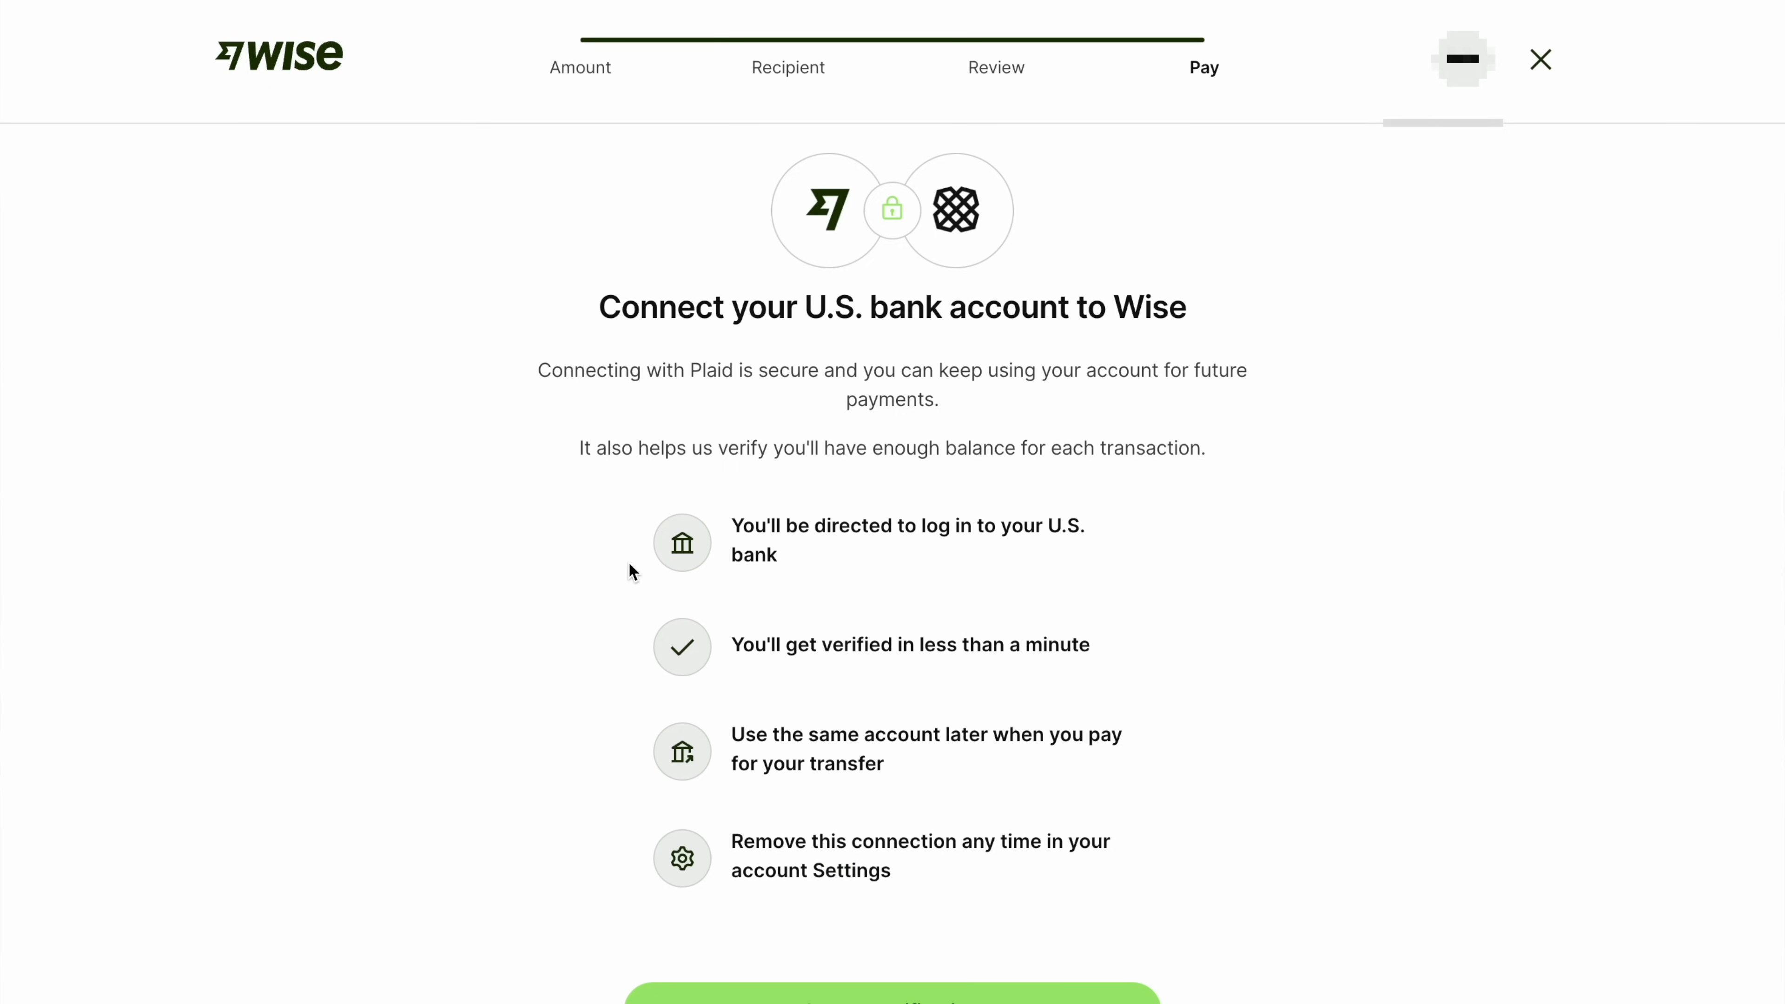
- Start instant verification of a US bank account, launching Plaid's connection window
scroll("down", 3)
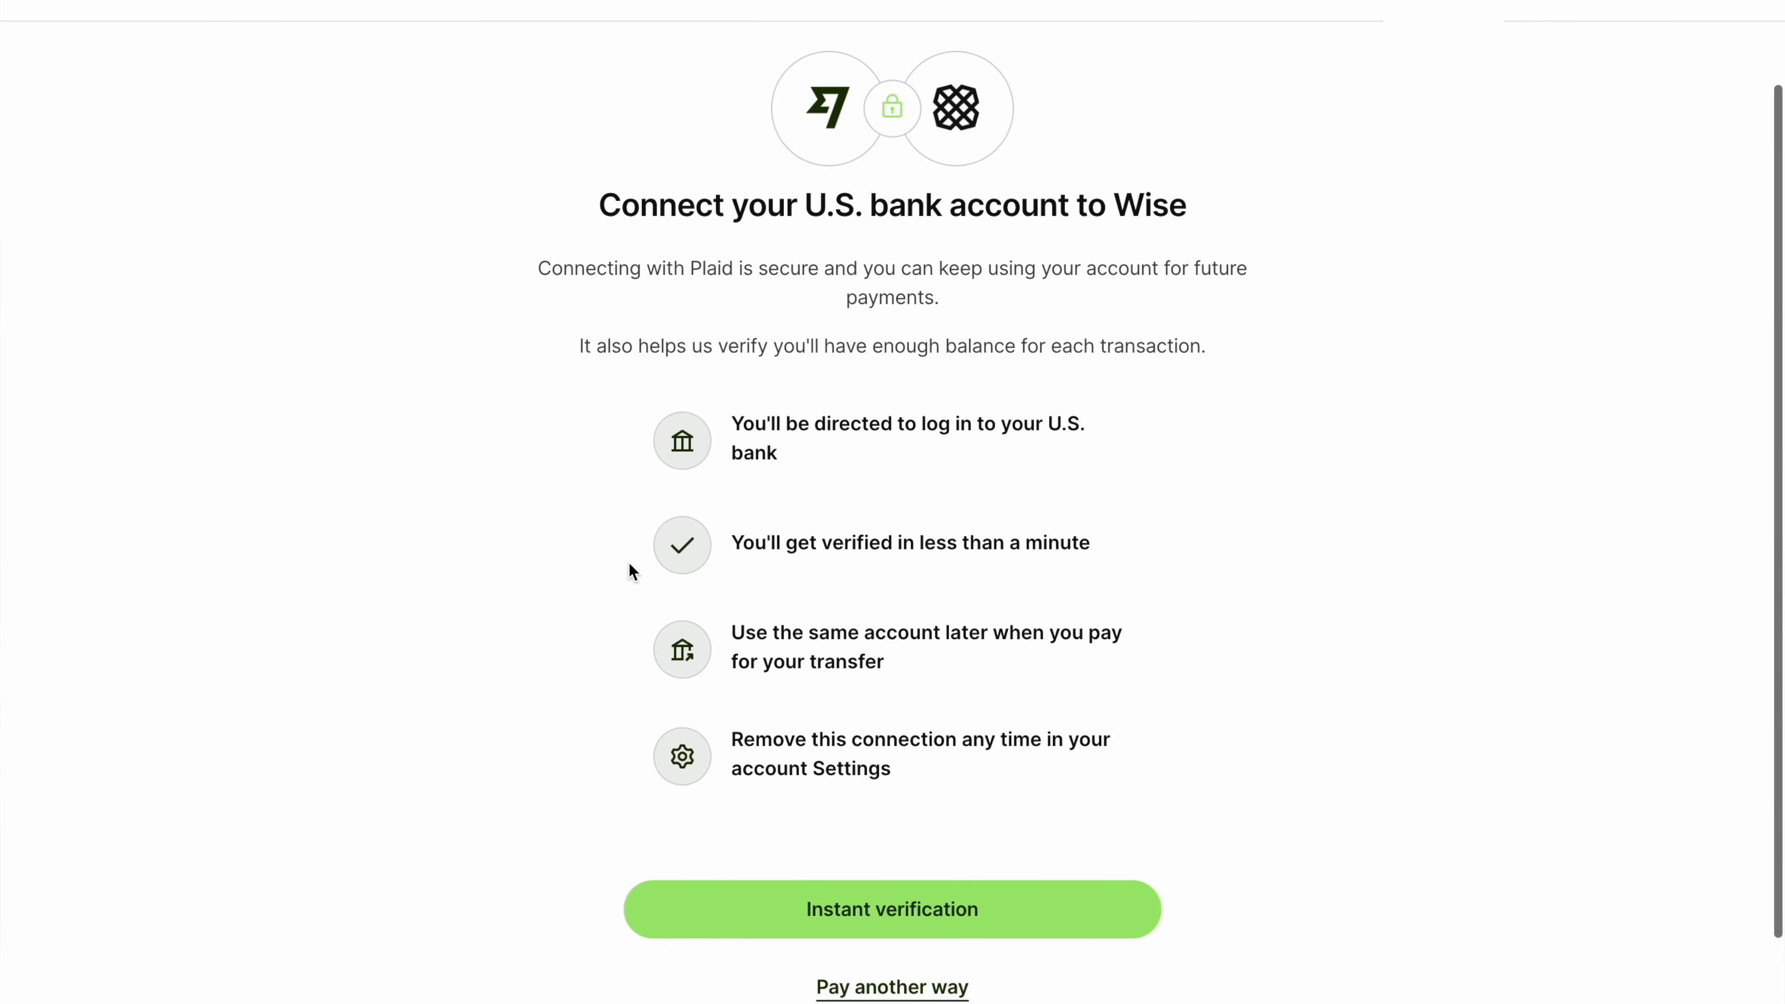
mouse_move(775, 902)
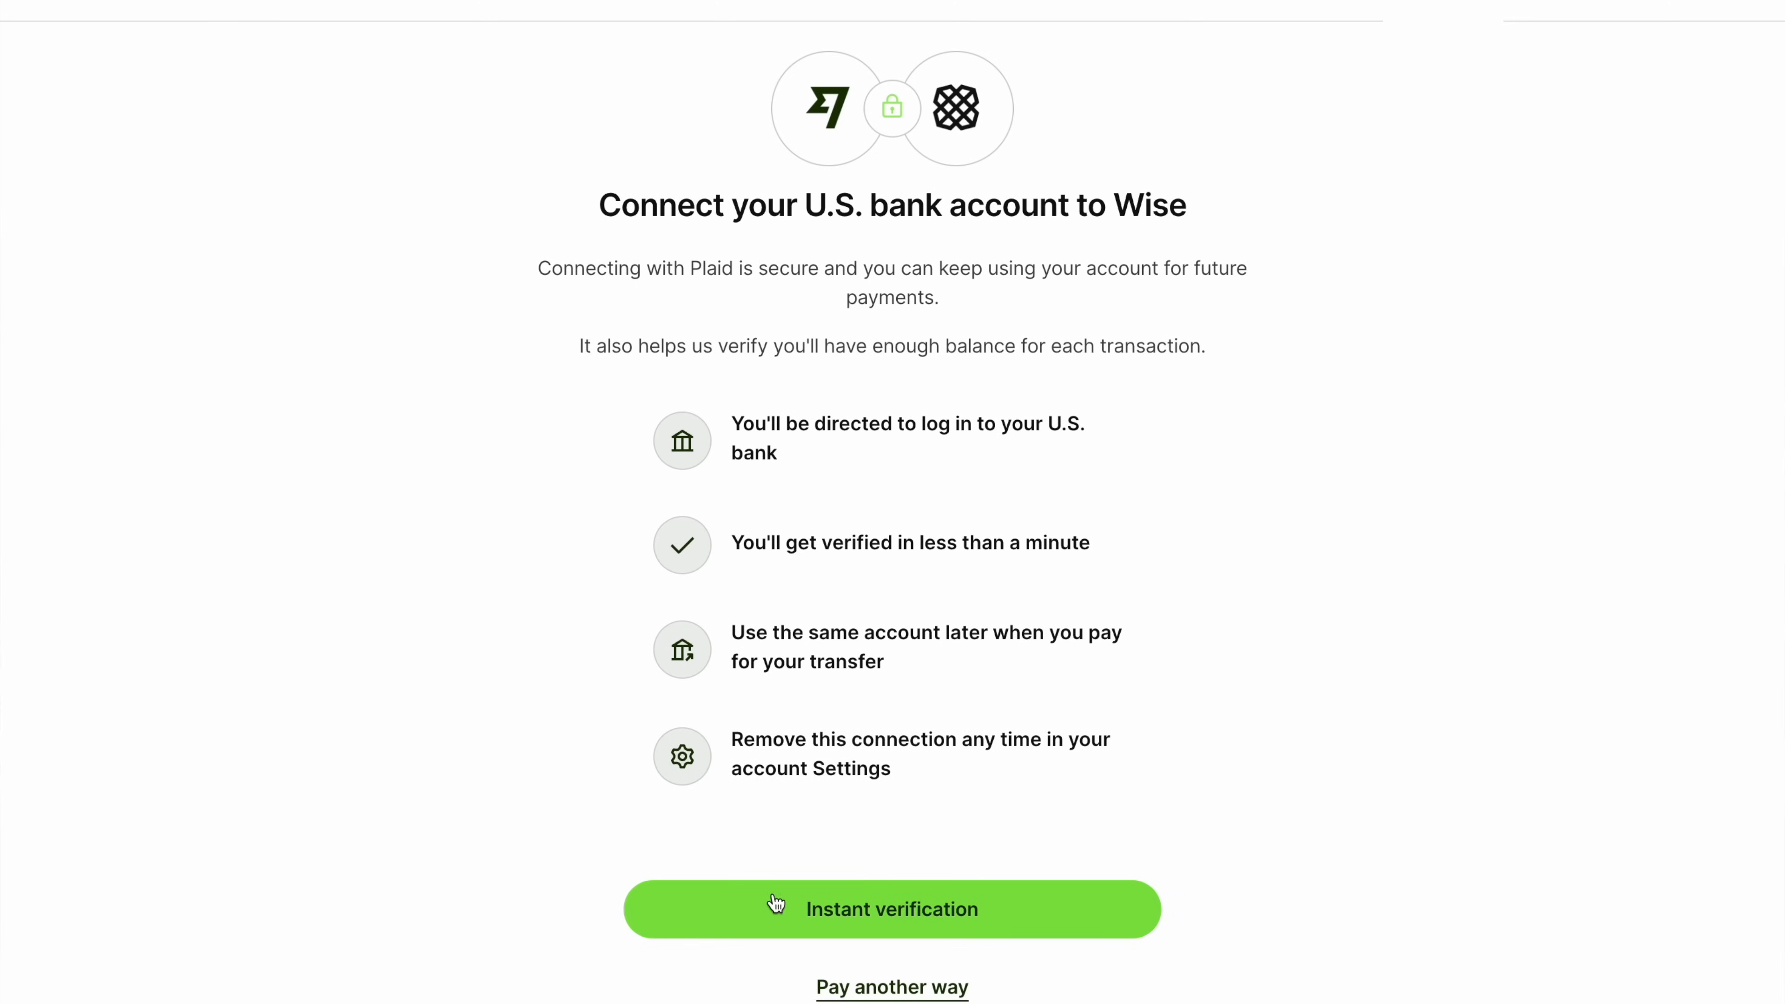
left_click(892, 909)
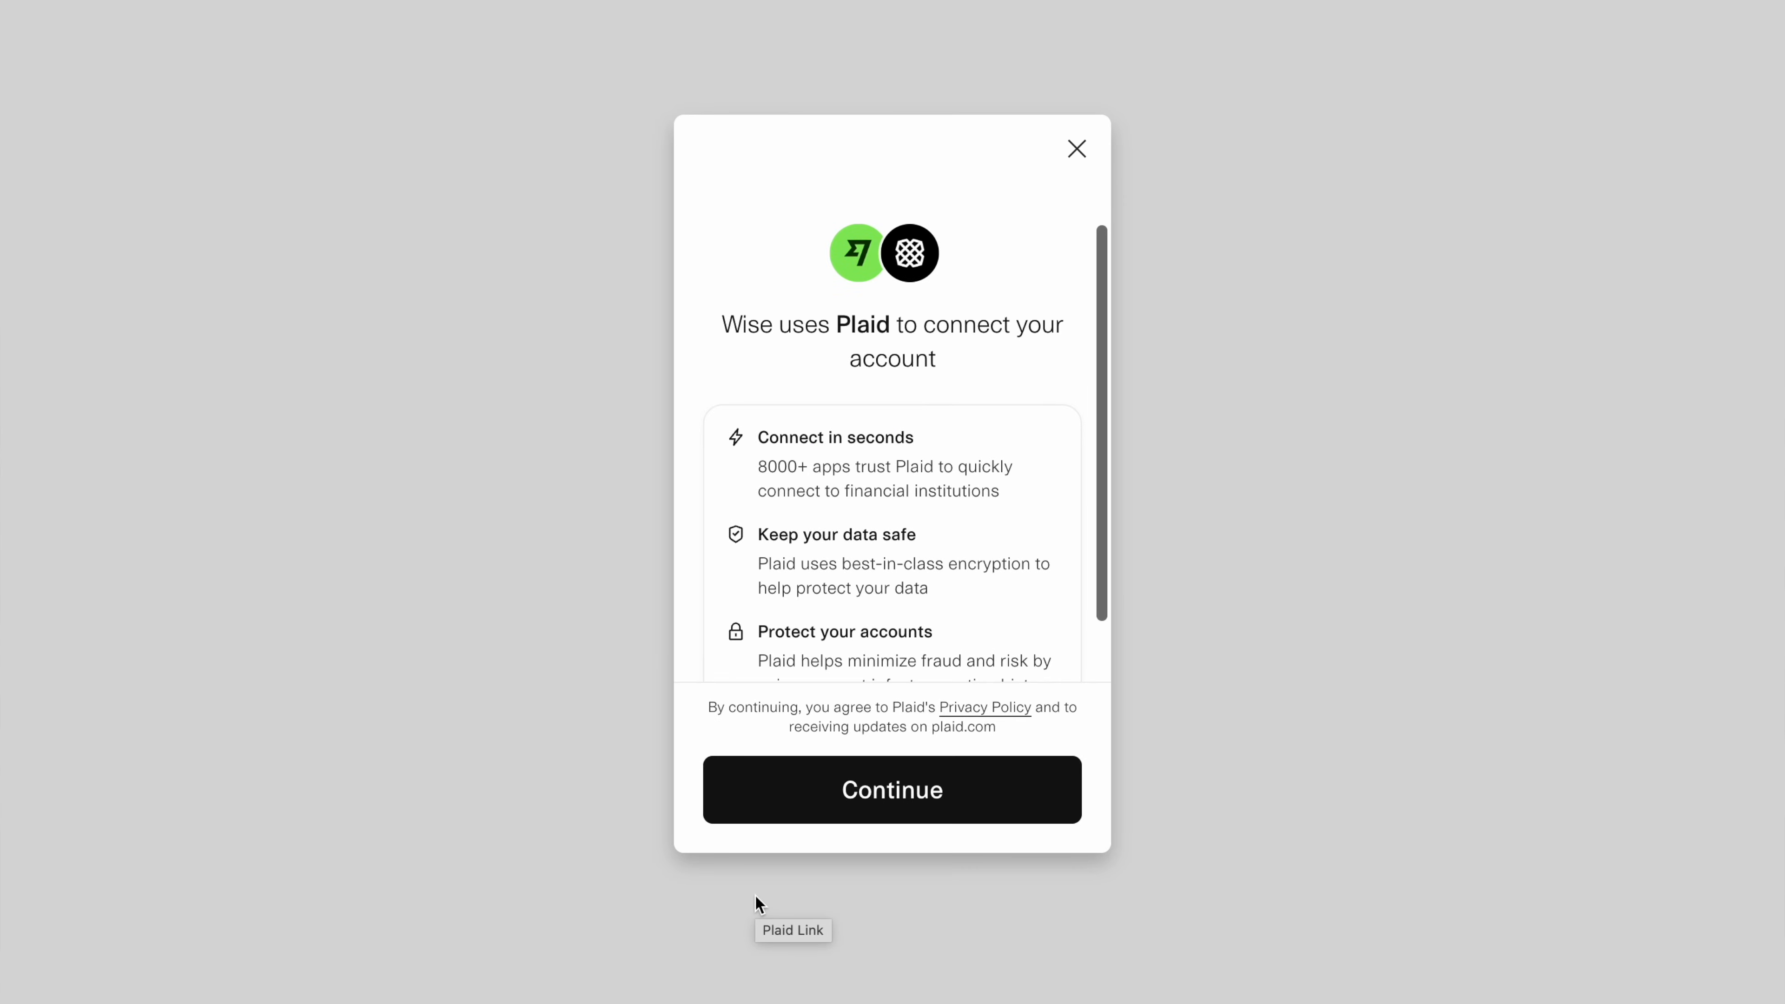
- Search 'sf' in Plaid, select San Francisco Fire Credit Union and pass reCAPTCHA
left_click(892, 790)
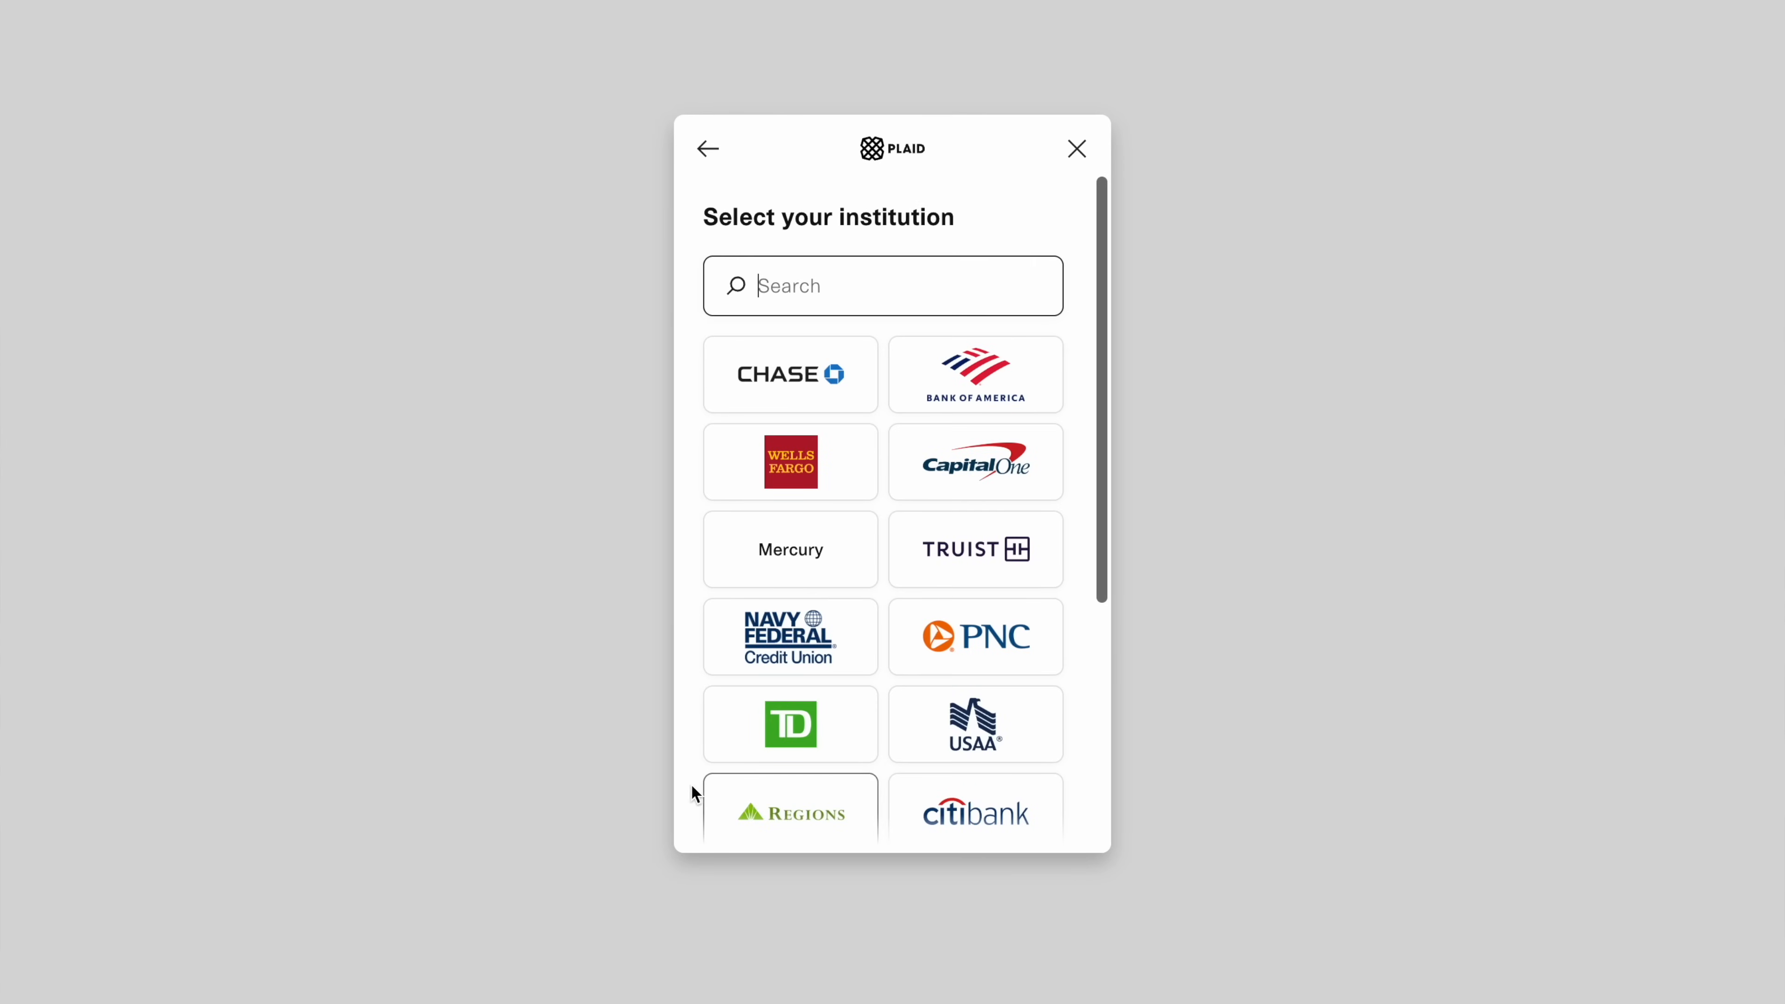
scroll("down", 3)
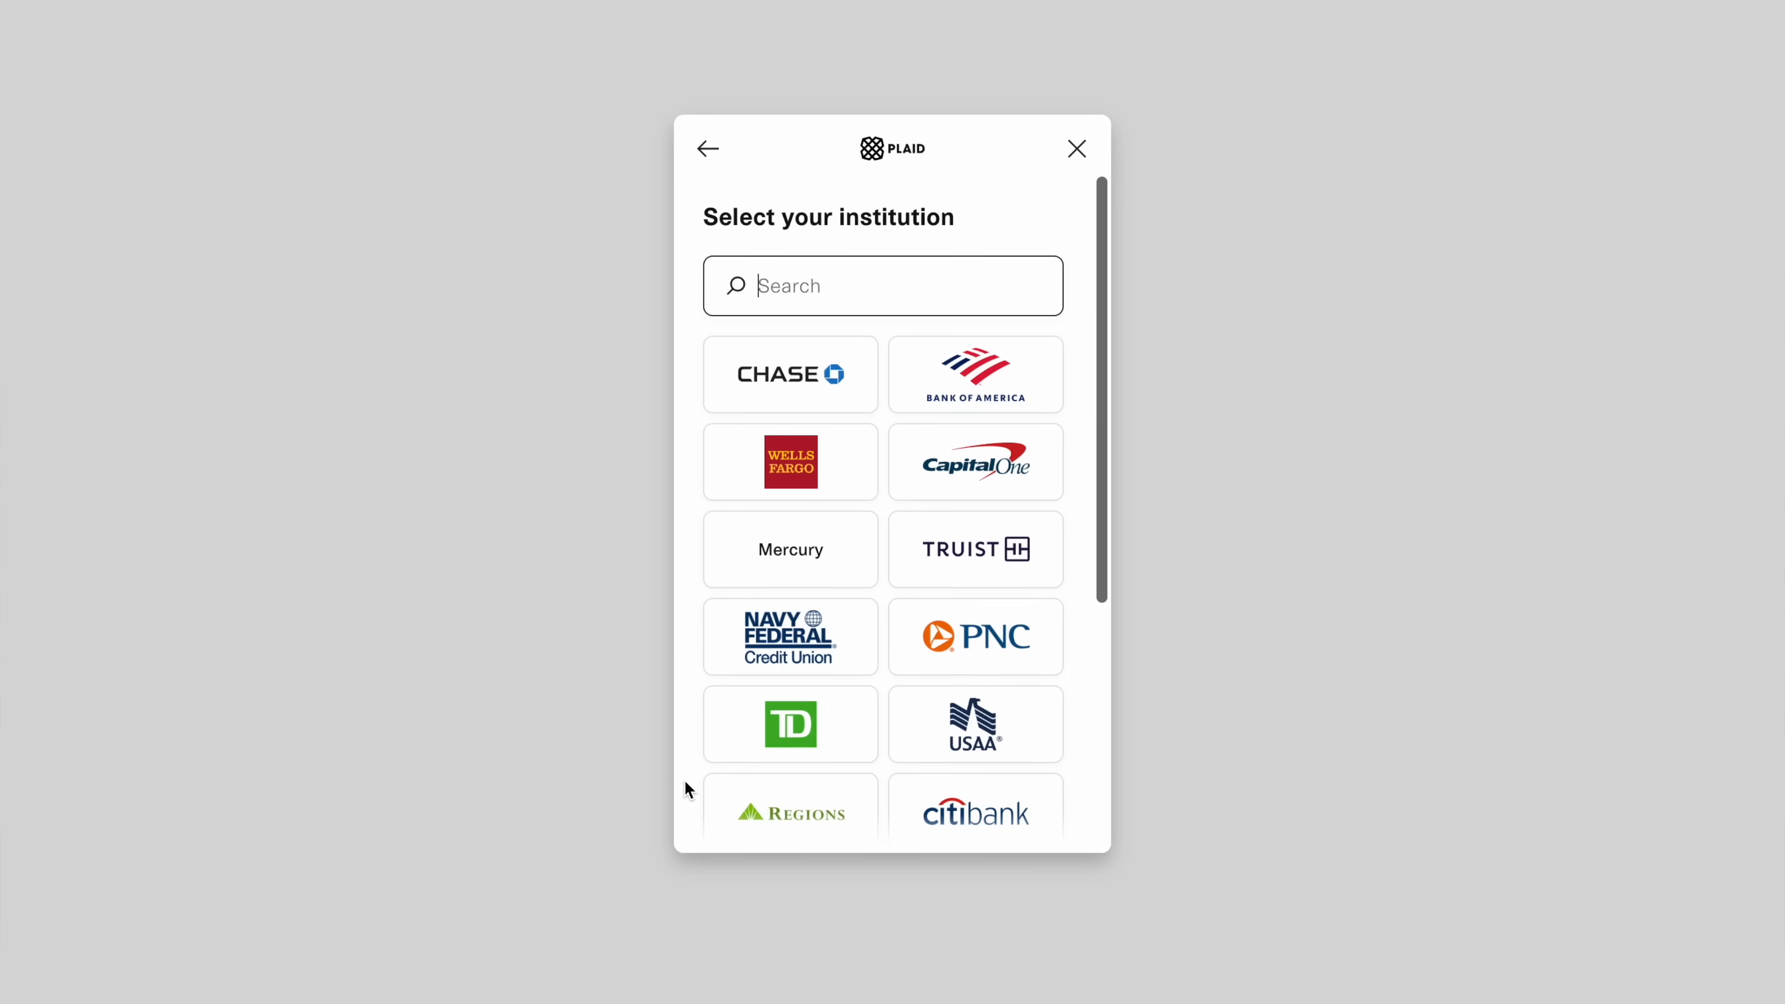
type("sf fire")
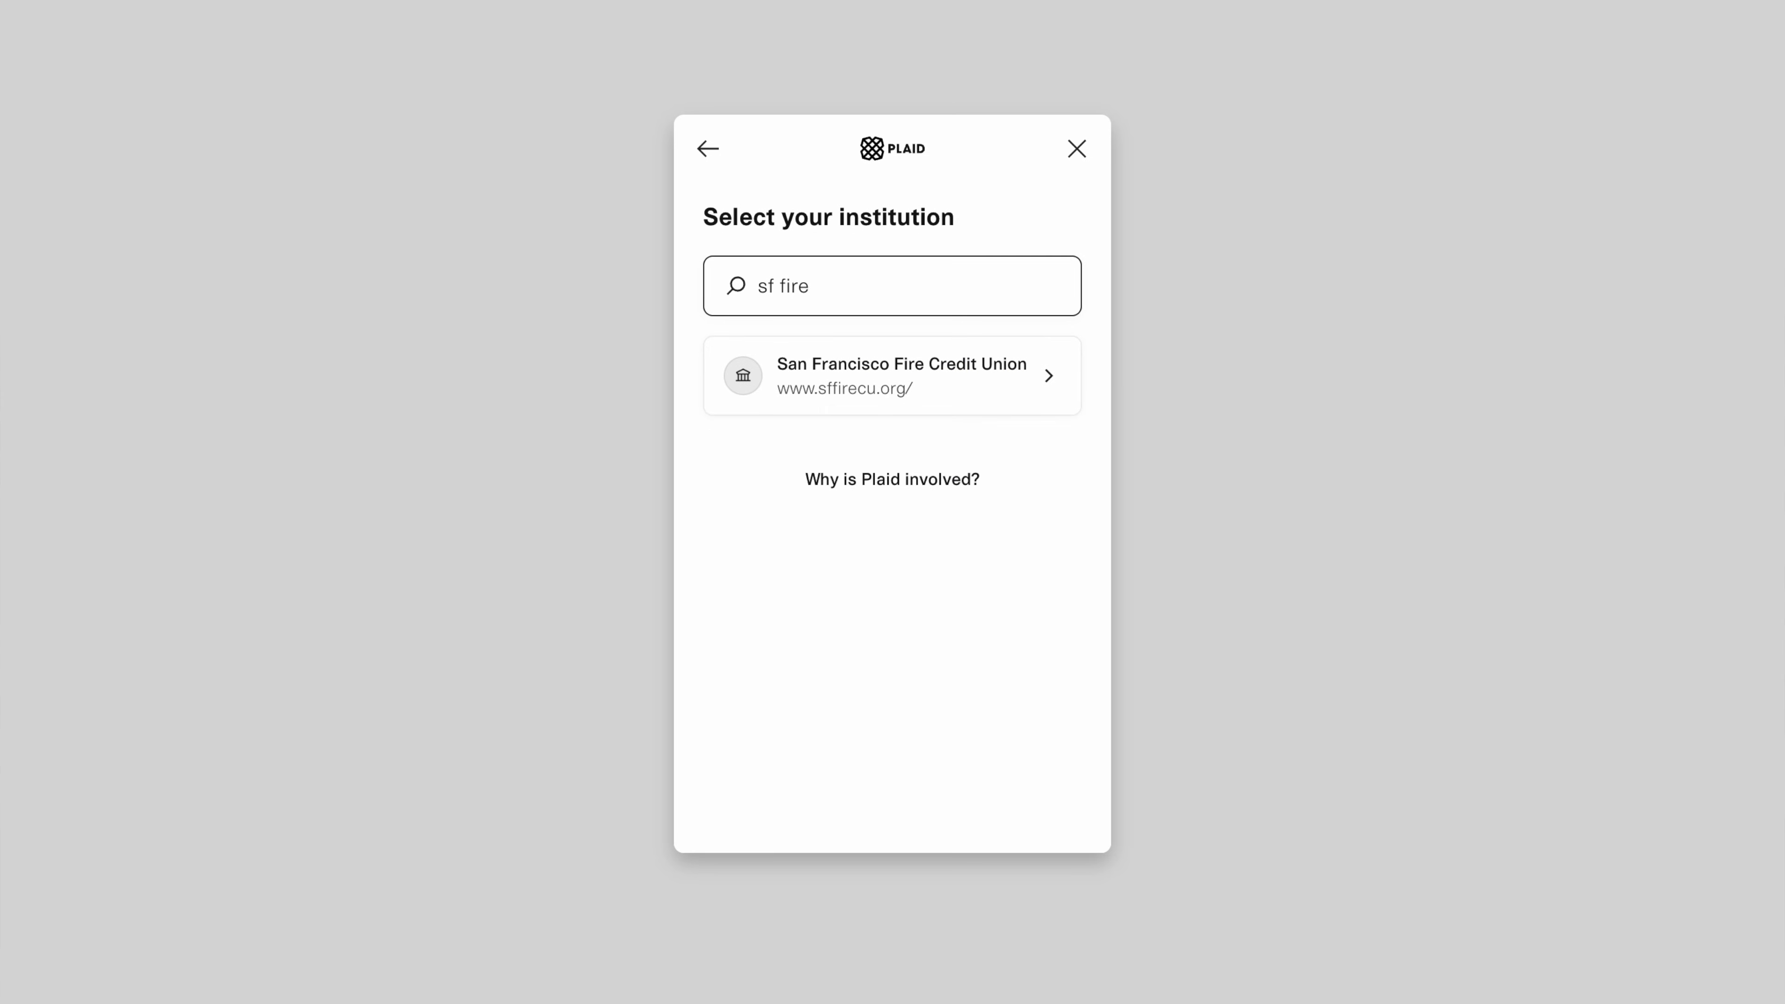
left_click(892, 375)
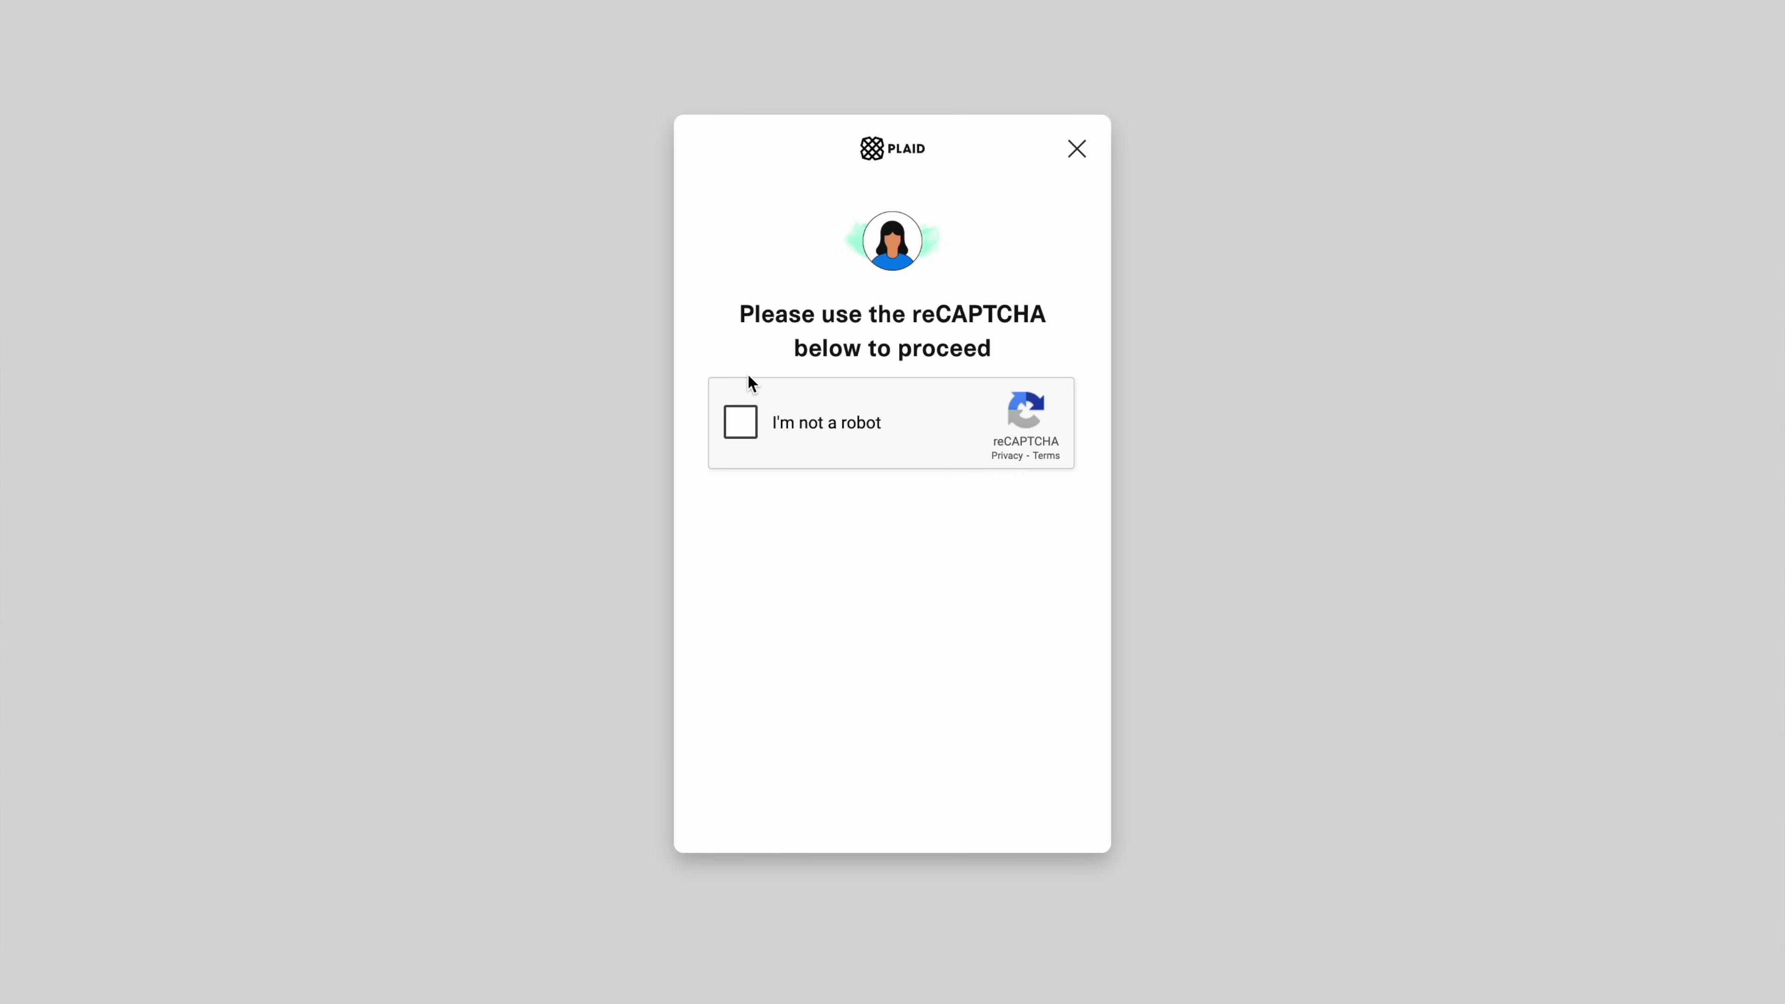
left_click(740, 422)
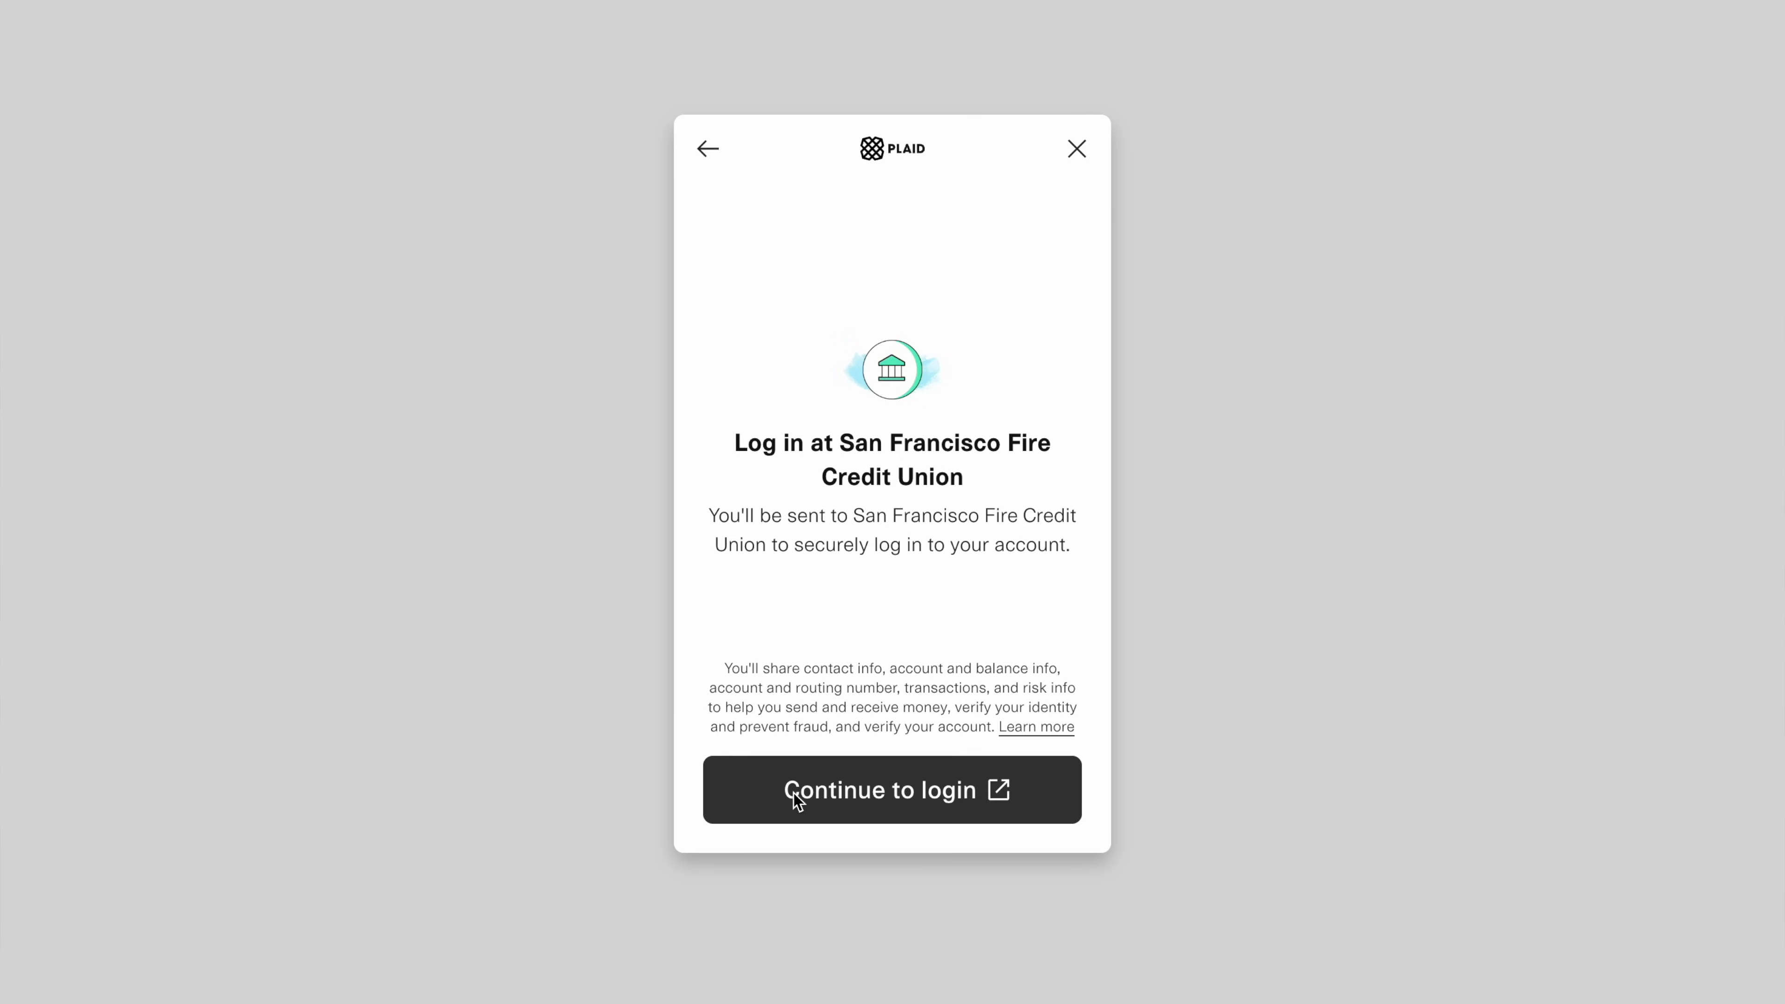
- Log in and finish linking the checking account as Wise's payment source
left_click(892, 790)
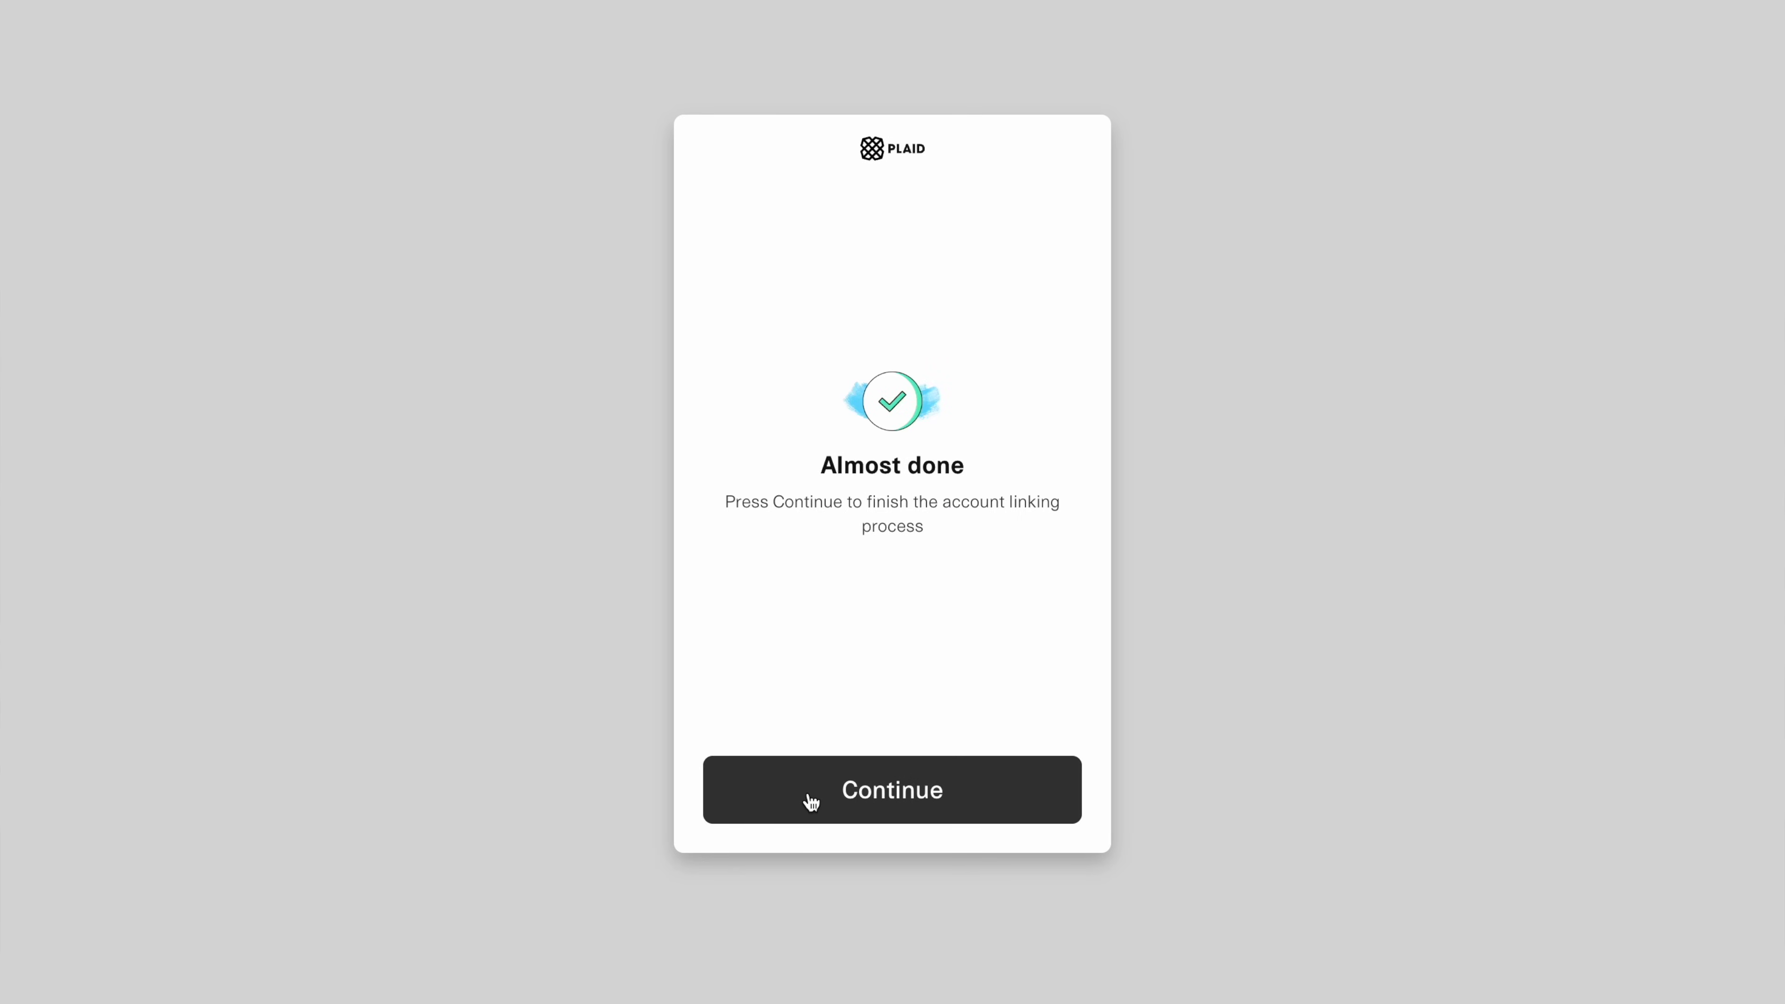
left_click(891, 790)
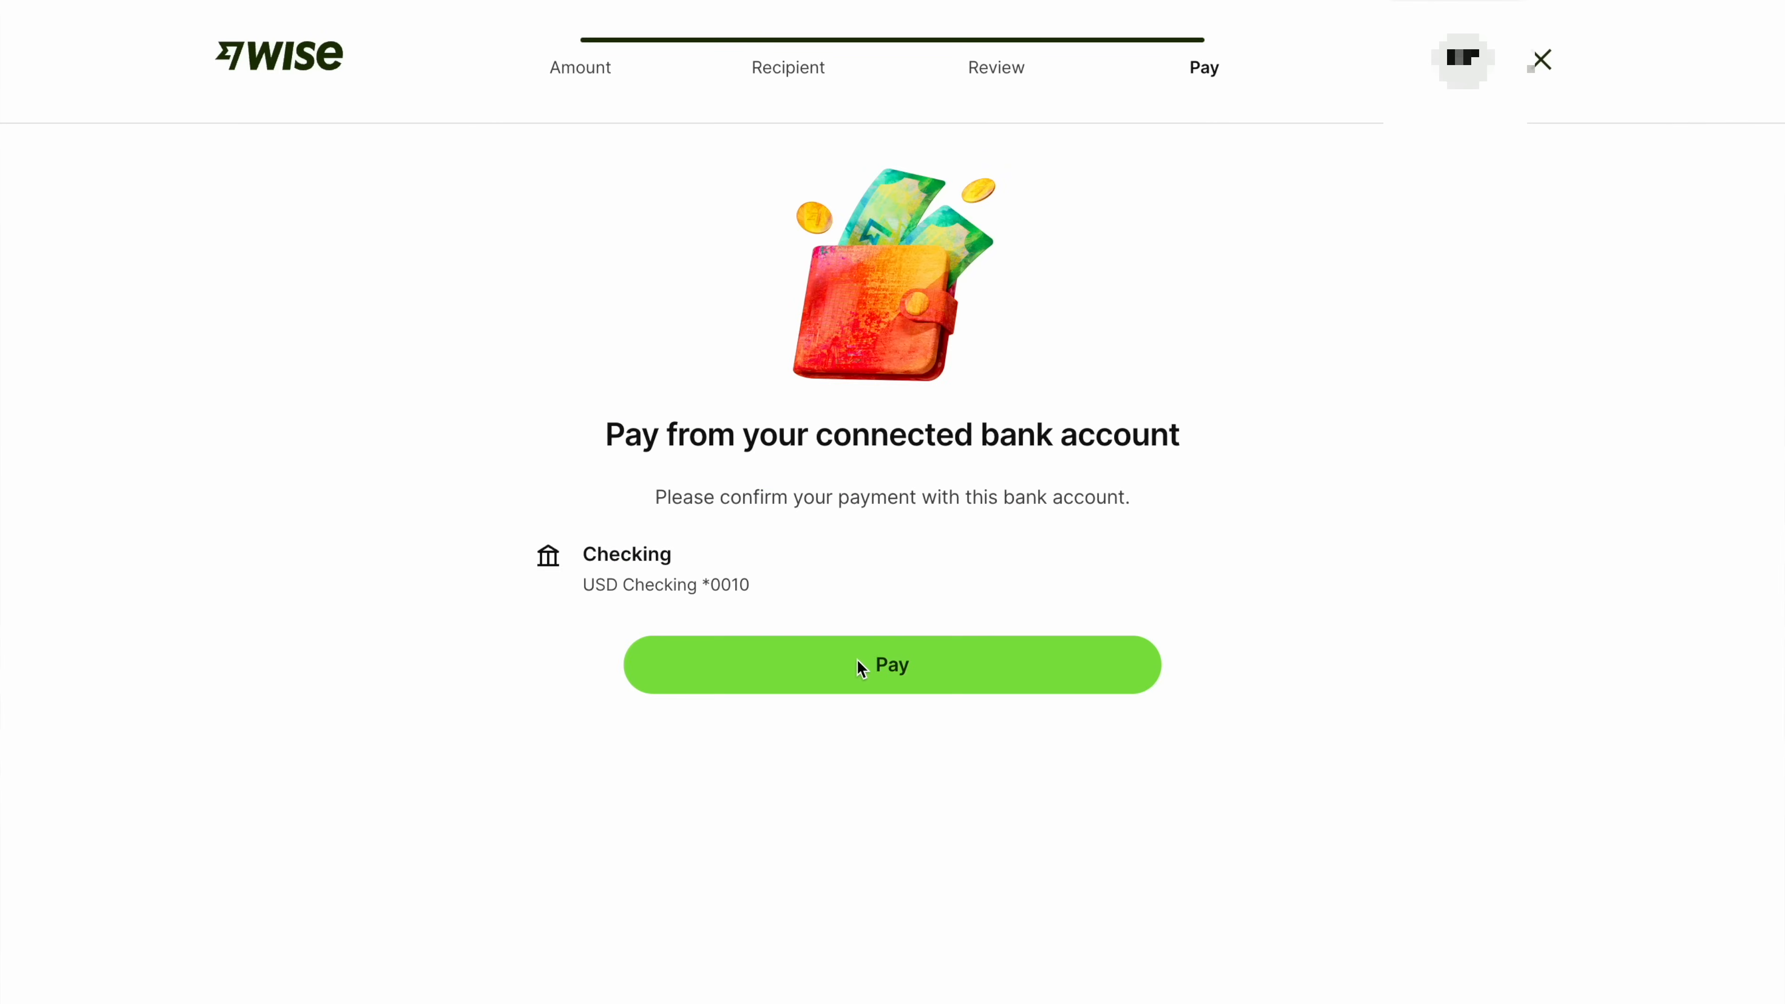
- Pay for the transfer from the checking account and confirm with the Wise password
left_click(892, 664)
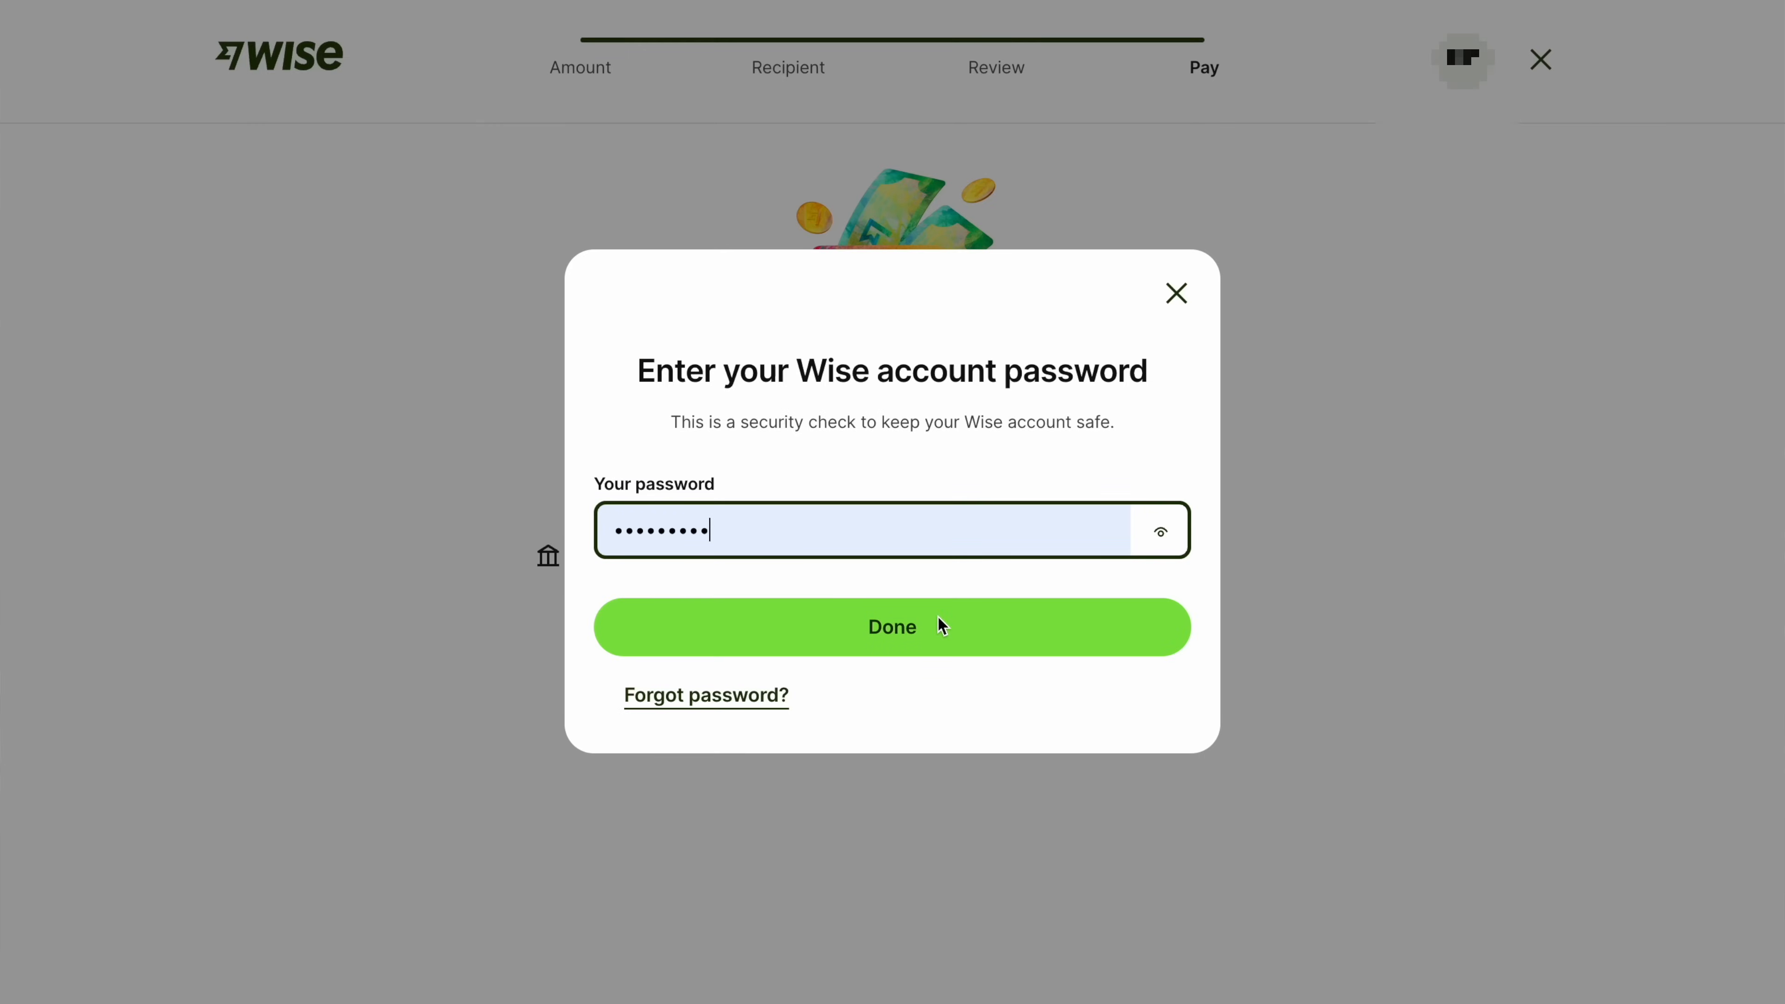
left_click(891, 626)
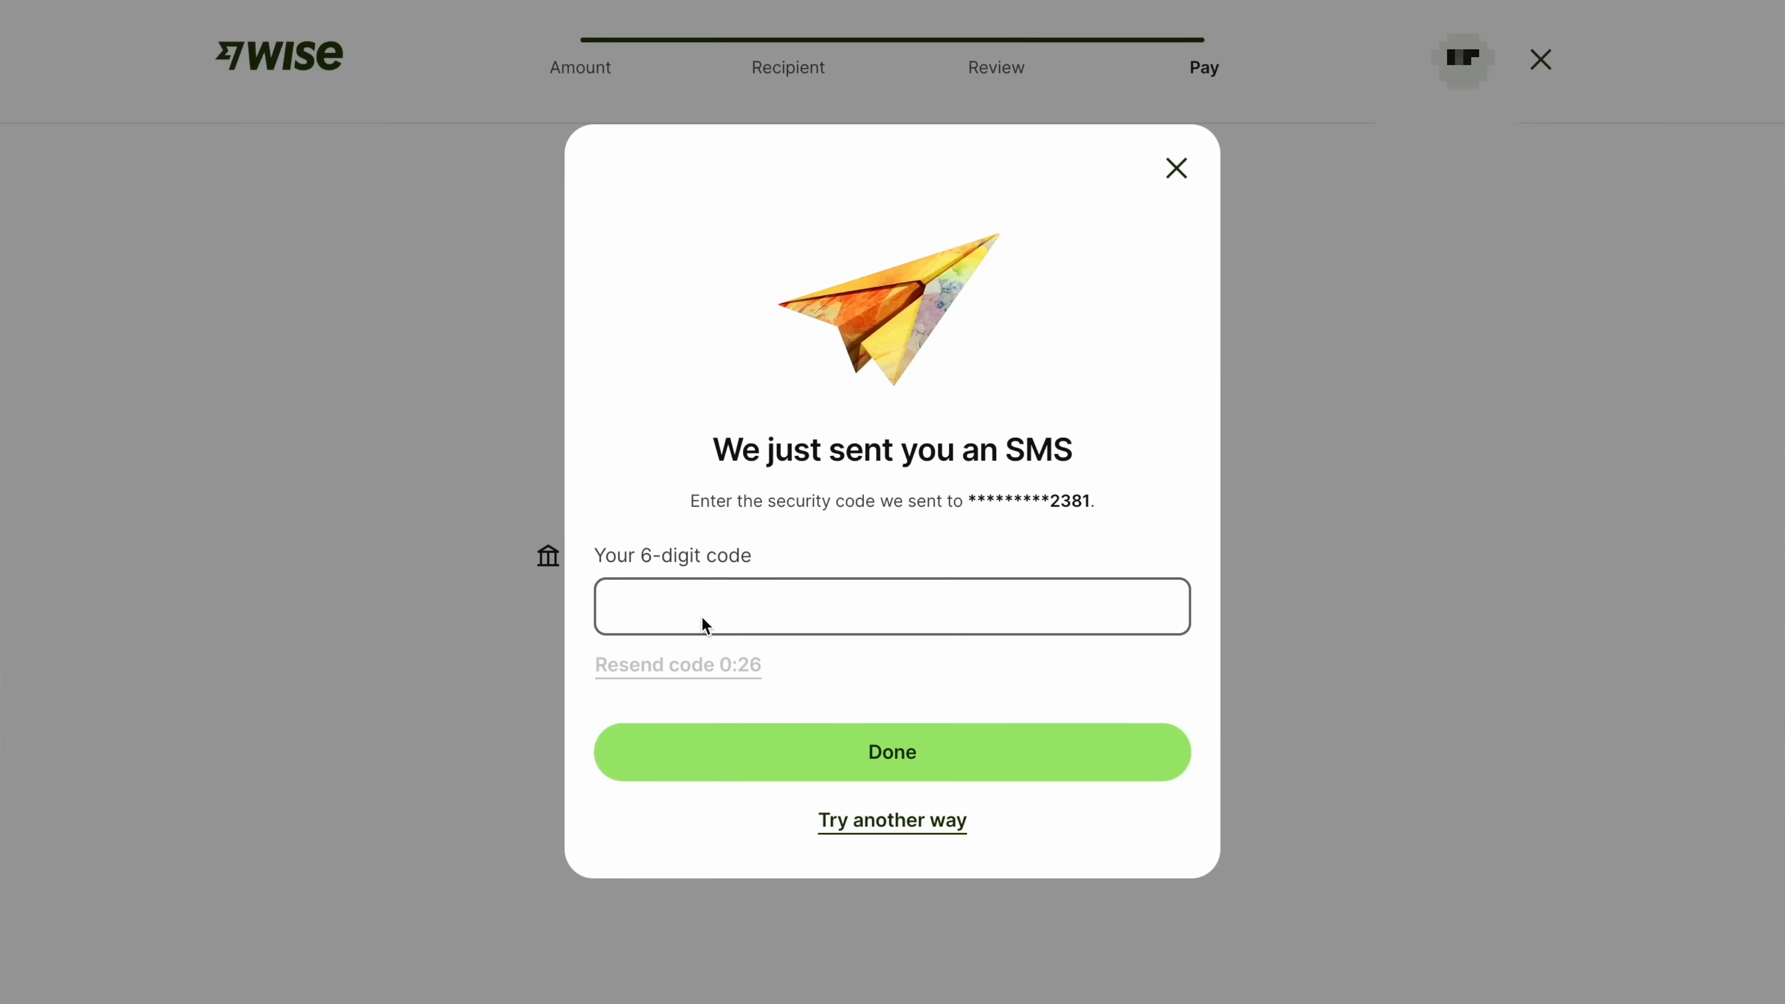
left_click(891, 605)
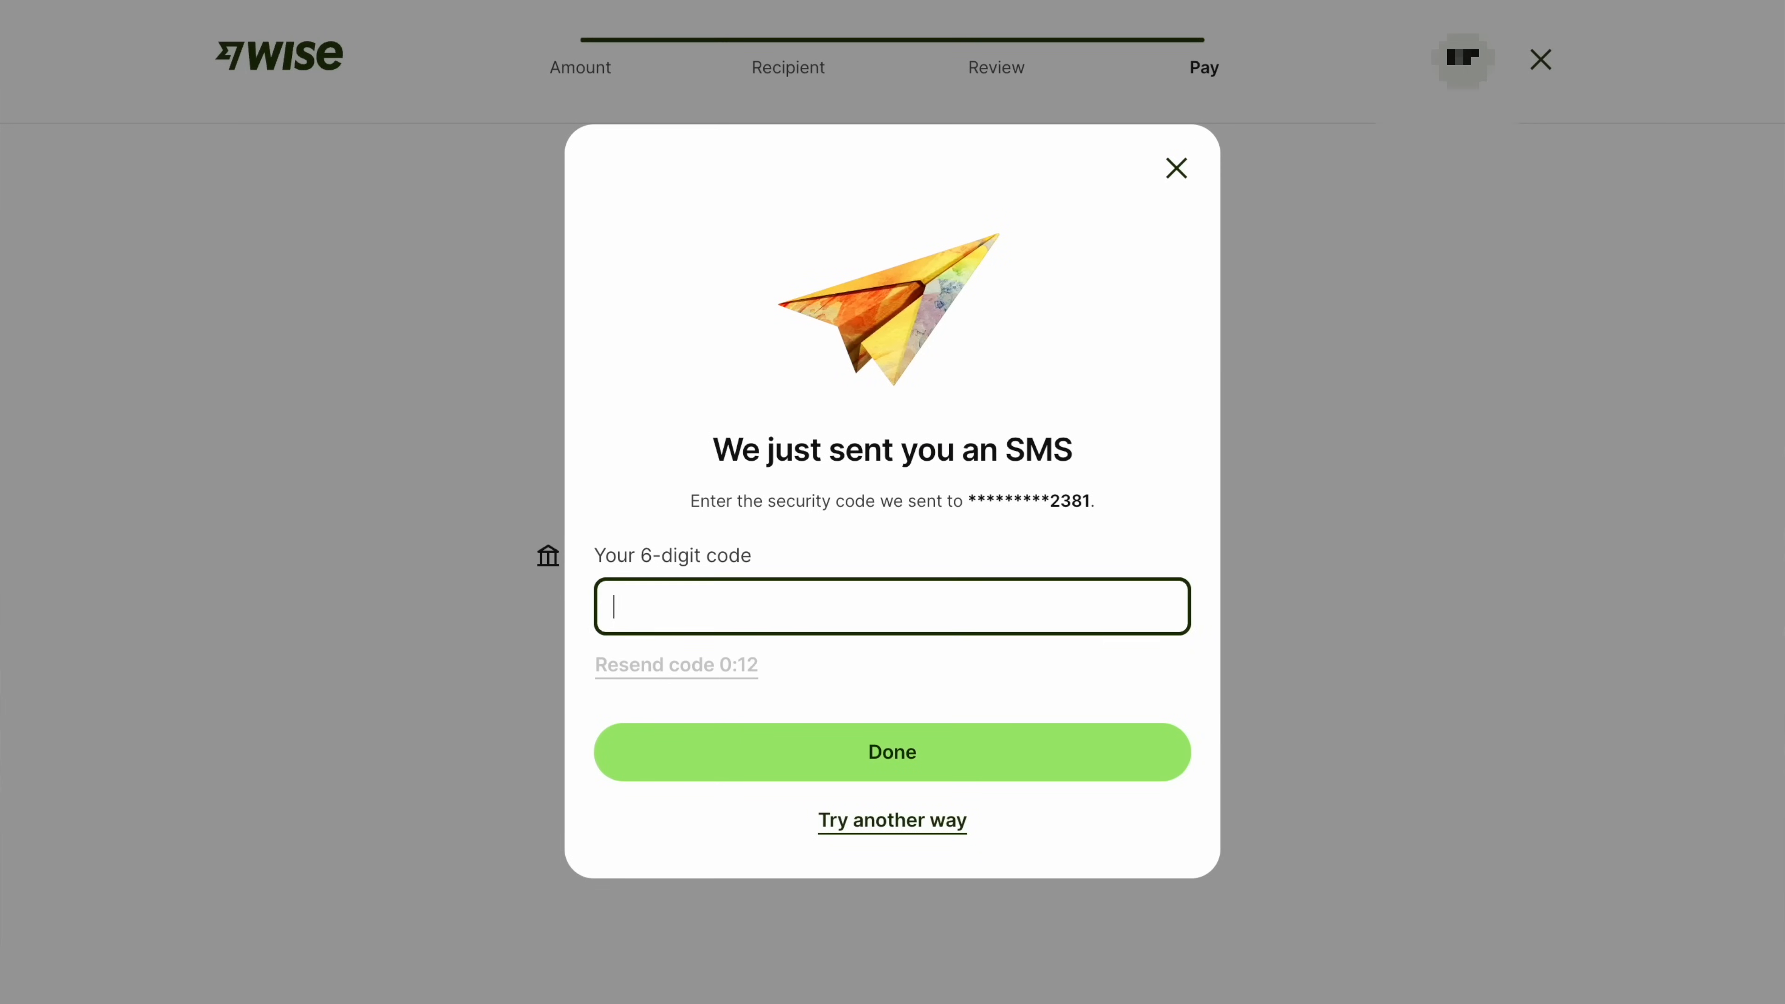
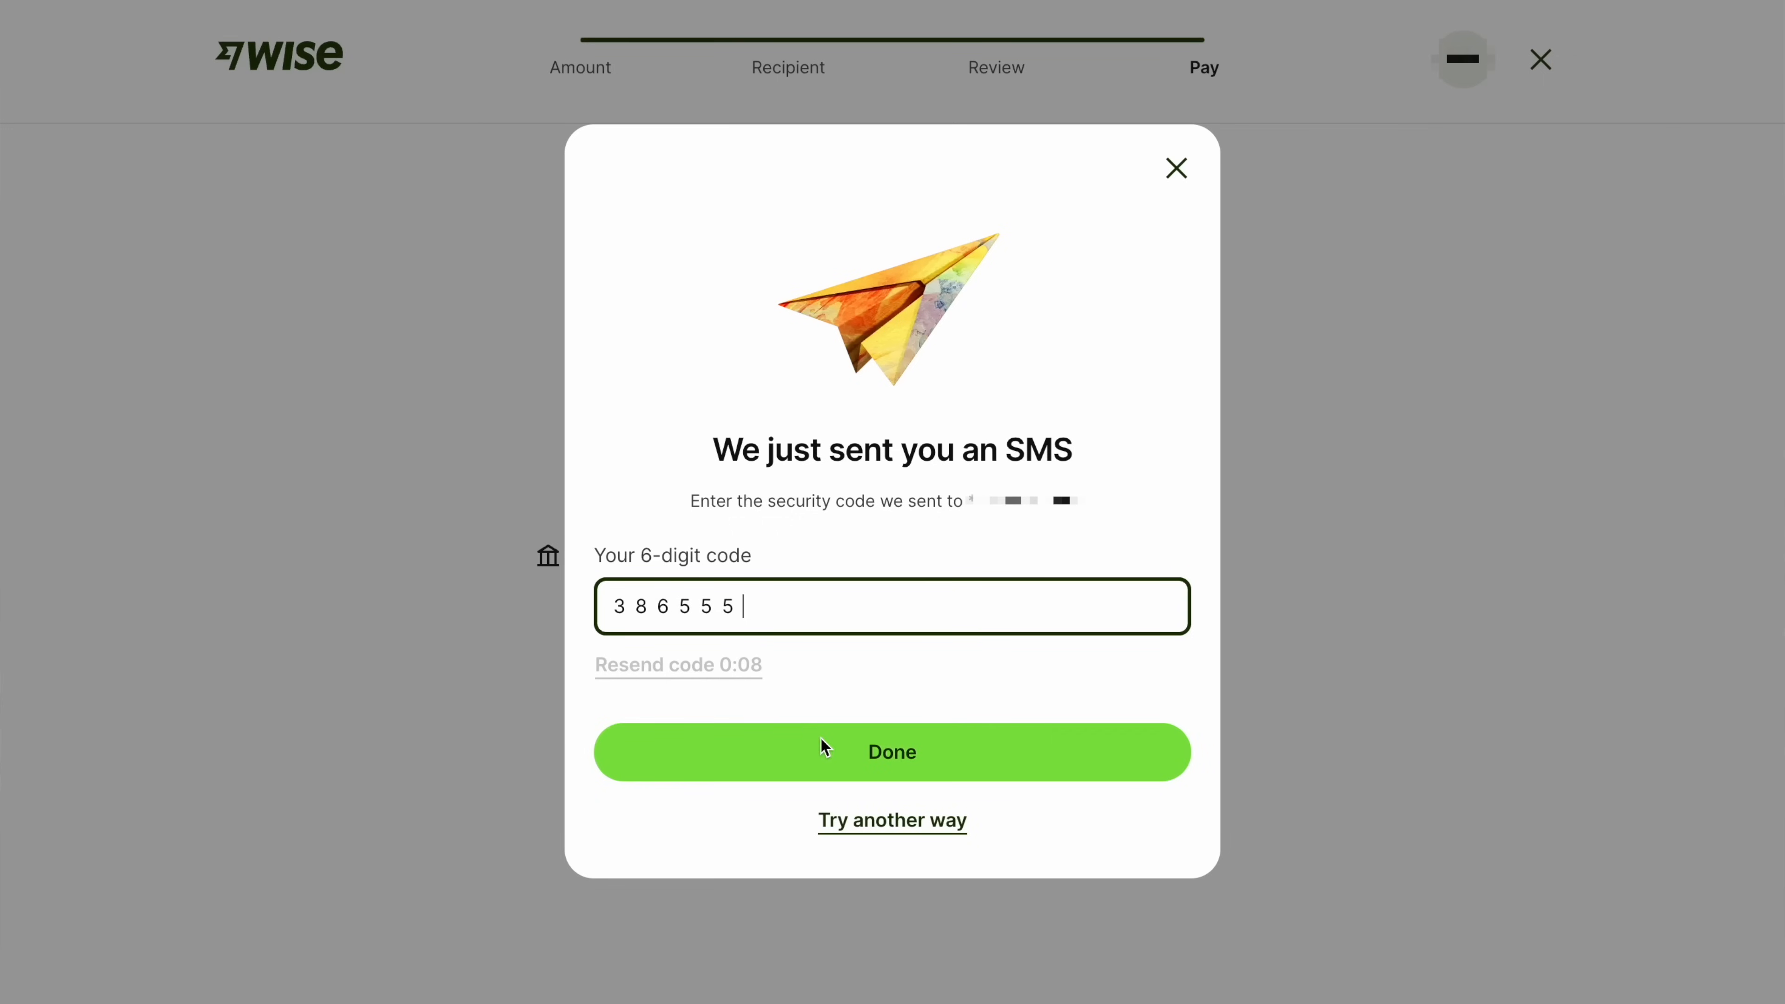
left_click(892, 751)
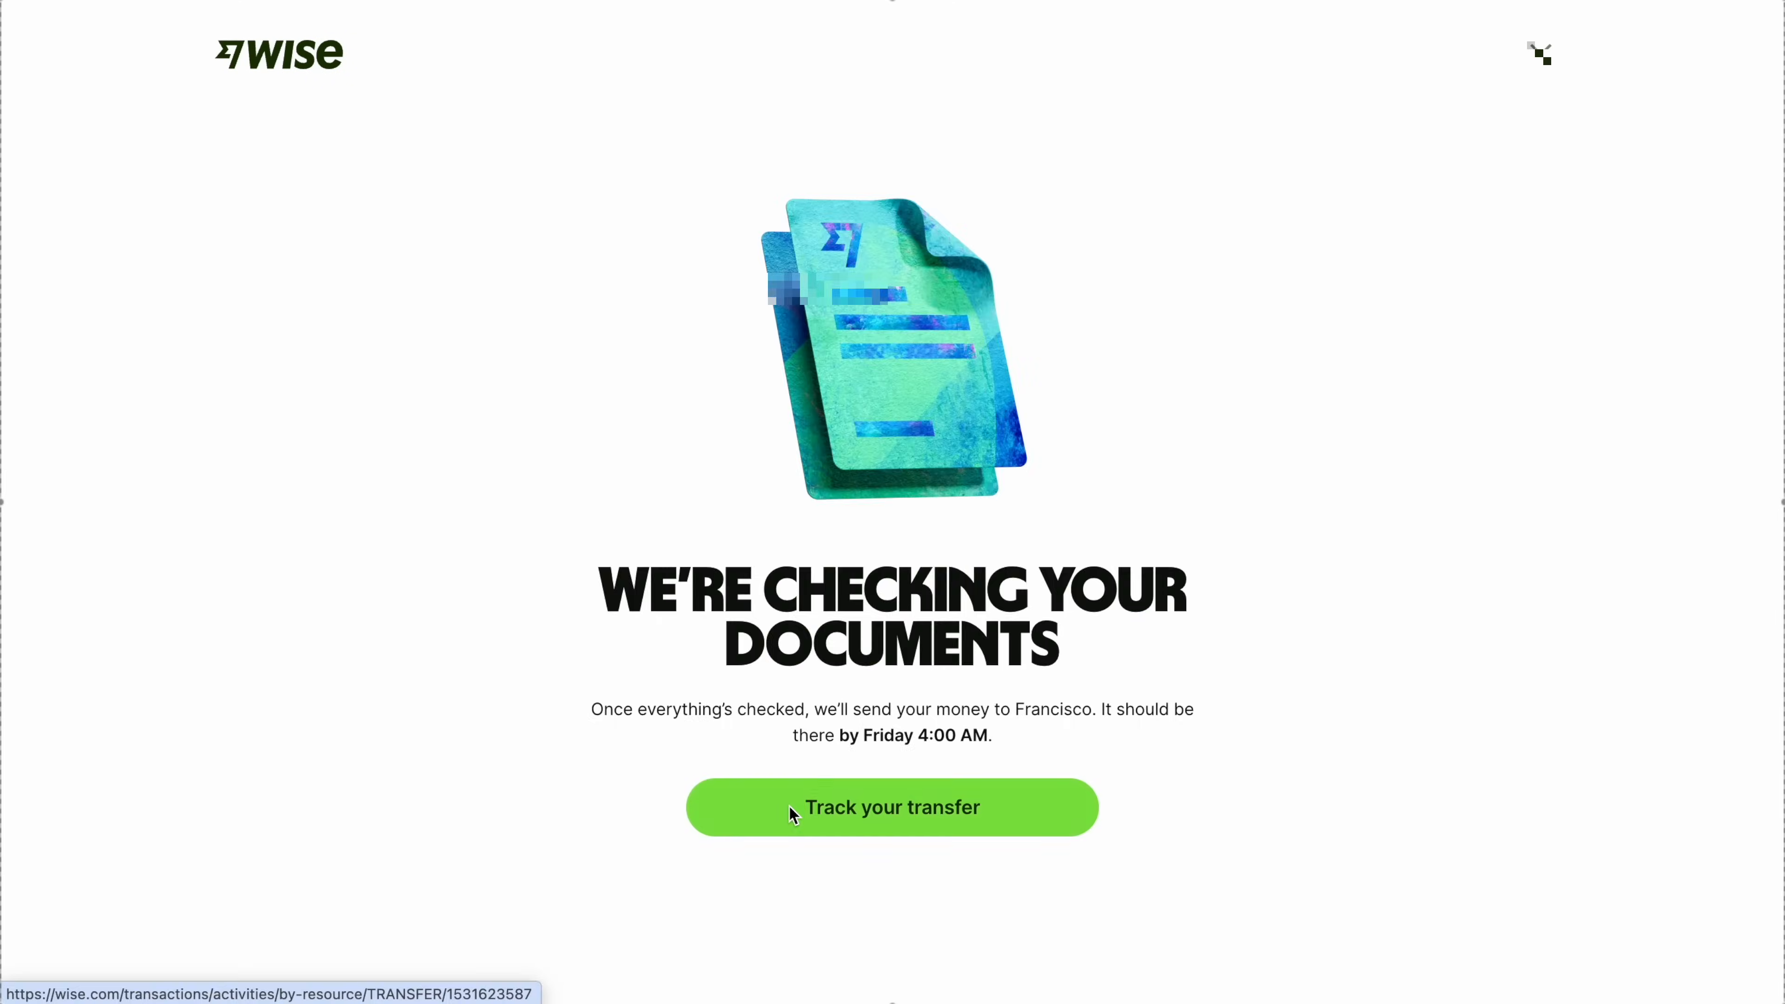
- View the paused transfer's details and start fixing it
left_click(891, 807)
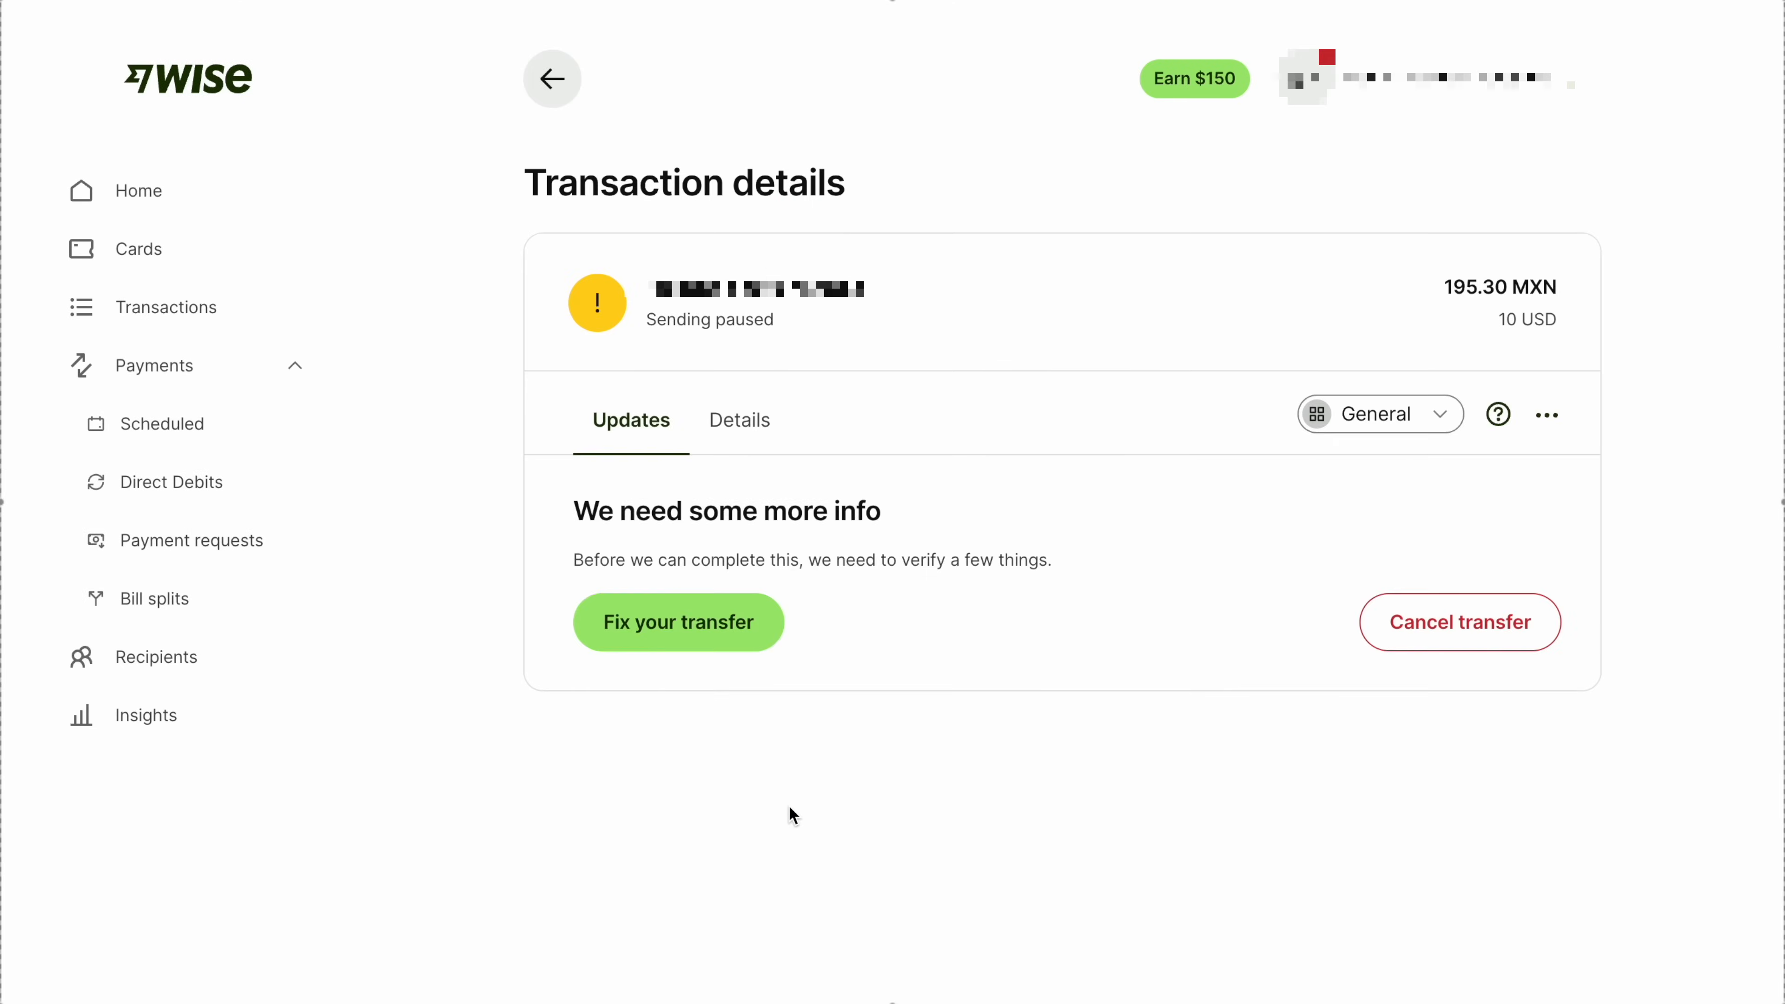
left_click(678, 622)
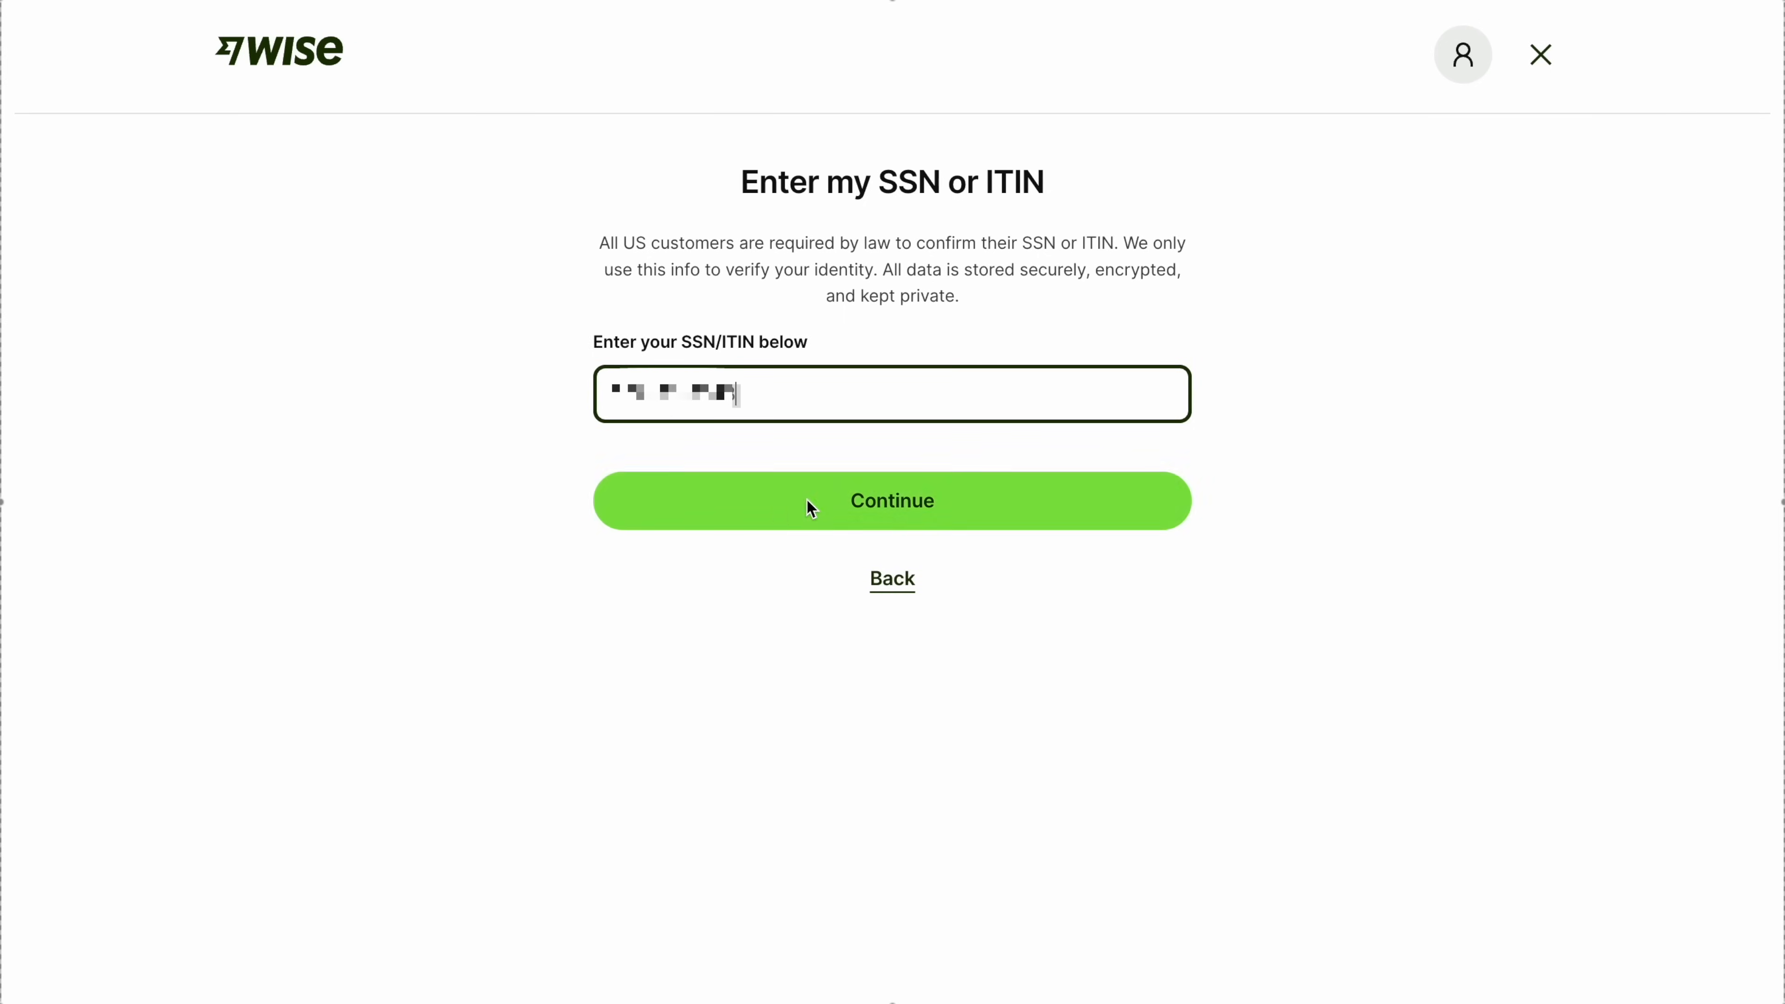
- Submit the SSN/ITIN, verify identity via QR code, and close the document-check confirmation
left_click(892, 502)
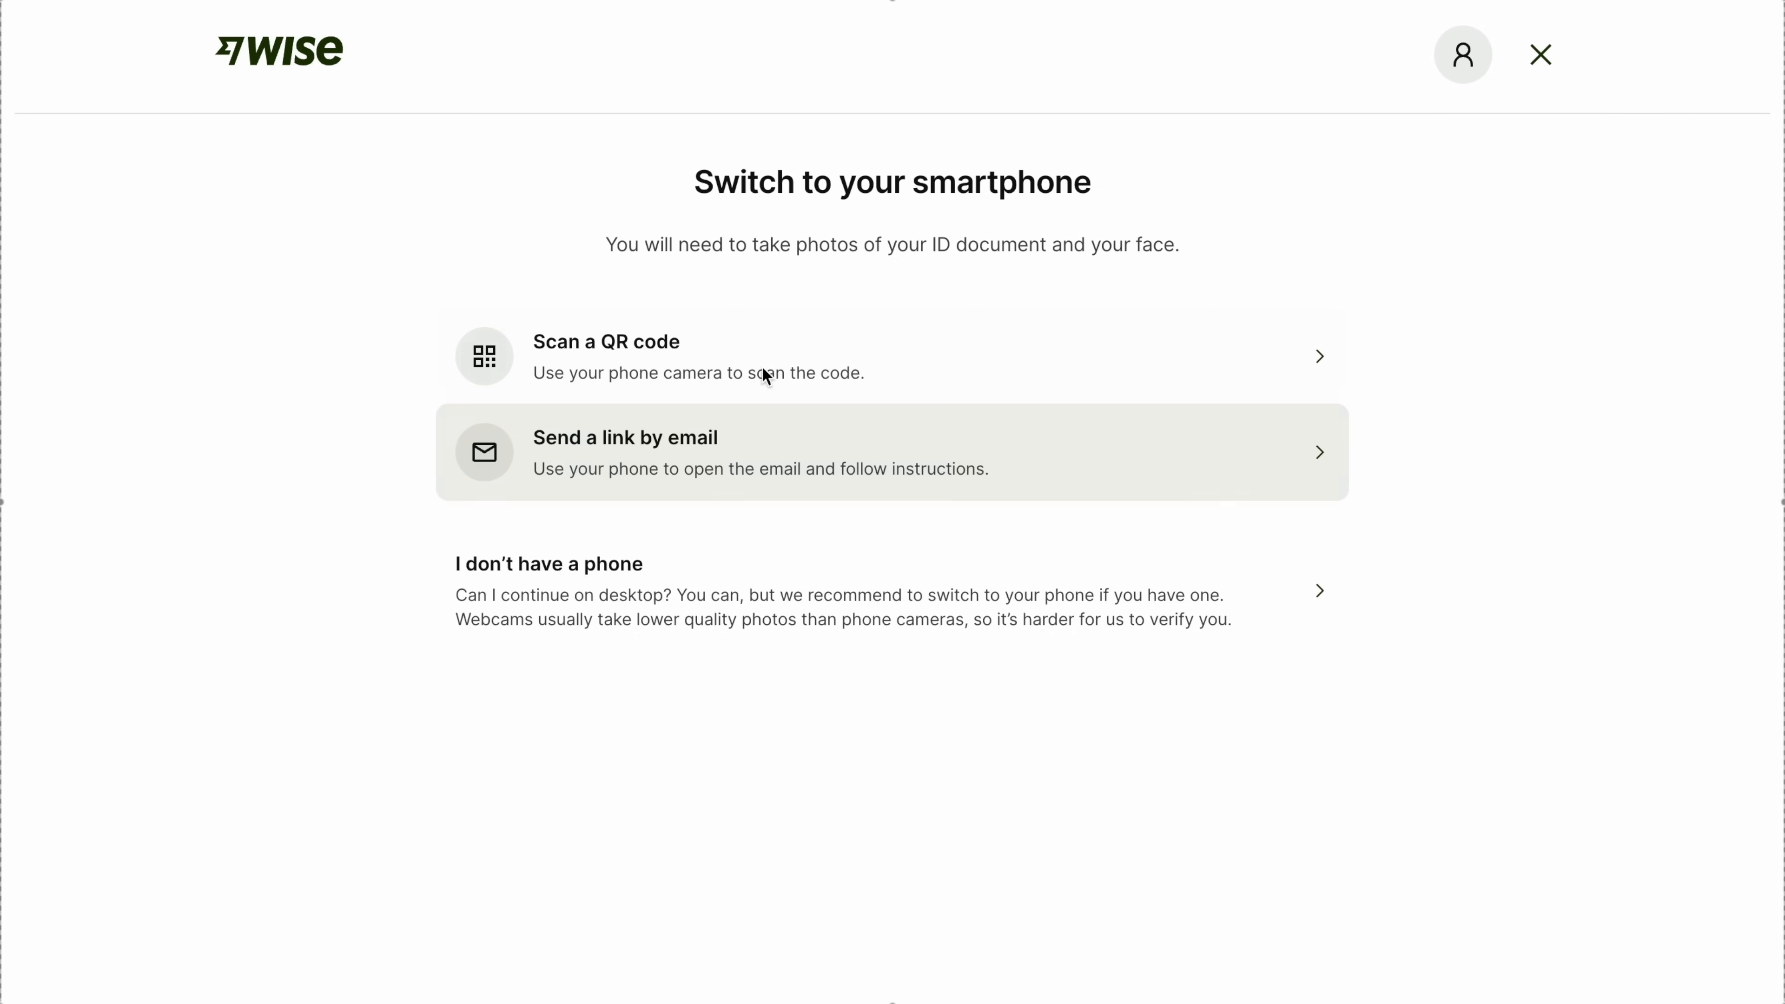
mouse_move(1035, 270)
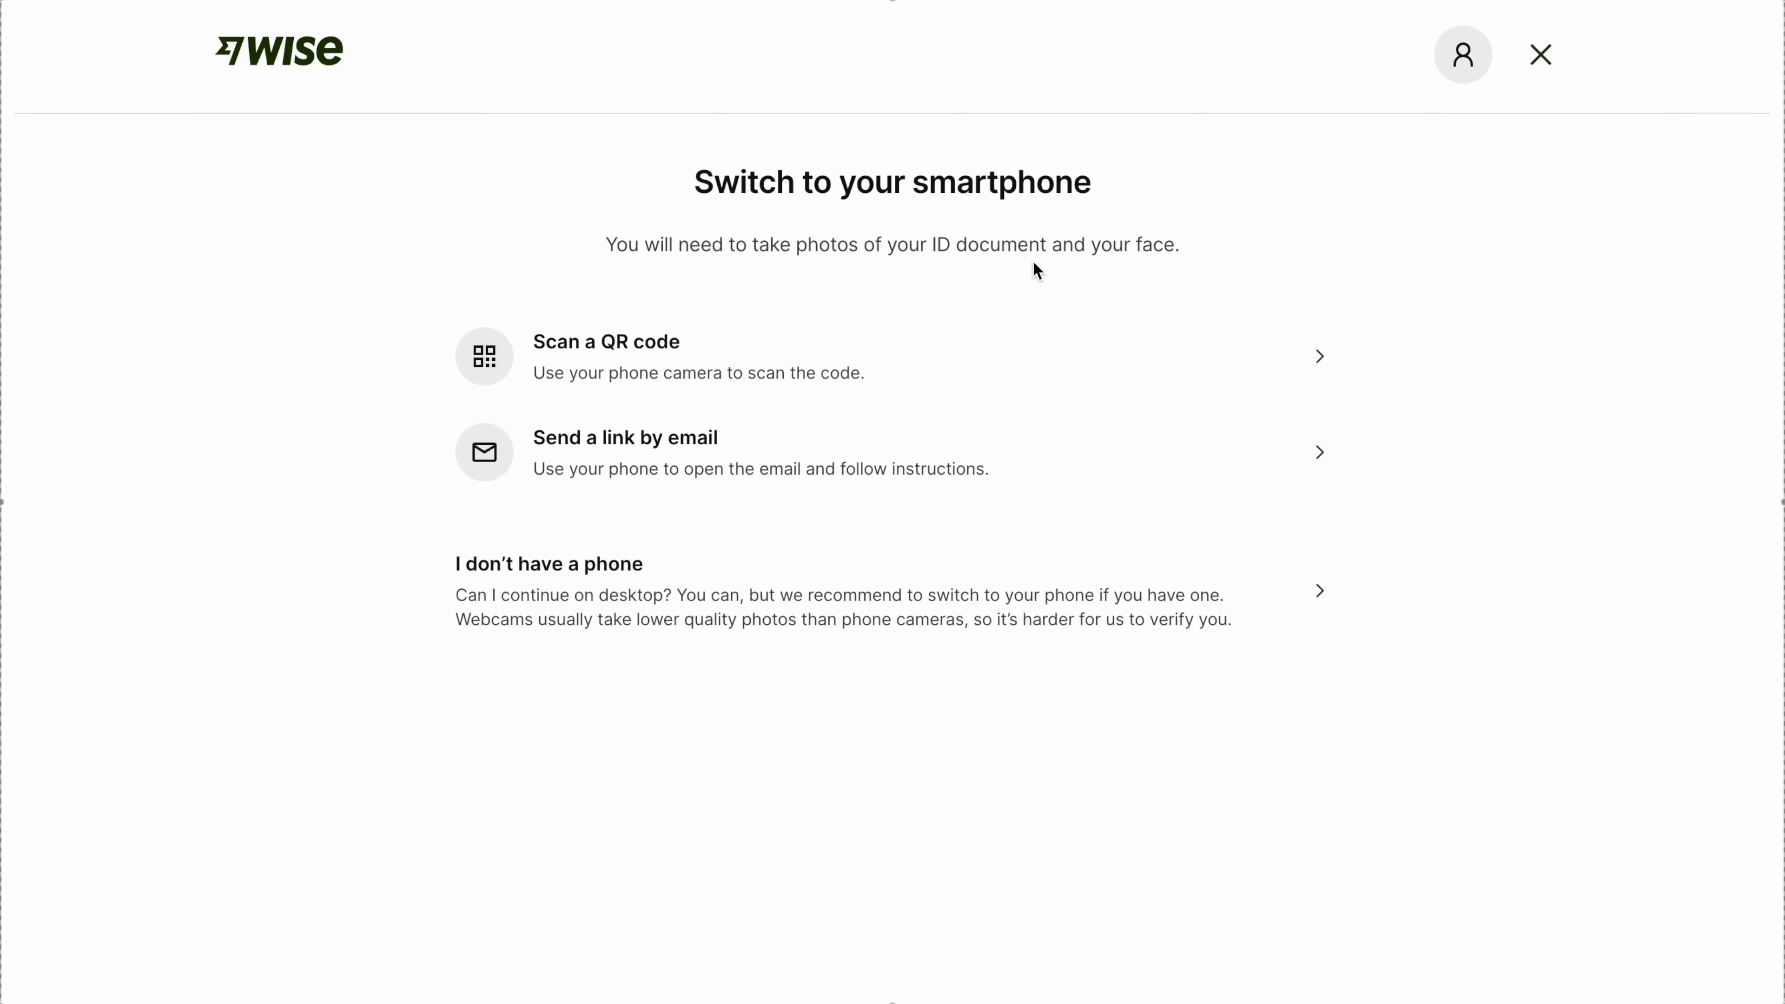
mouse_move(729, 423)
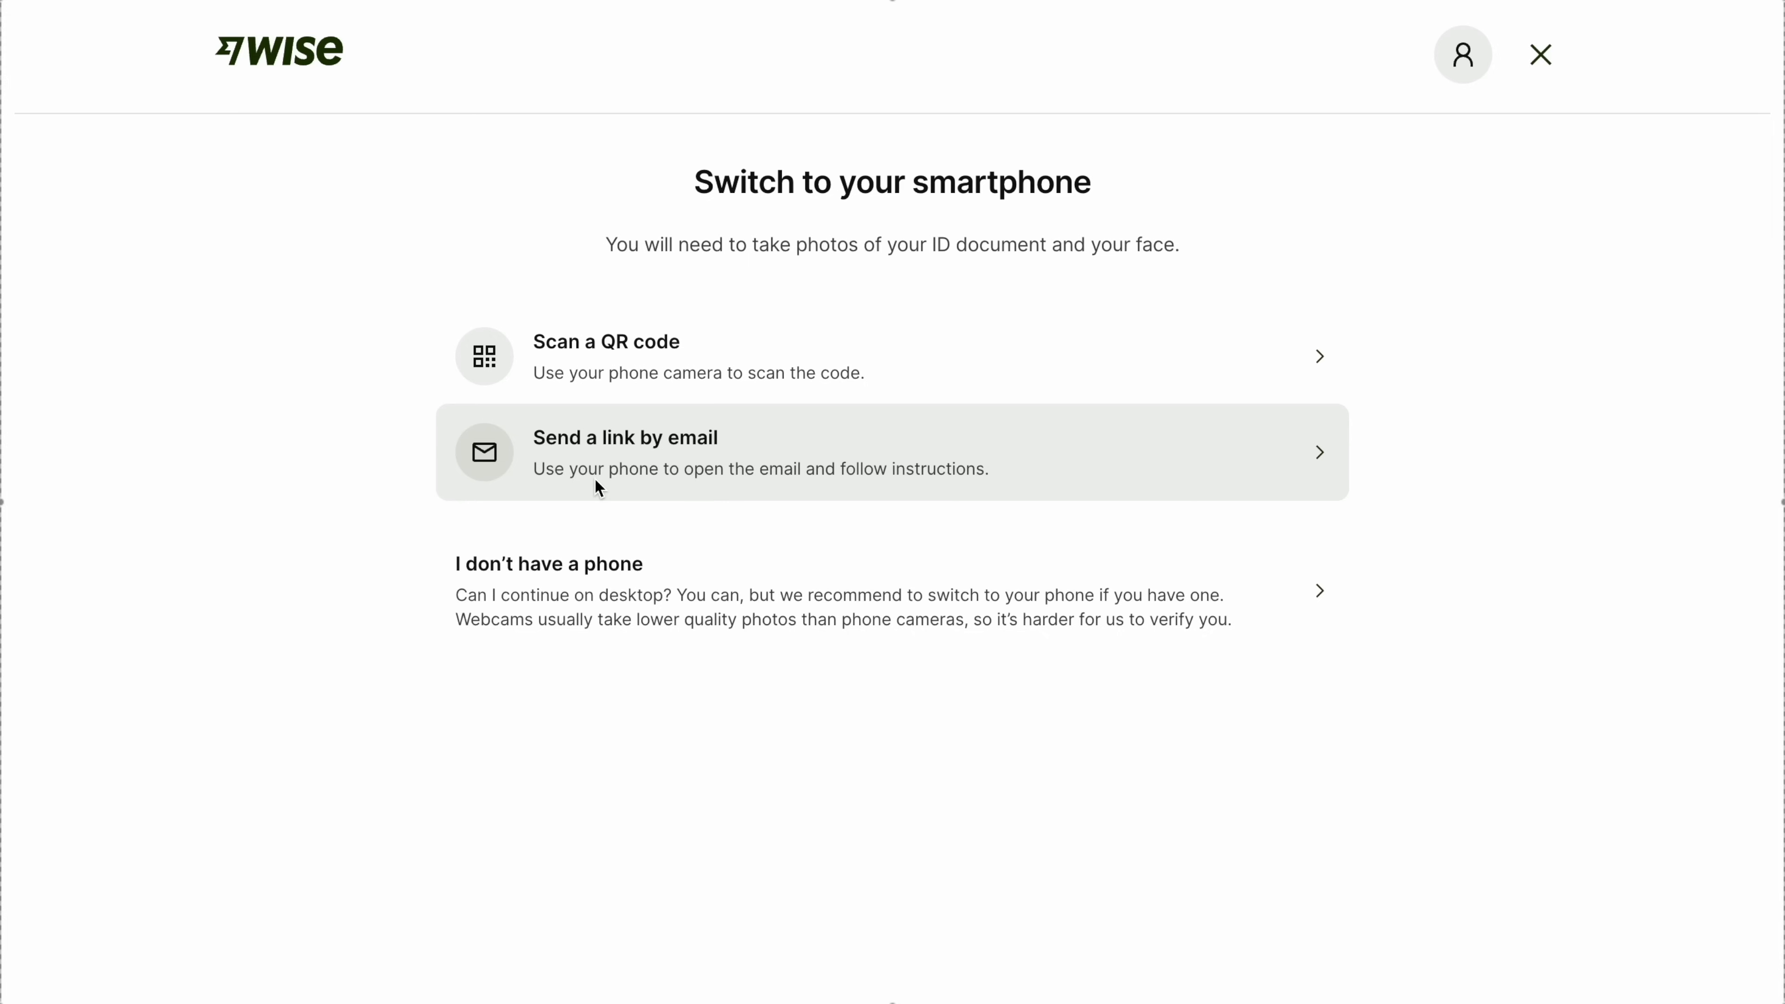
mouse_move(666, 486)
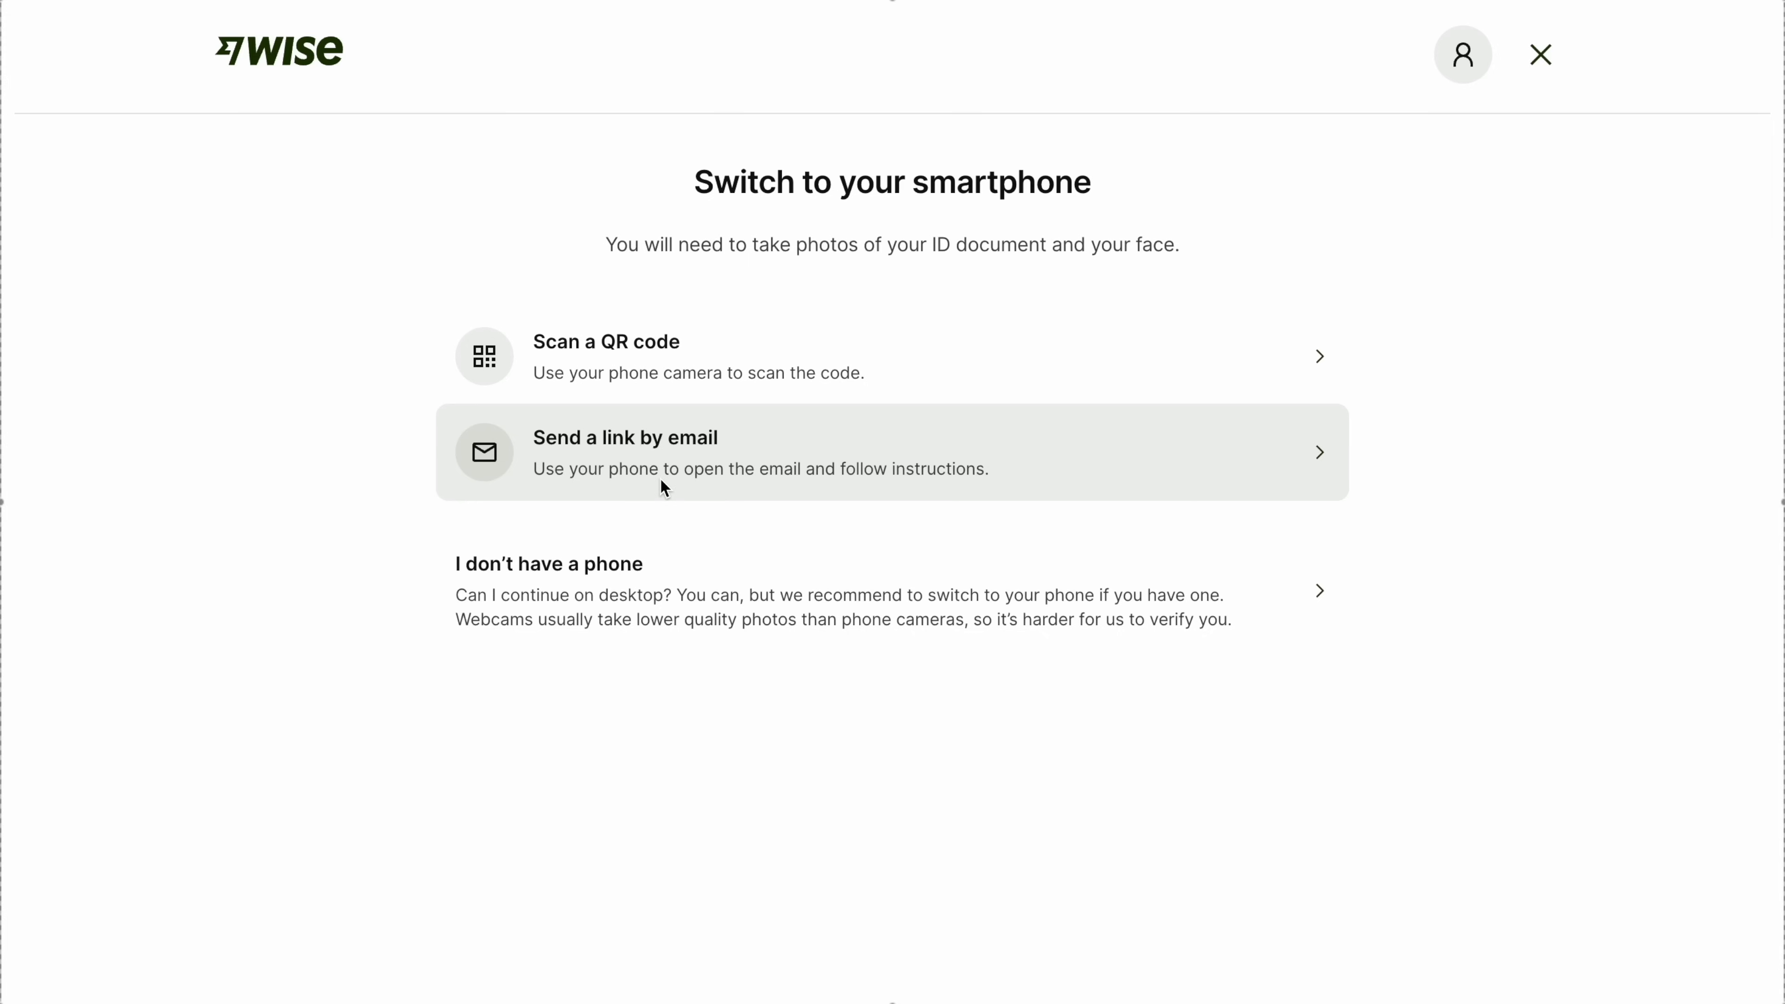
left_click(892, 355)
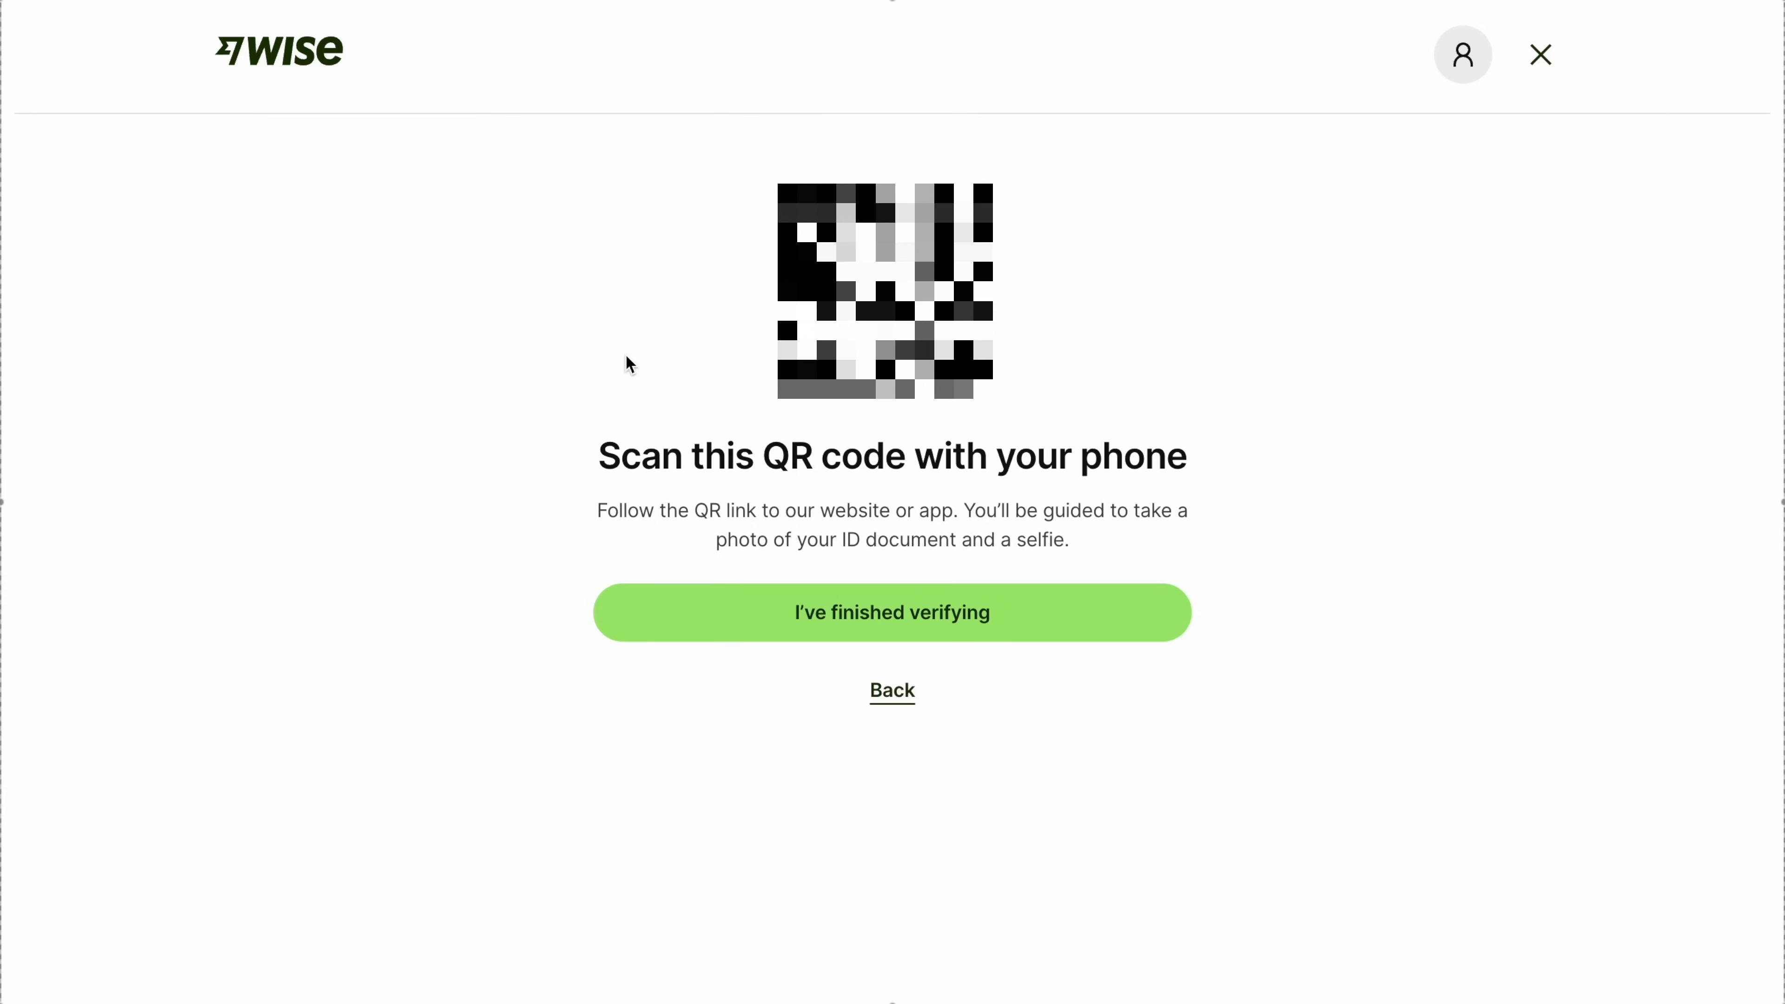
left_click(892, 613)
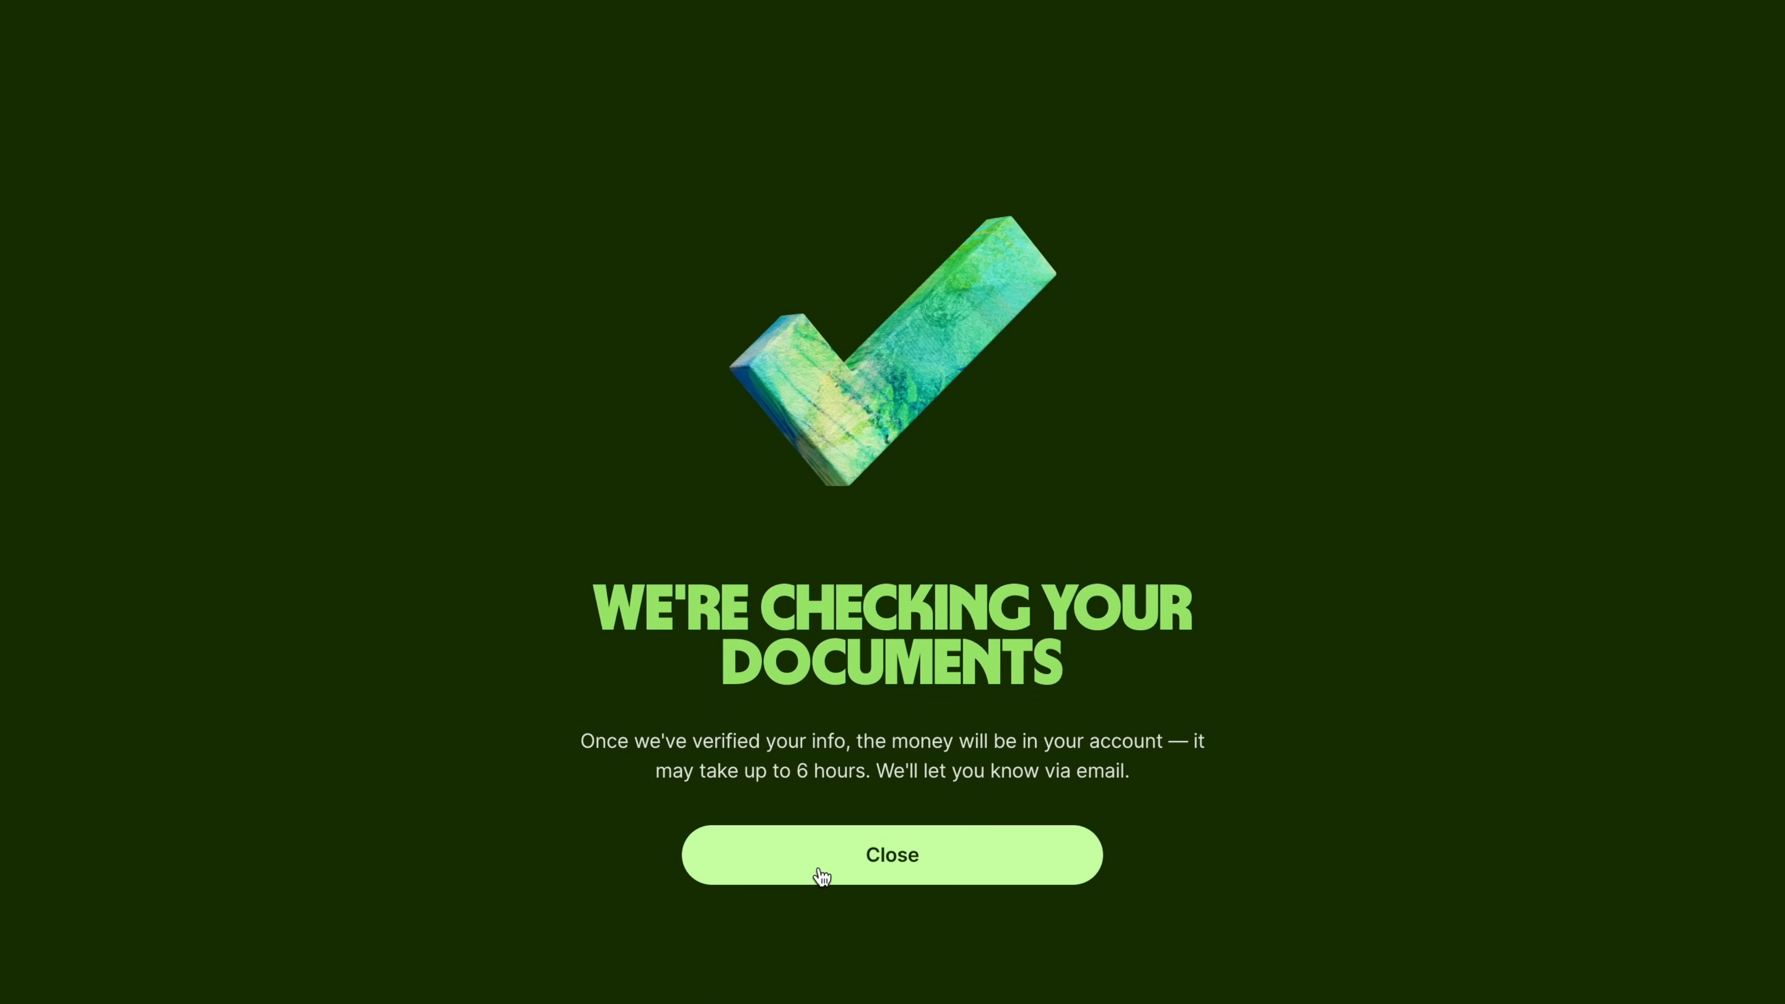
left_click(891, 855)
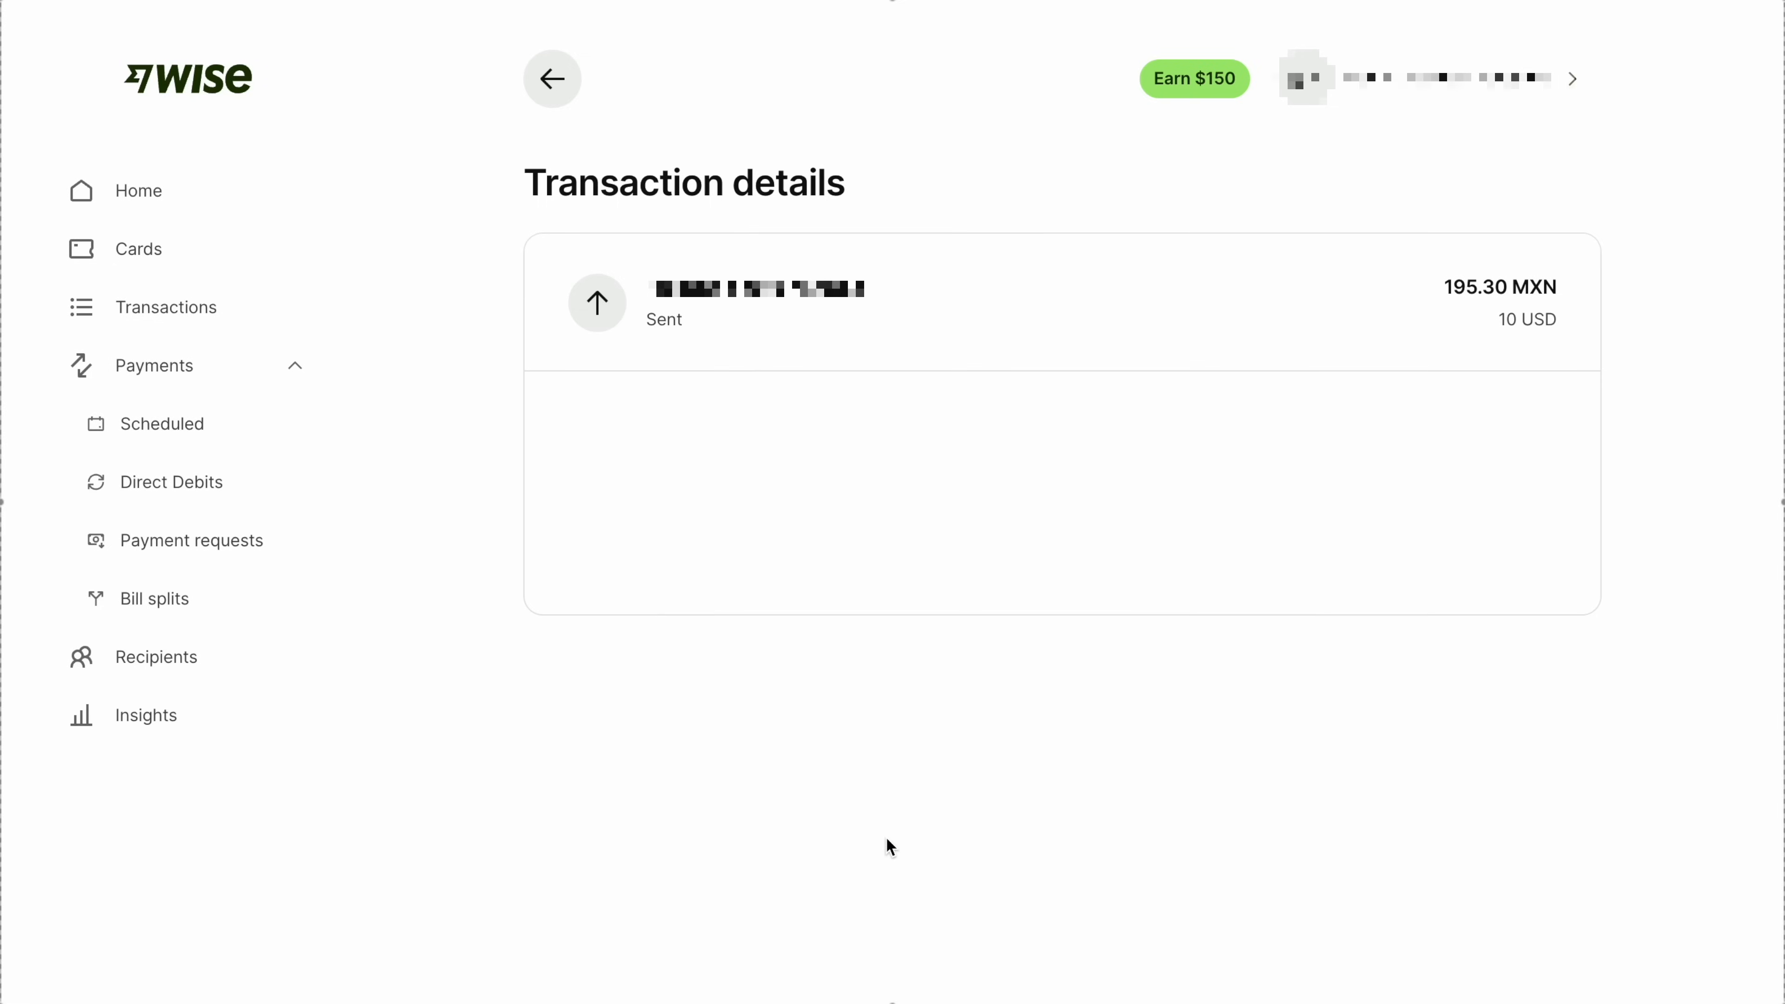
- Return to the account home showing USD and MXN balances totalling 384.77 USD
left_click(553, 78)
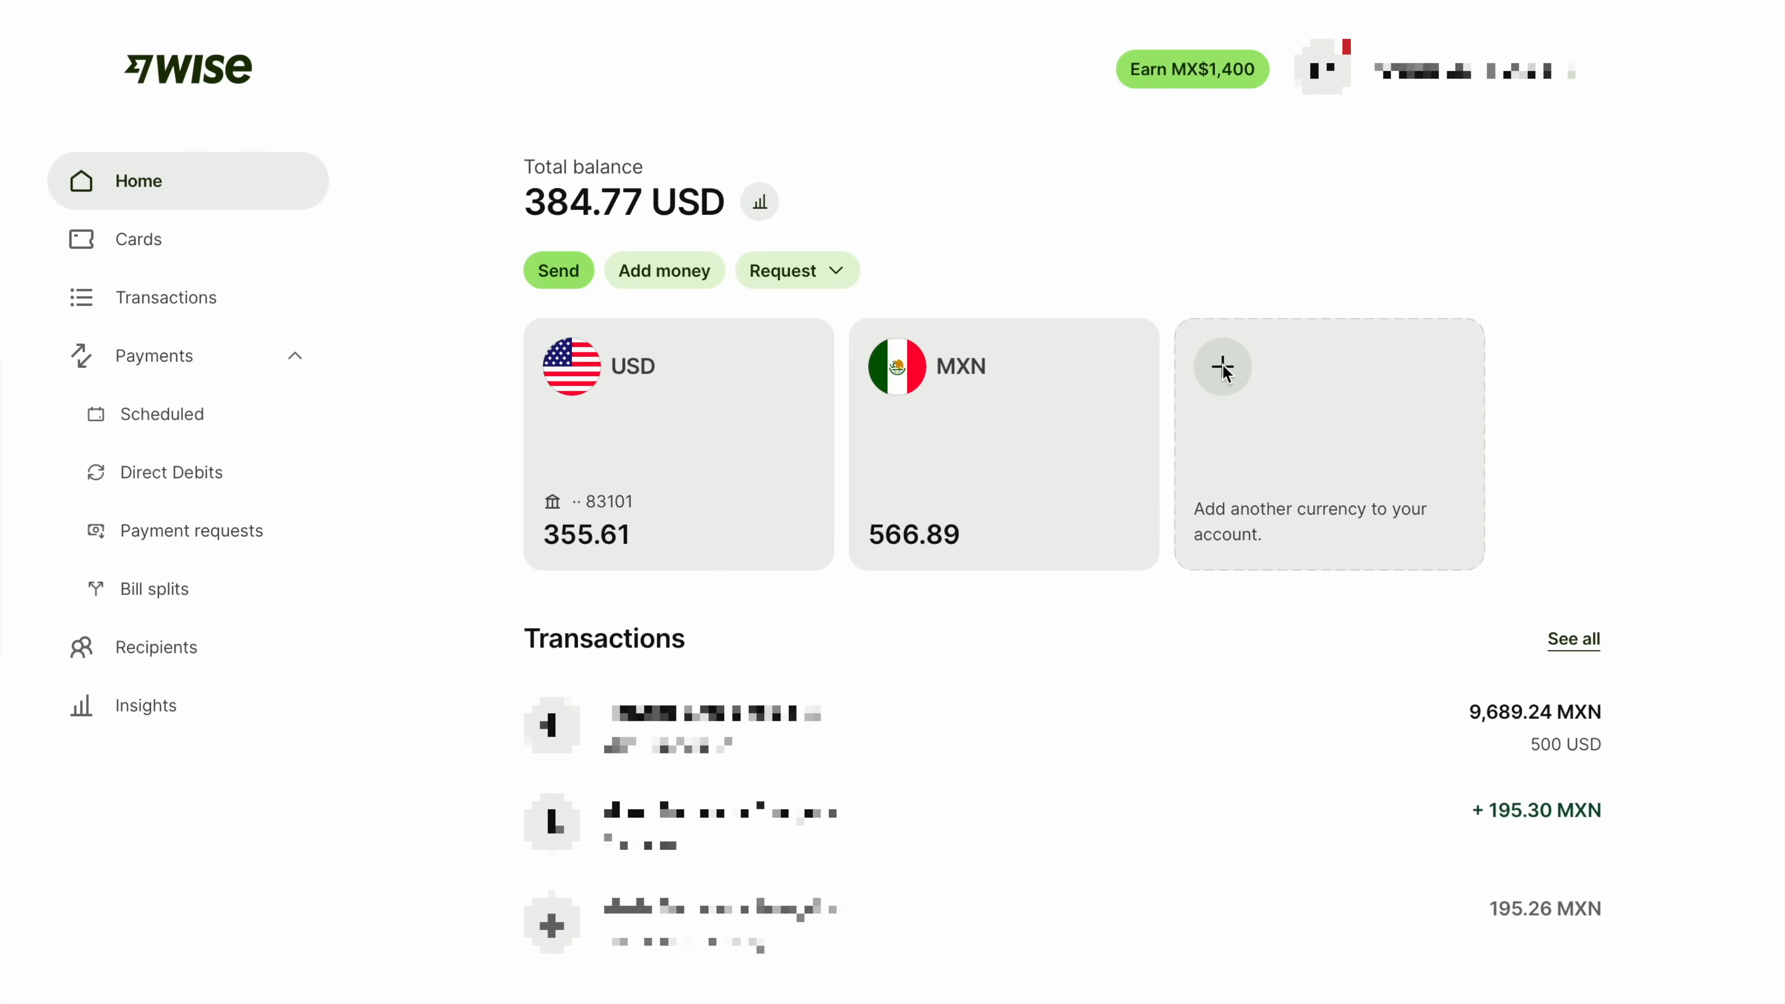
- Start opening a new currency balance and browse the available currencies list
left_click(1222, 366)
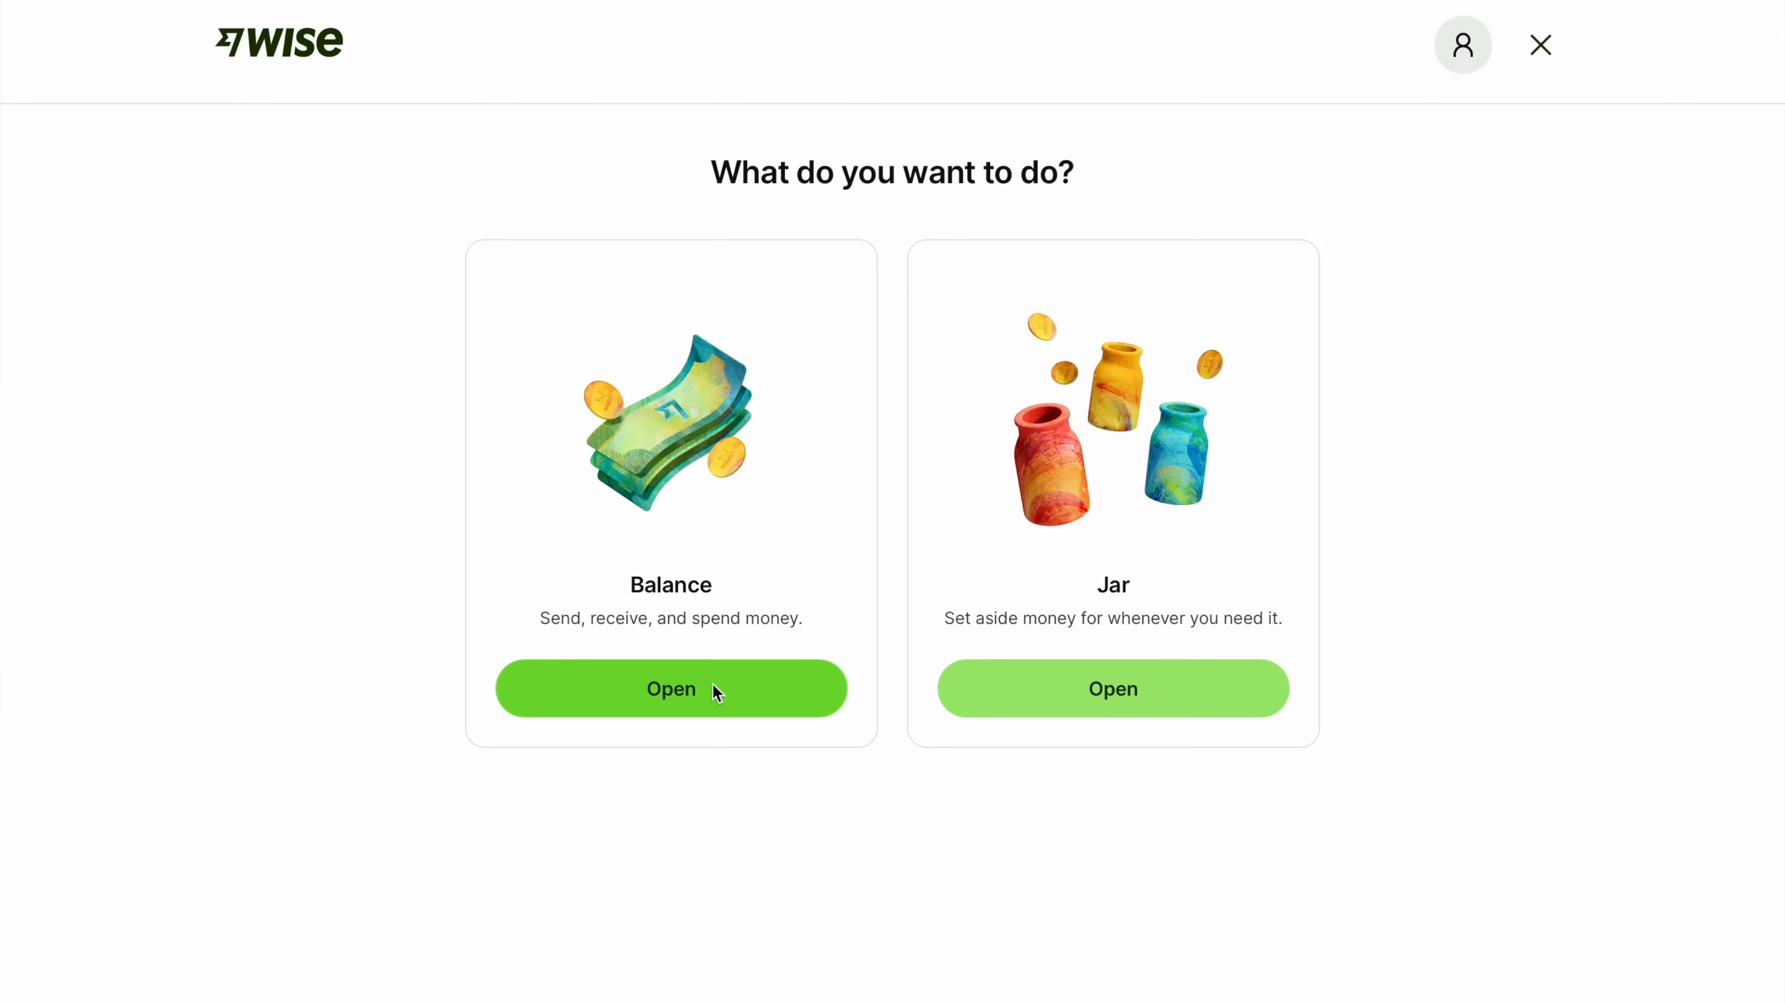
left_click(671, 688)
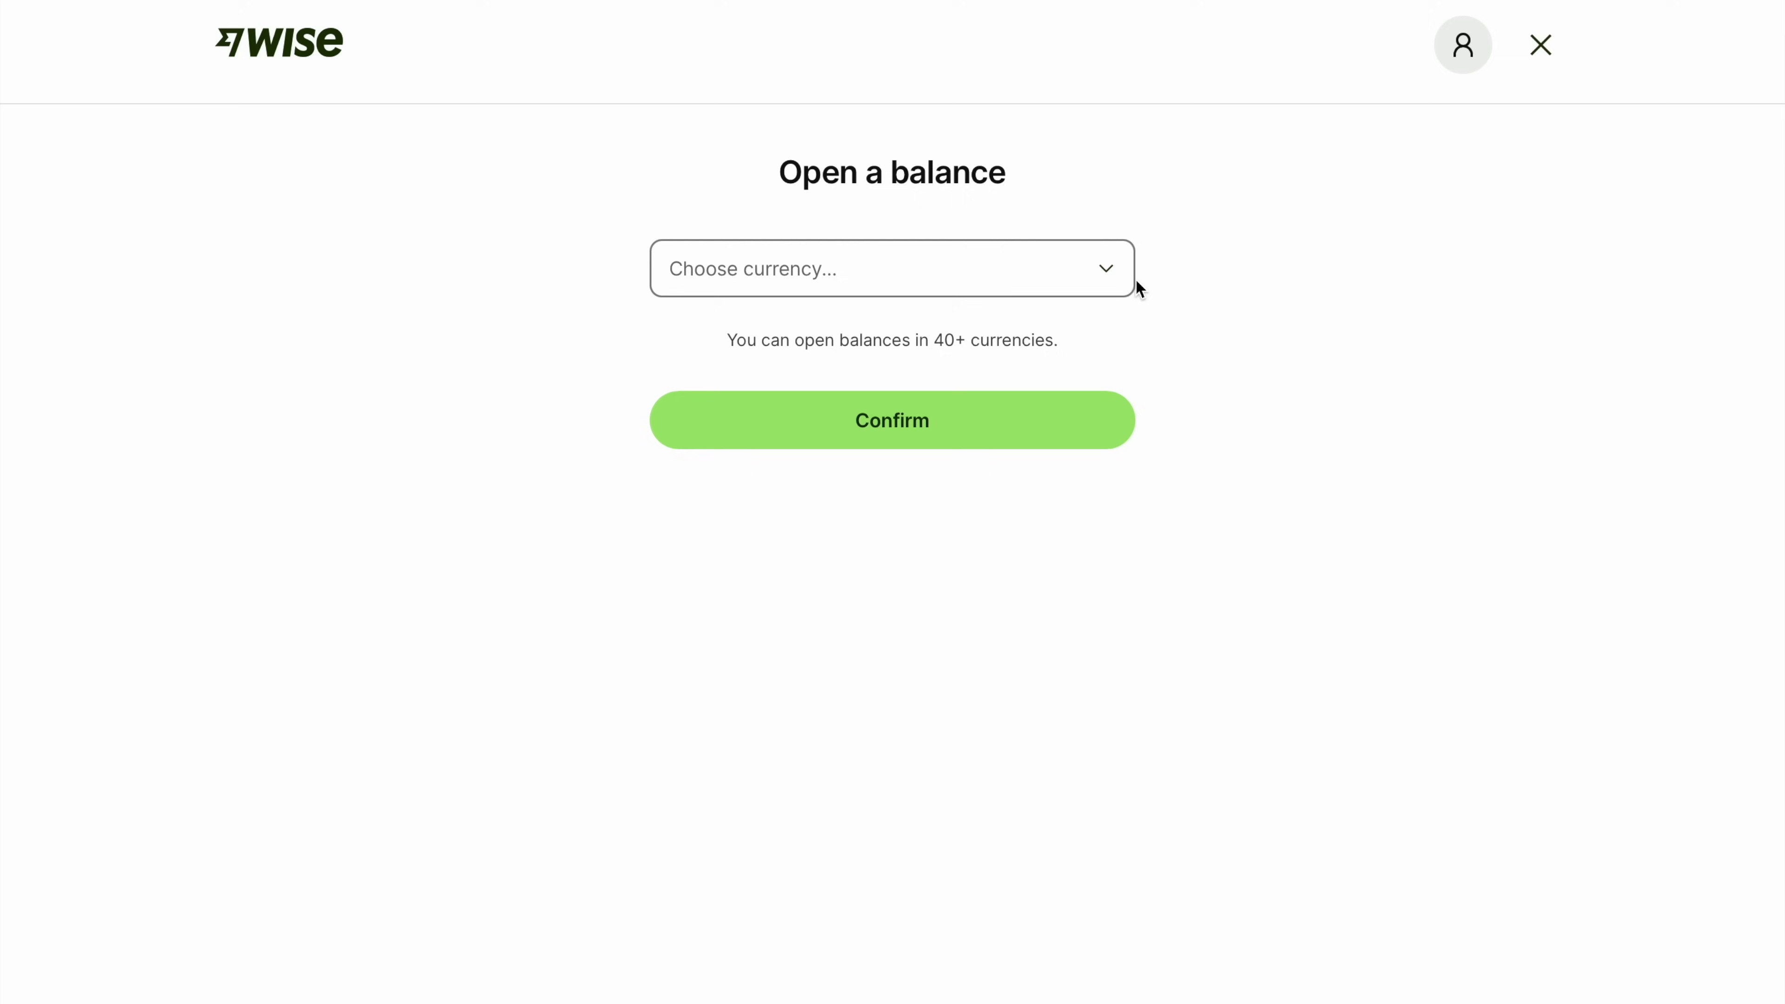
left_click(892, 269)
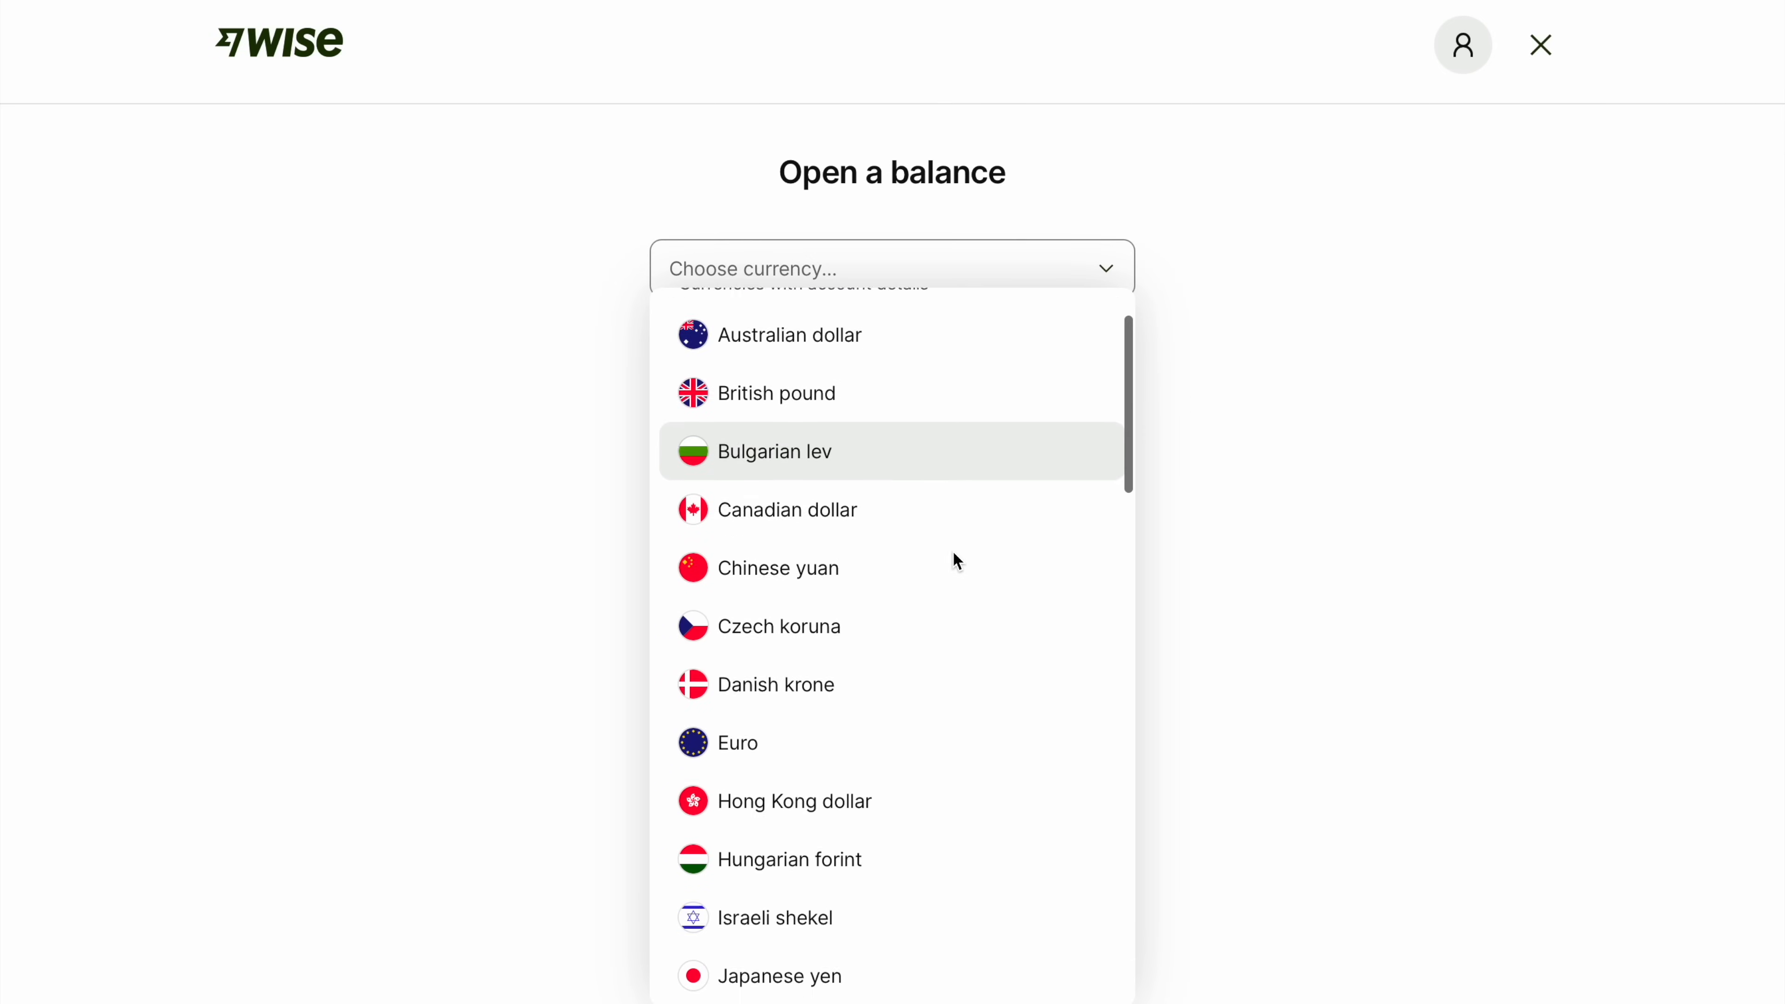
scroll("down", 3)
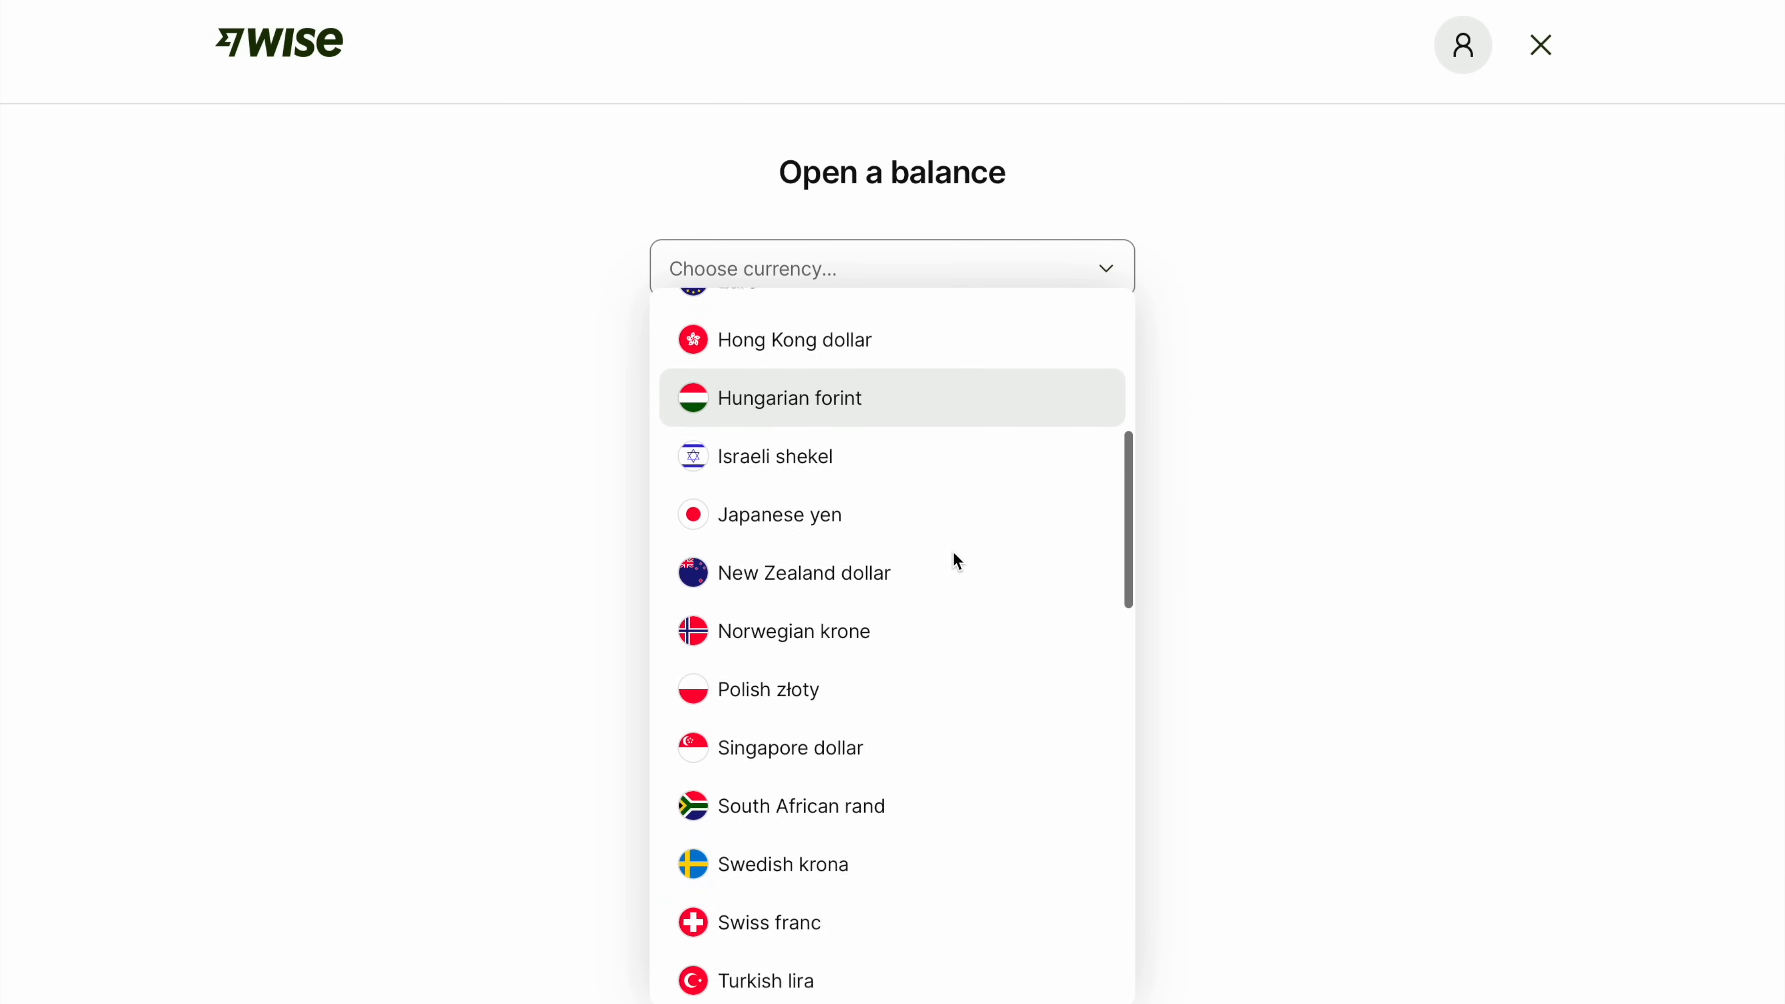
scroll("down", 3)
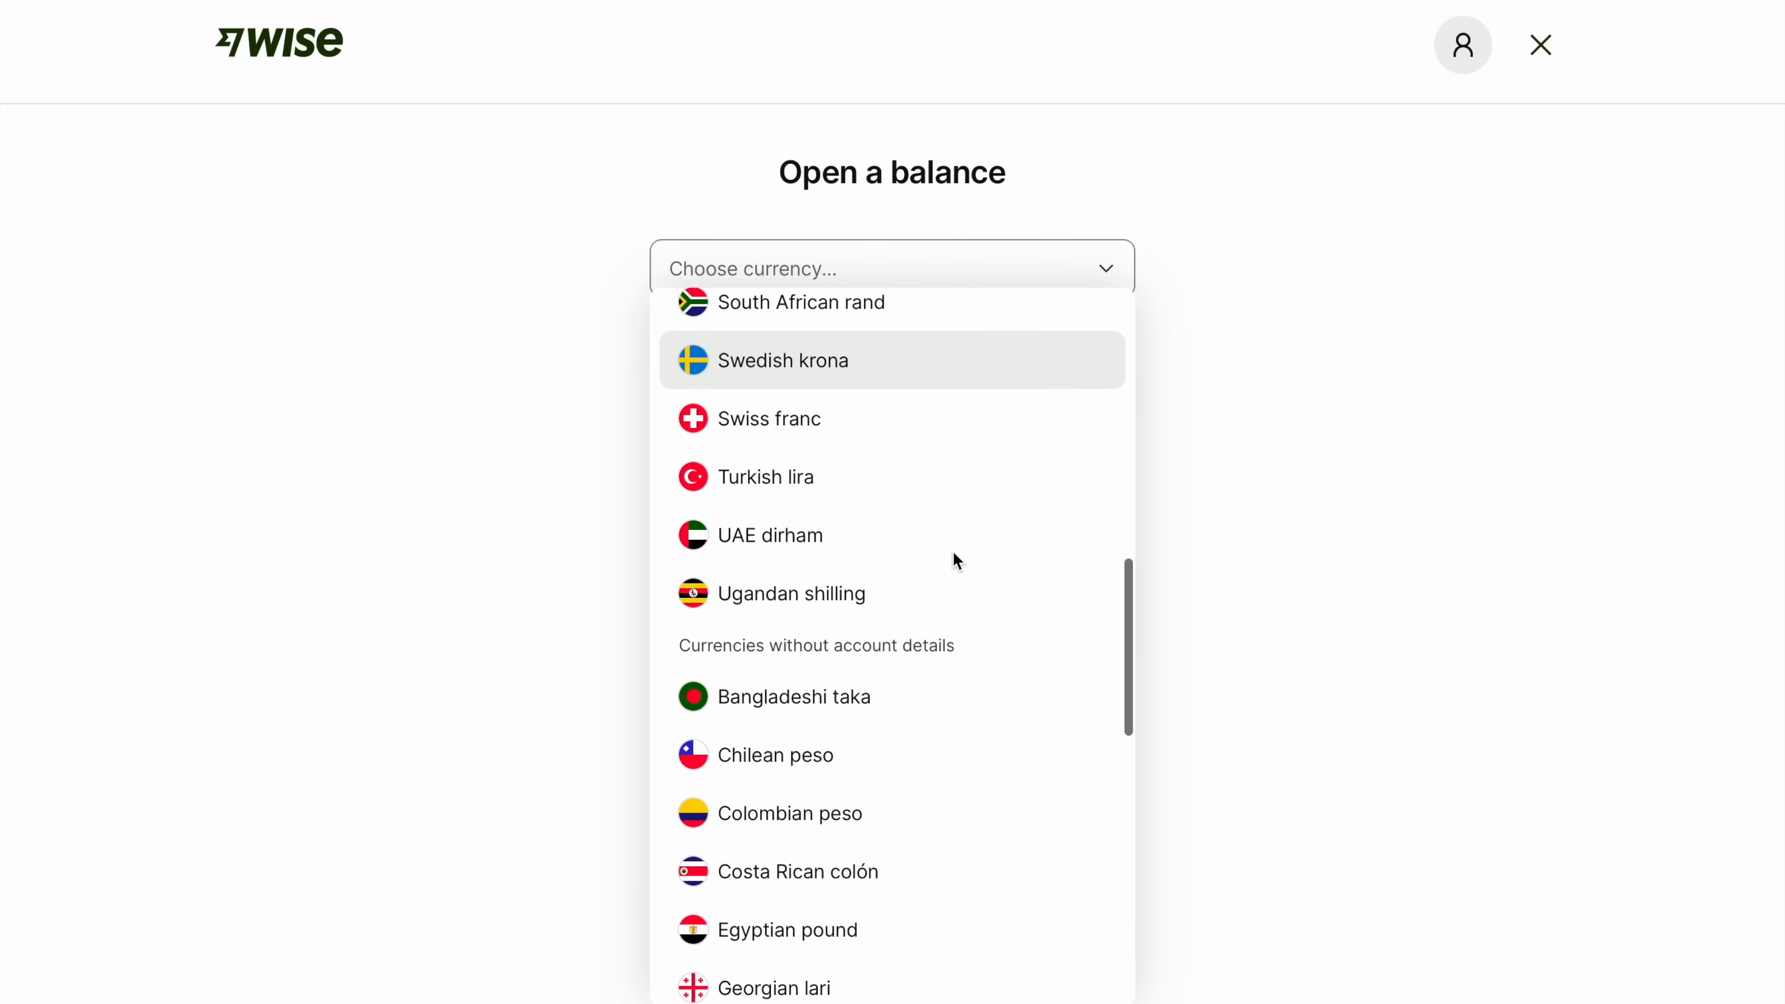
scroll("down", 3)
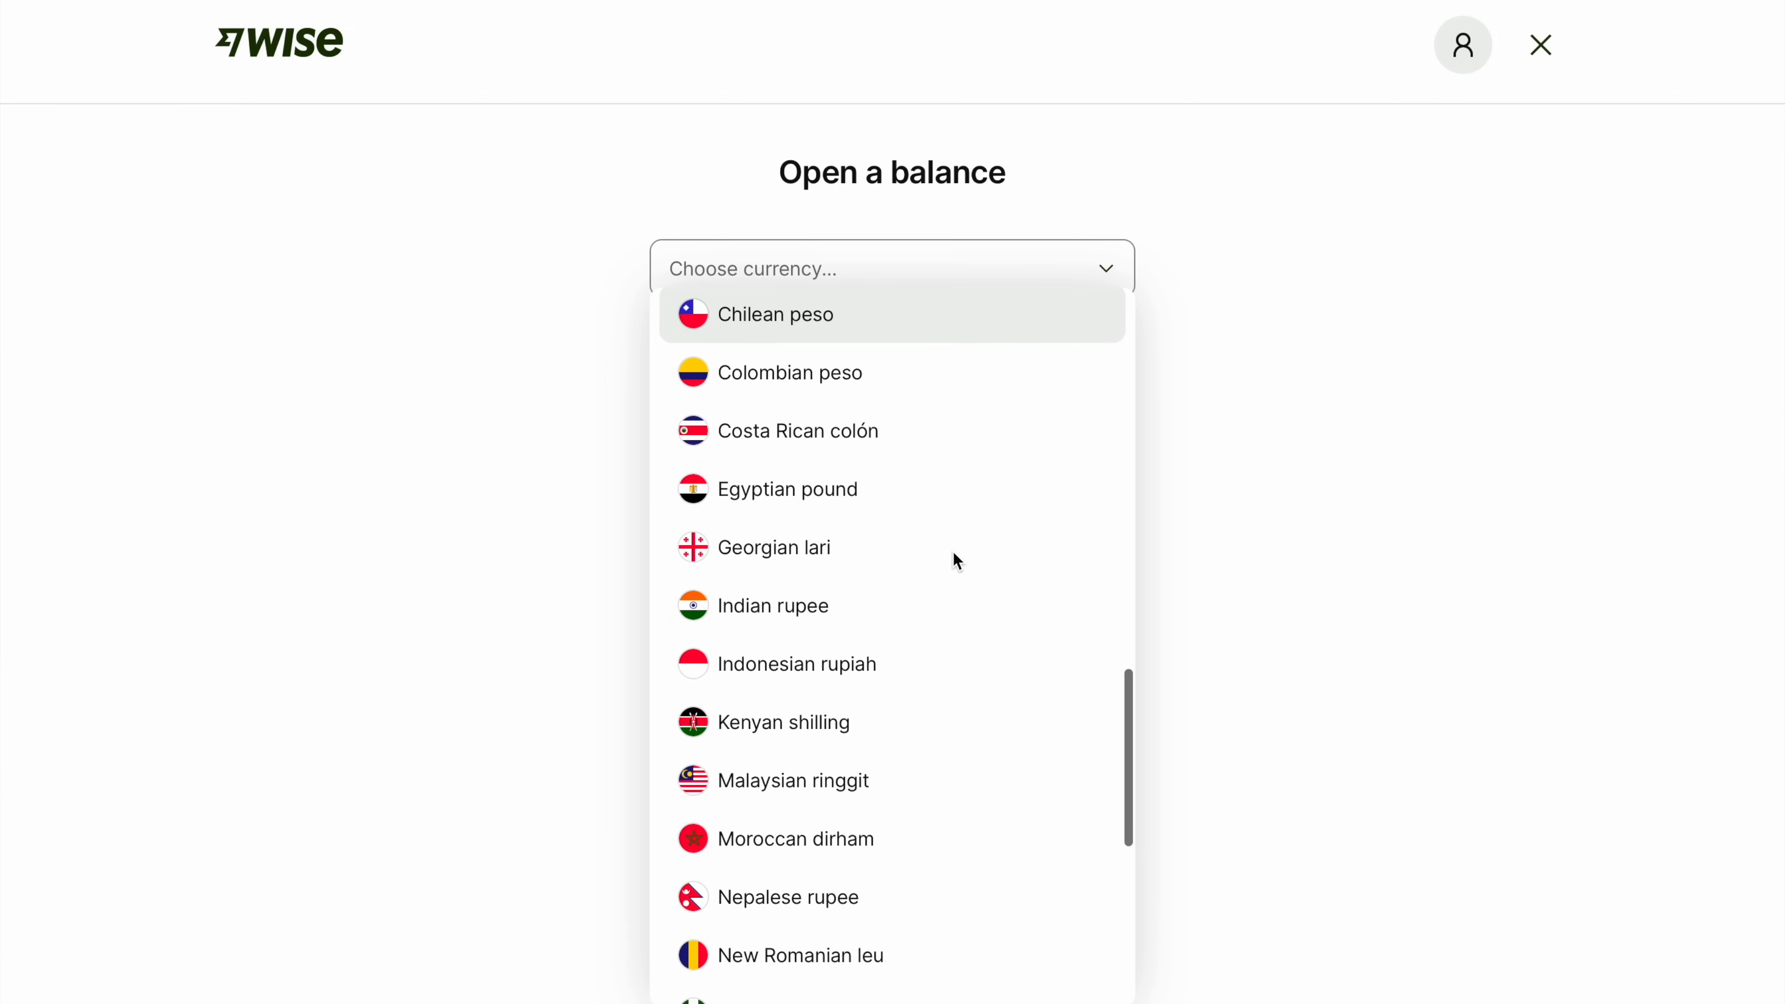
scroll("down", 3)
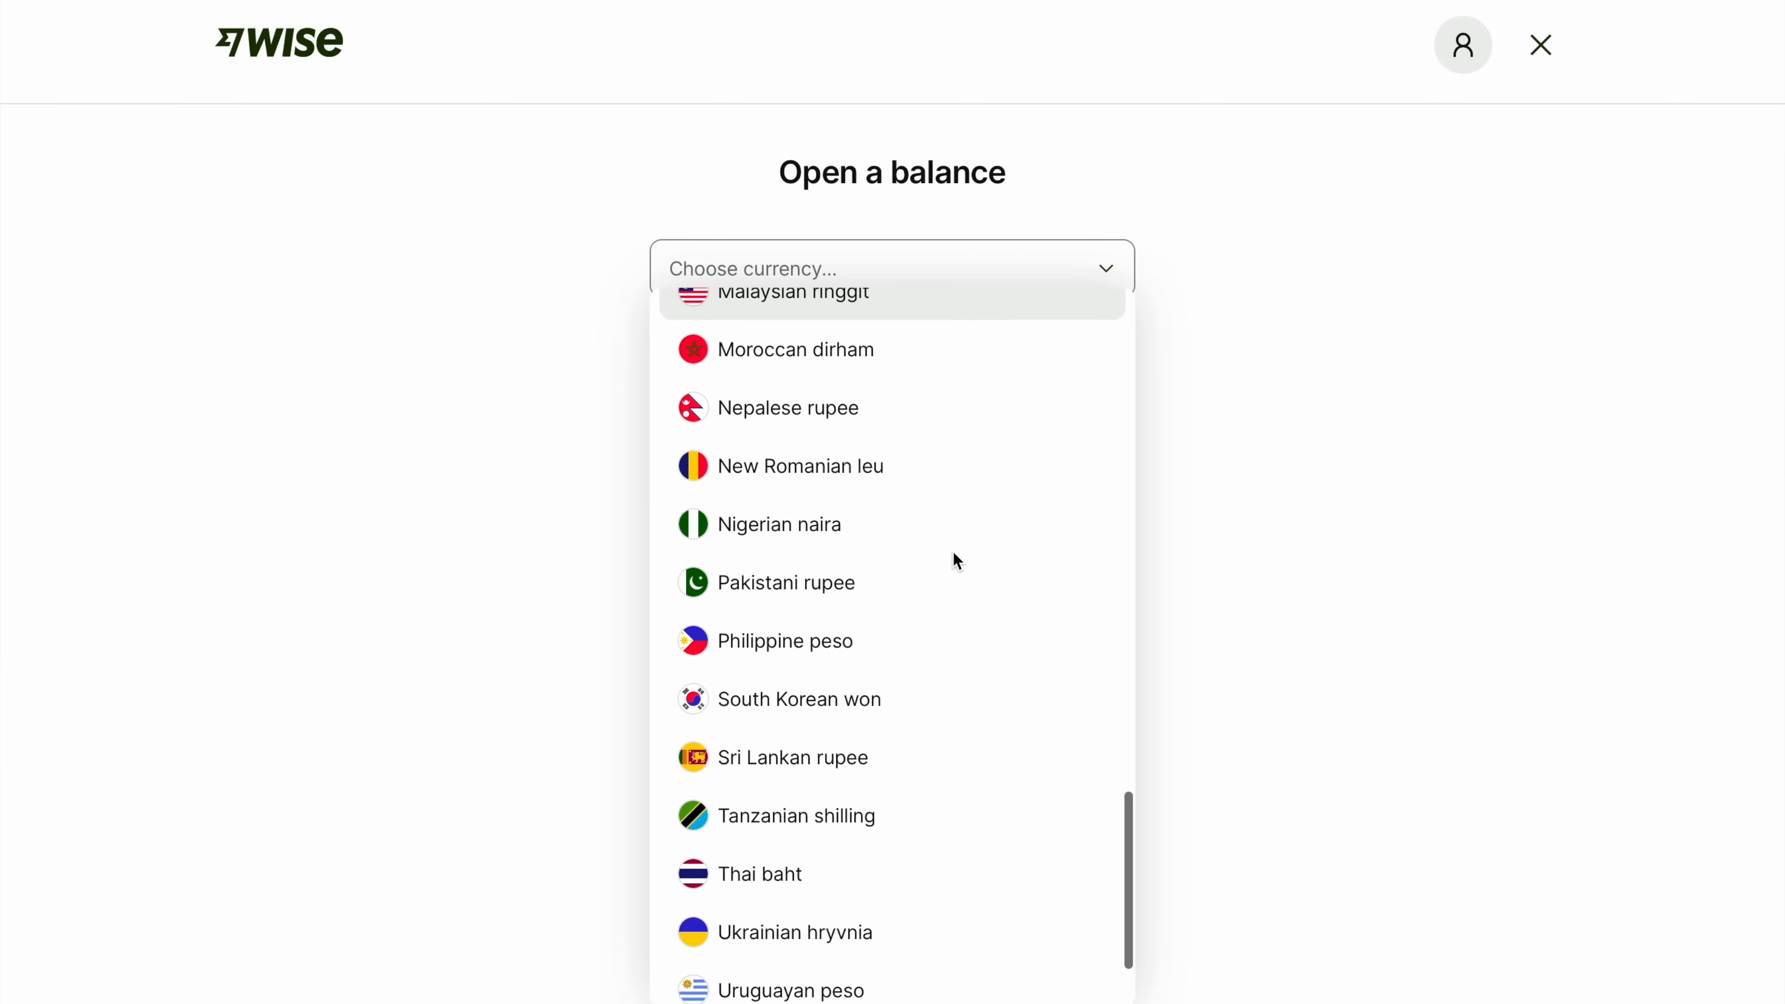